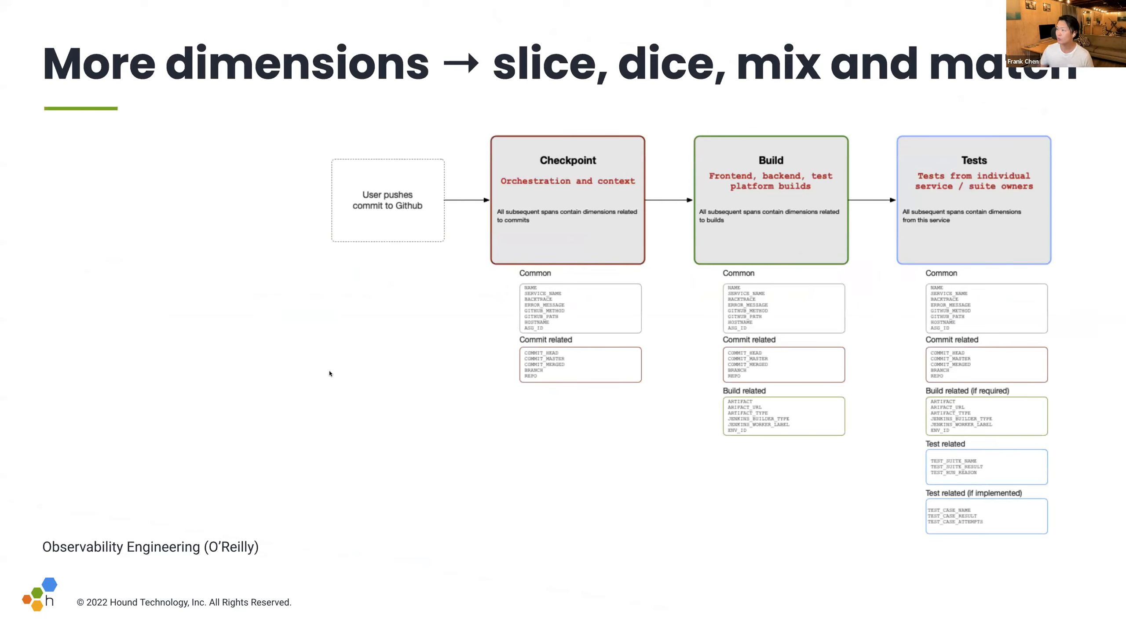
mouse_move(292, 402)
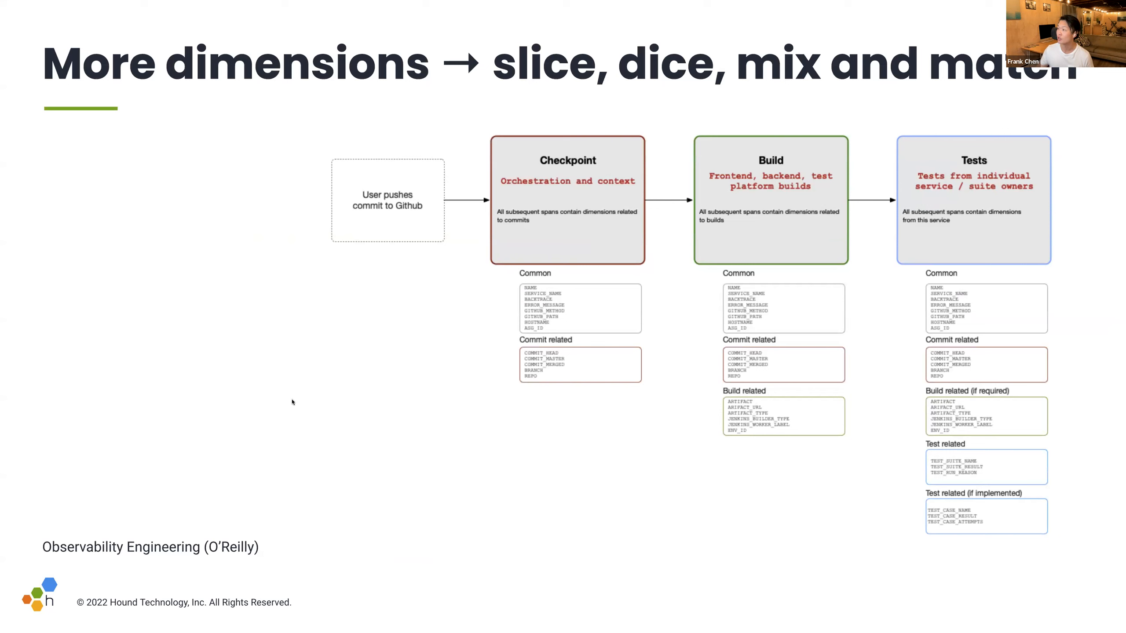
mouse_move(287, 365)
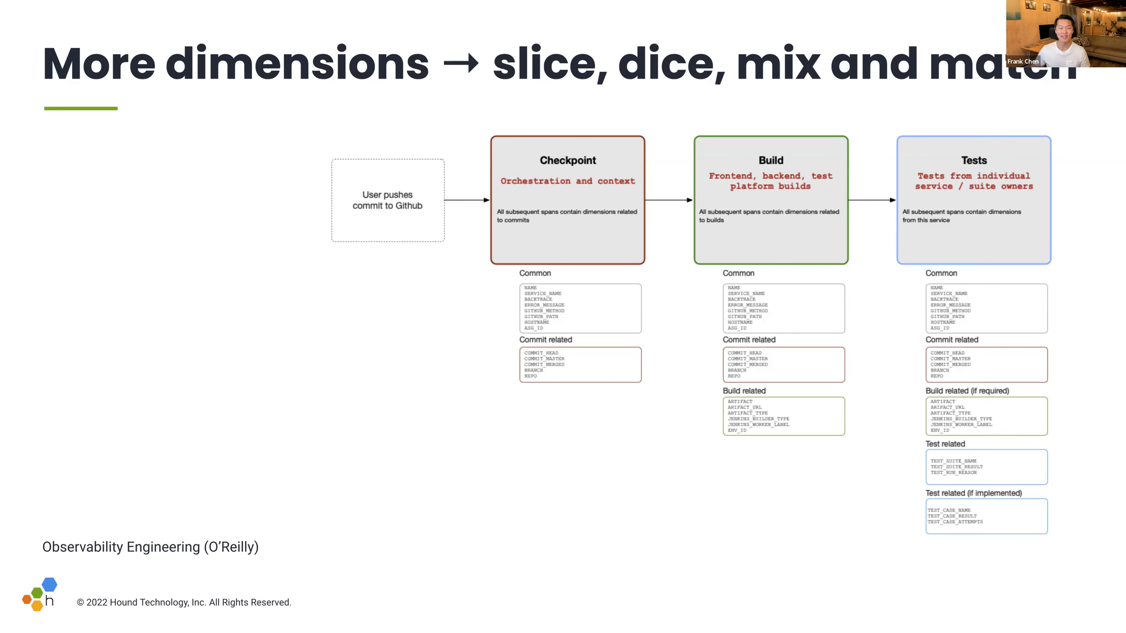
Advance from the 'More dimensions' slide to the next slide on CI performance improvements
key(Right)
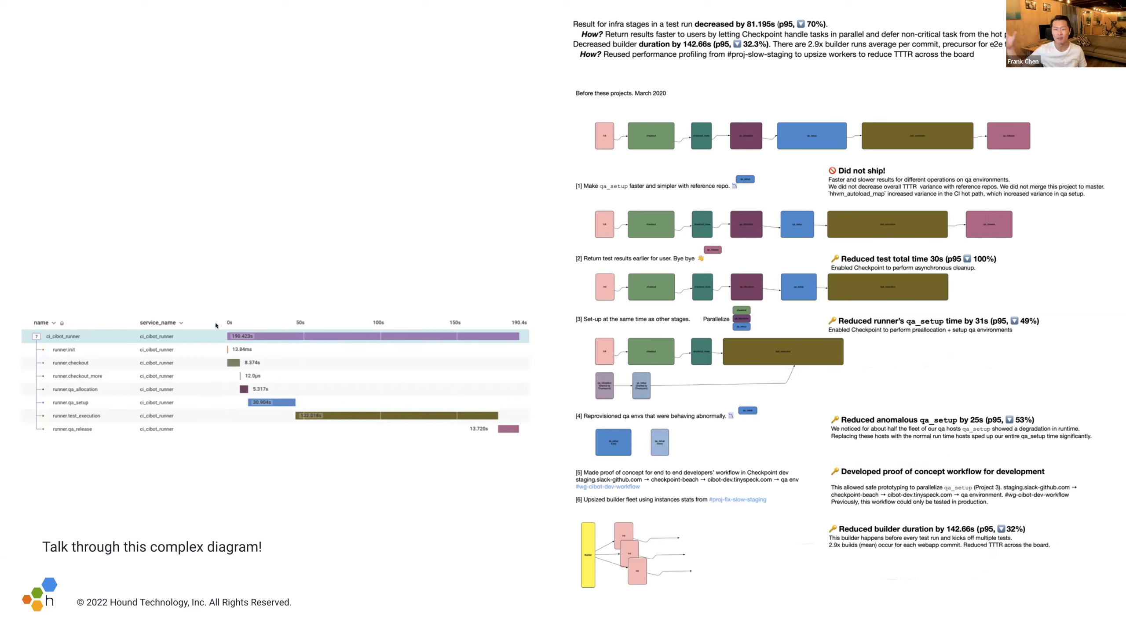
mouse_move(282, 332)
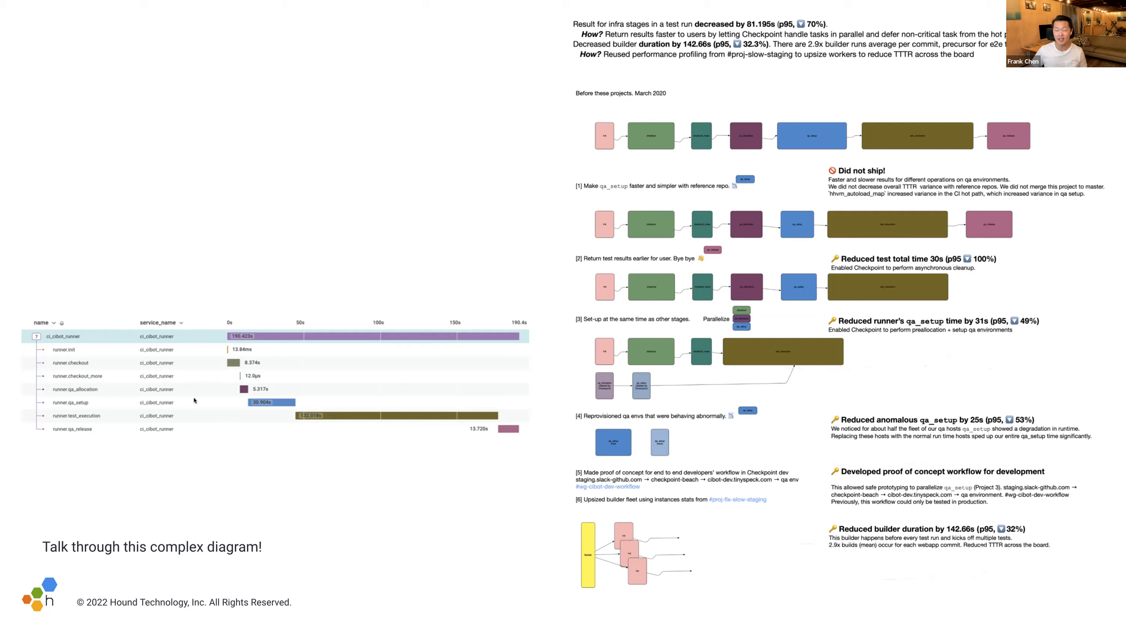
mouse_move(515, 413)
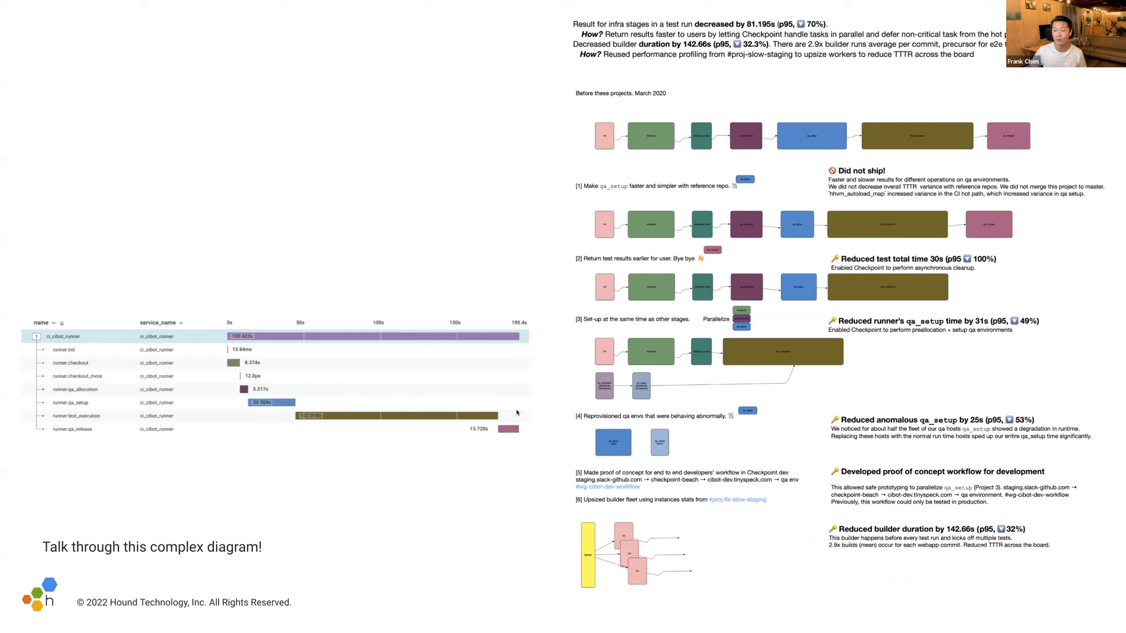
mouse_move(677, 126)
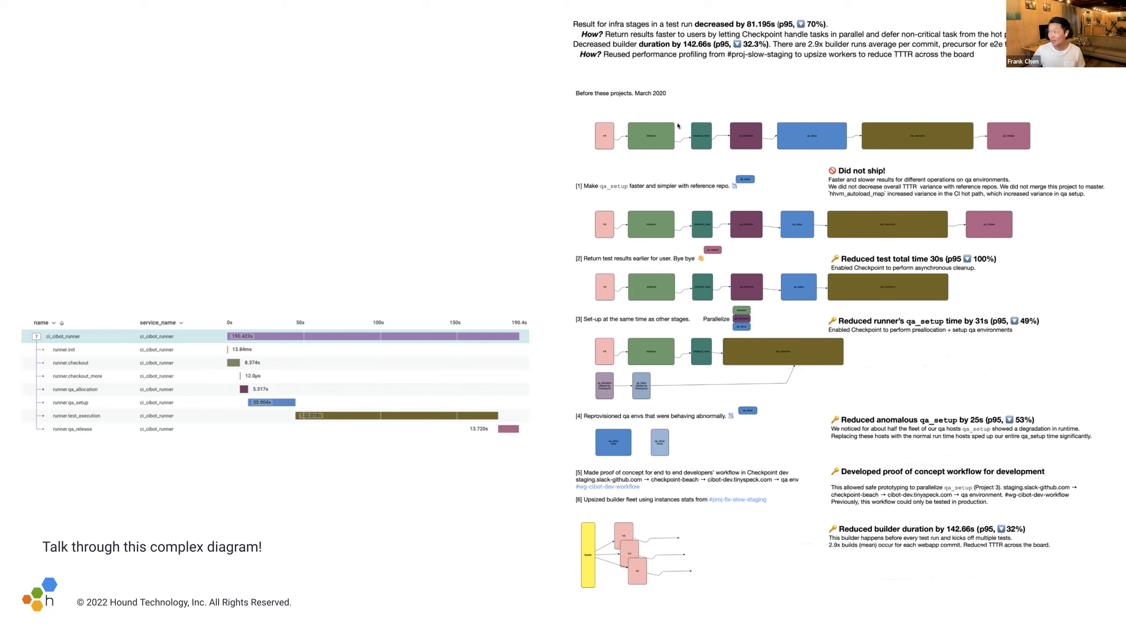
mouse_move(553, 174)
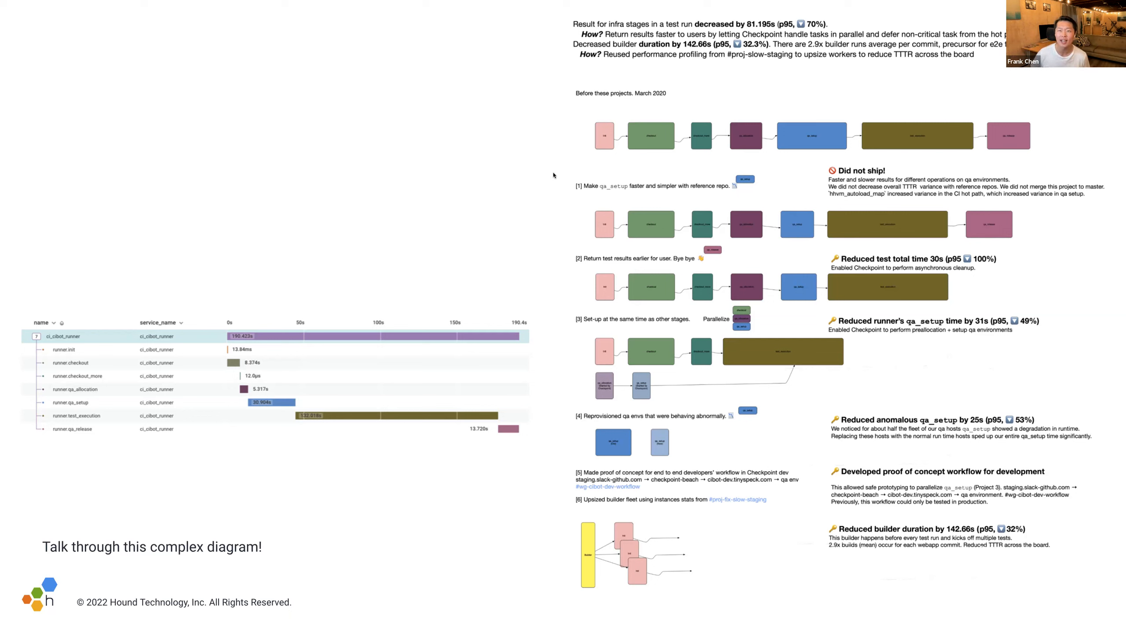
mouse_move(464, 202)
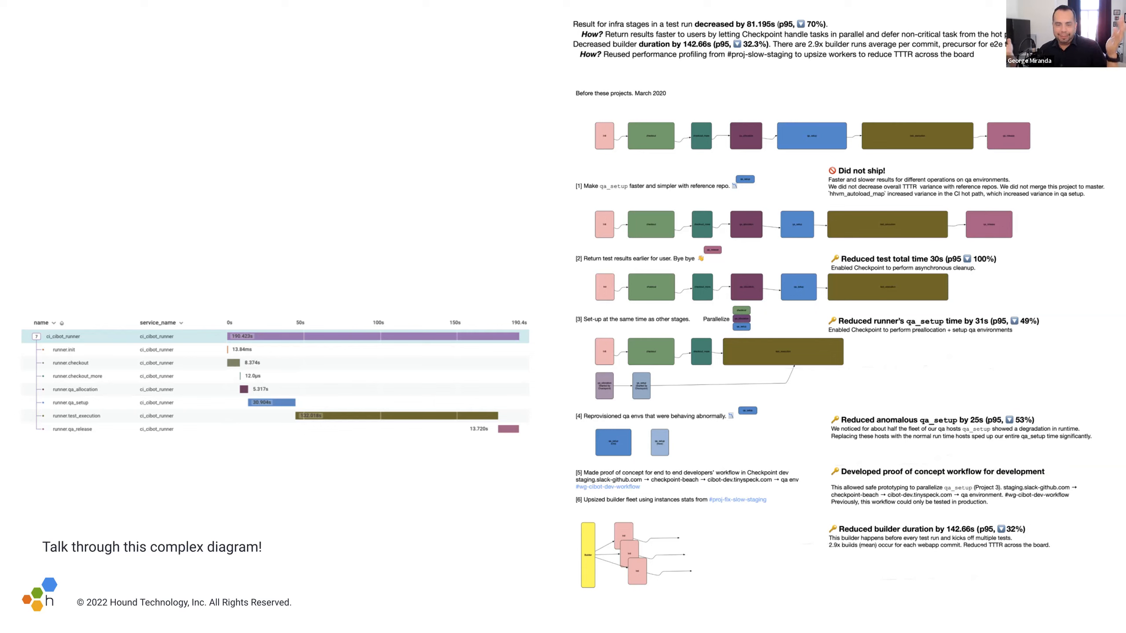
mouse_move(20, 350)
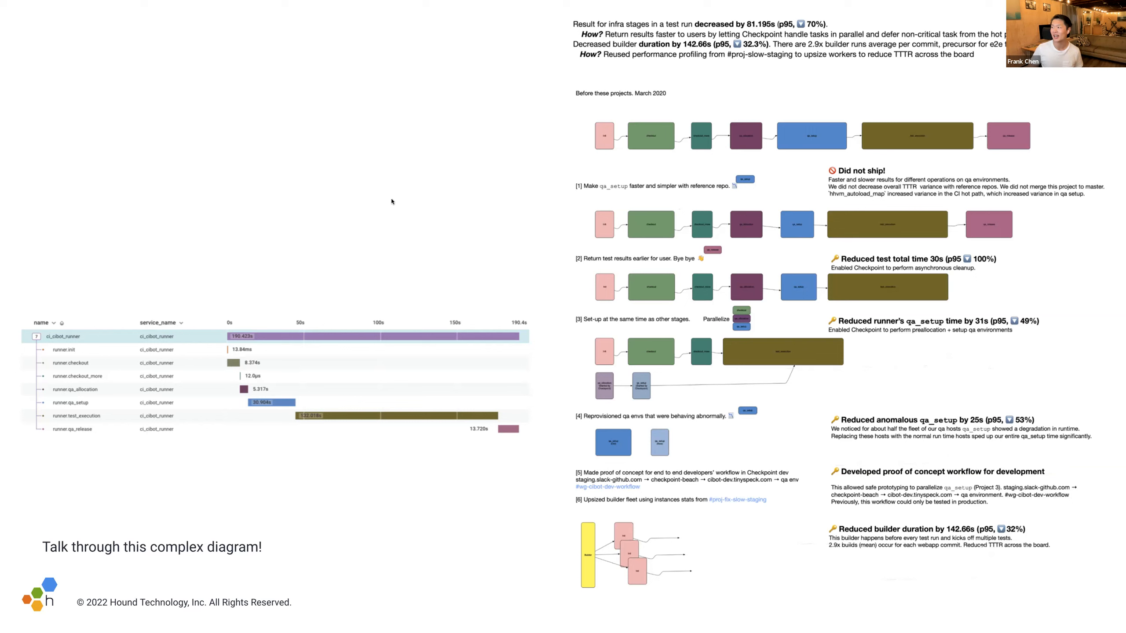
mouse_move(384, 135)
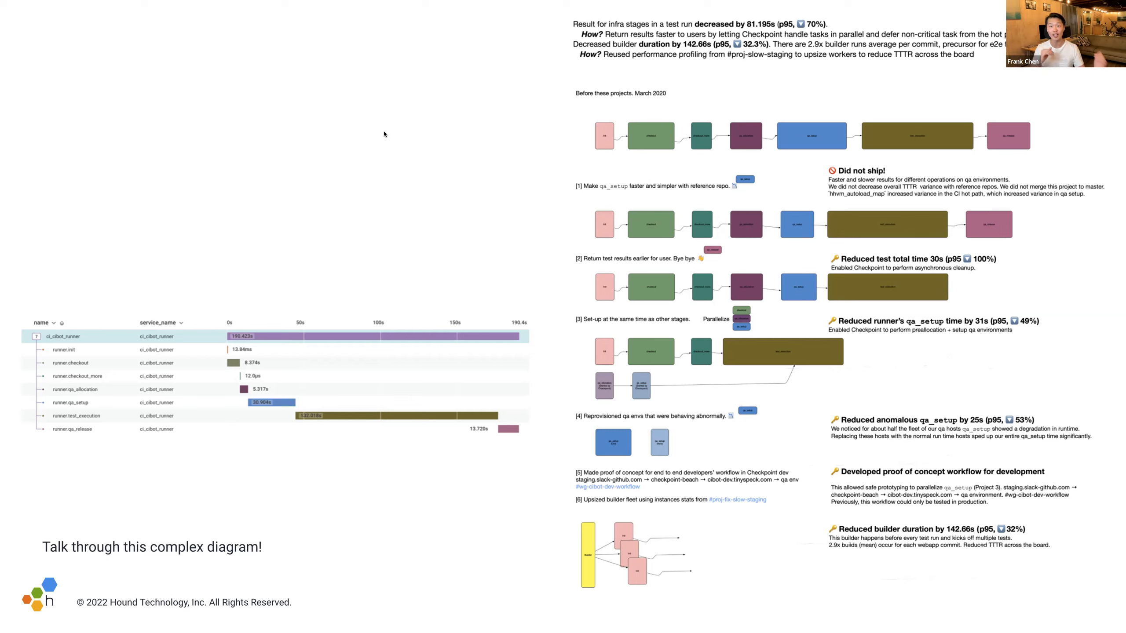
mouse_move(543, 475)
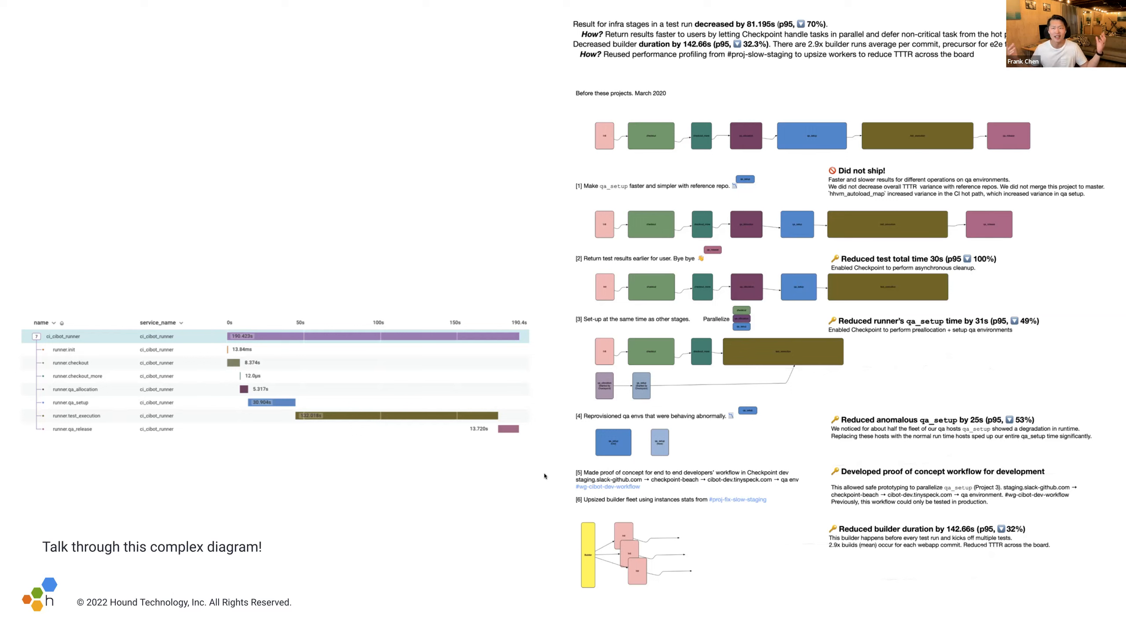
mouse_move(562, 461)
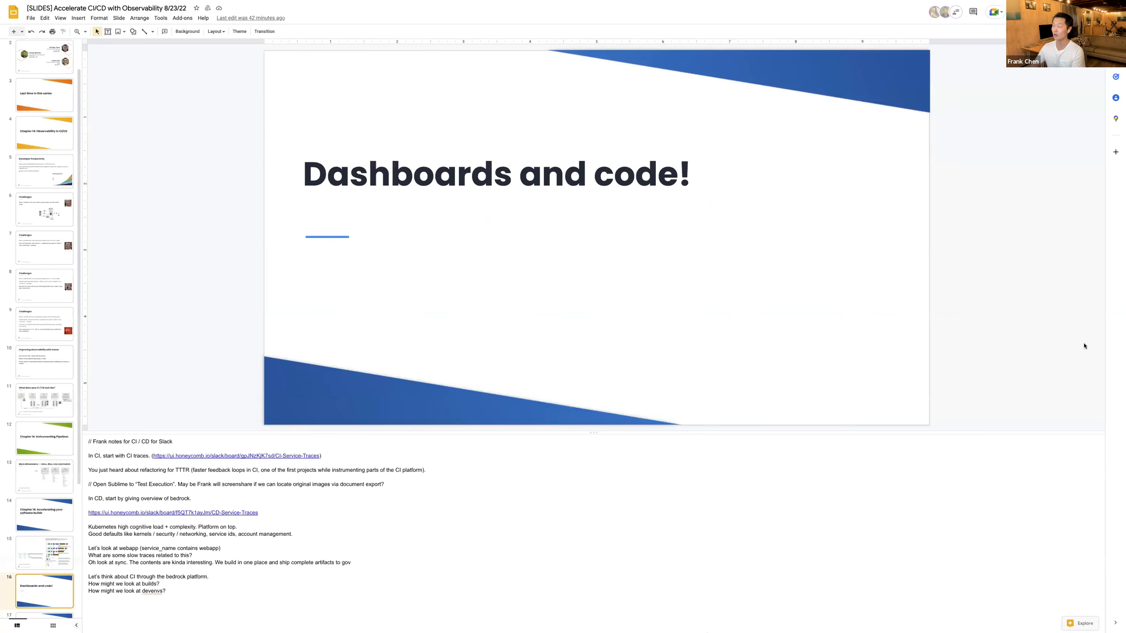
mouse_move(806, 128)
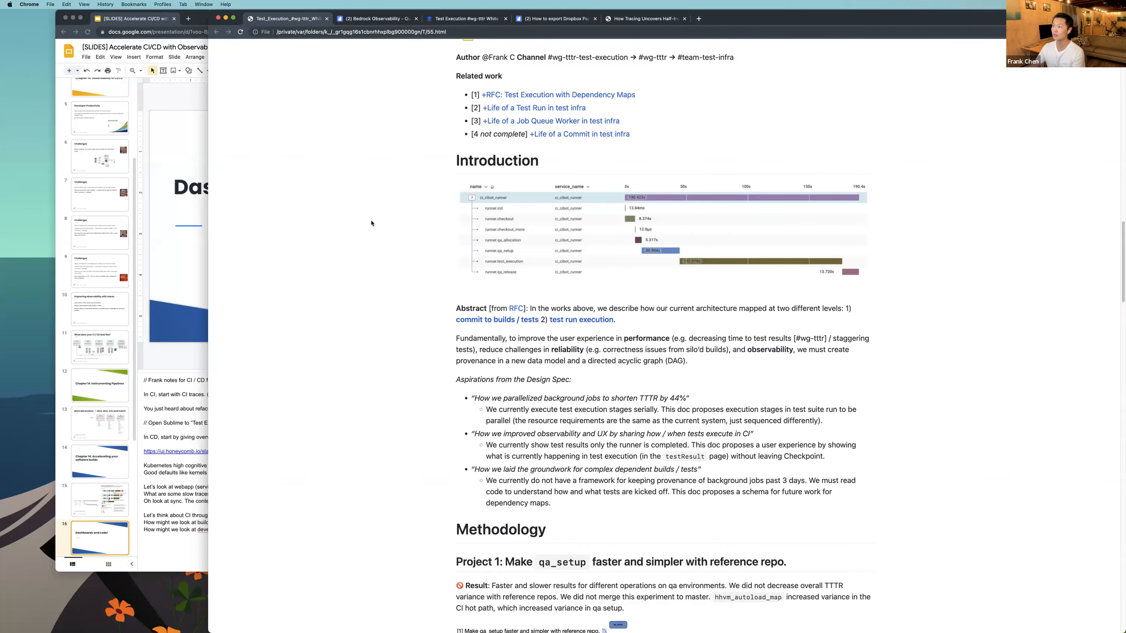
Bring the CI Service Traces board tab to the front, ahead of the Slides deck
click(373, 18)
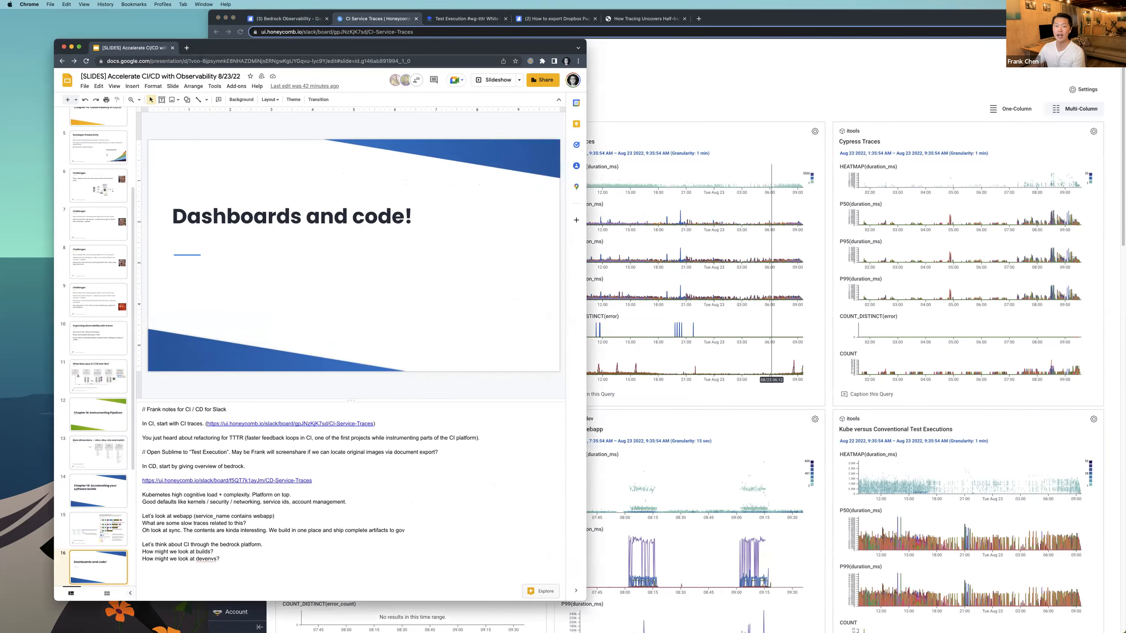
click(373, 18)
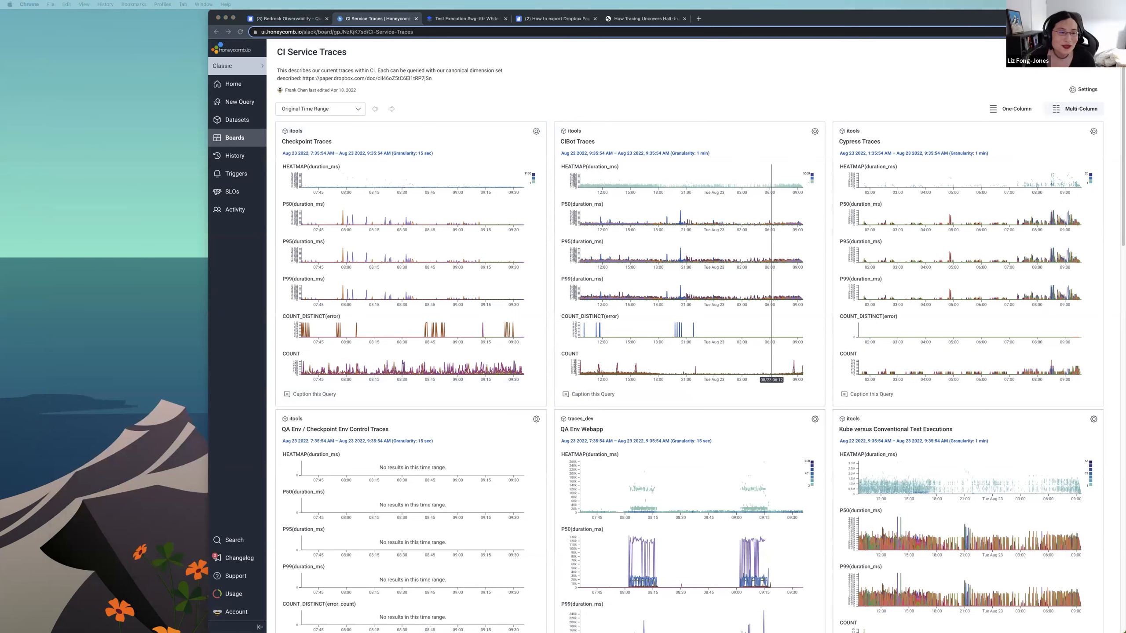
mouse_move(488, 83)
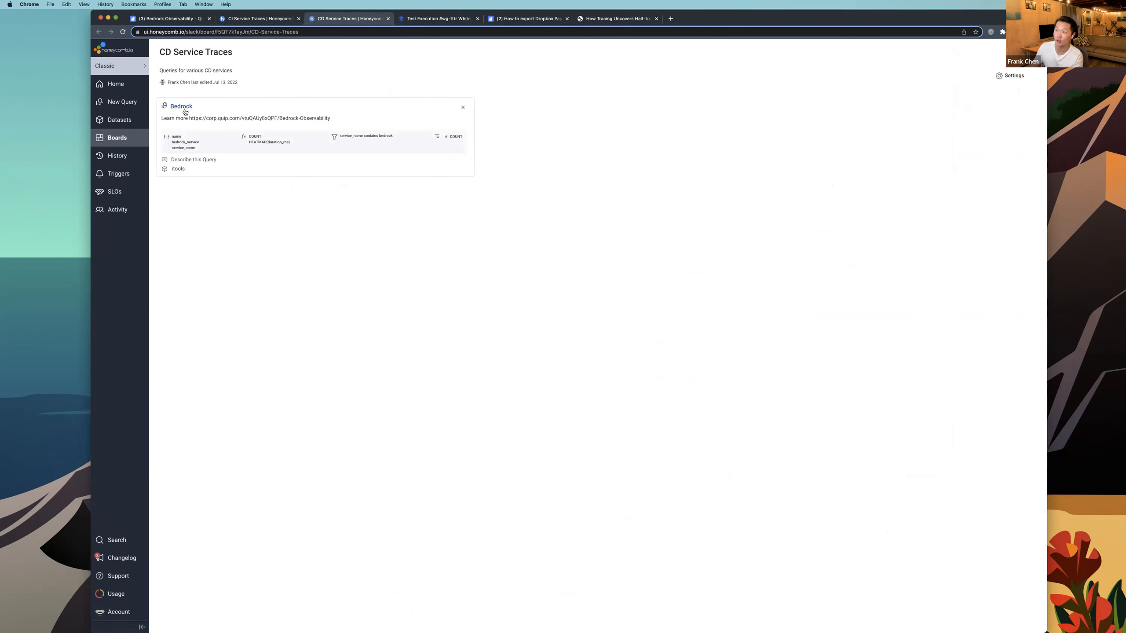
Open the Bedrock query from the CD Service Traces board
click(182, 107)
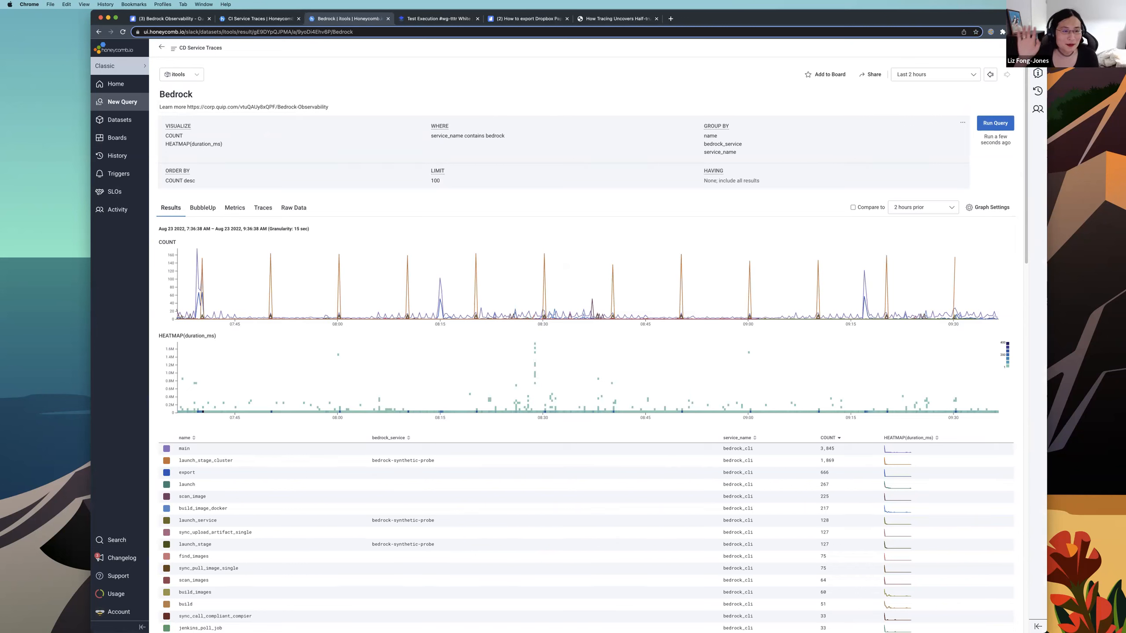
mouse_move(710, 82)
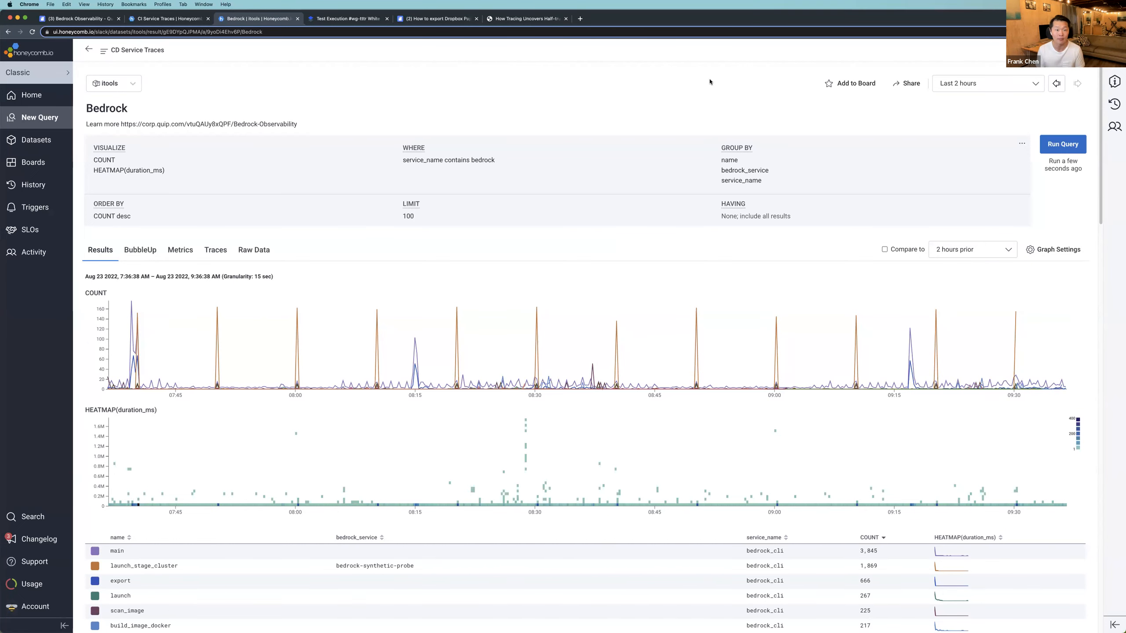
mouse_move(568, 116)
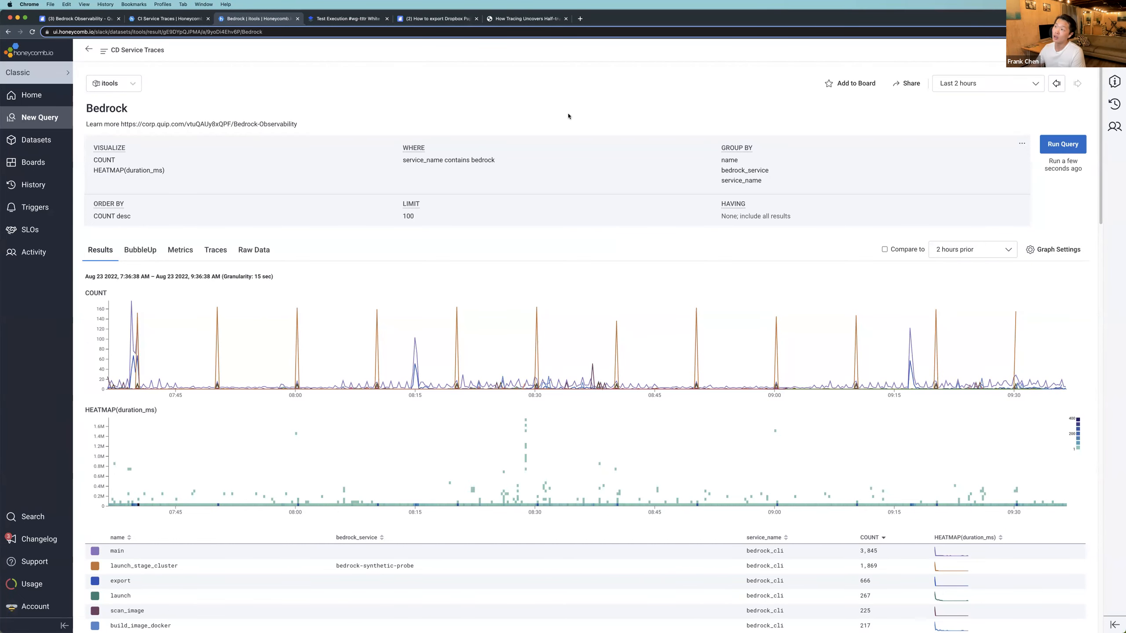
Make the Bedrock query's fields editable to add a new condition after the service-name filter
click(448, 160)
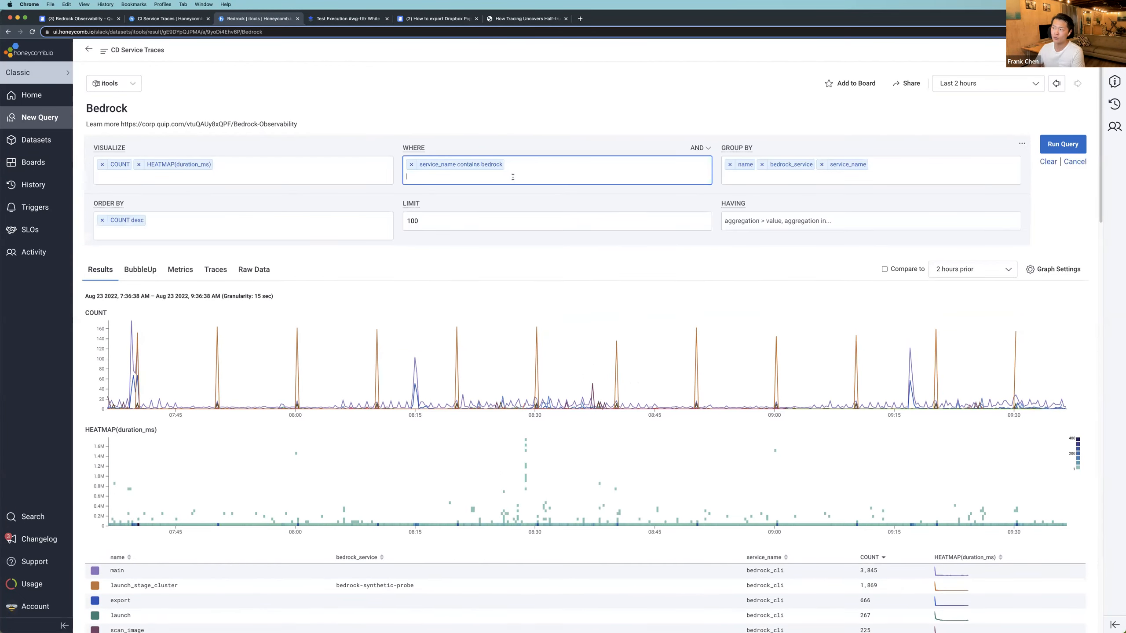
mouse_move(358, 114)
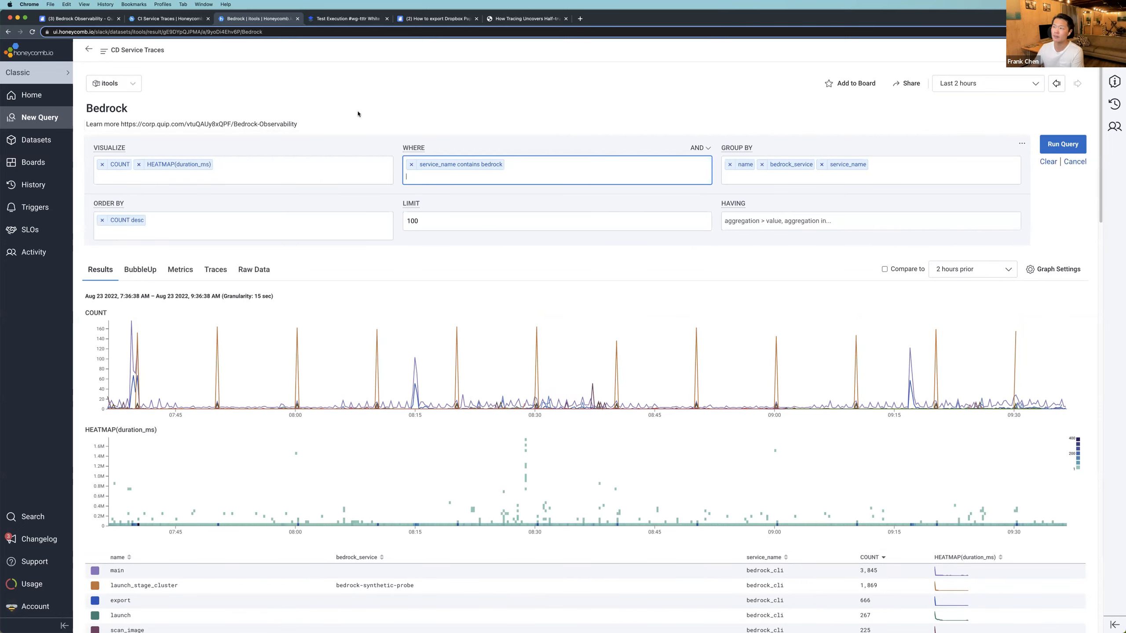
Follow the Quip link in the query's description to the Bedrock Observability document
click(1062, 143)
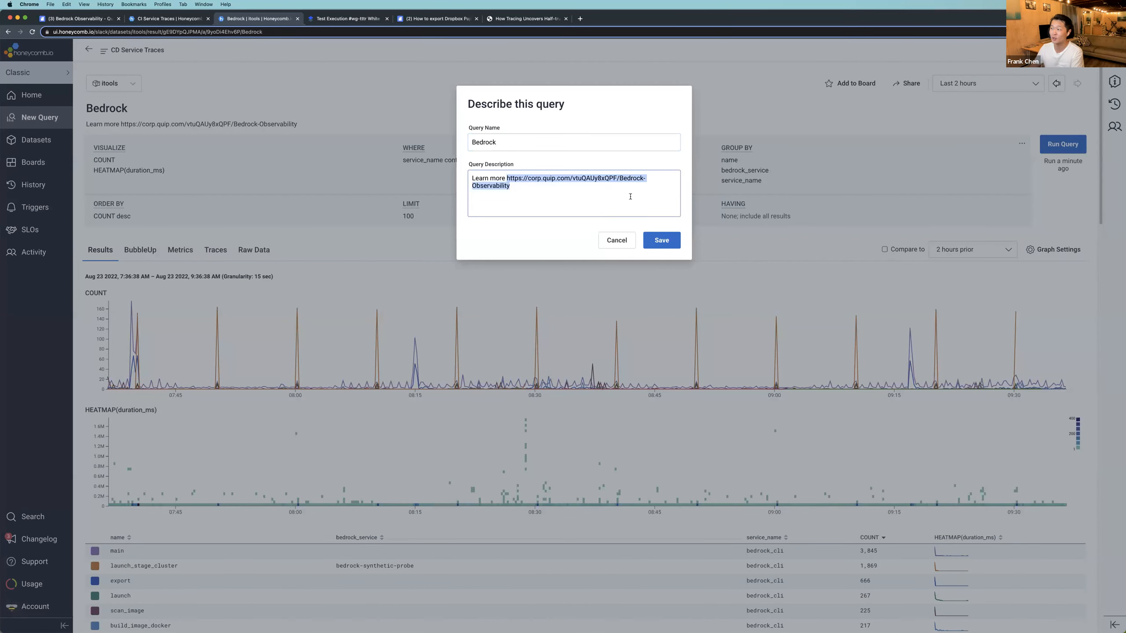
click(575, 181)
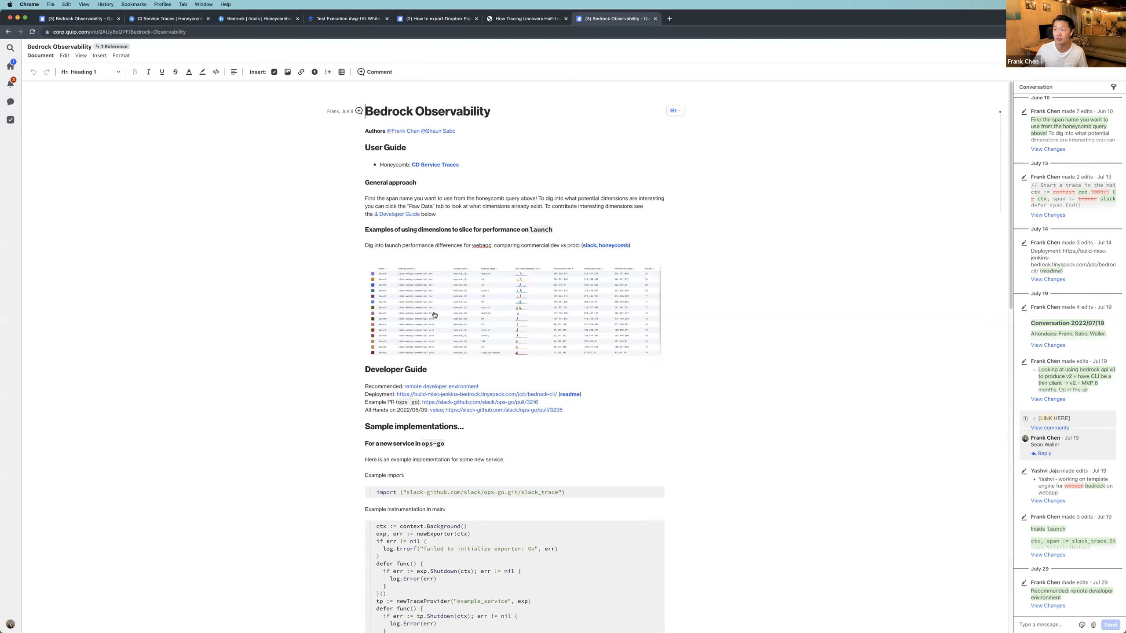
mouse_move(332, 277)
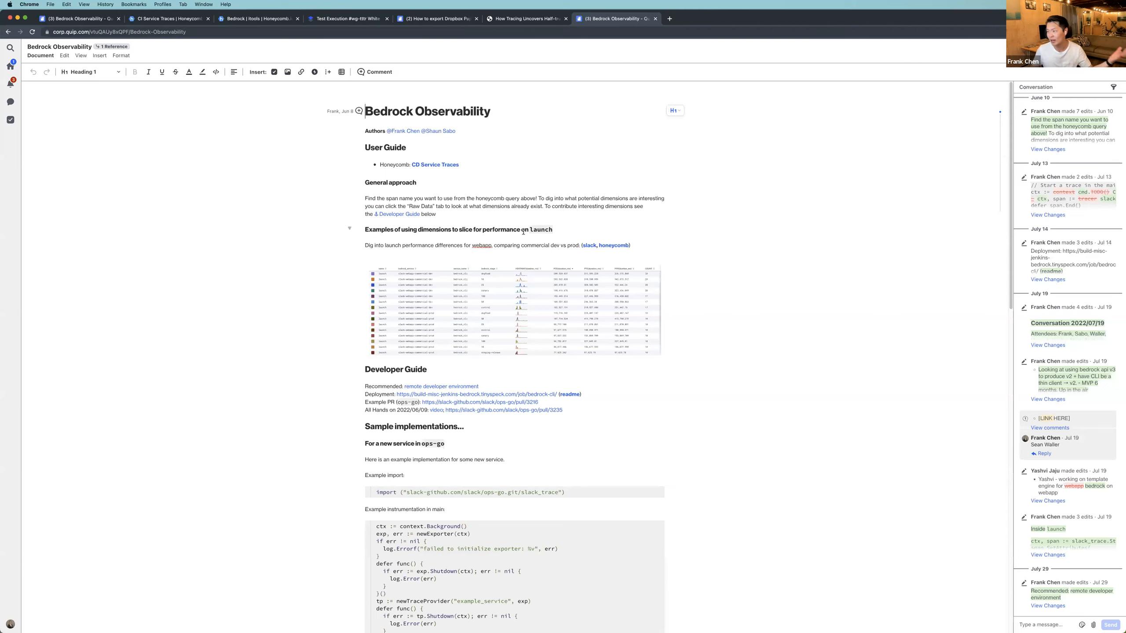
scroll(down, 3)
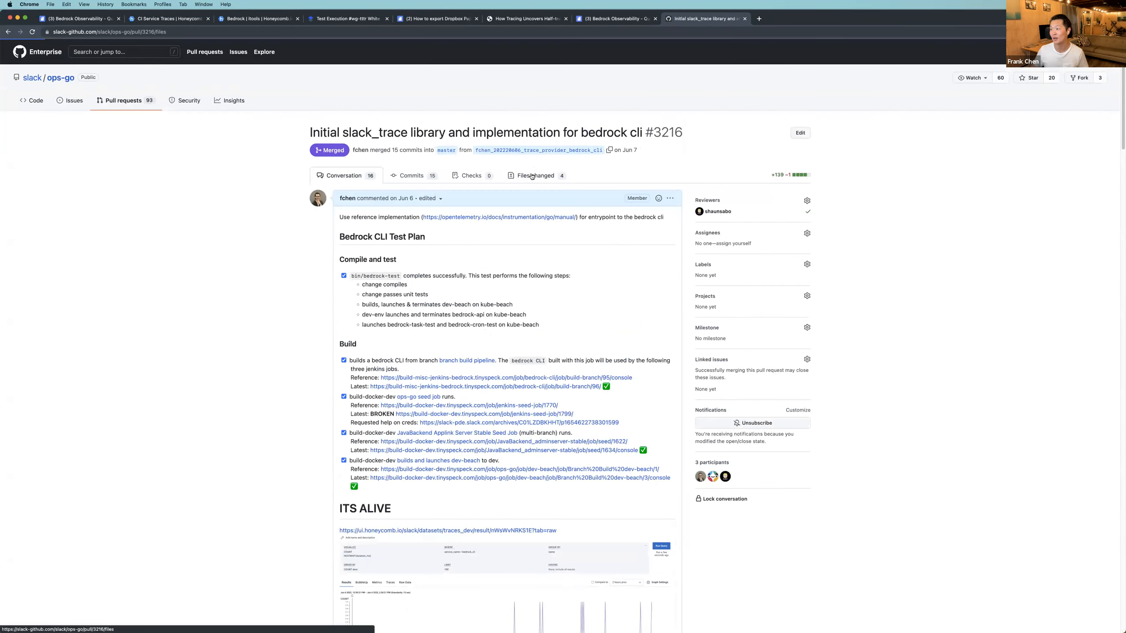
View the changed files of ops-go pull request #3216 for the slack_trace library
click(535, 175)
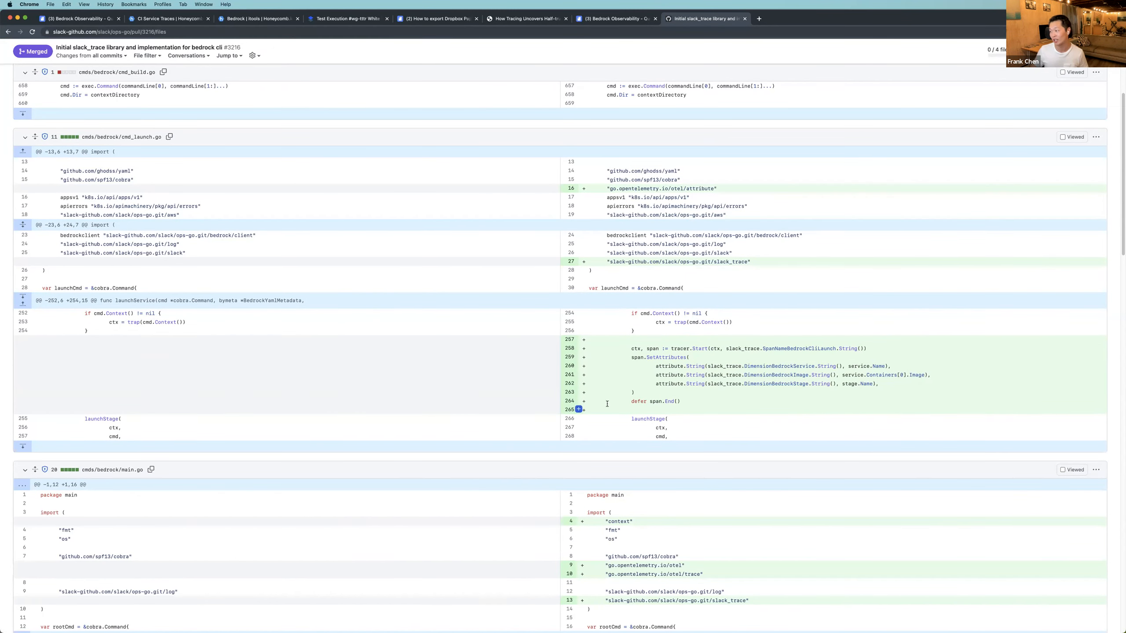
mouse_move(729, 372)
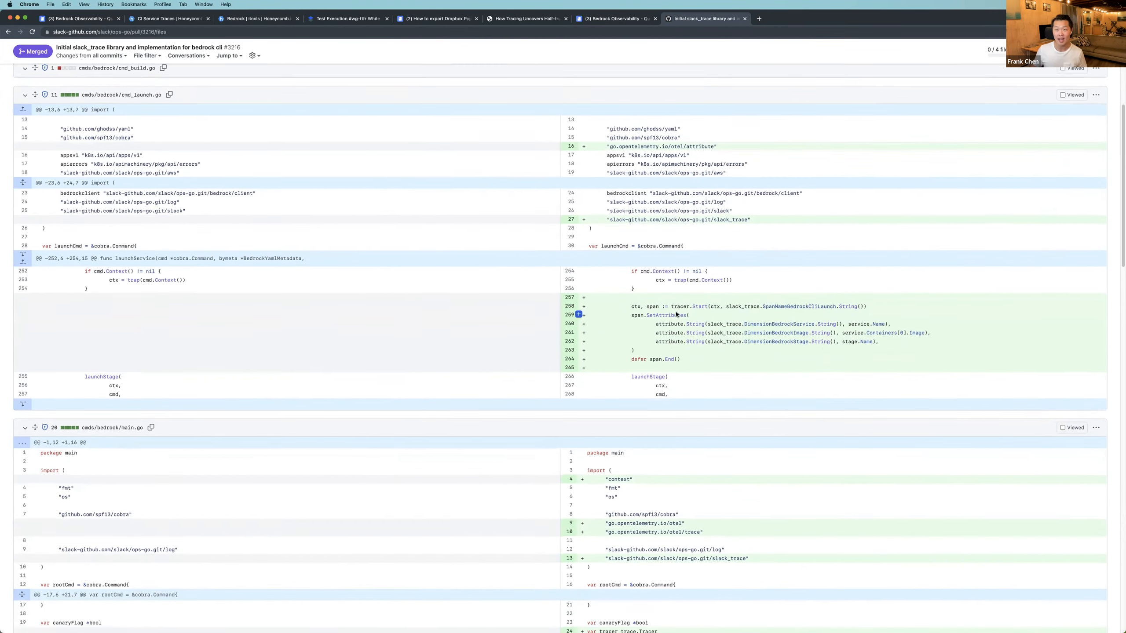
Scroll through the diffs of cmd_launch.go, main.go and slack_trace.go, then back up
scroll(down, 3)
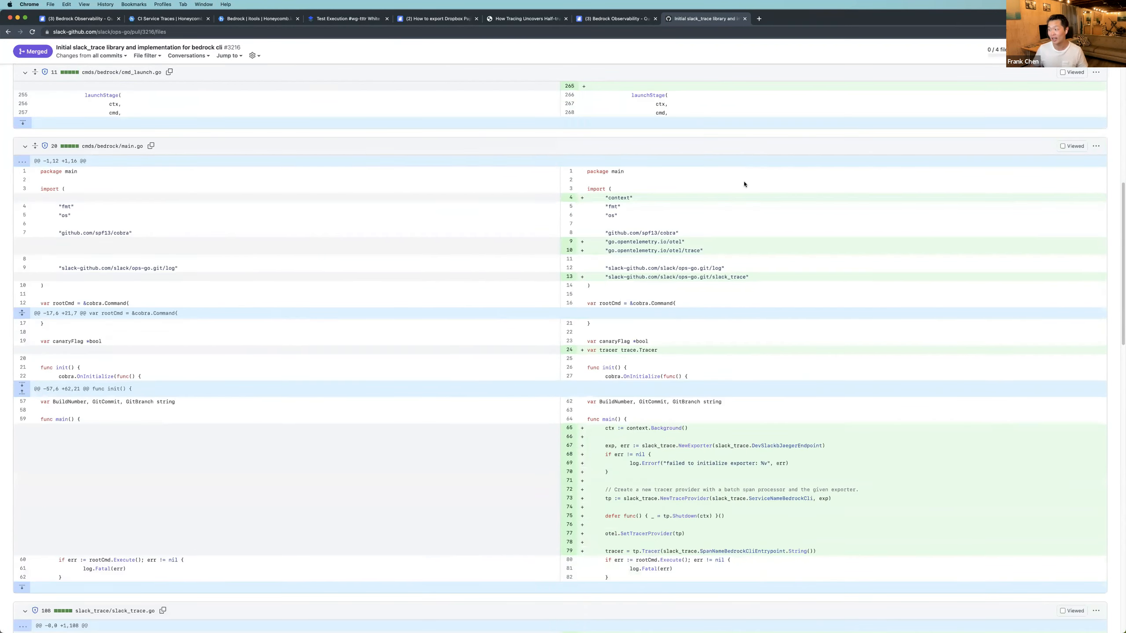
scroll(down, 3)
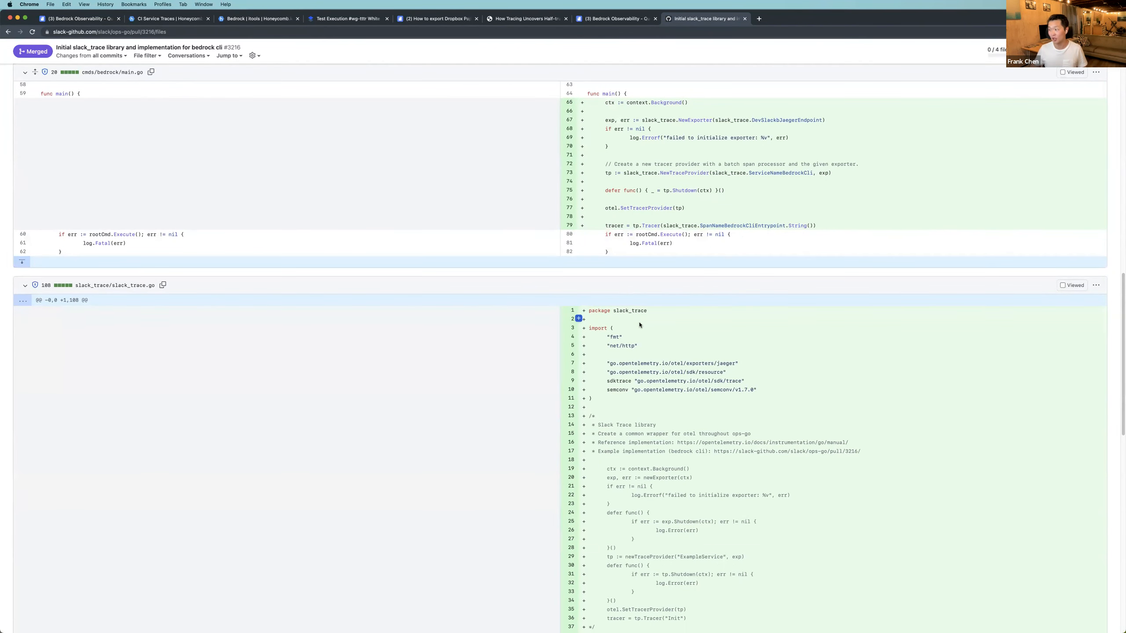
scroll(down, 3)
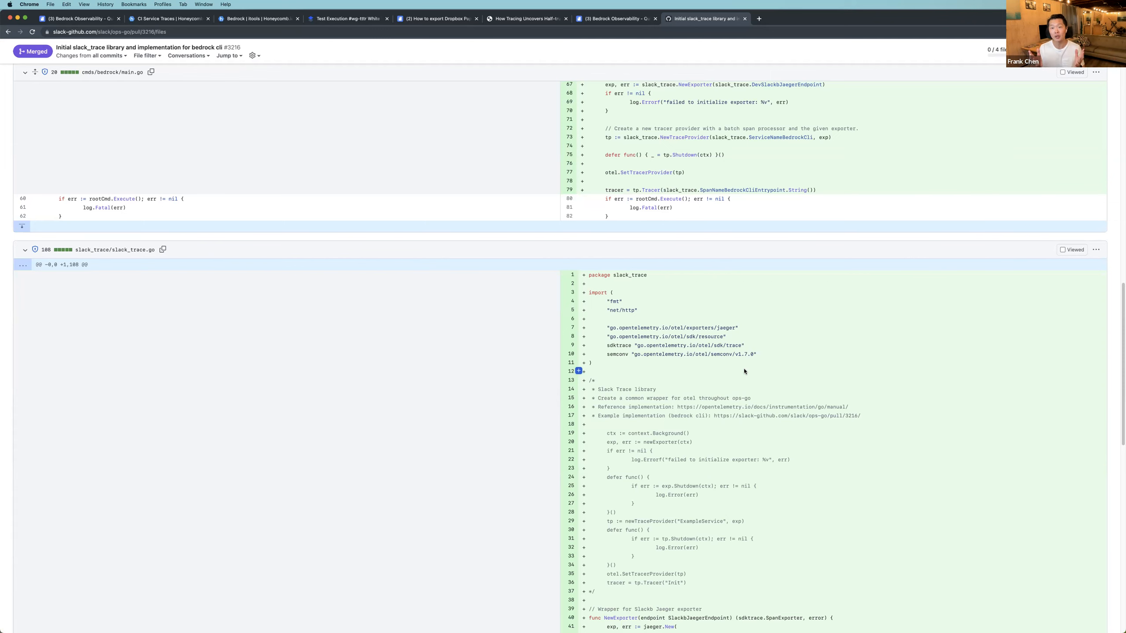
scroll(down, 3)
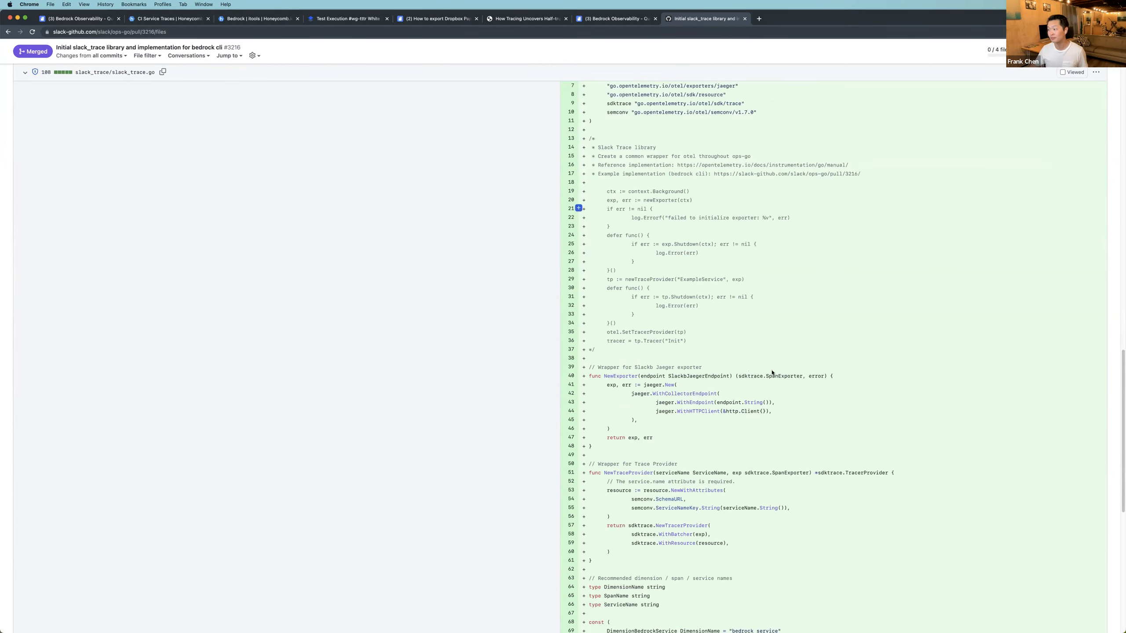
mouse_move(690, 325)
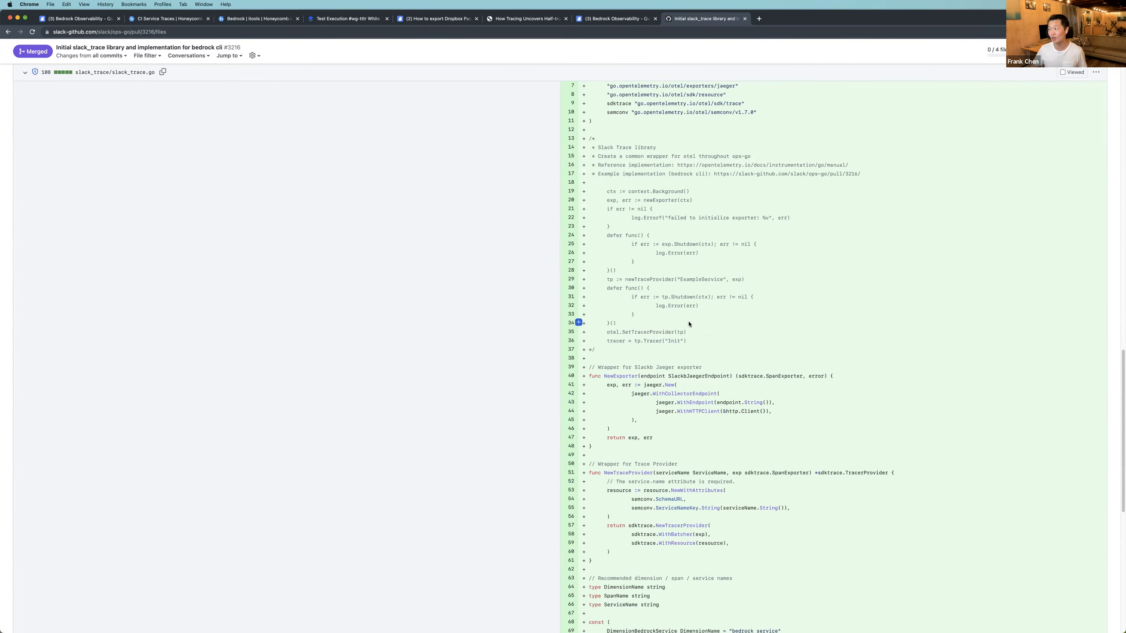
scroll(down, 3)
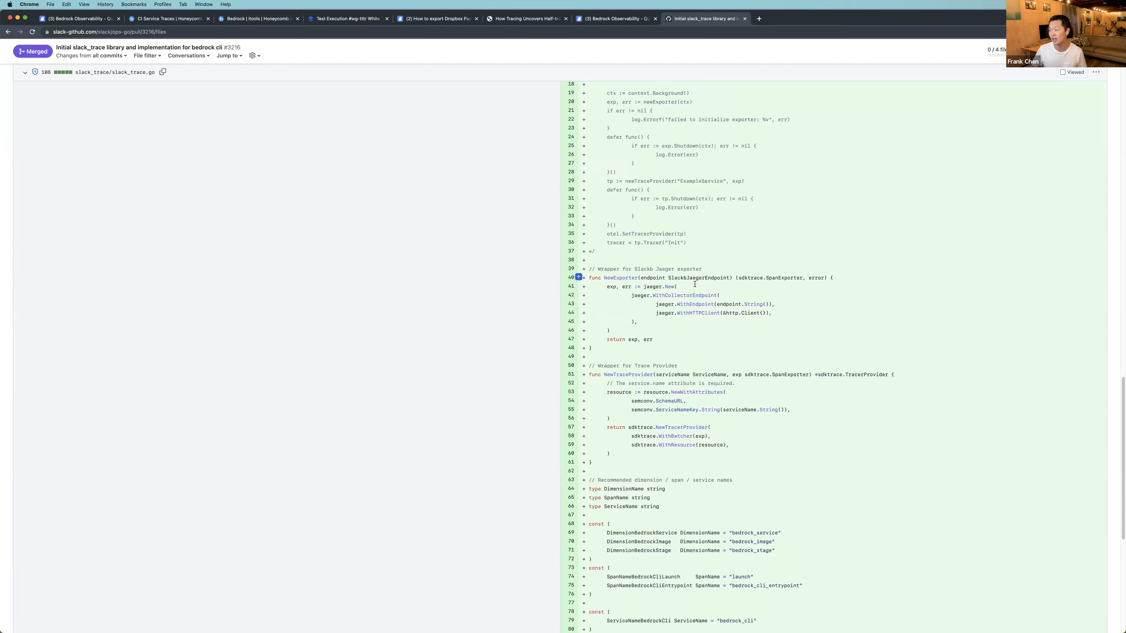
scroll(down, 3)
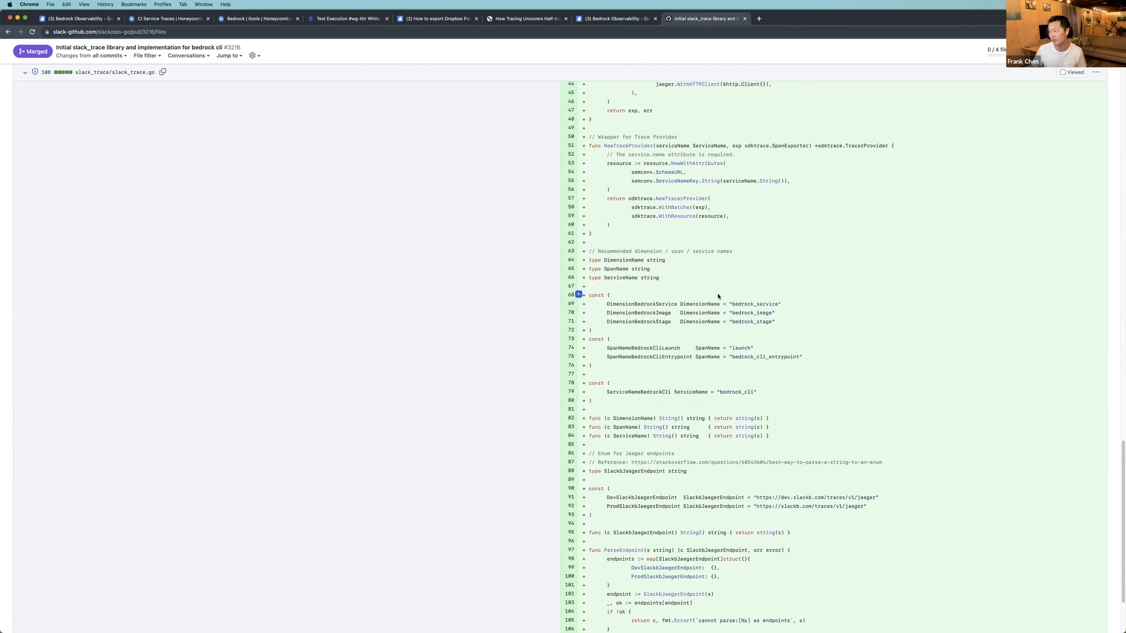
scroll(down, 3)
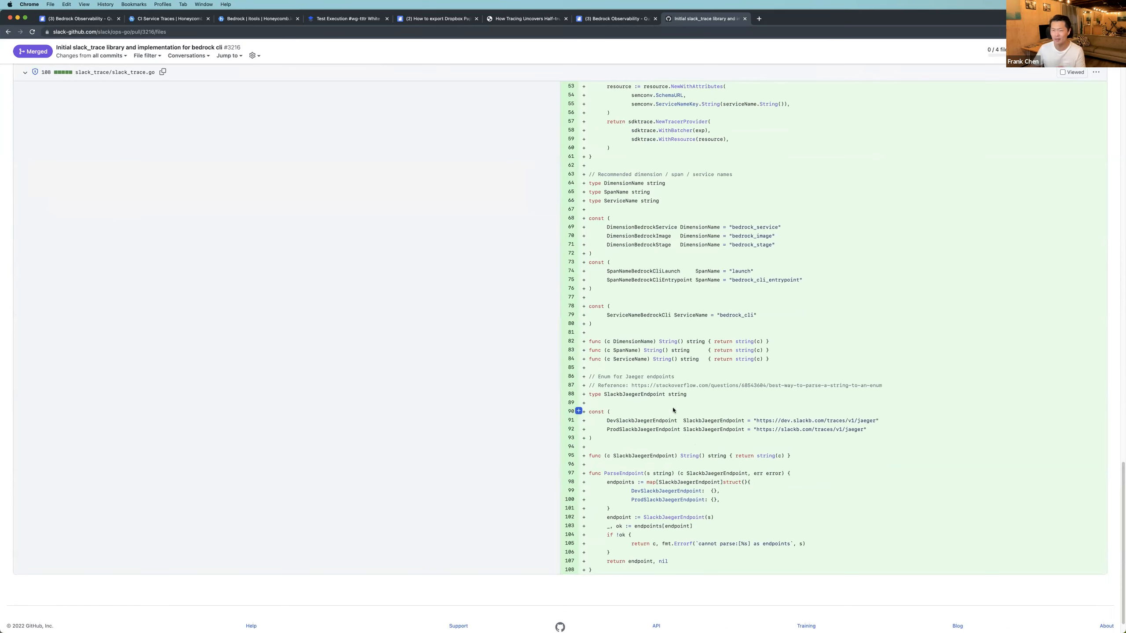
scroll(up, 3)
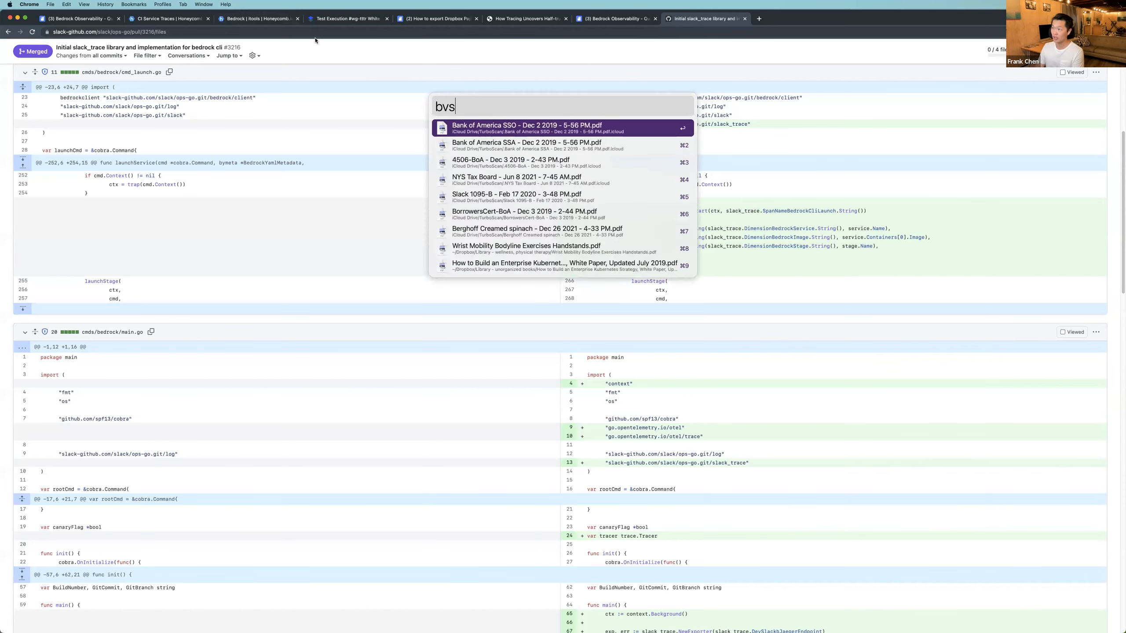
key(Escape)
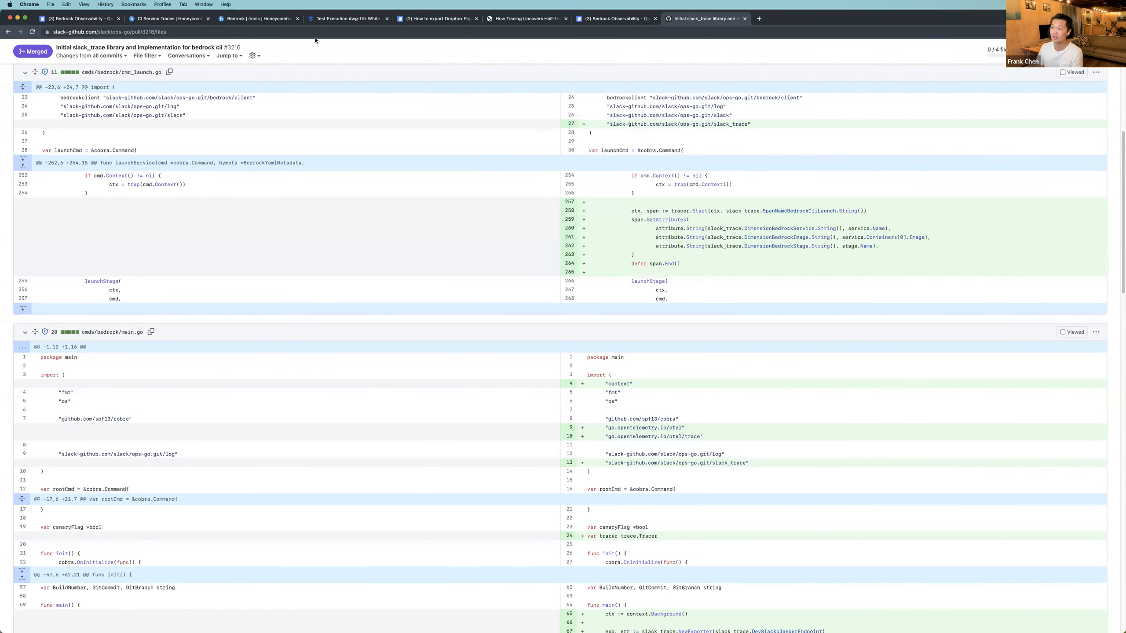
scroll(up, 3)
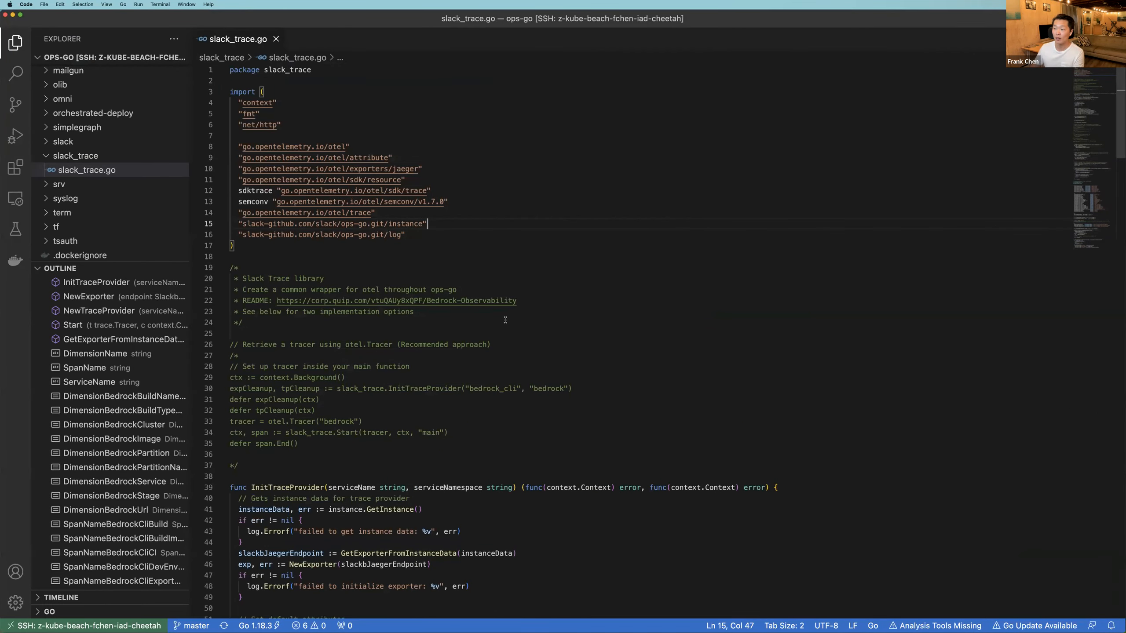
mouse_move(268, 388)
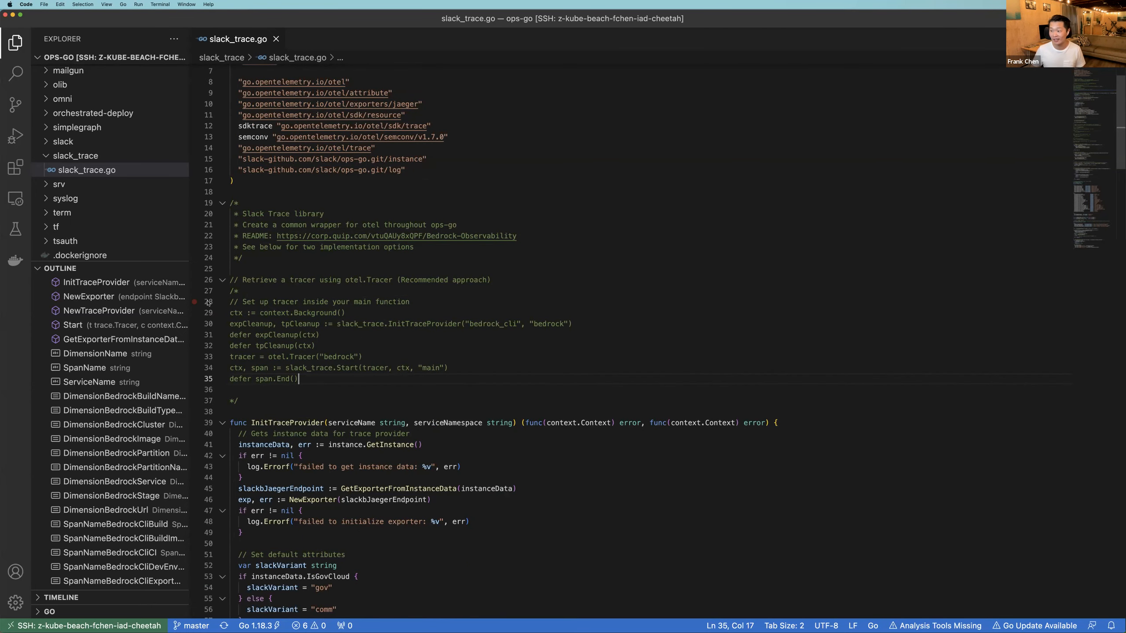
Scroll slack_trace.go to the InitTraceProvider function in VS Code
scroll(down, 3)
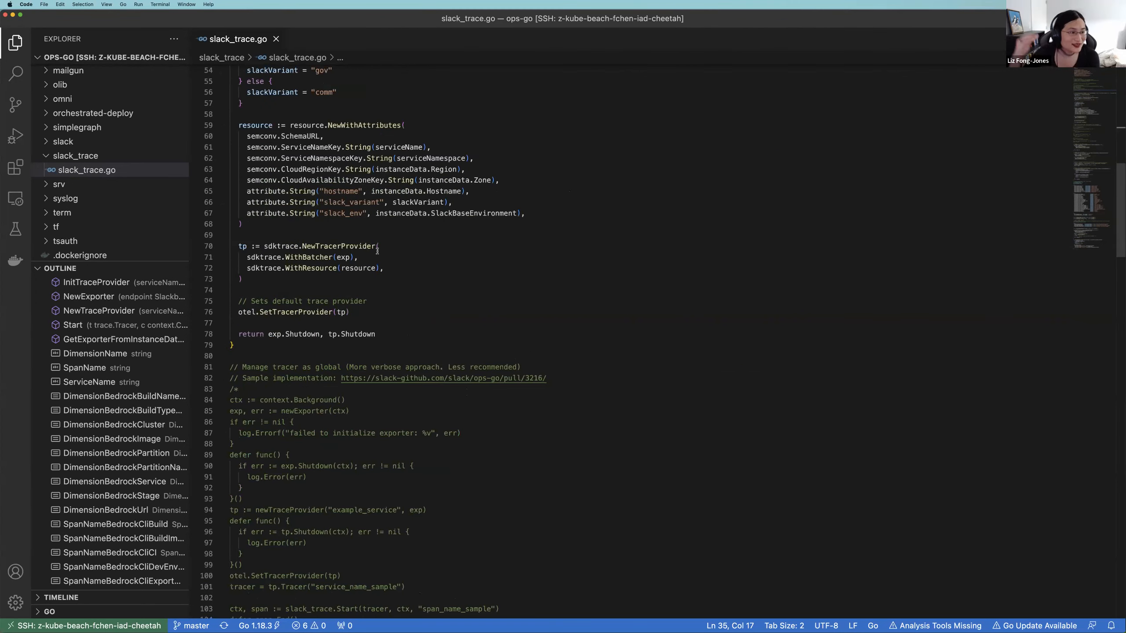
scroll(up, 3)
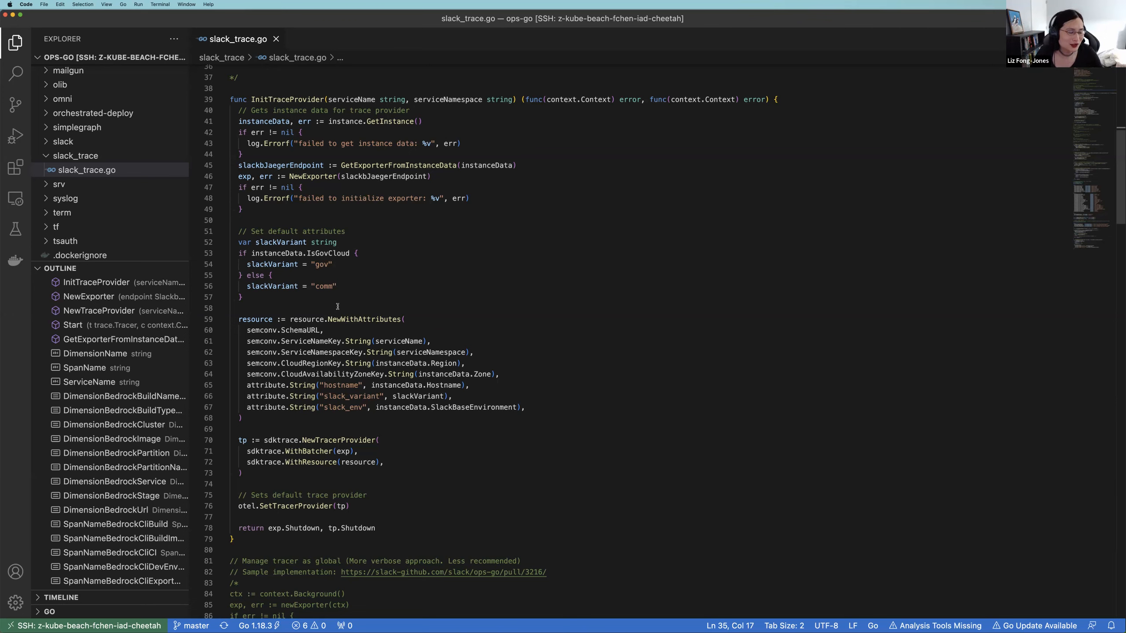
mouse_move(385, 341)
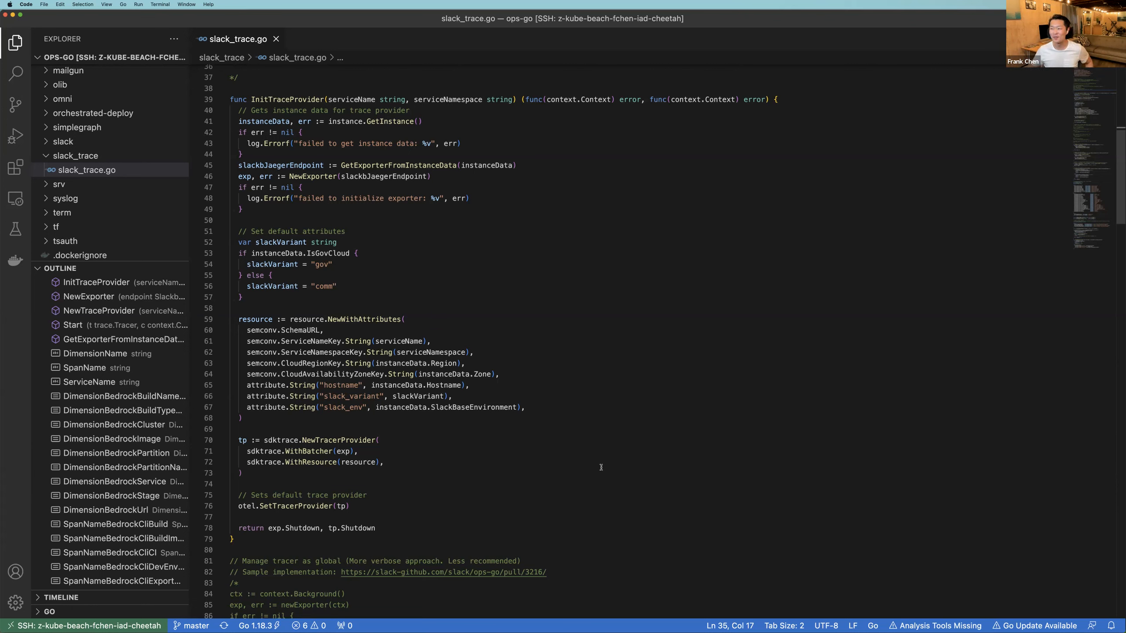
mouse_move(341, 357)
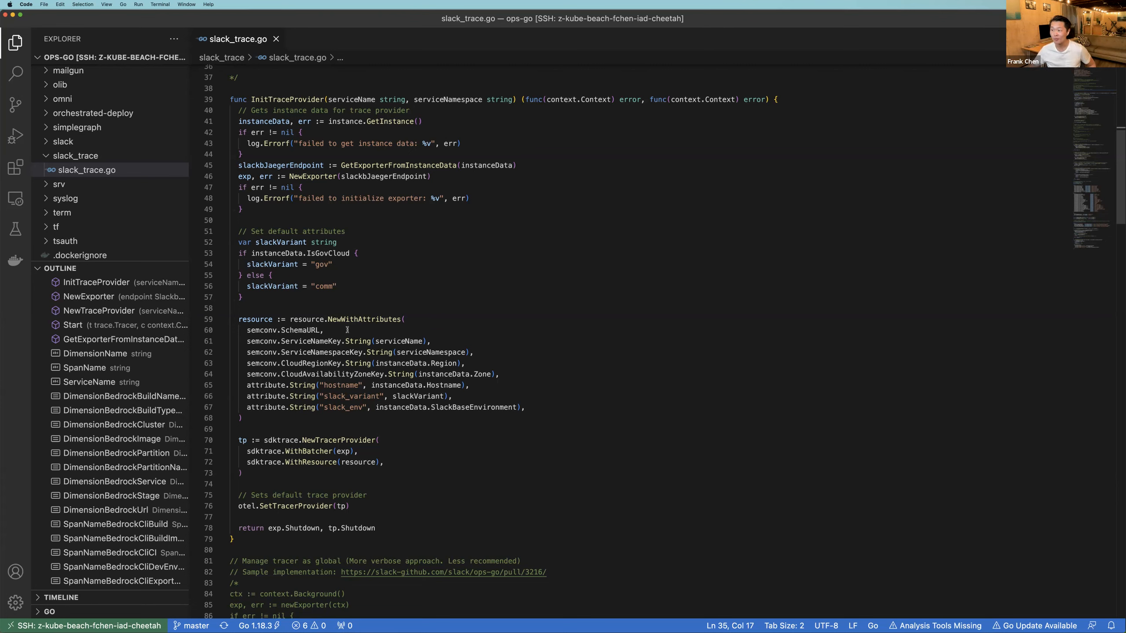
mouse_move(295, 341)
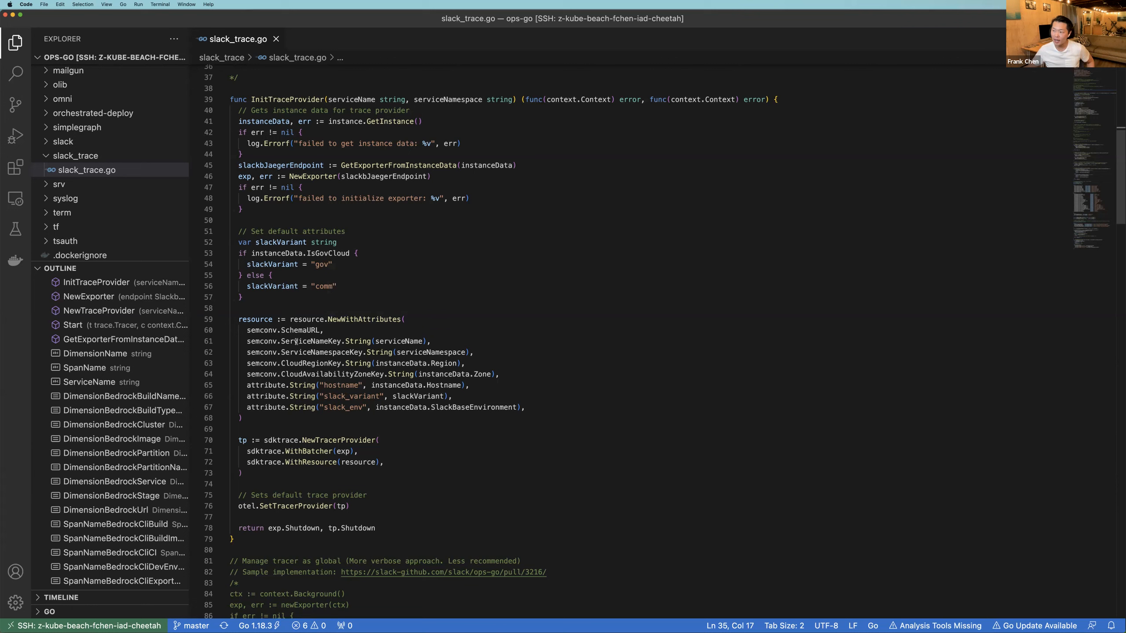
double_click(262, 341)
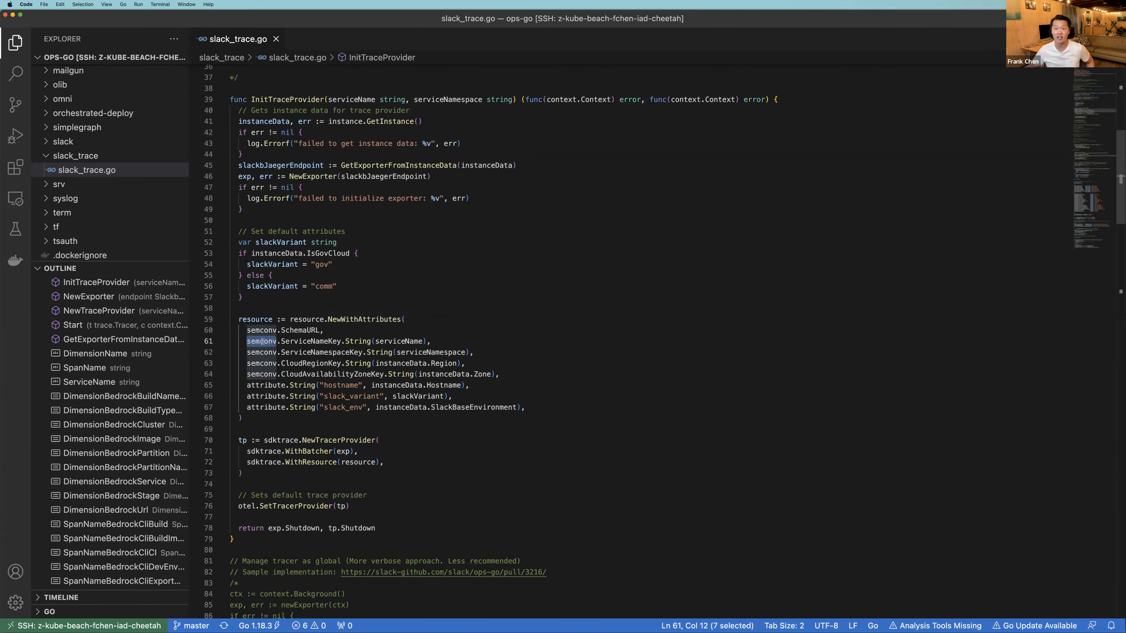
mouse_move(262, 341)
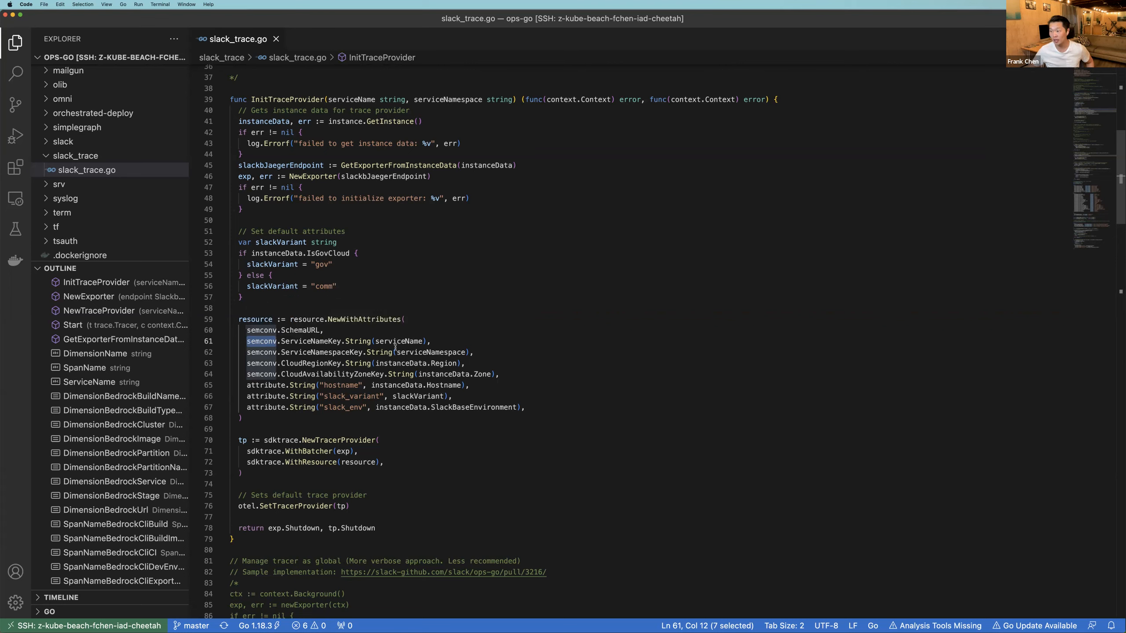
double_click(311, 341)
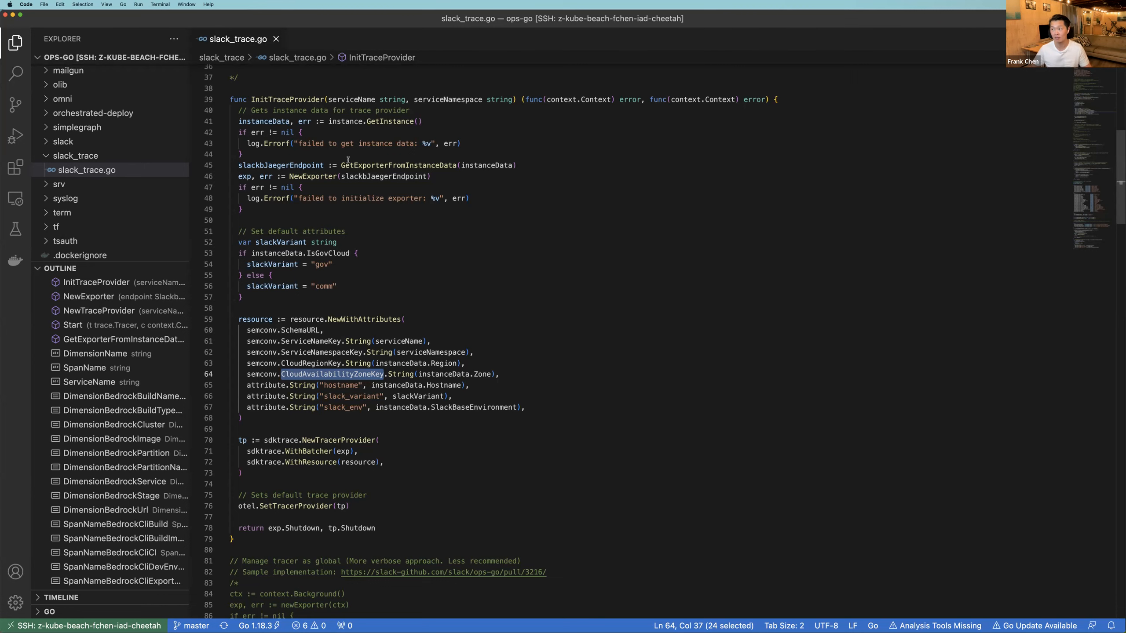
mouse_move(342, 120)
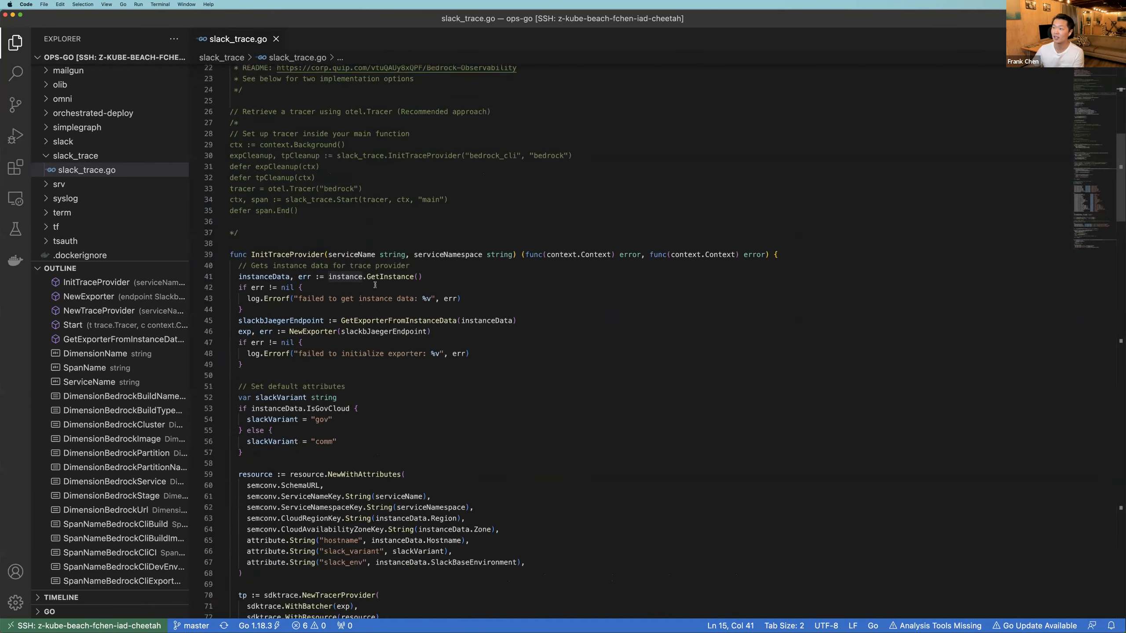
scroll(up, 3)
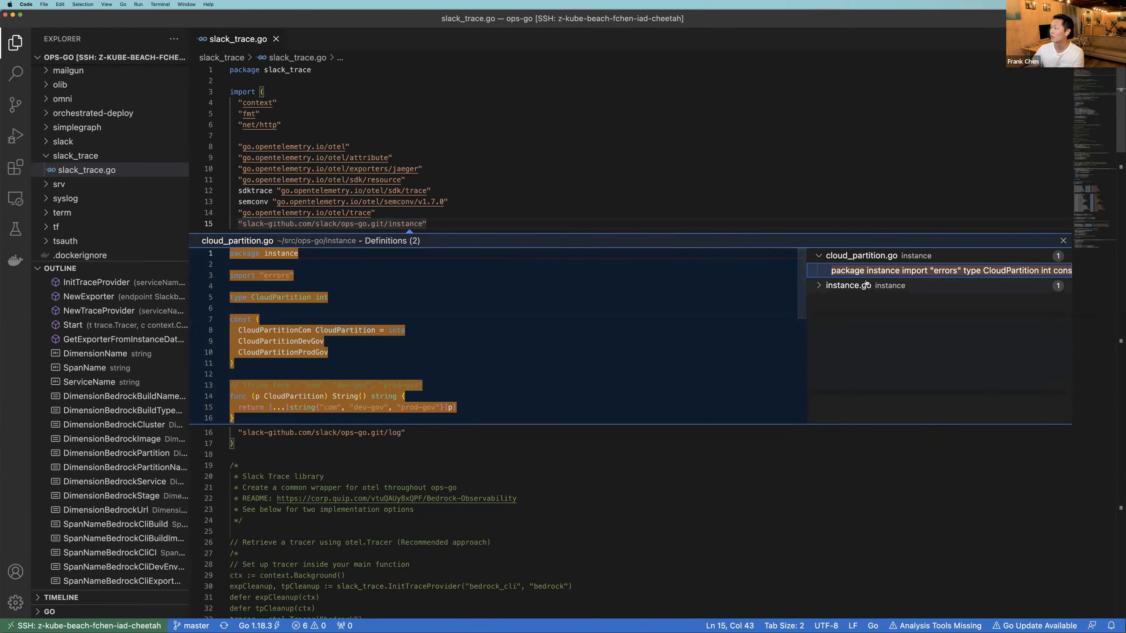
click(848, 285)
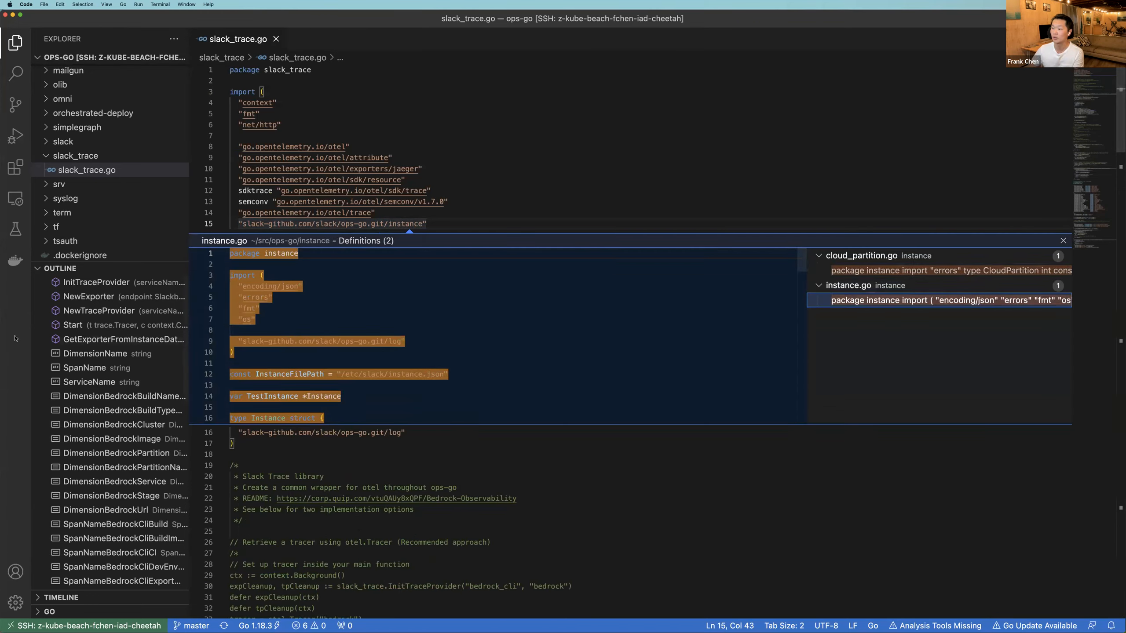
scroll(down, 3)
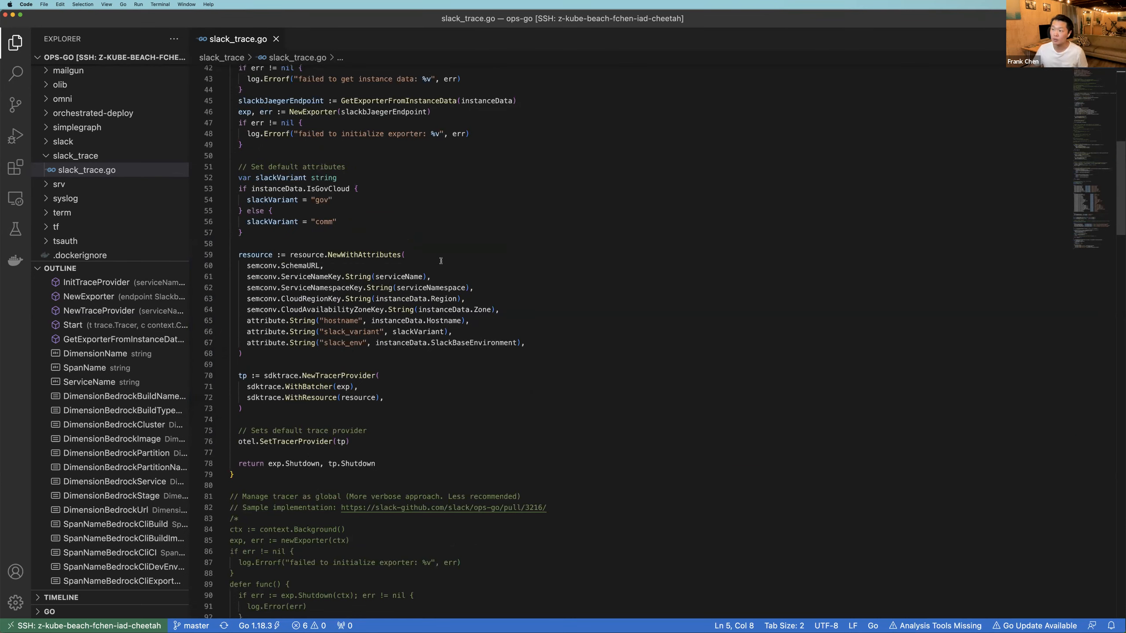
mouse_move(505, 304)
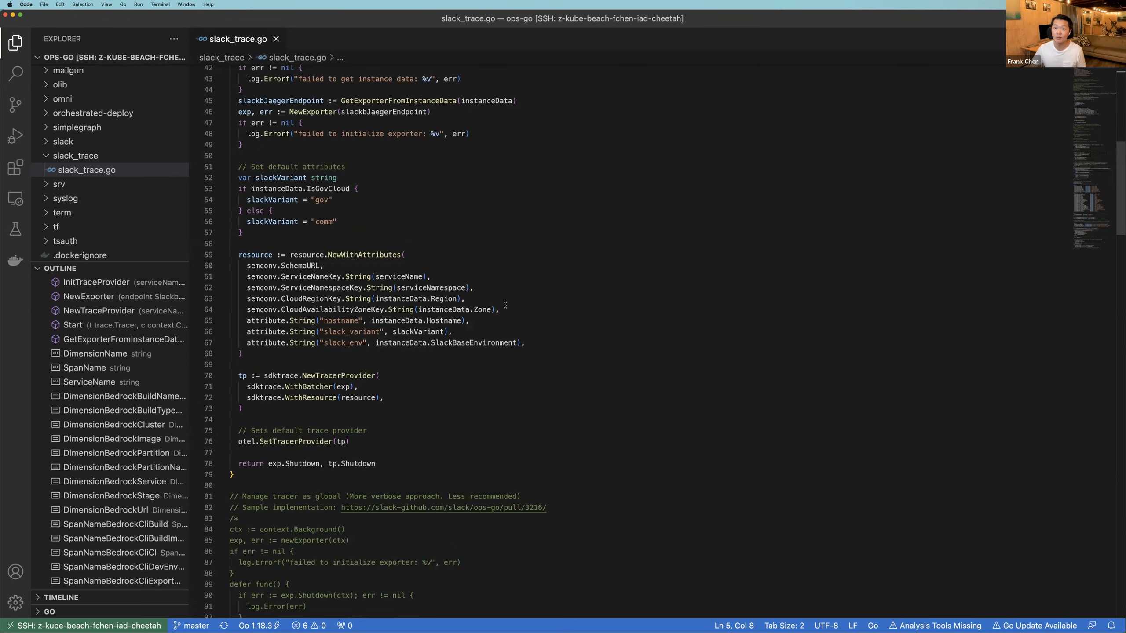
Scroll slack_trace.go through its span constants and Jaeger endpoints
scroll(down, 3)
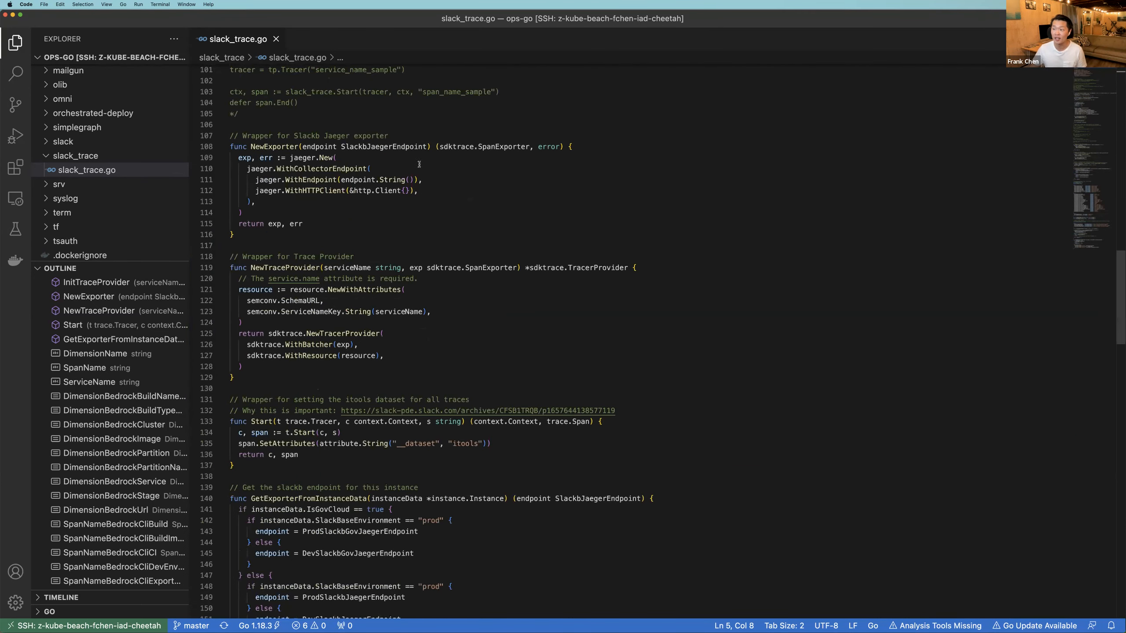
scroll(down, 3)
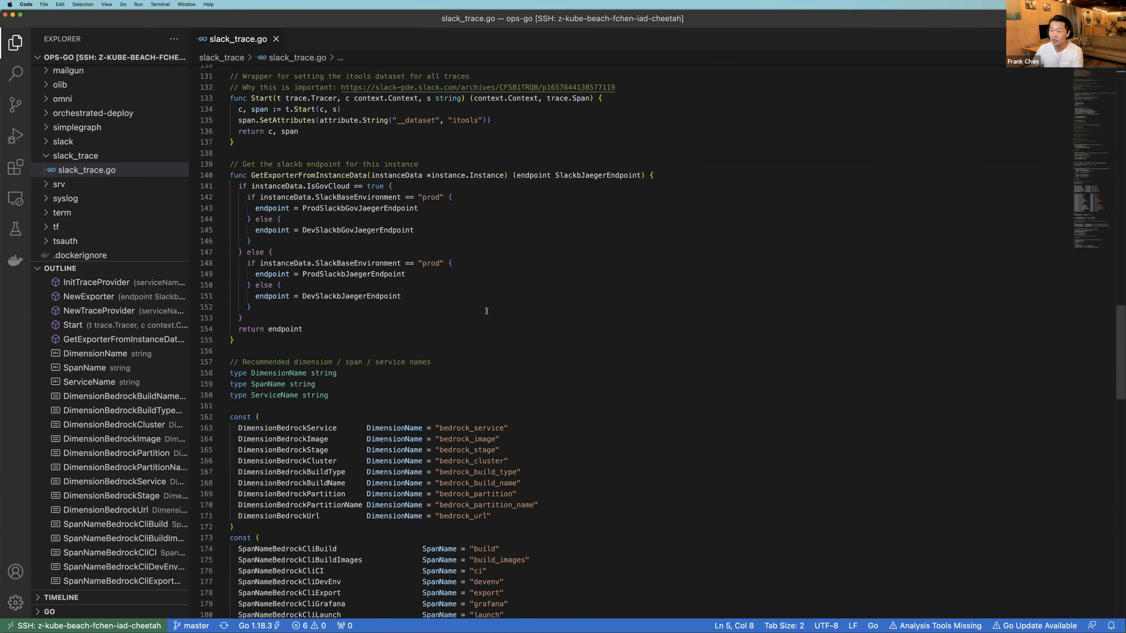
scroll(down, 3)
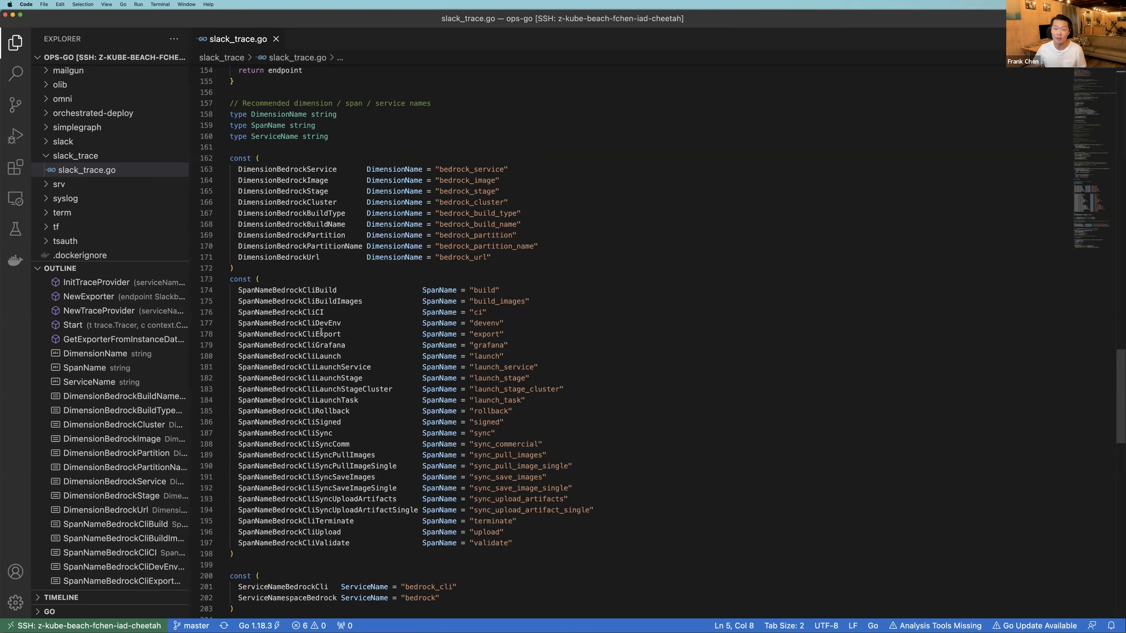
scroll(down, 3)
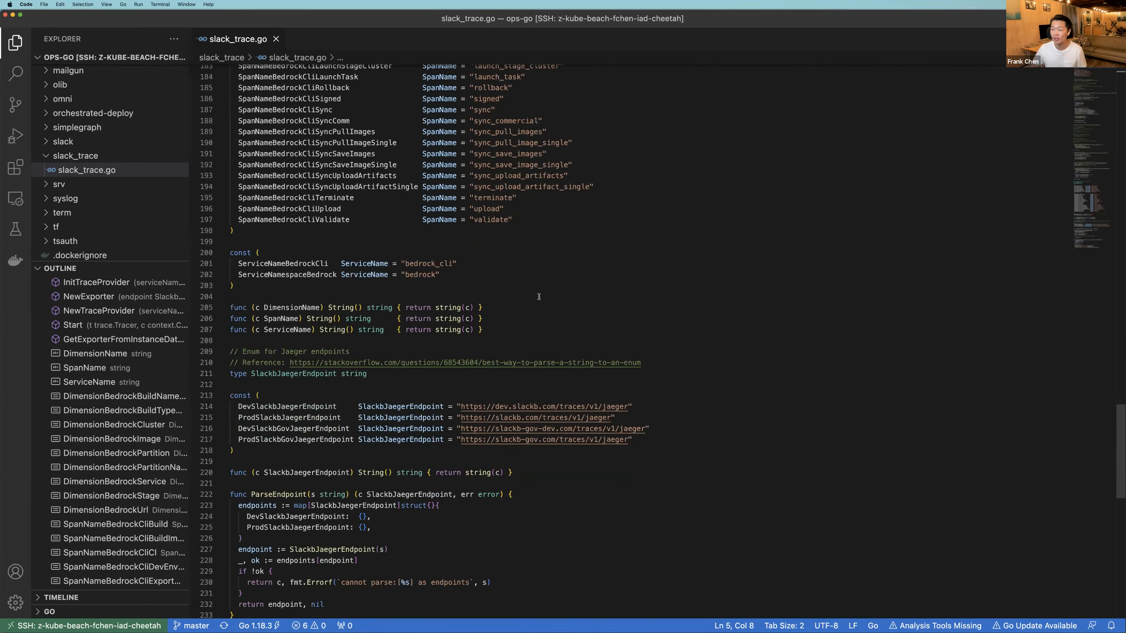
scroll(down, 3)
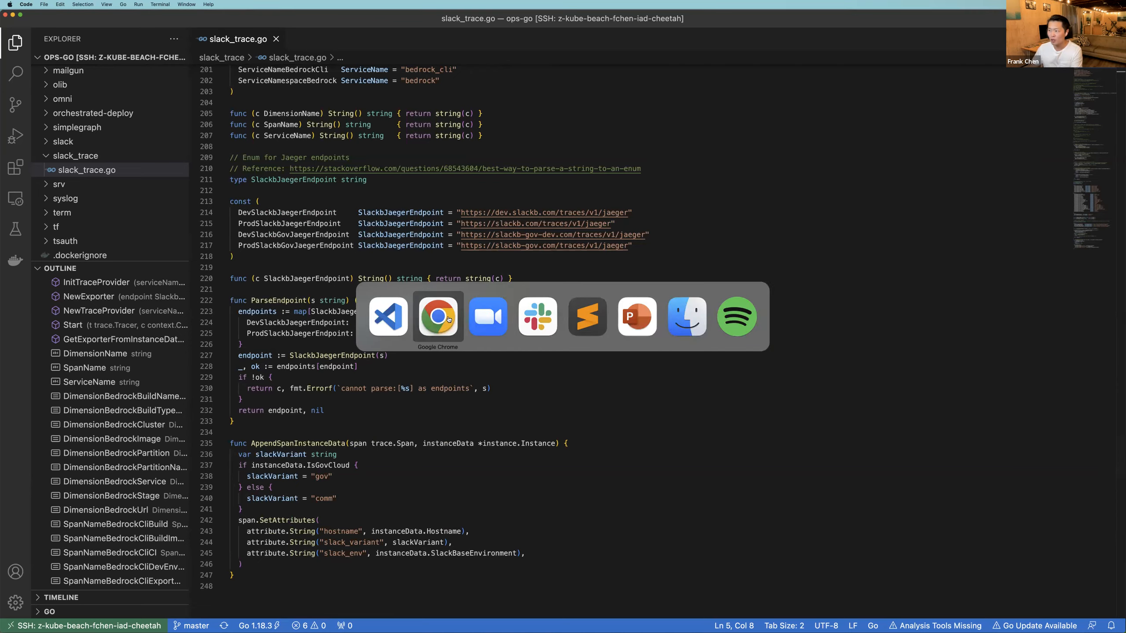
Switch to Chrome and bring up the Bedrock Observability Quip guide
click(437, 315)
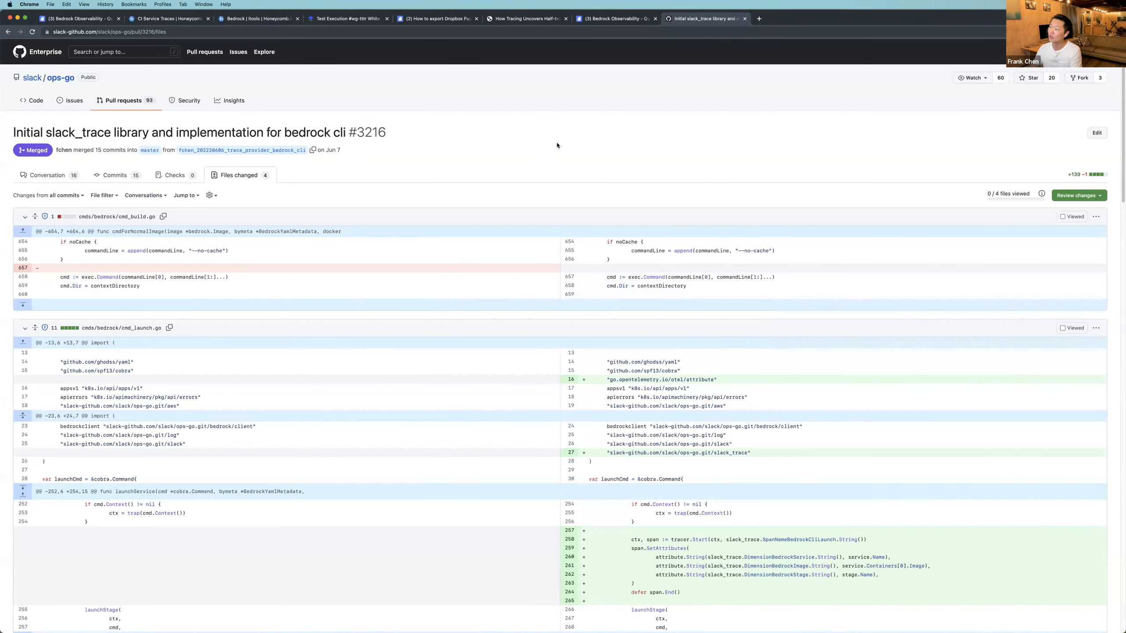
scroll(down, 3)
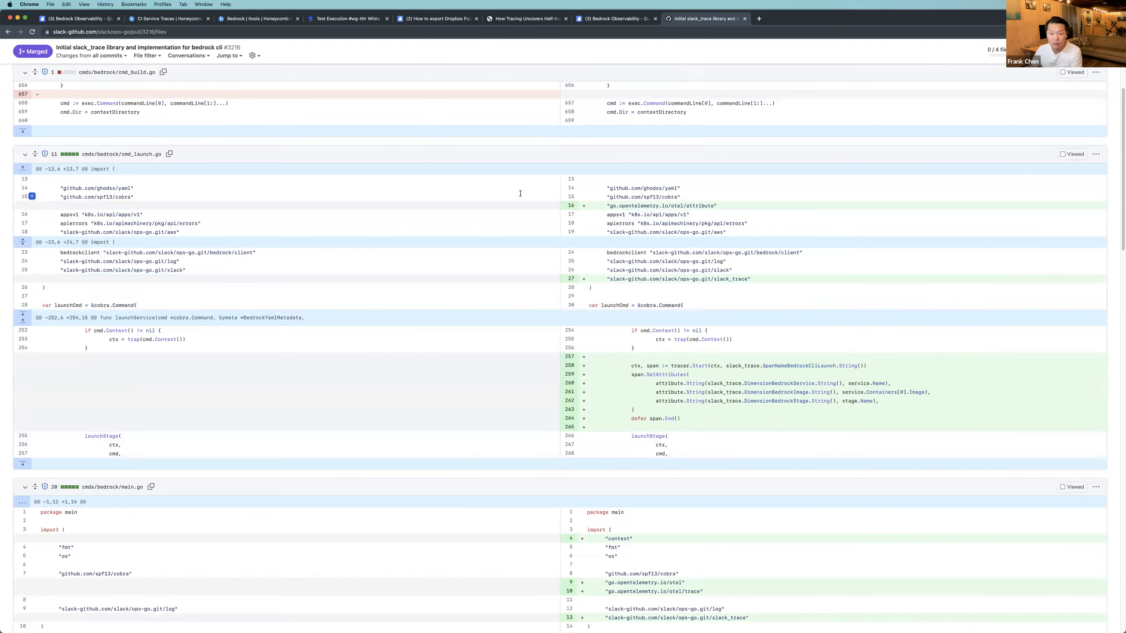
click(614, 17)
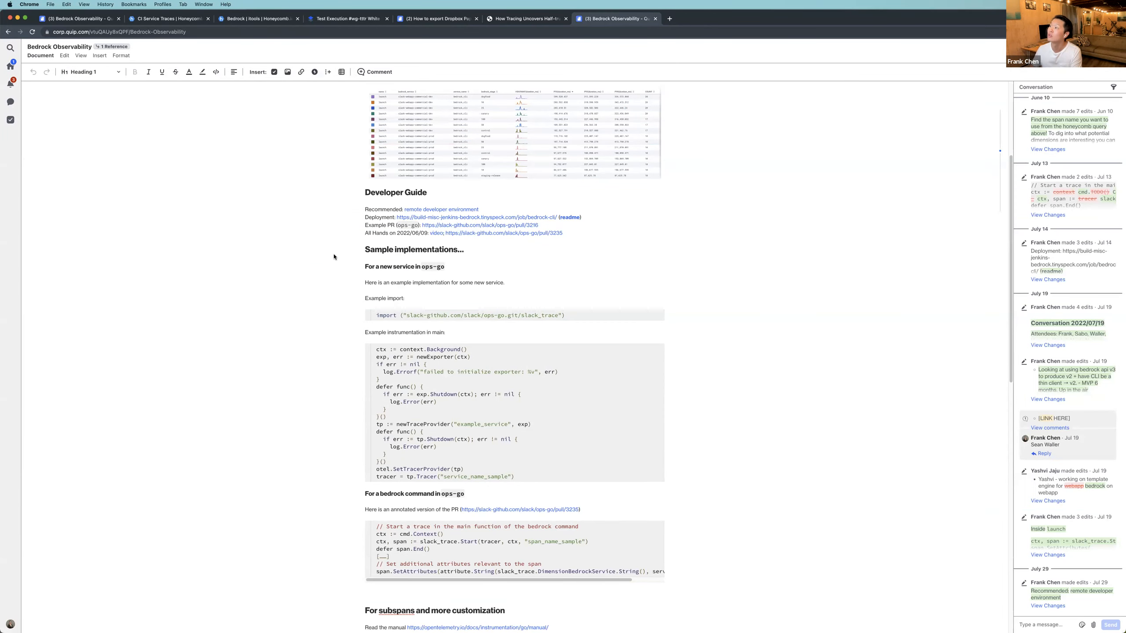
Scroll the Quip guide's sample implementations, subspans and customization into the appendix
scroll(down, 3)
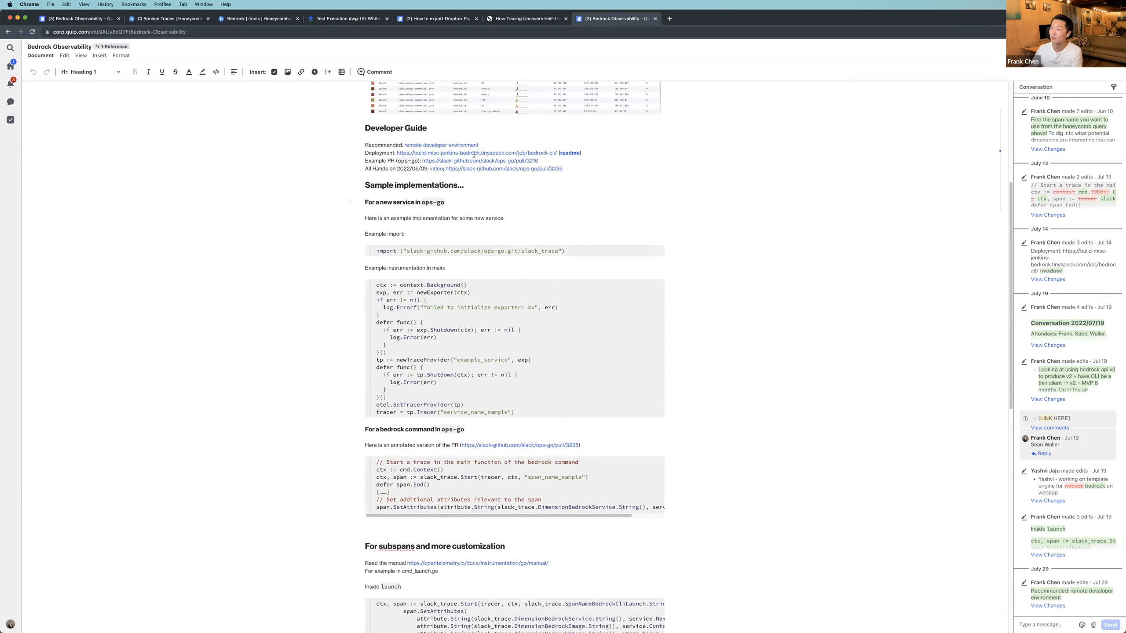
scroll(down, 3)
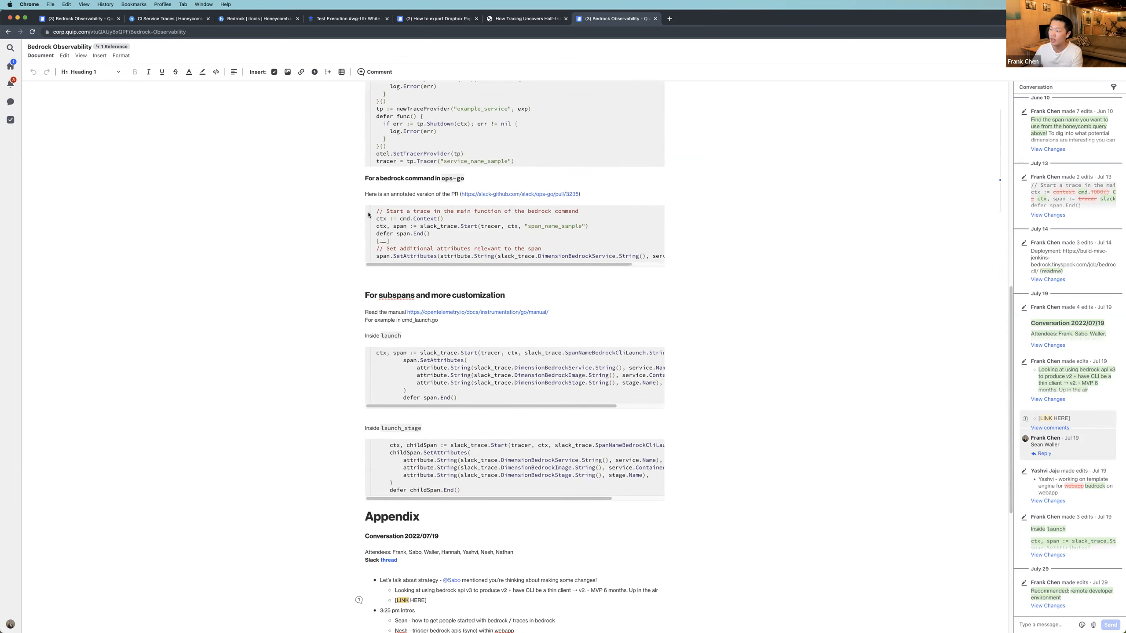
scroll(up, 3)
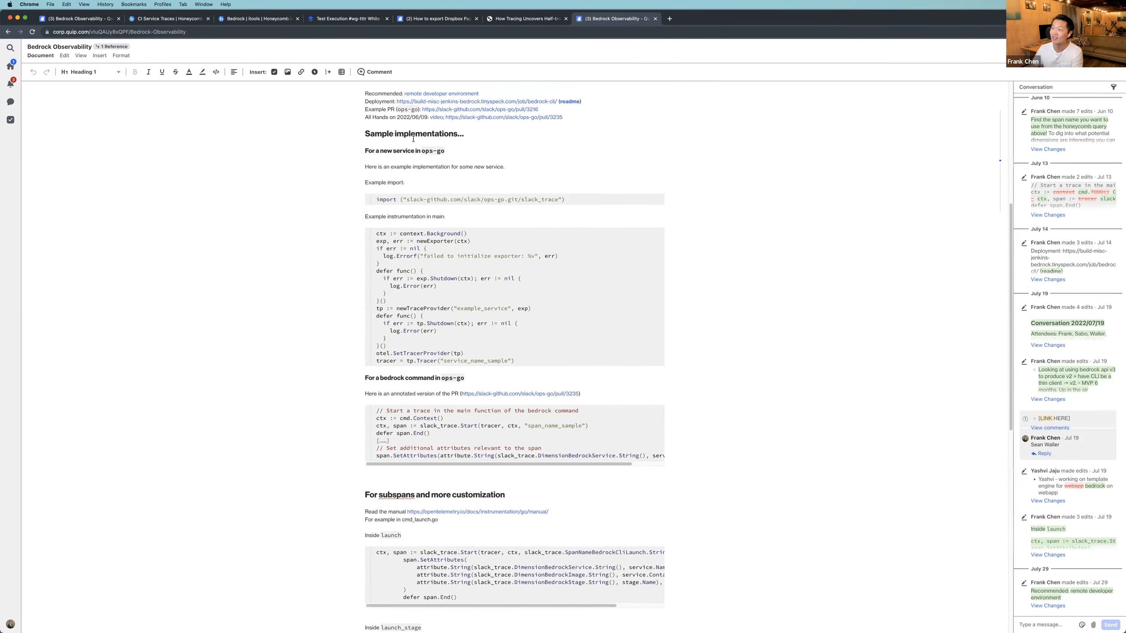
scroll(down, 3)
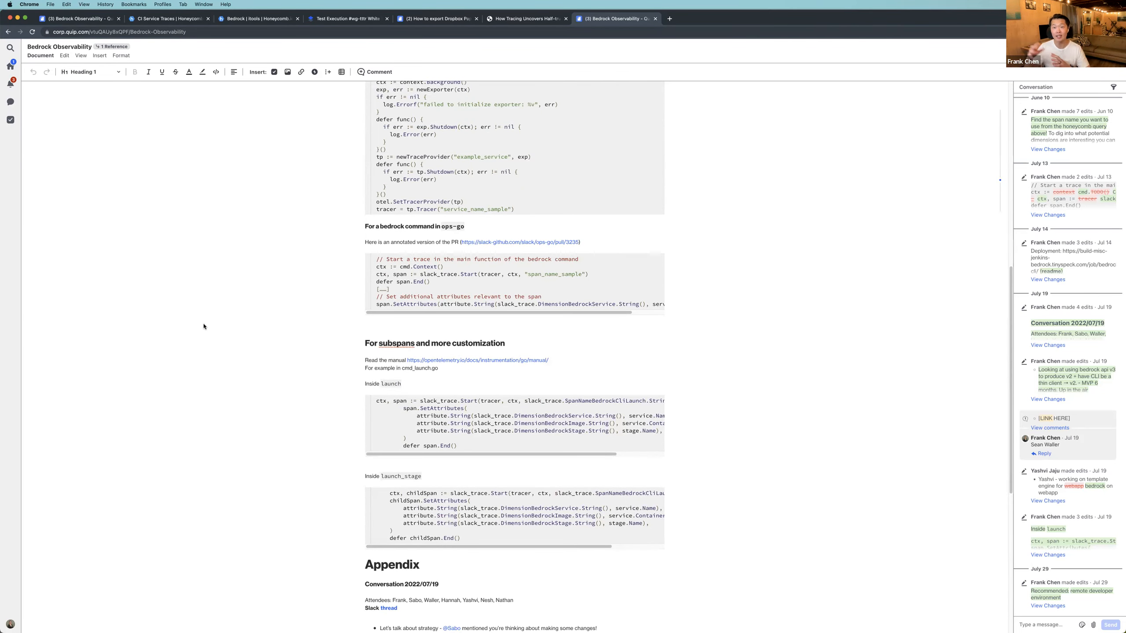
Return to the Bedrock query in Honeycomb via the test execution white paper tab
click(348, 18)
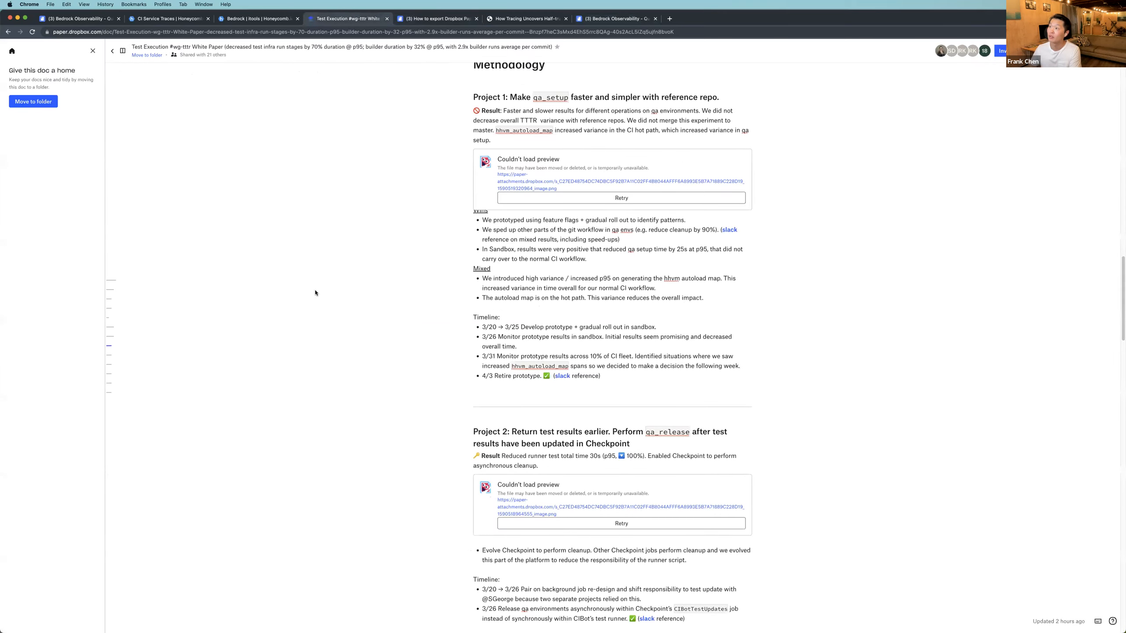
click(258, 17)
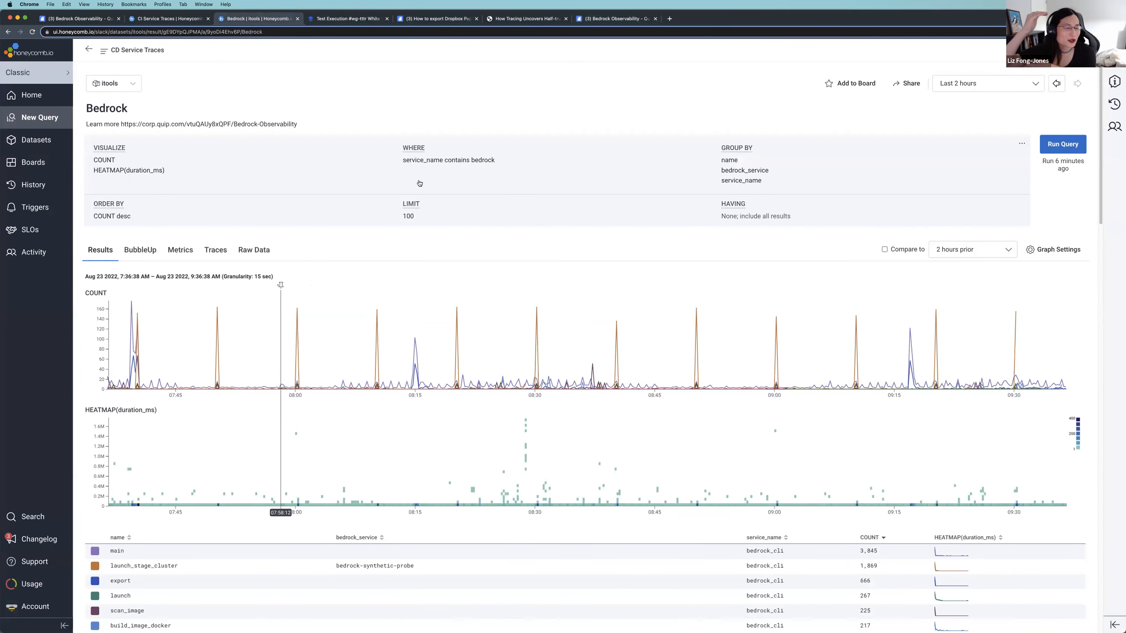
mouse_move(459, 177)
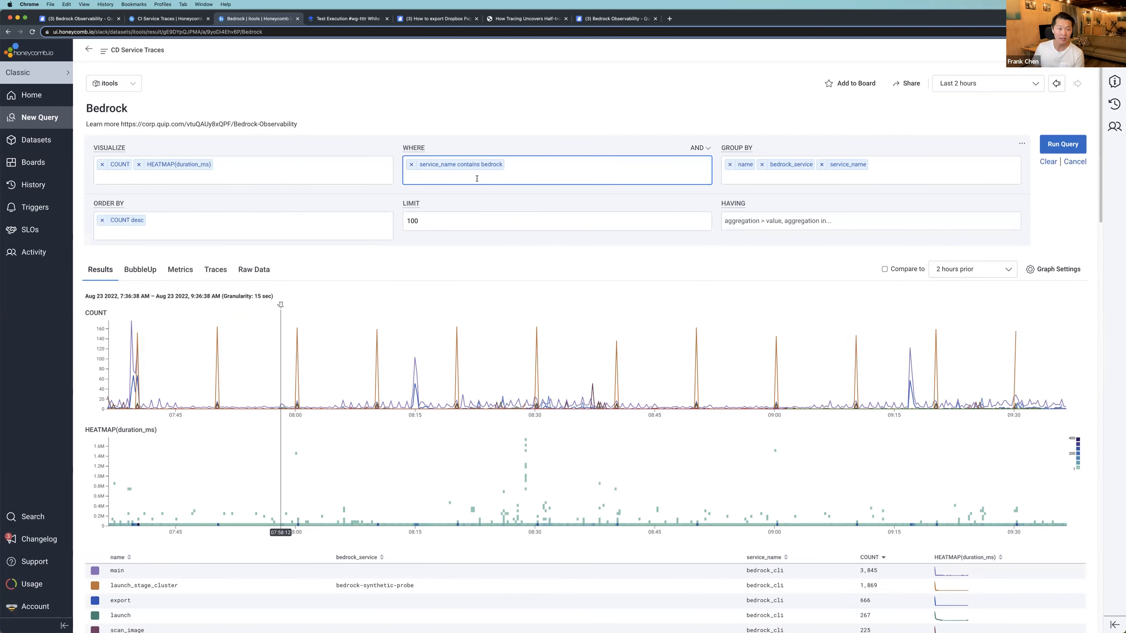
Filter the query on bedrock_service = webapp and widen the time range to the last 24 hours
text(bedrock_service = webapp)
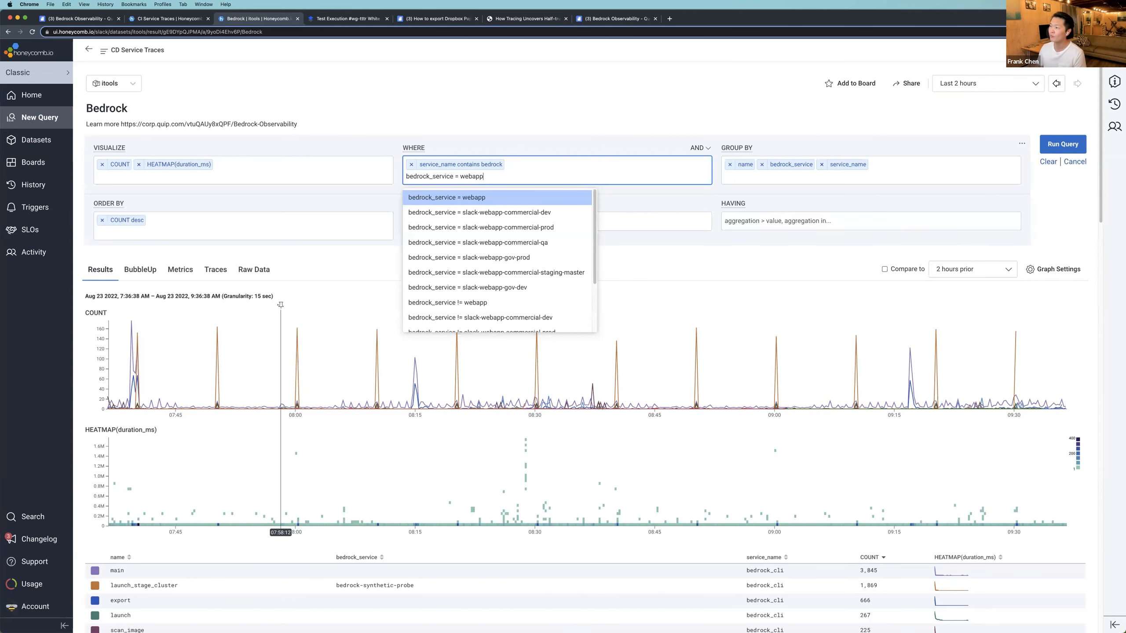
click(447, 197)
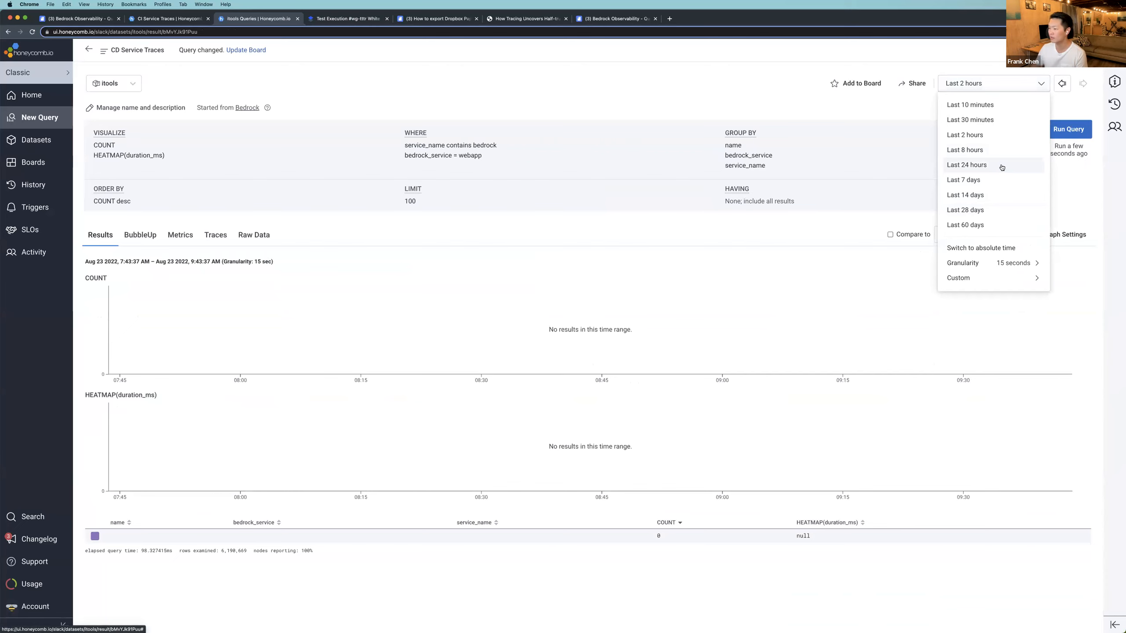
click(967, 165)
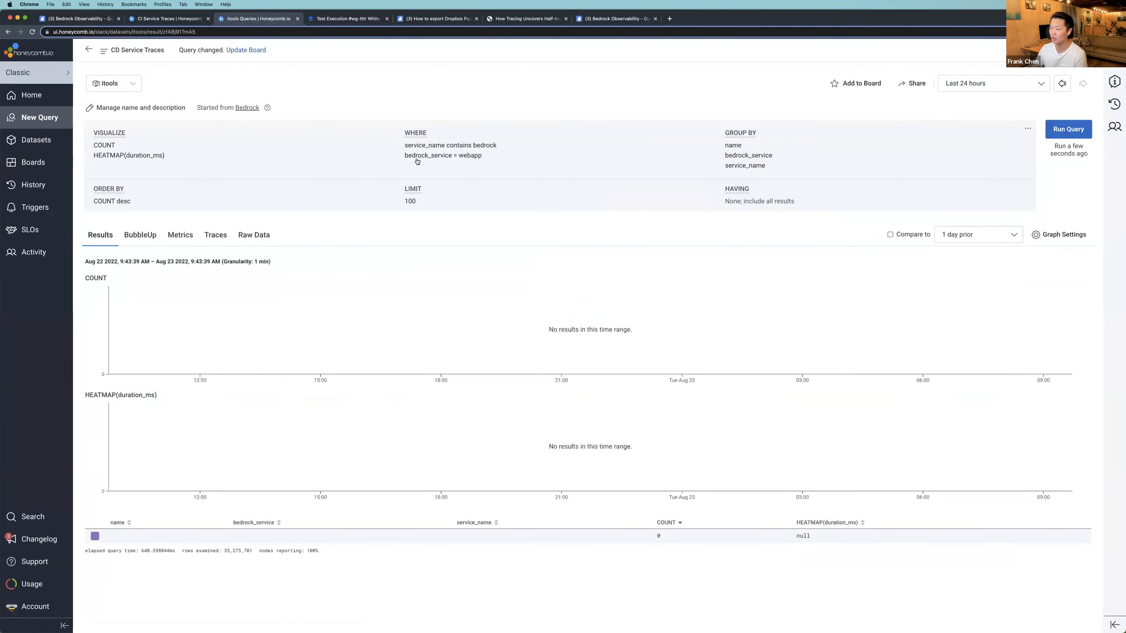
Revise the filter to bedrock_service contains webapp and run the query
click(443, 161)
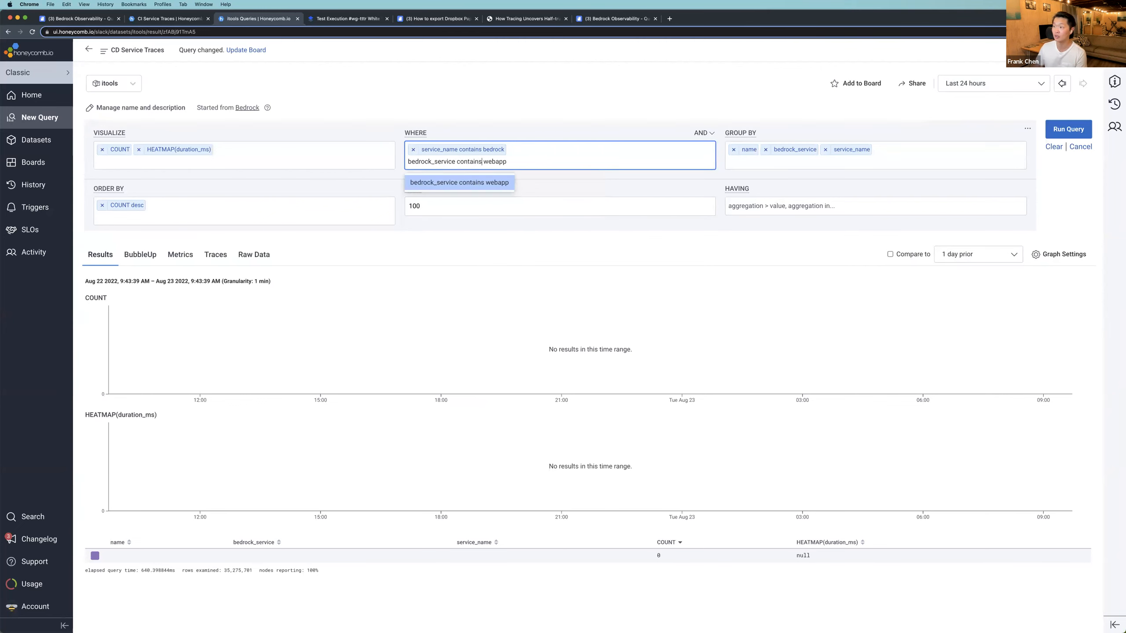
click(459, 182)
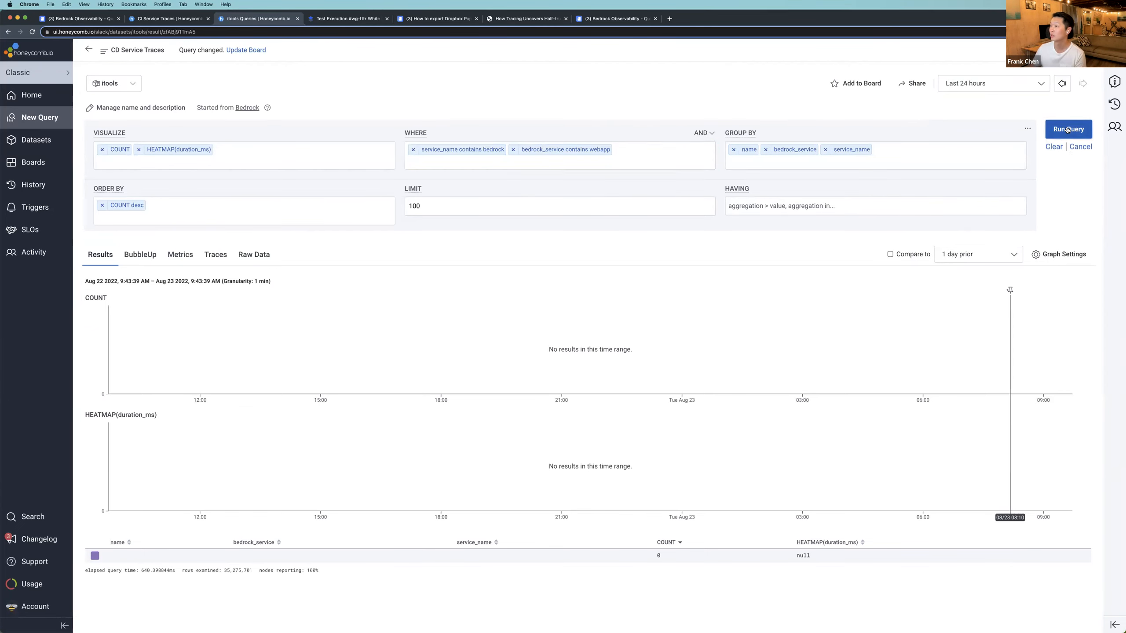
click(1069, 129)
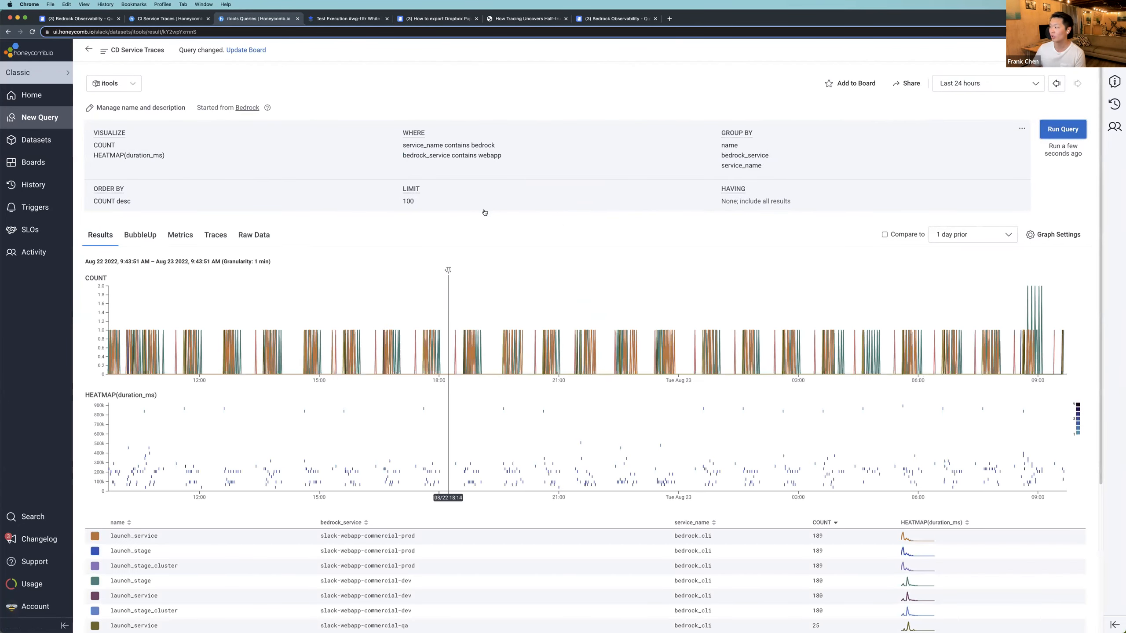
scroll(down, 3)
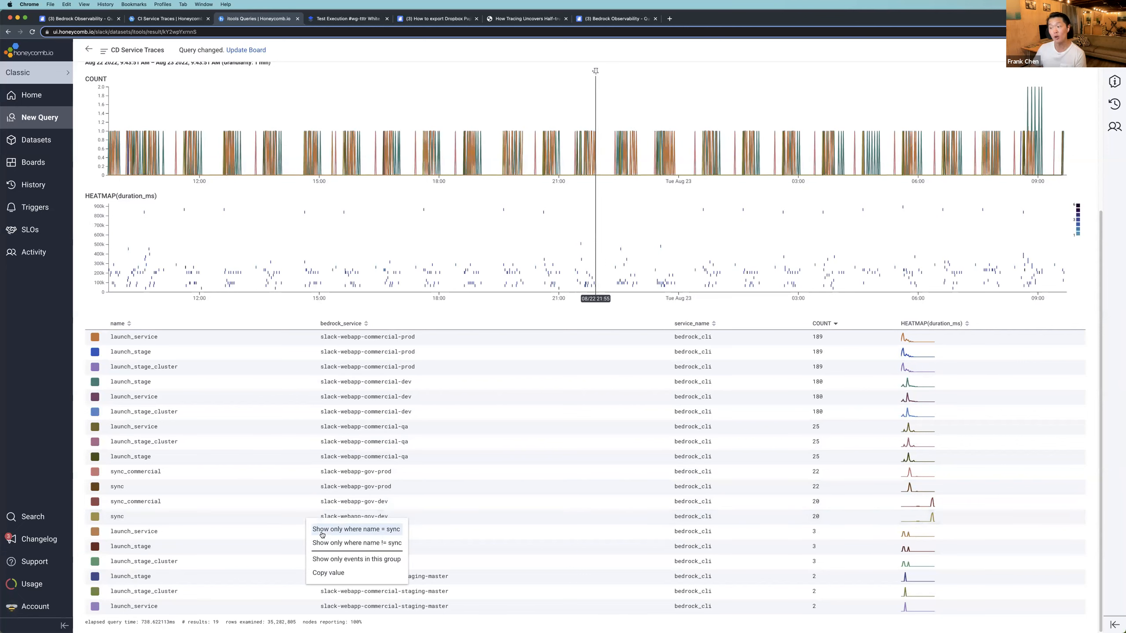
click(355, 530)
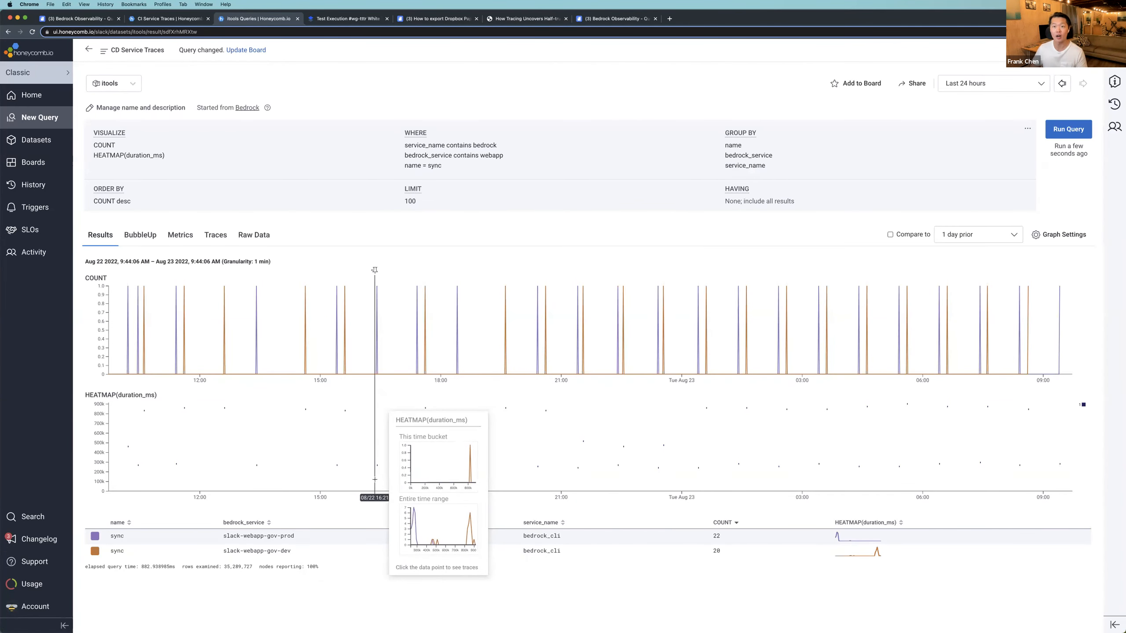
mouse_move(369, 488)
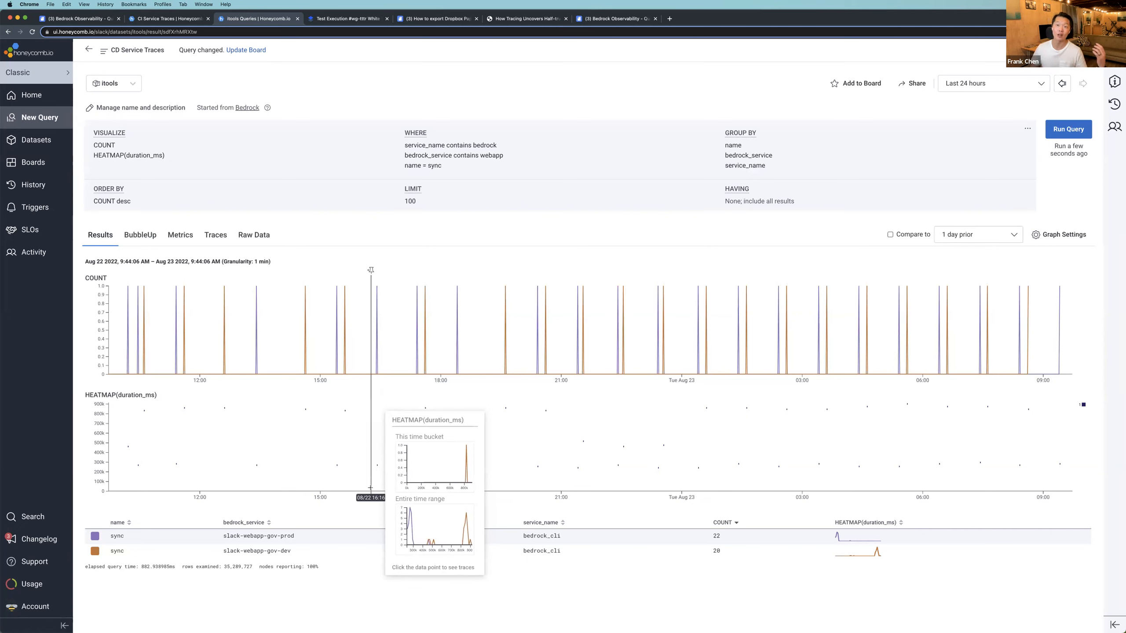
mouse_move(366, 488)
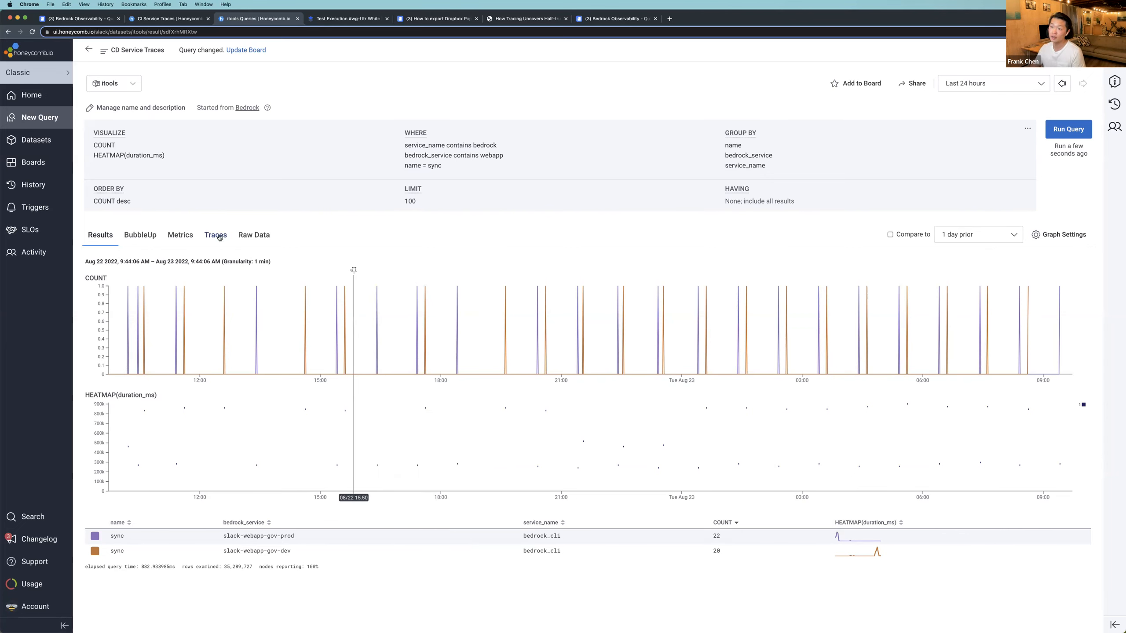
List the slowest sync traces, inspect one trace's span waterfall, and return to the query
click(214, 235)
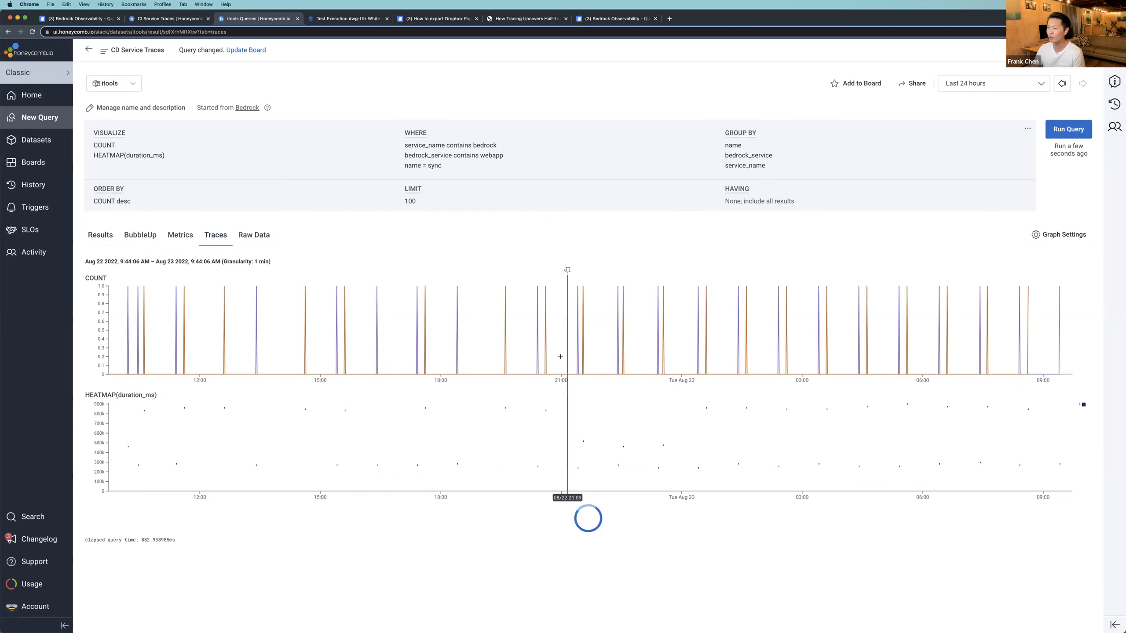
mouse_move(680, 269)
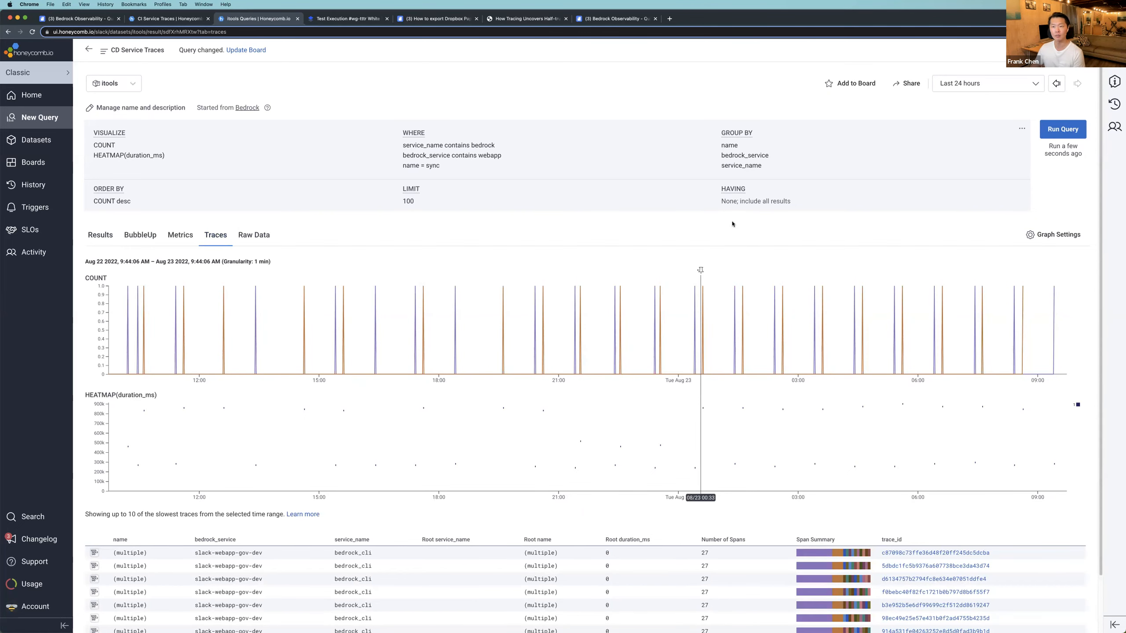
scroll(down, 3)
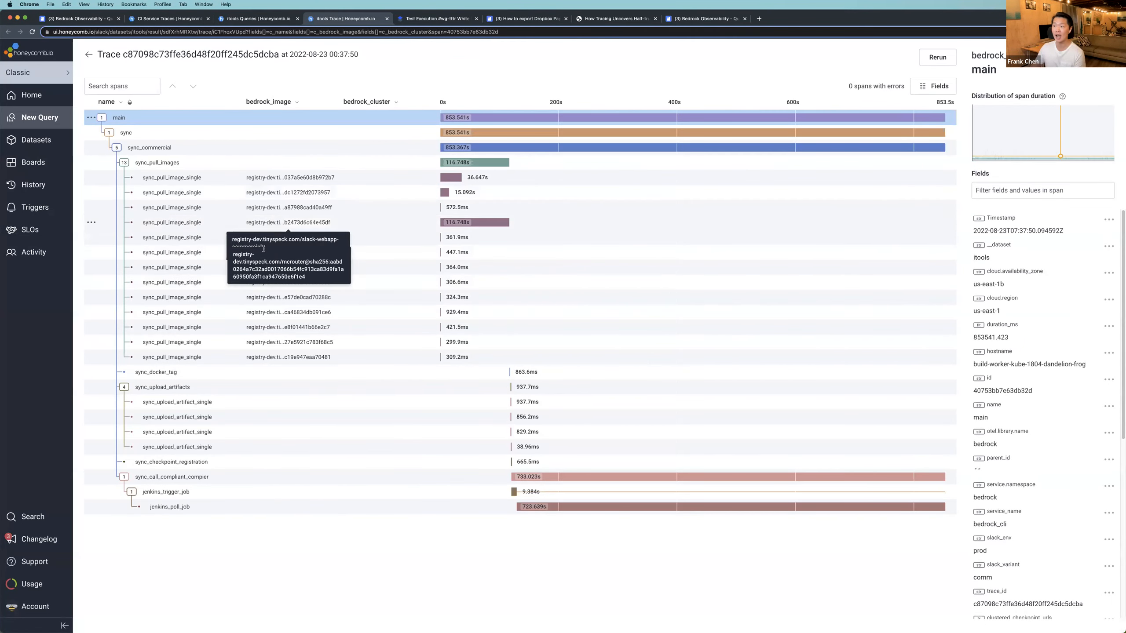
mouse_move(311, 435)
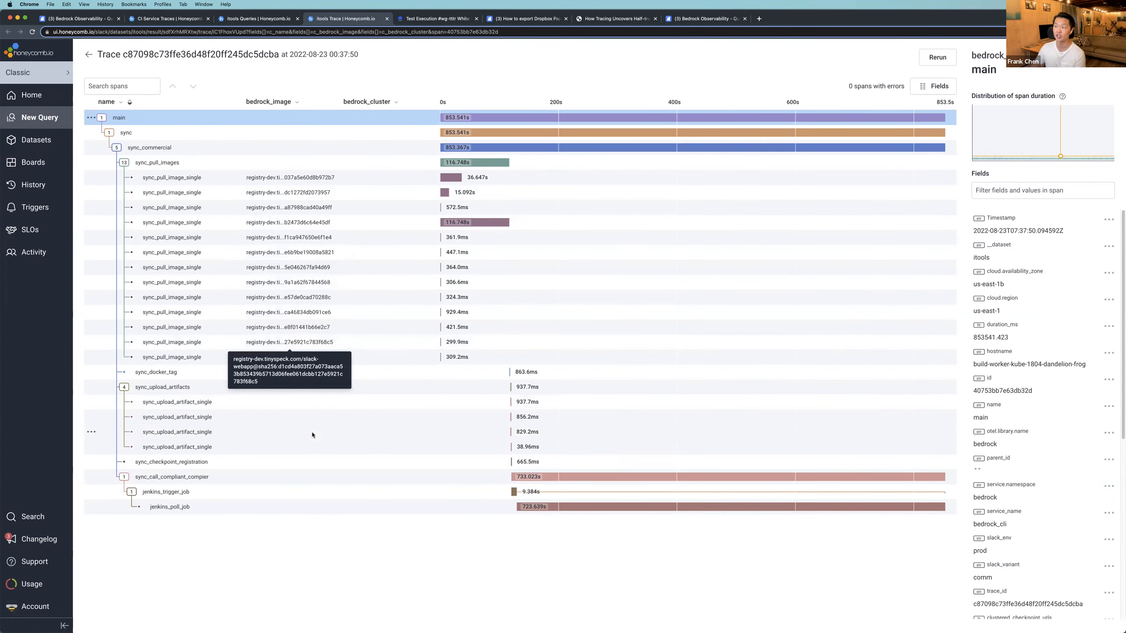
mouse_move(176, 513)
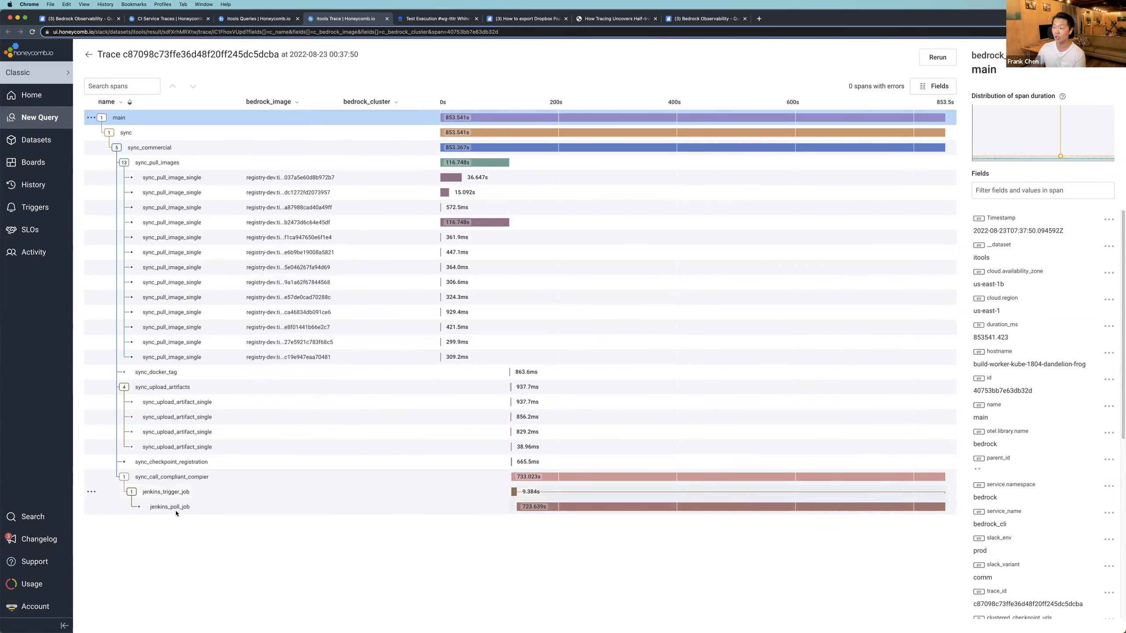
mouse_move(191, 526)
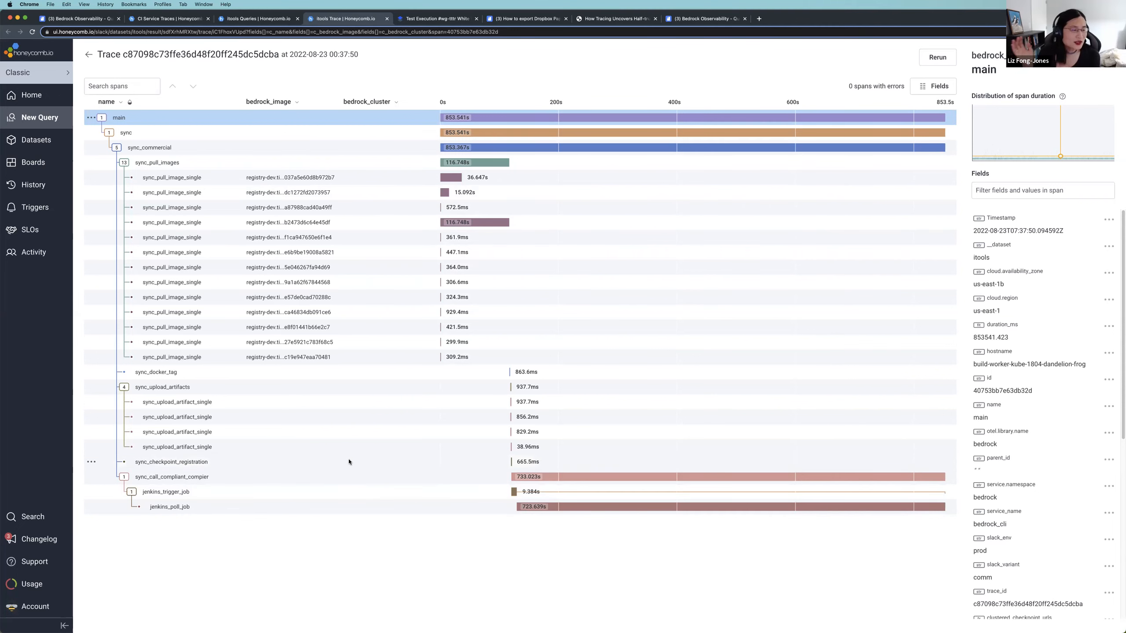
mouse_move(372, 253)
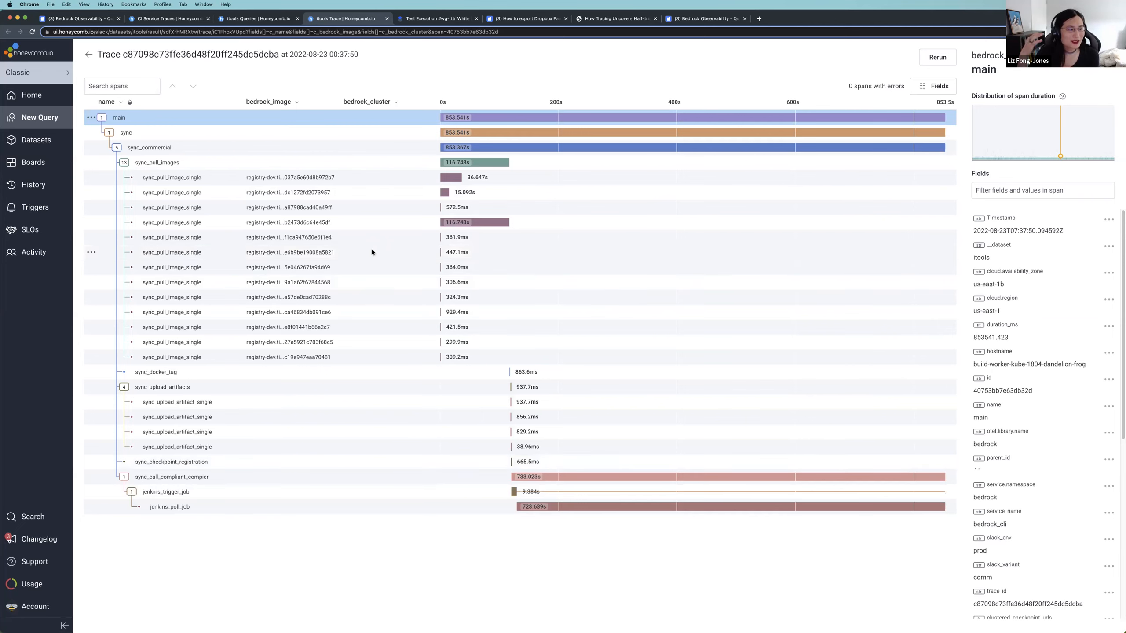
click(88, 49)
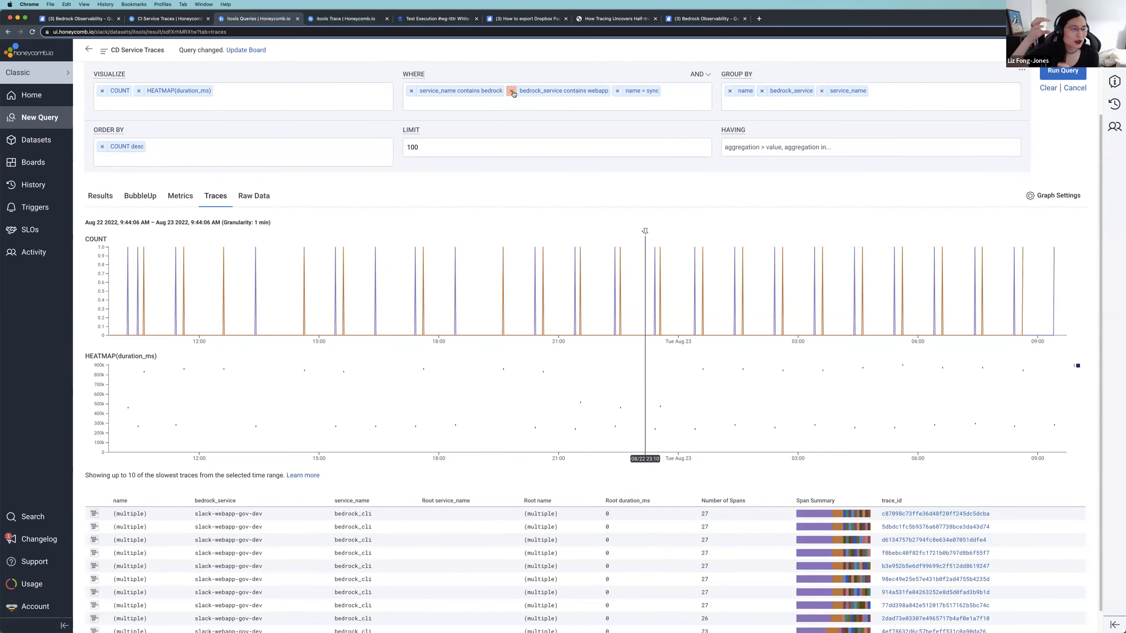
Remove the bedrock_service contains webapp filter and add name = devenv instead
click(512, 91)
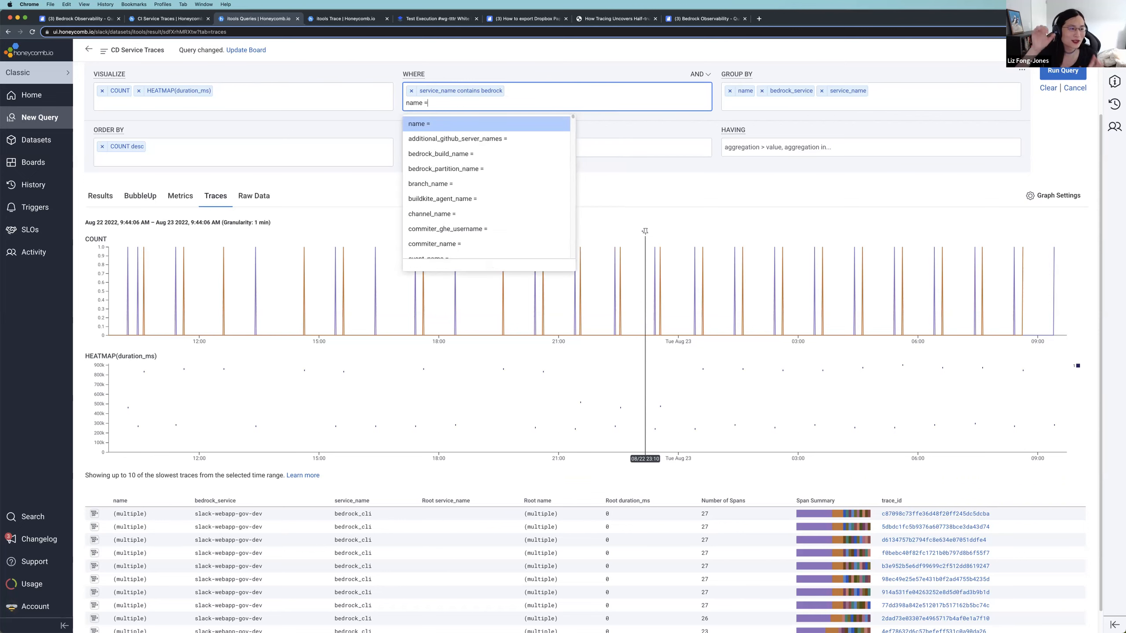
text(devenv)
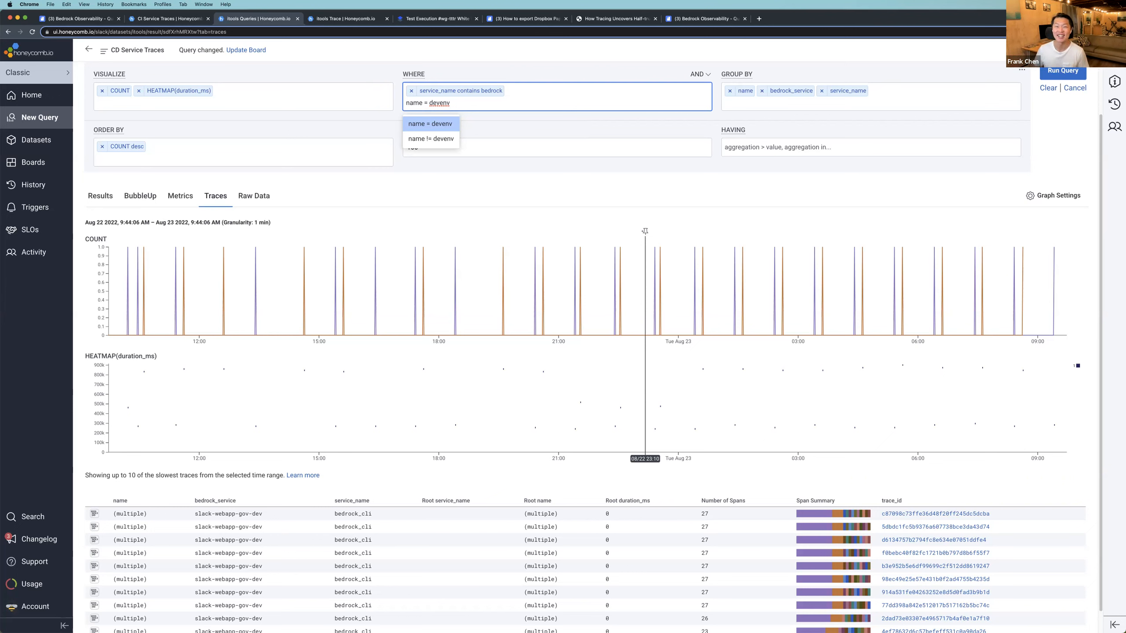
mouse_move(474, 123)
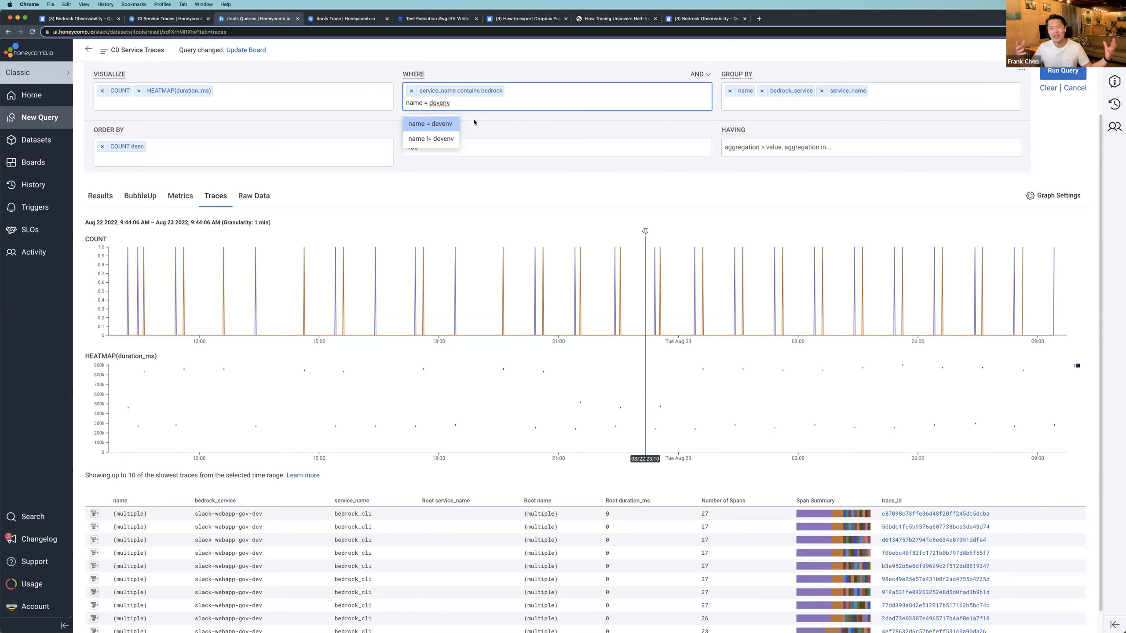
mouse_move(466, 119)
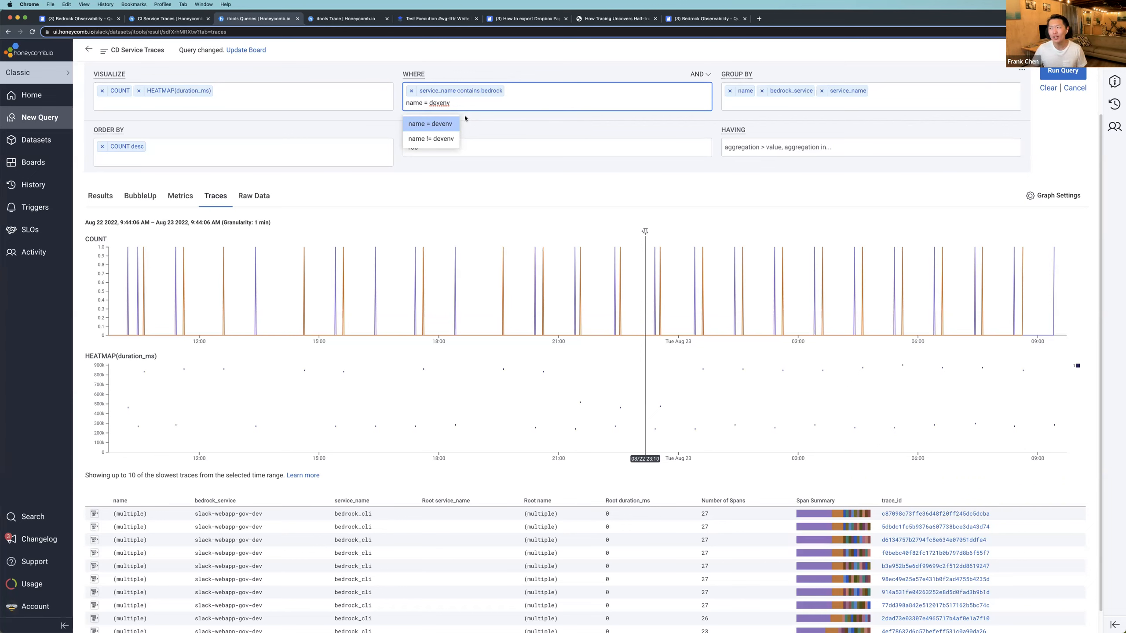
click(430, 123)
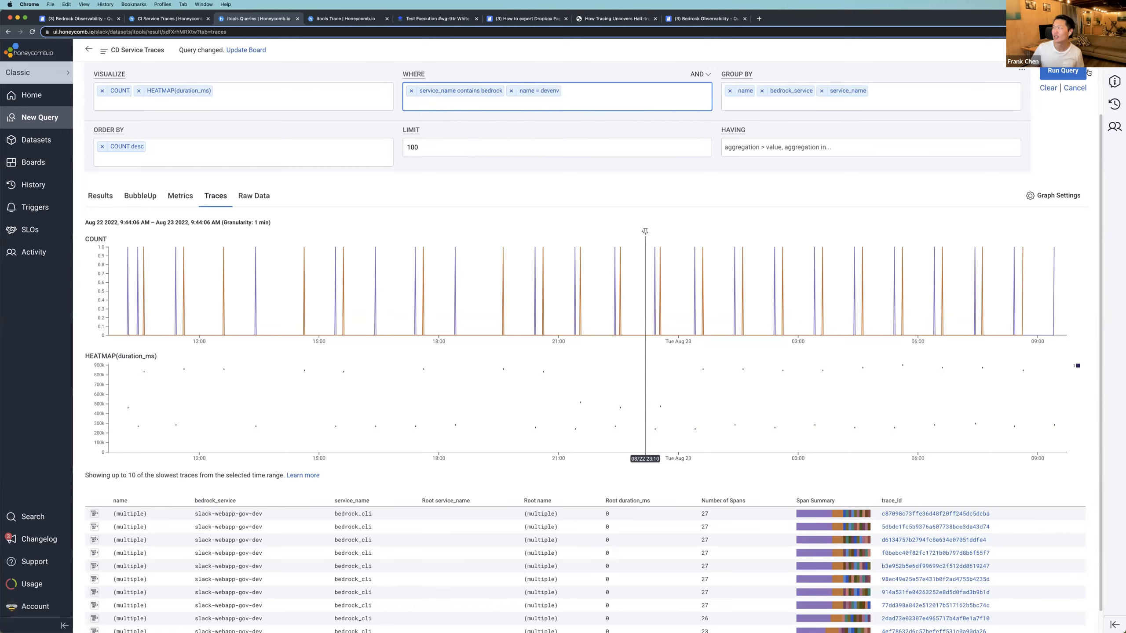
Run the devenv query and open one of its slowest traces
click(1063, 71)
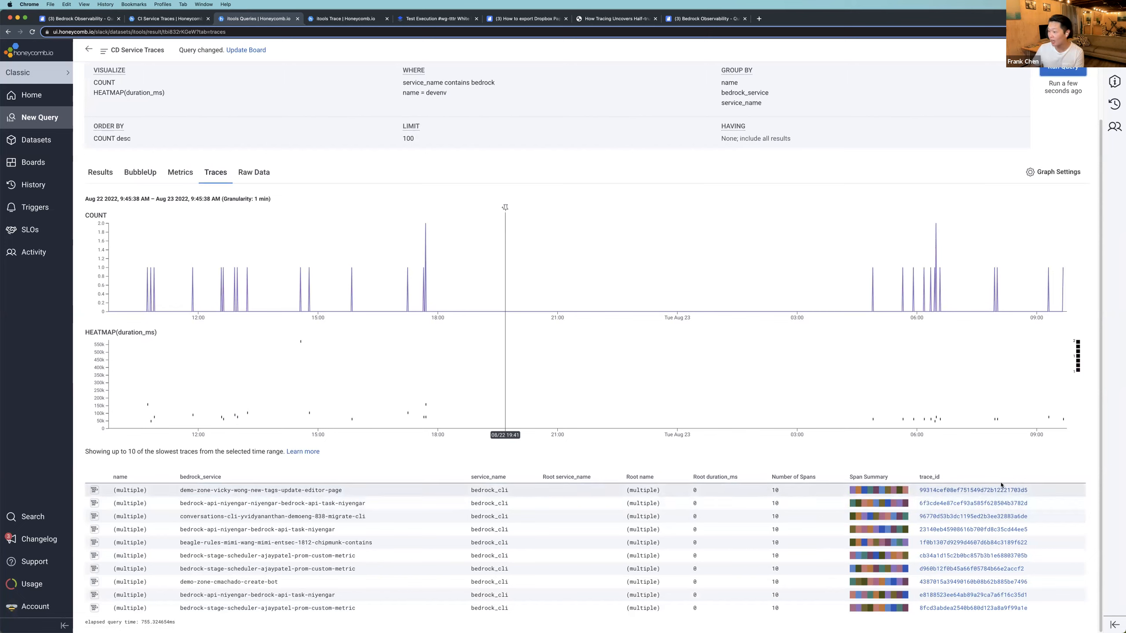
mouse_move(449, 385)
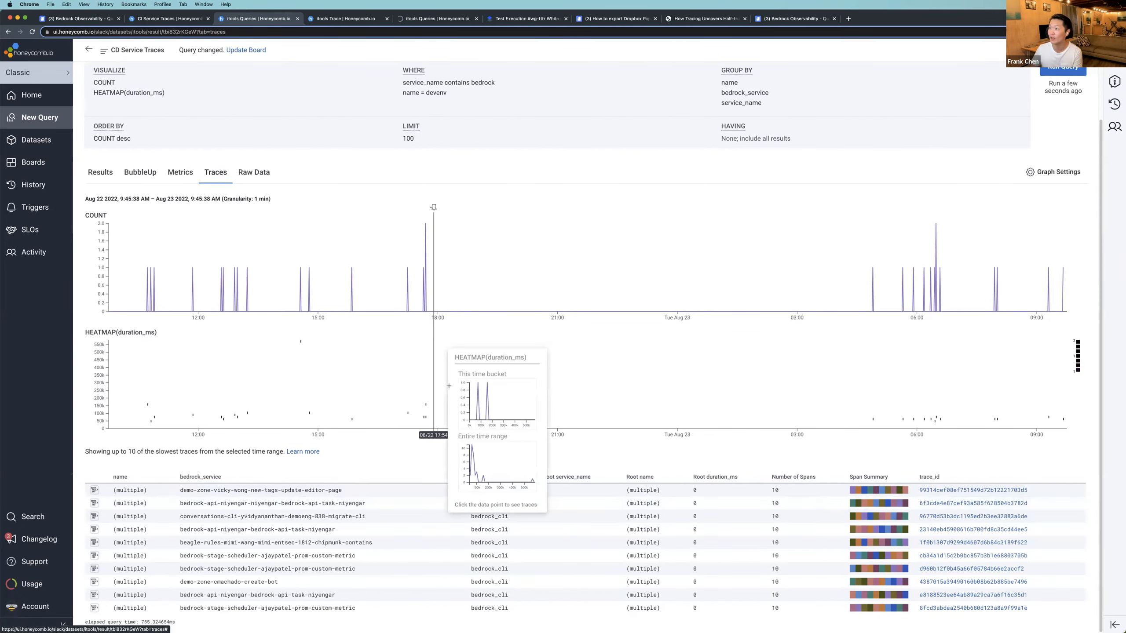
click(973, 502)
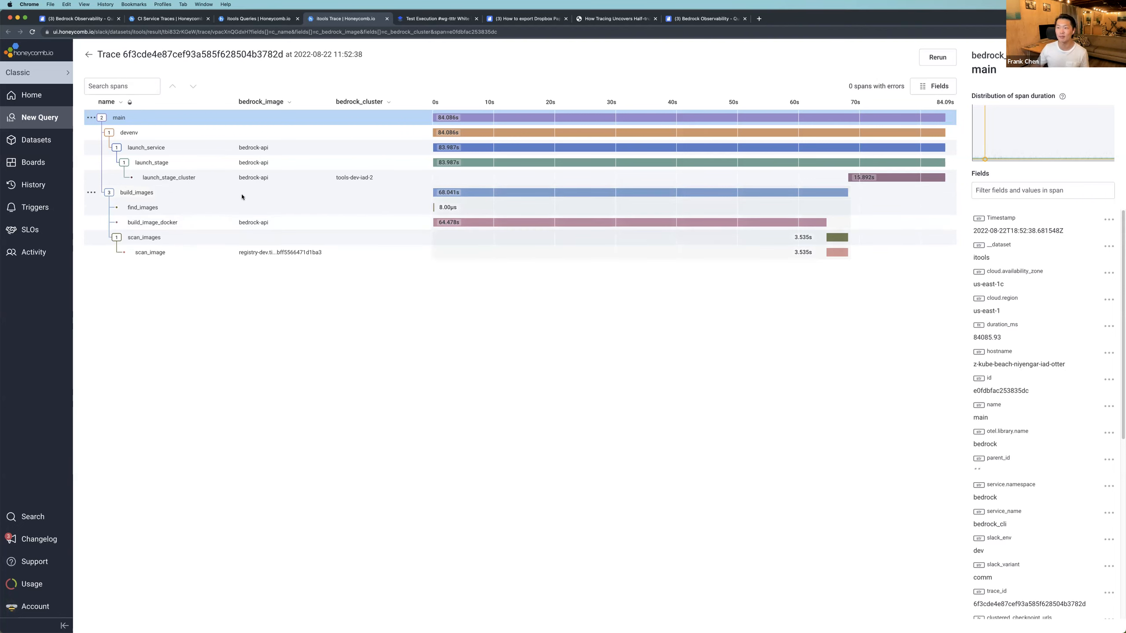
Show the build_images span's fields in the trace side panel
click(137, 192)
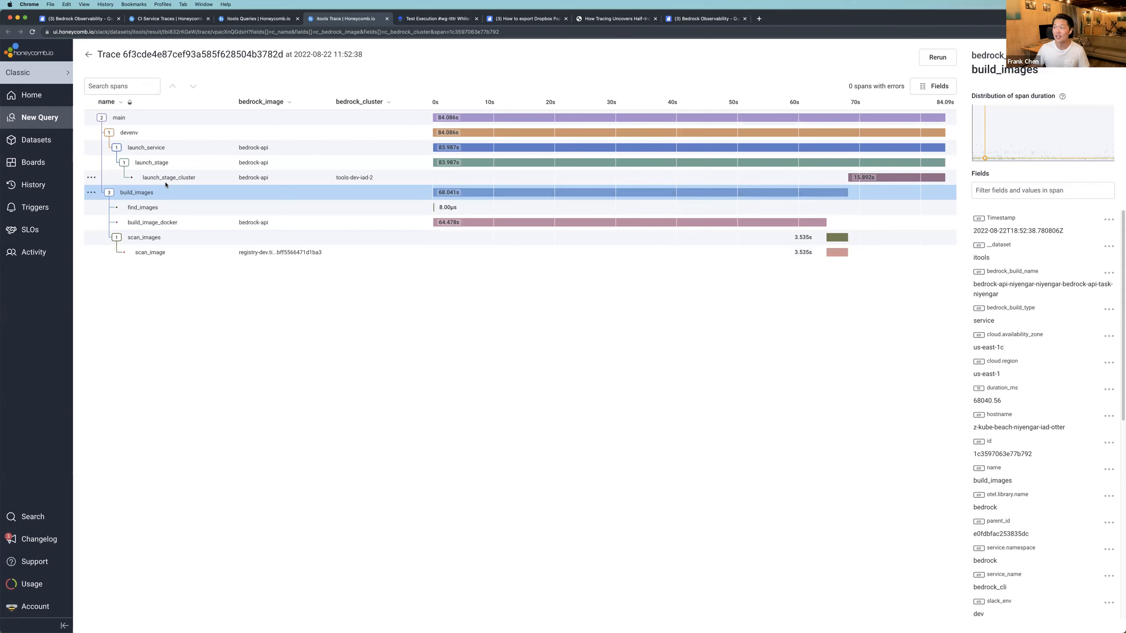
mouse_move(226, 205)
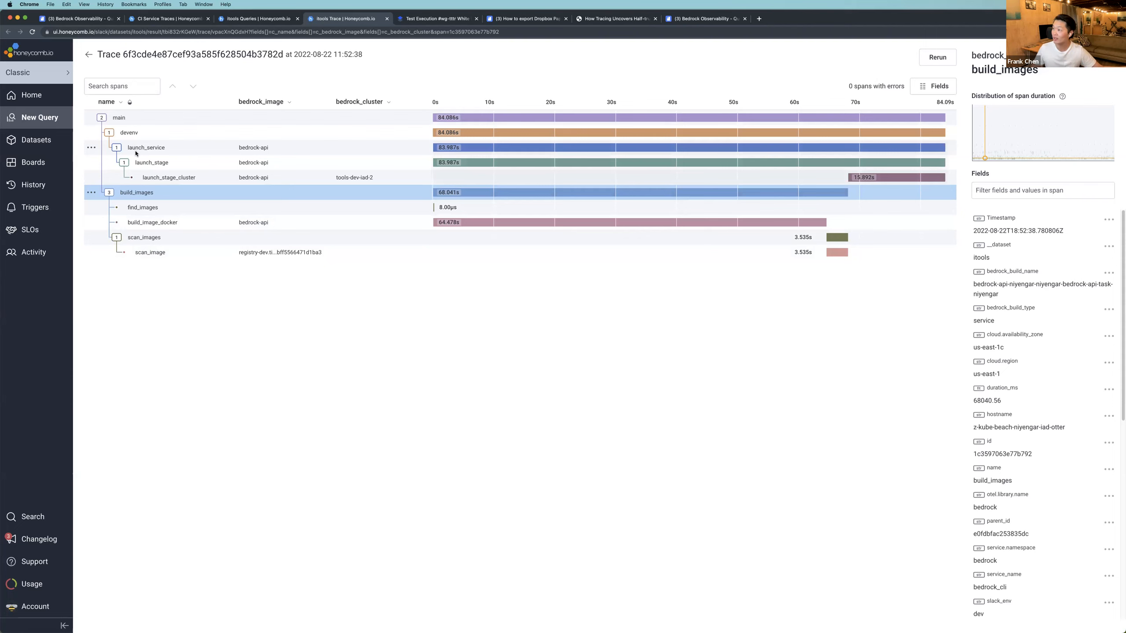
click(169, 178)
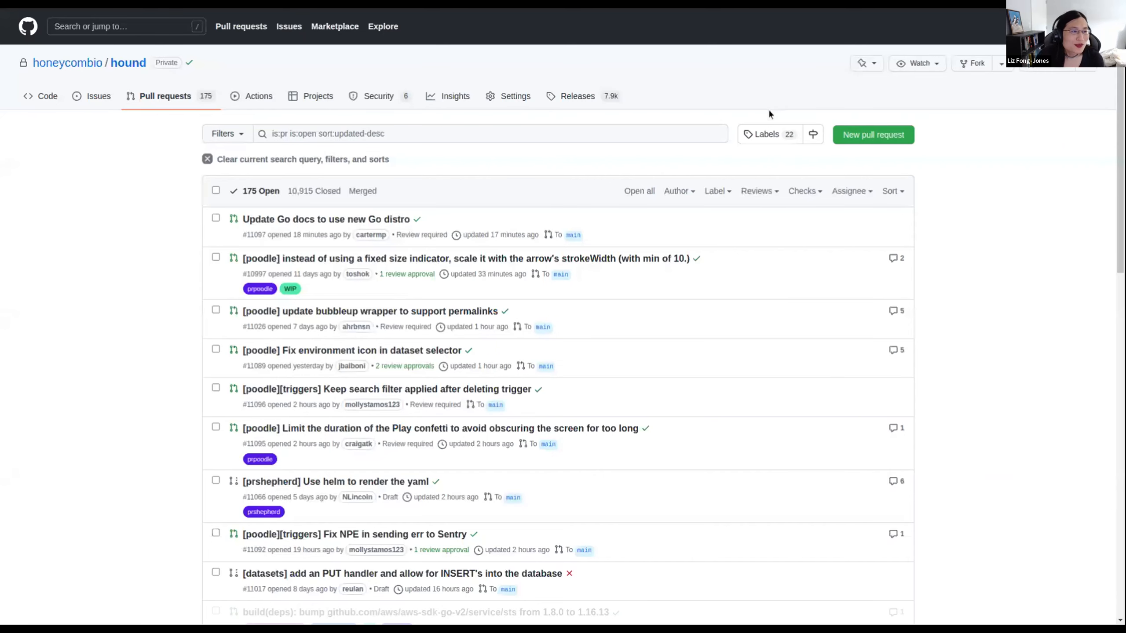
mouse_move(655, 188)
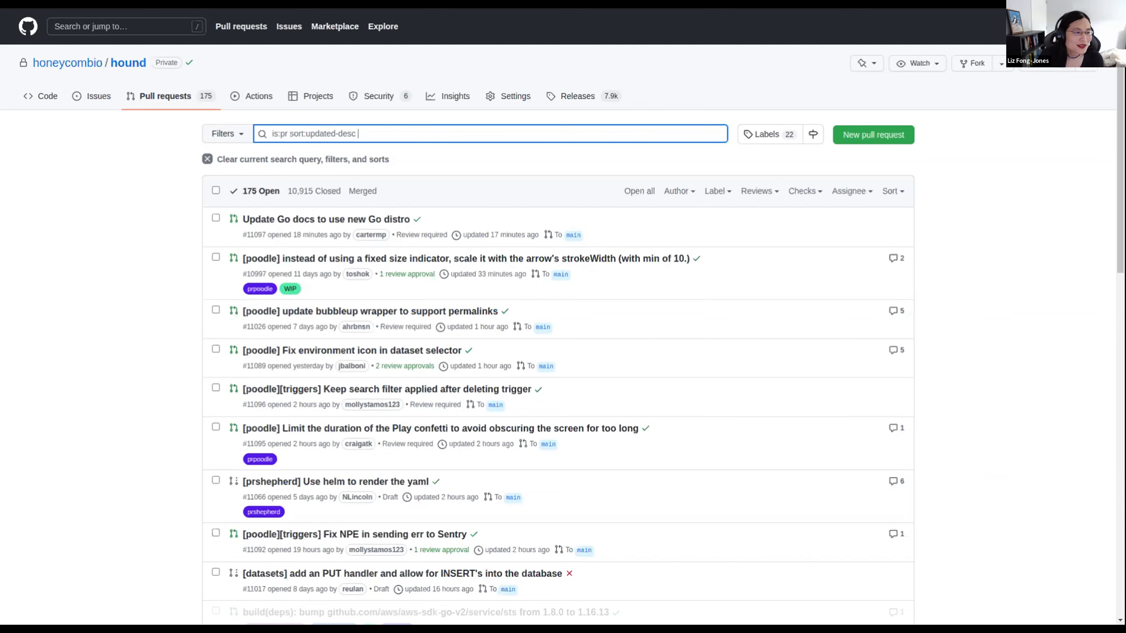
Filter the hound pull requests to author:lizthegrey and scroll to the upload-full-binaries PR
text(author:lizthegrey)
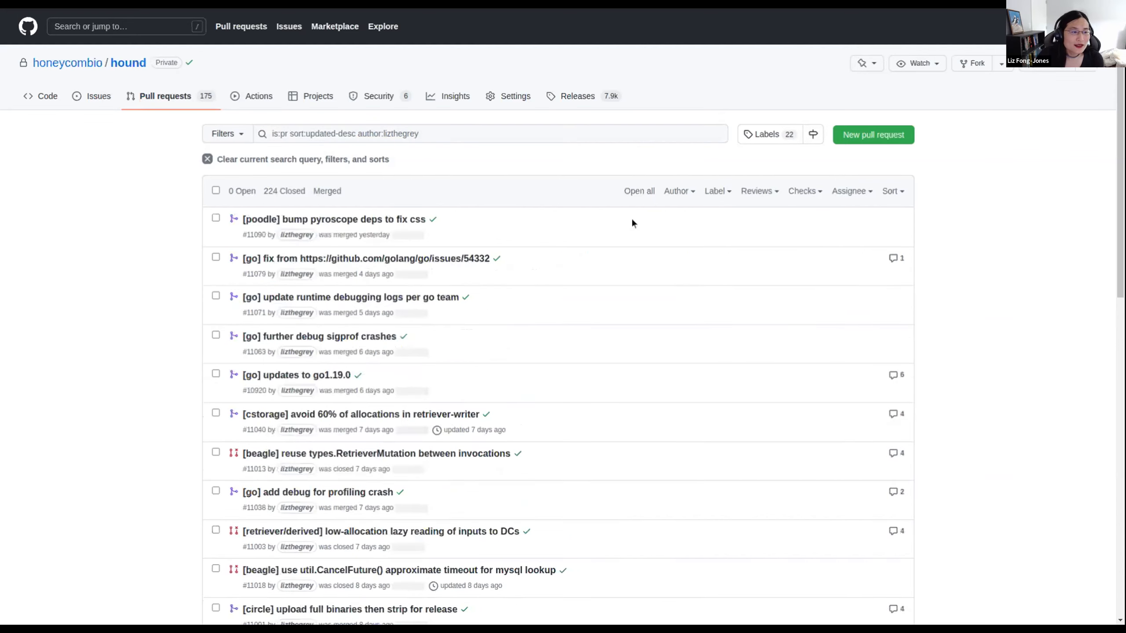
scroll(down, 3)
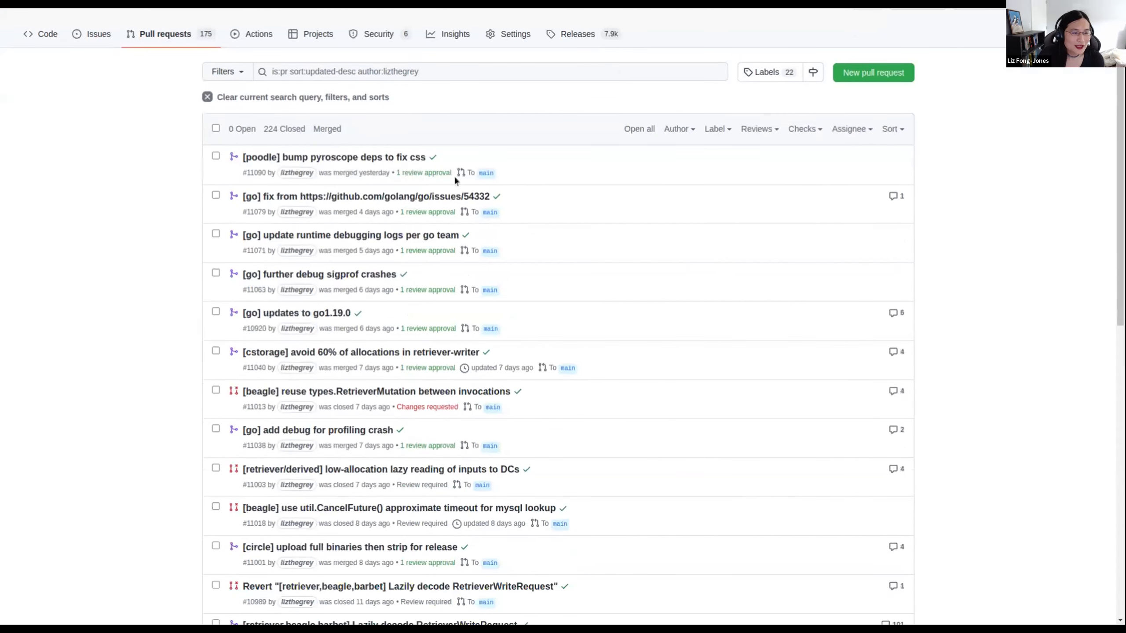
mouse_move(456, 161)
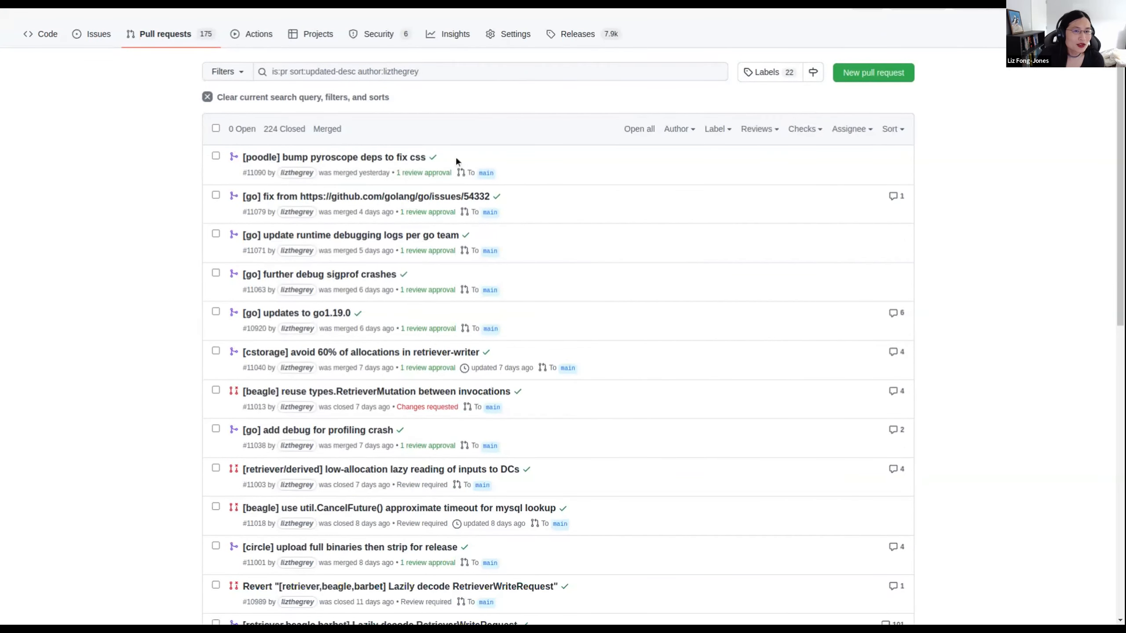
mouse_move(433, 157)
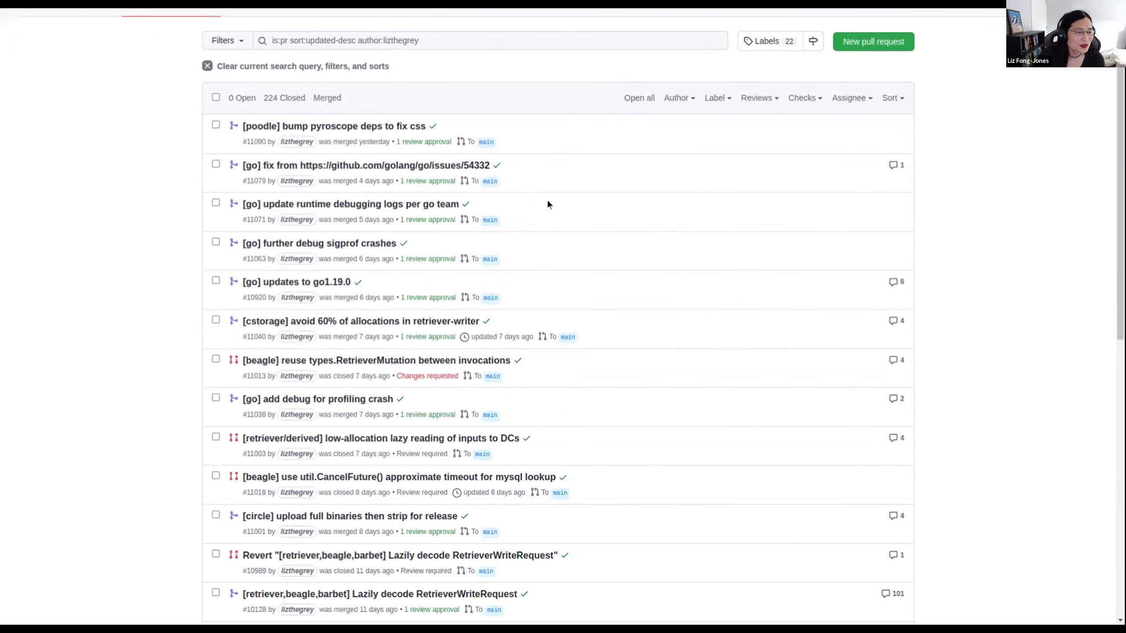
scroll(up, 3)
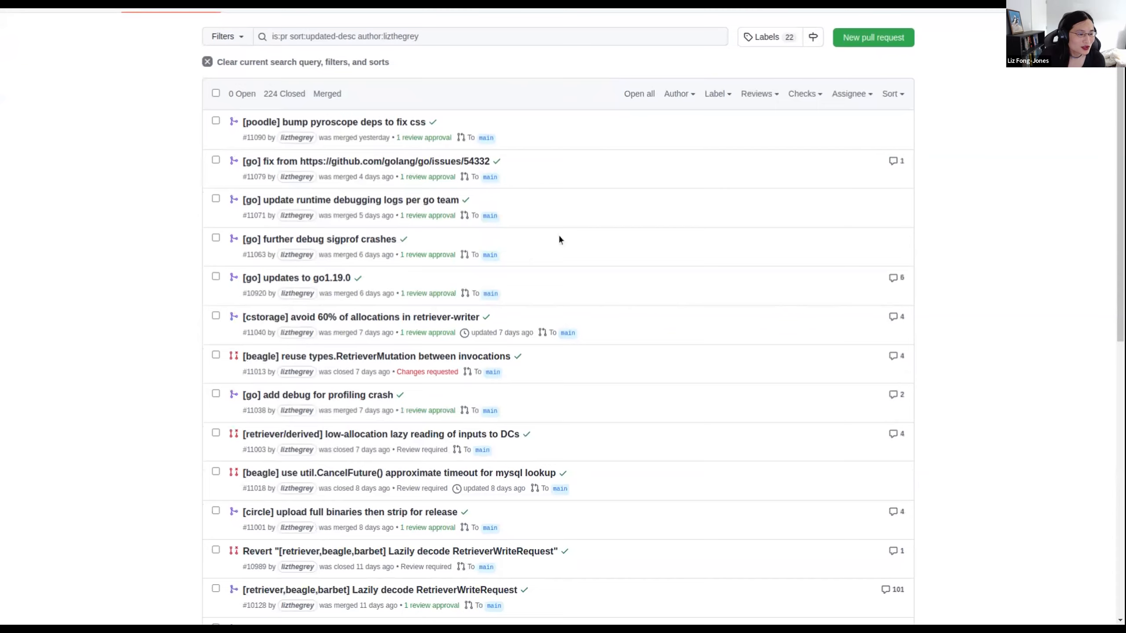
scroll(down, 3)
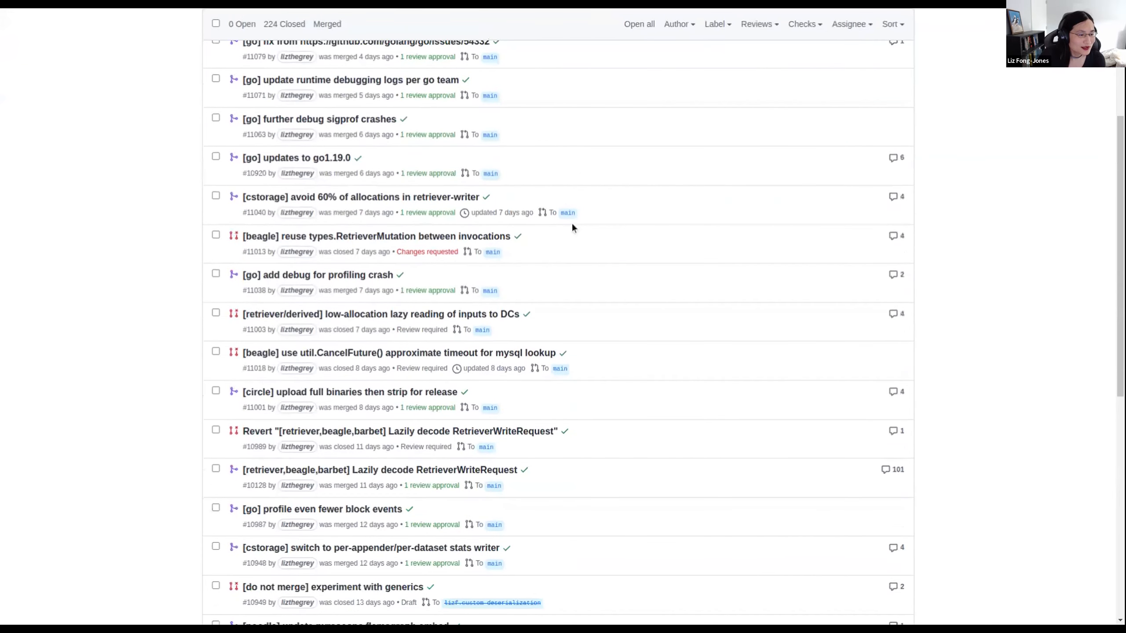
mouse_move(465, 391)
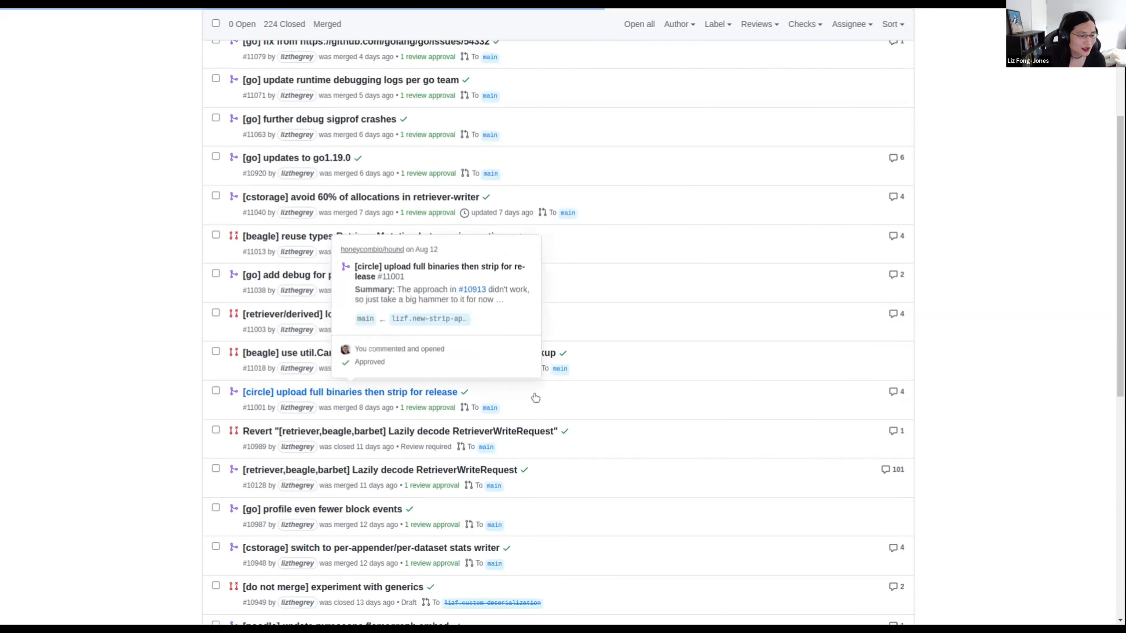
Open the upload-full-binaries PR and review its CircleCI config diff under Files changed
click(349, 391)
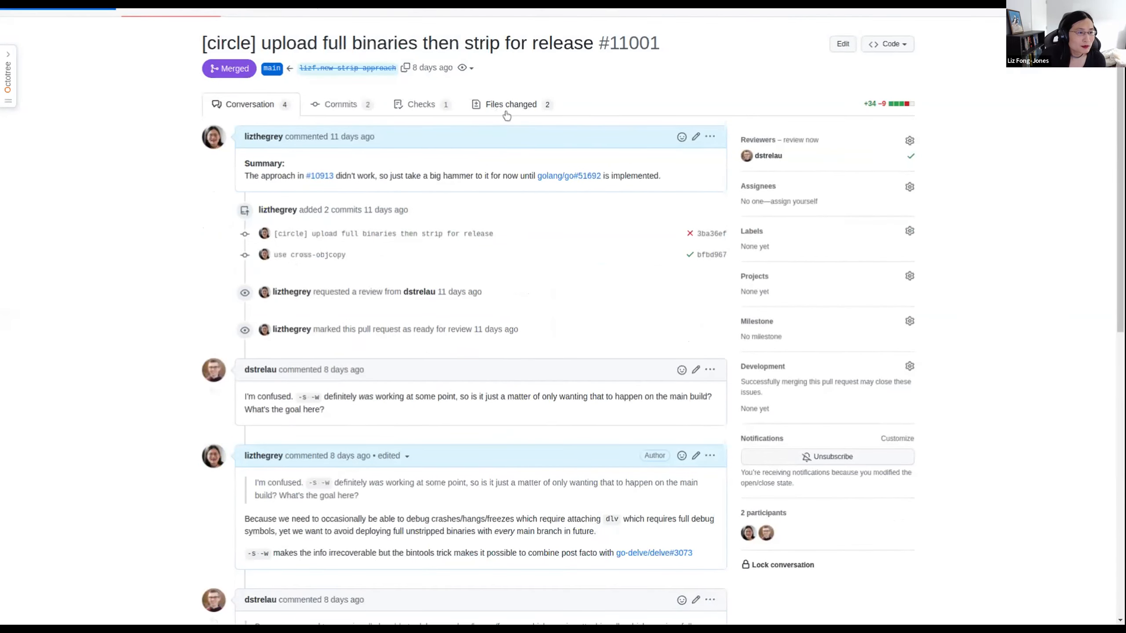
click(510, 103)
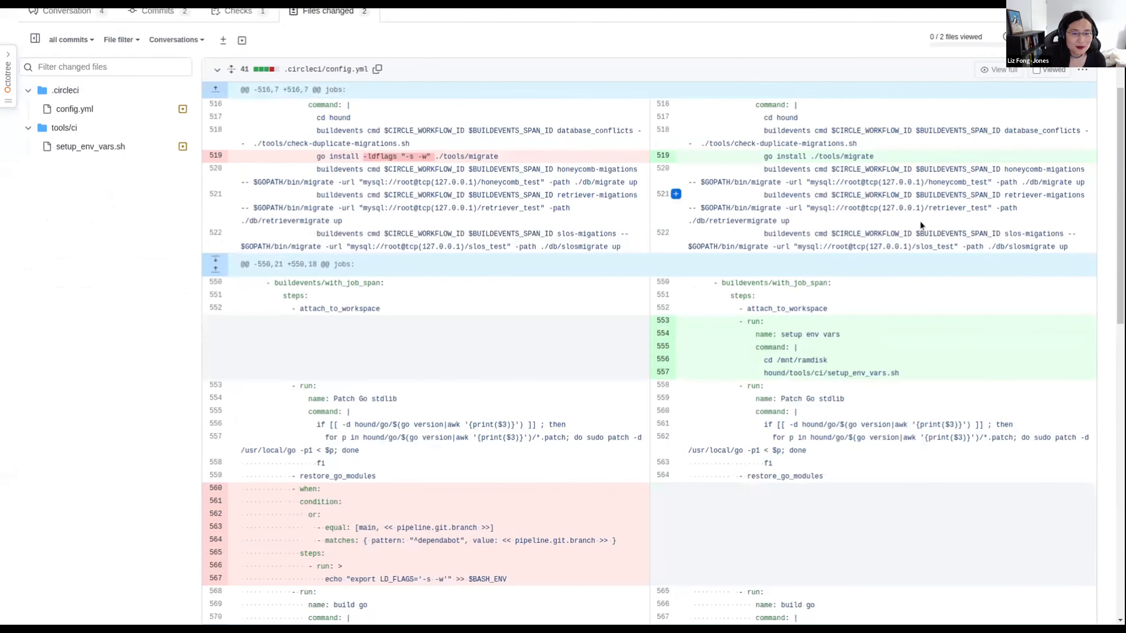
scroll(down, 3)
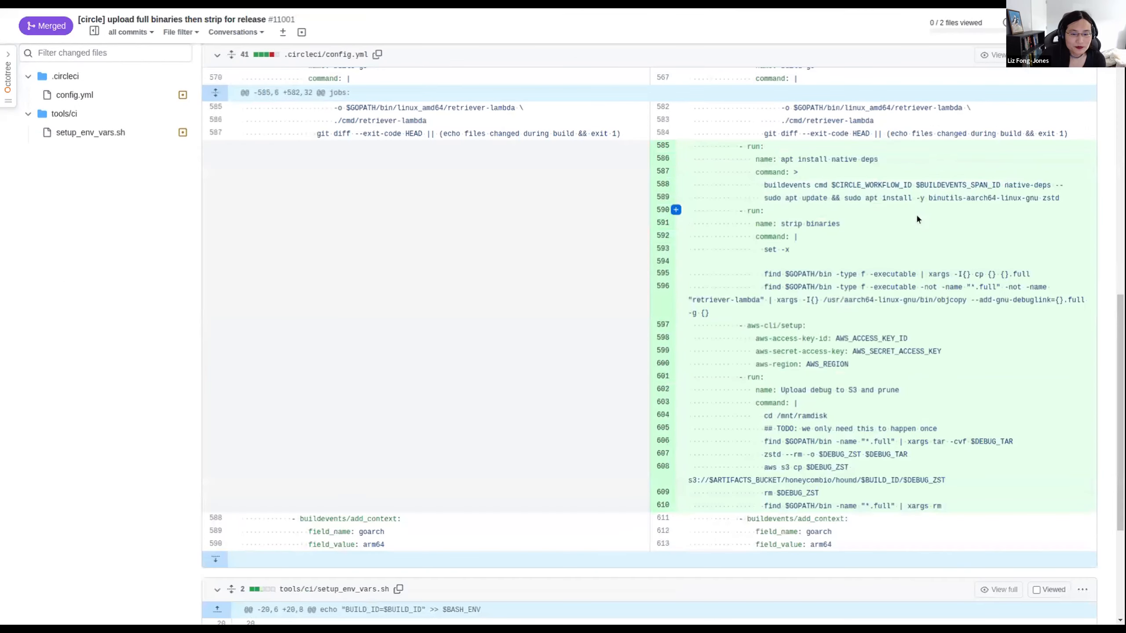
scroll(up, 3)
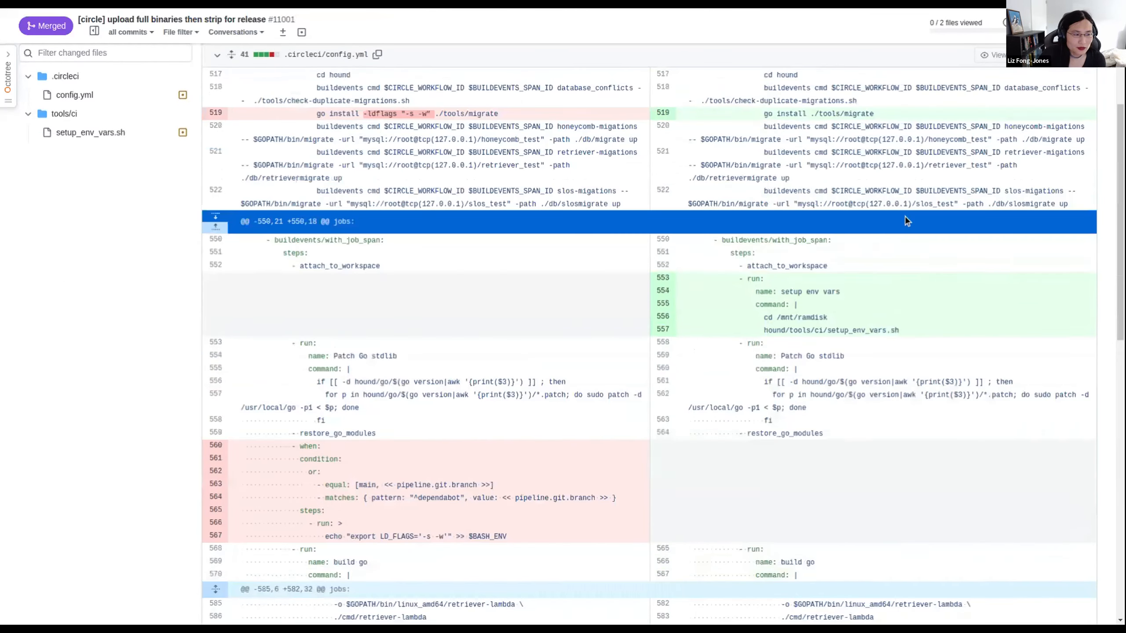
scroll(up, 3)
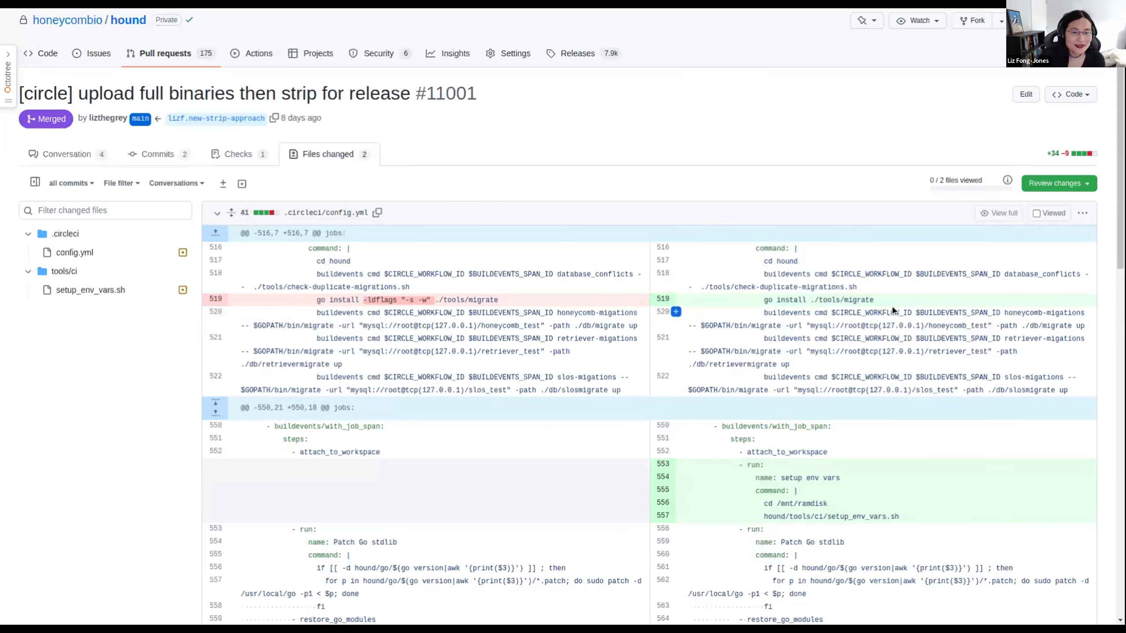
mouse_move(483, 295)
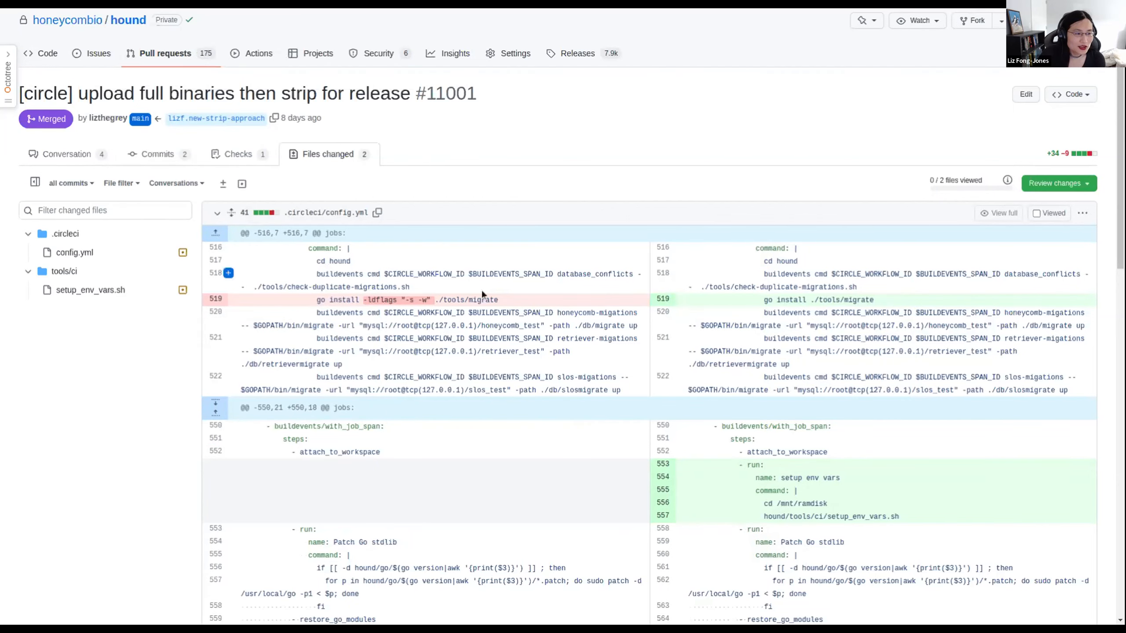
Return to the Conversation view and open the build-hound check results
click(66, 154)
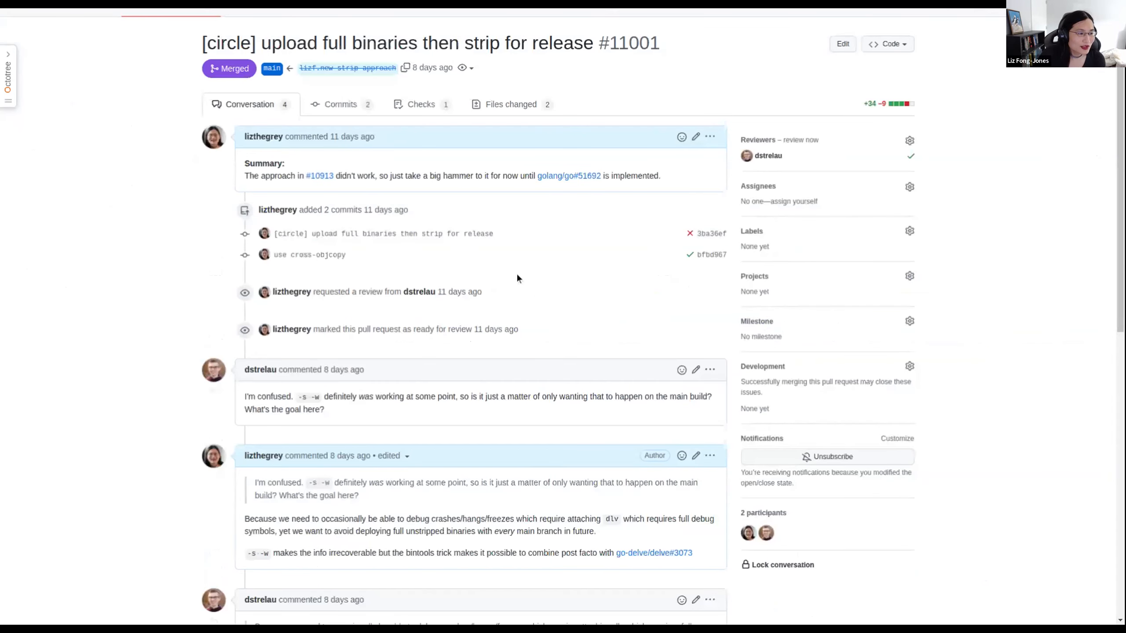
mouse_move(526, 267)
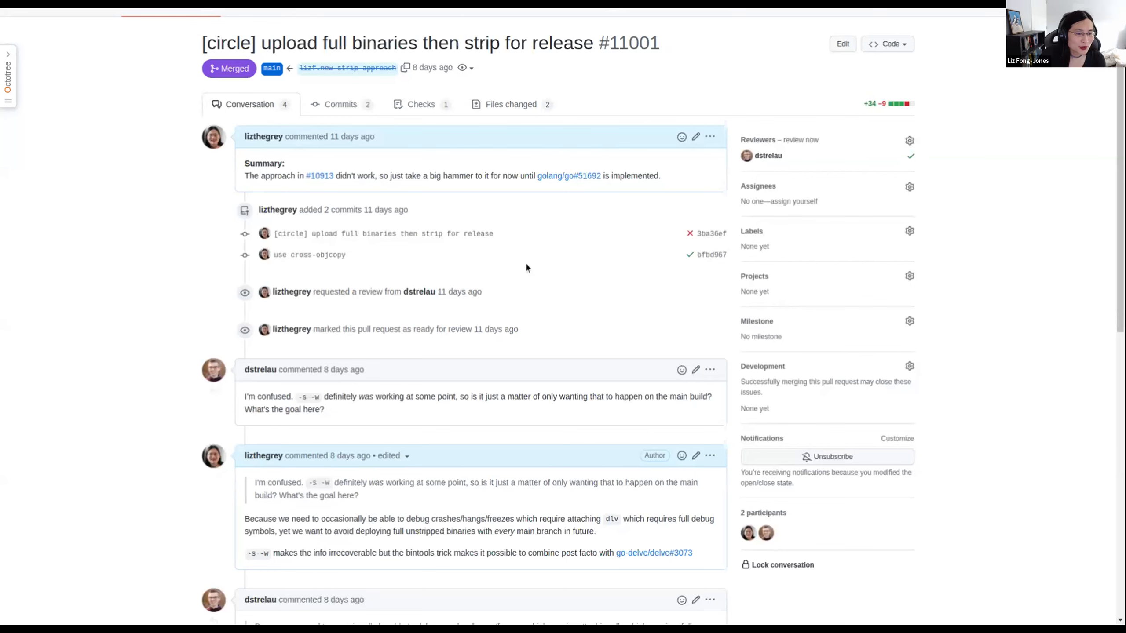
mouse_move(686, 250)
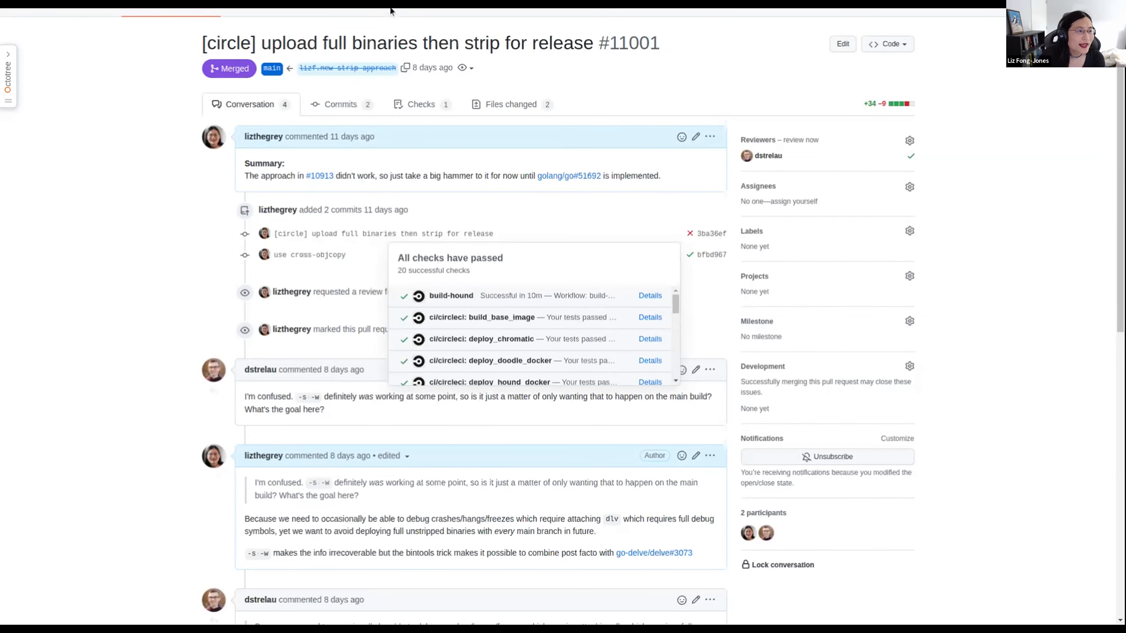
click(649, 295)
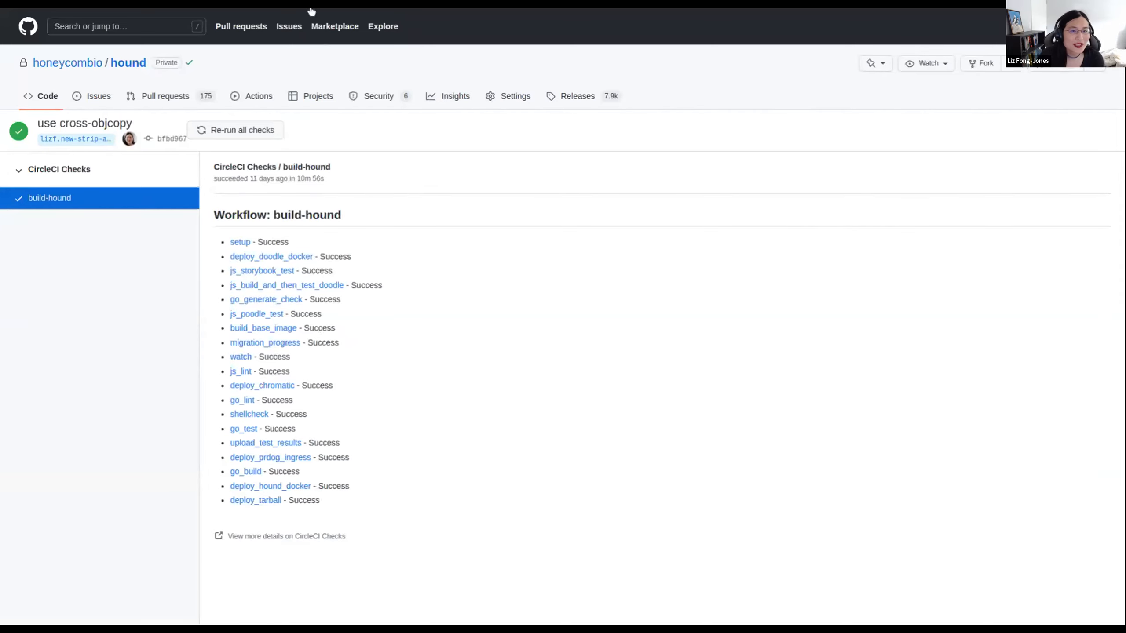
View the build-hound workflow graph in CircleCI and follow the watch job's trace link
click(286, 535)
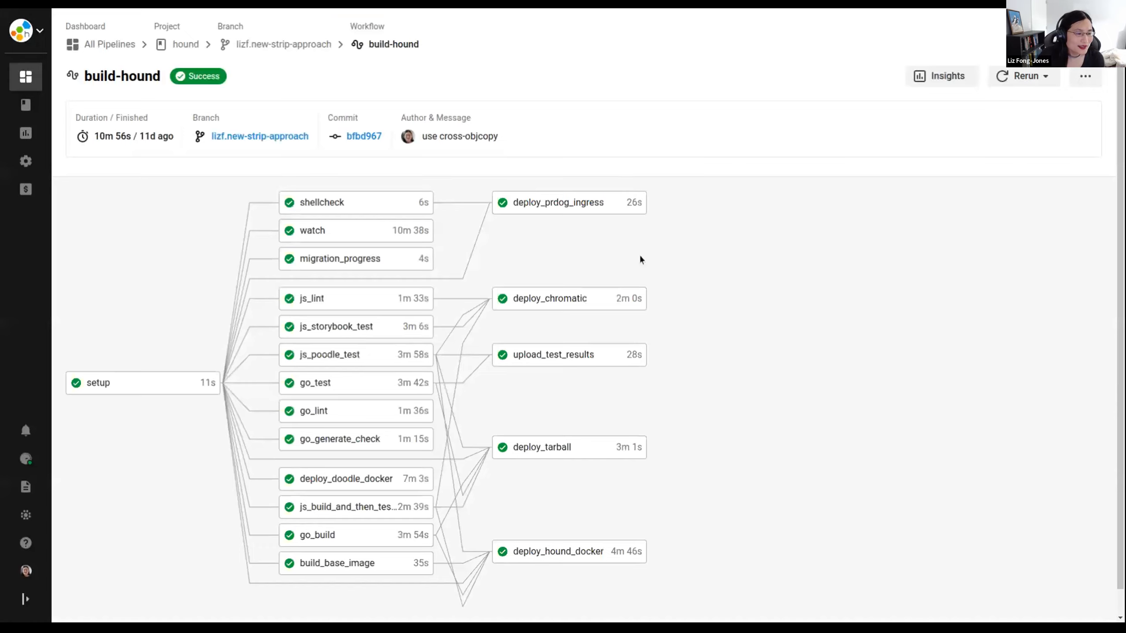
scroll(up, 3)
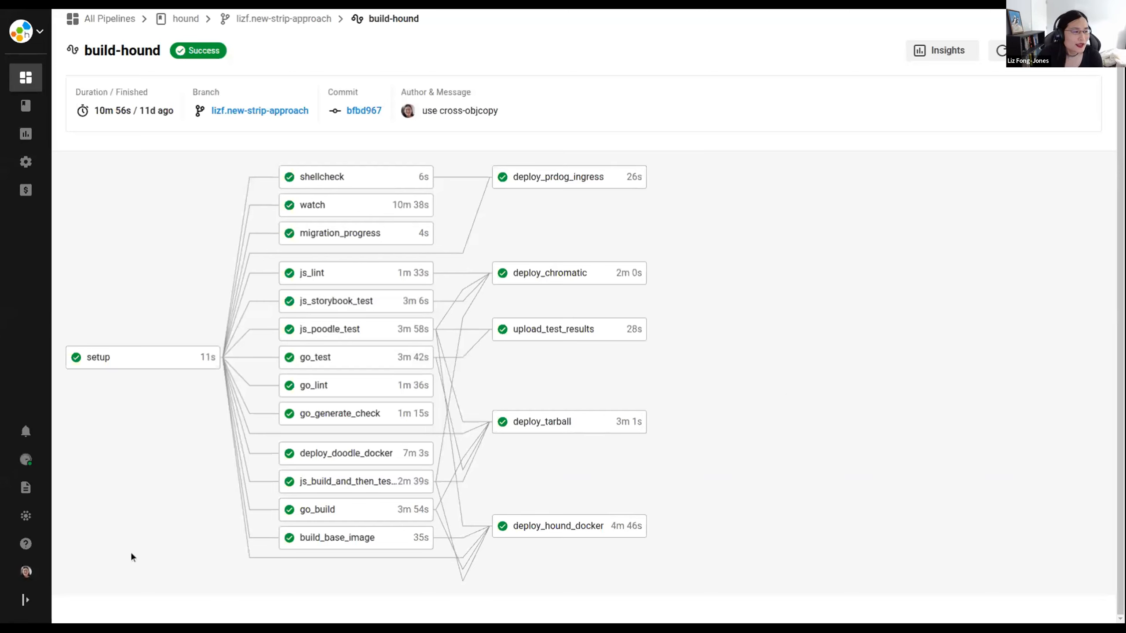
mouse_move(711, 393)
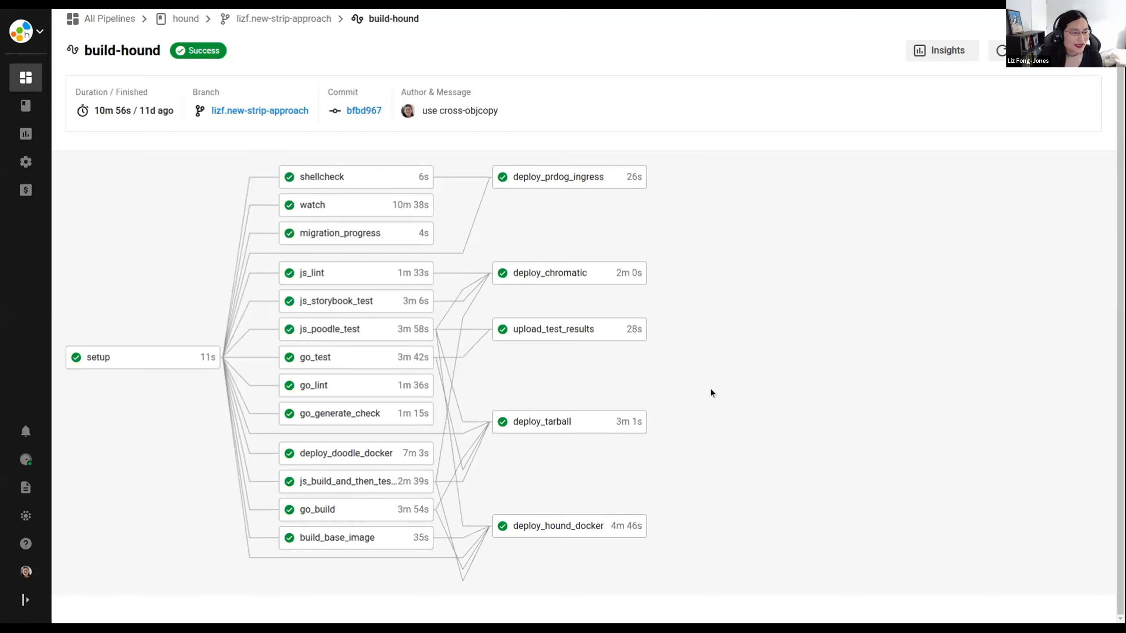
mouse_move(716, 390)
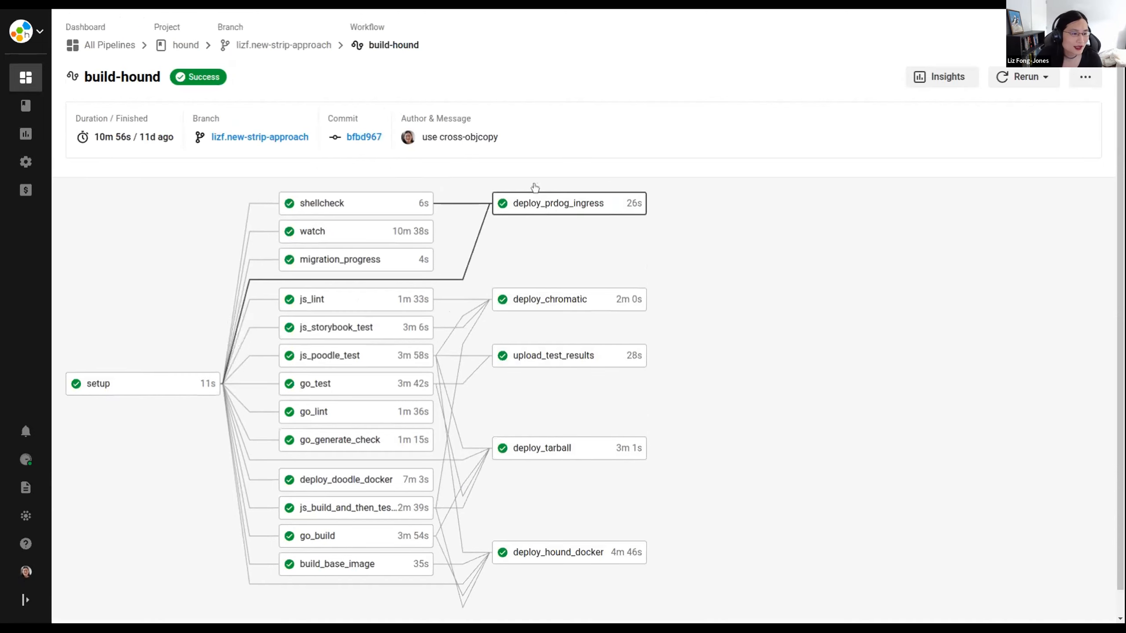
mouse_move(722, 397)
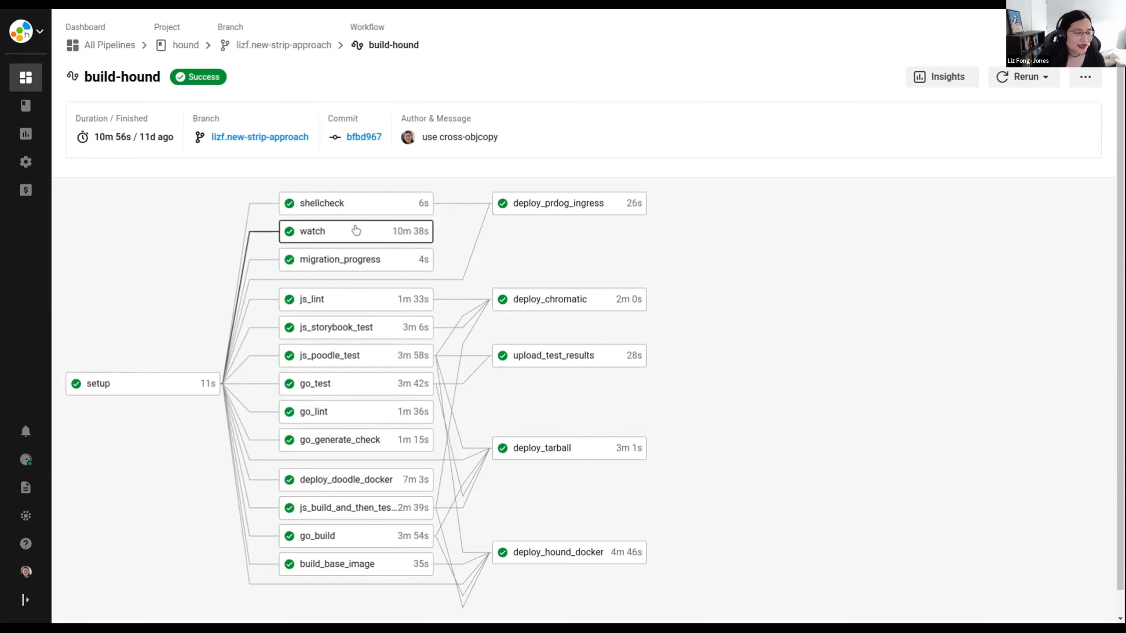
click(313, 230)
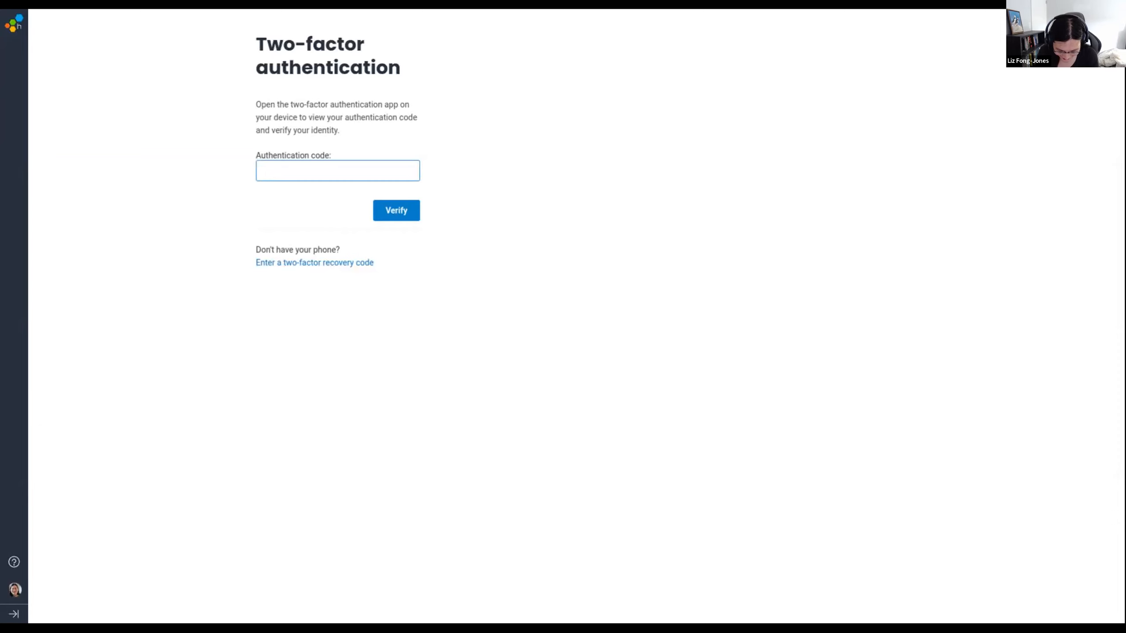
click(337, 170)
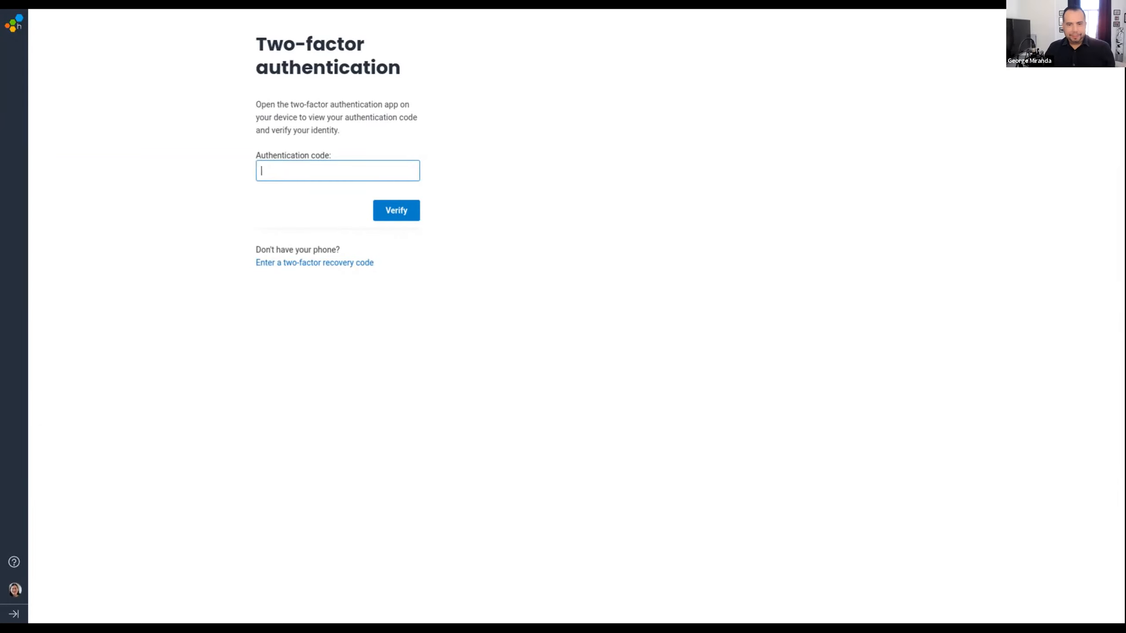
text(463167)
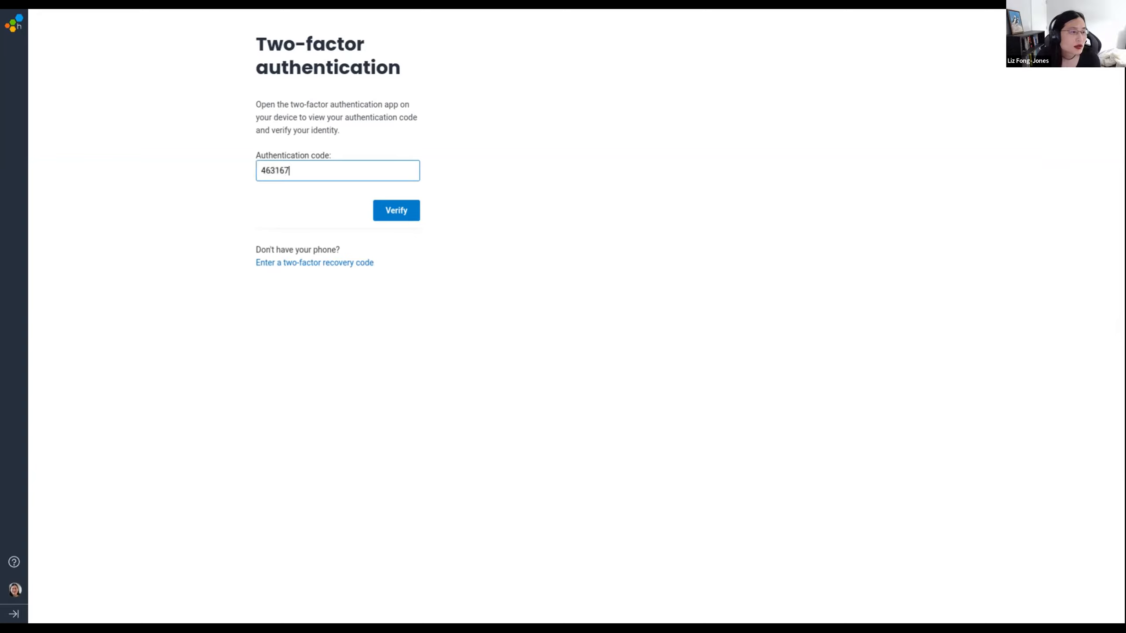
click(396, 209)
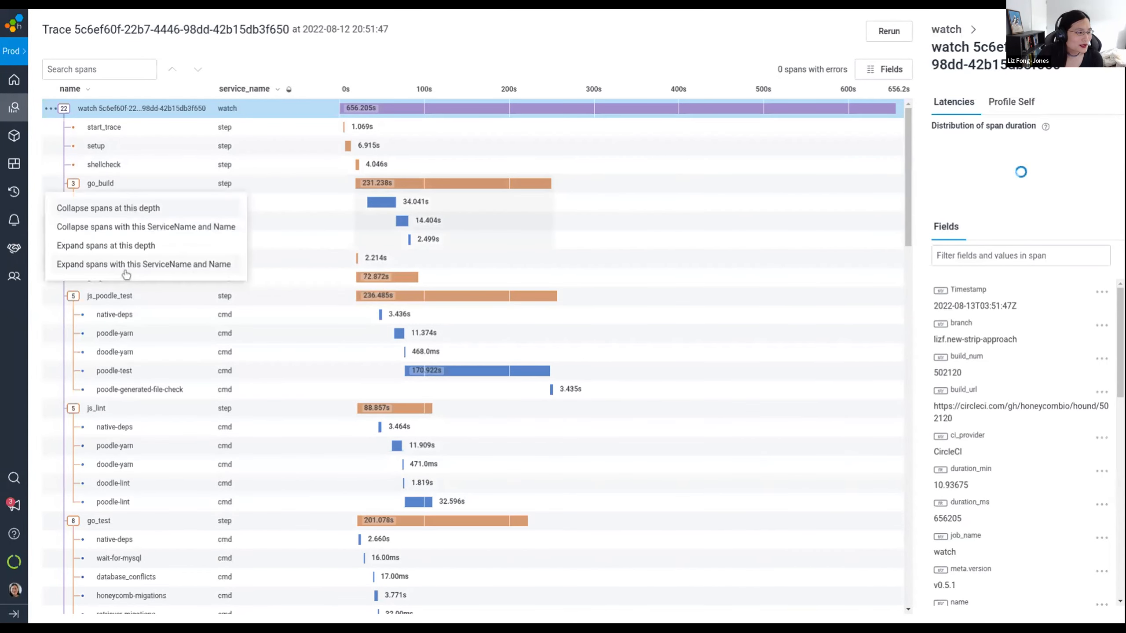
Collapse nested command spans, then view fields of the deploy_tarball, deploy_hound_docker and js_lint steps
click(107, 207)
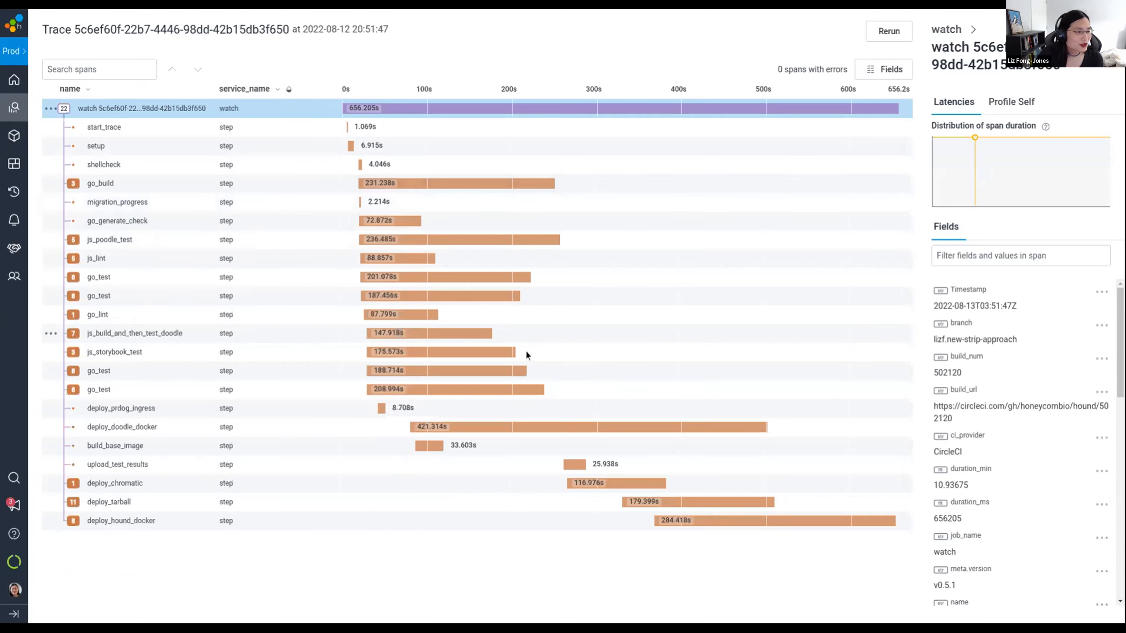
mouse_move(362, 586)
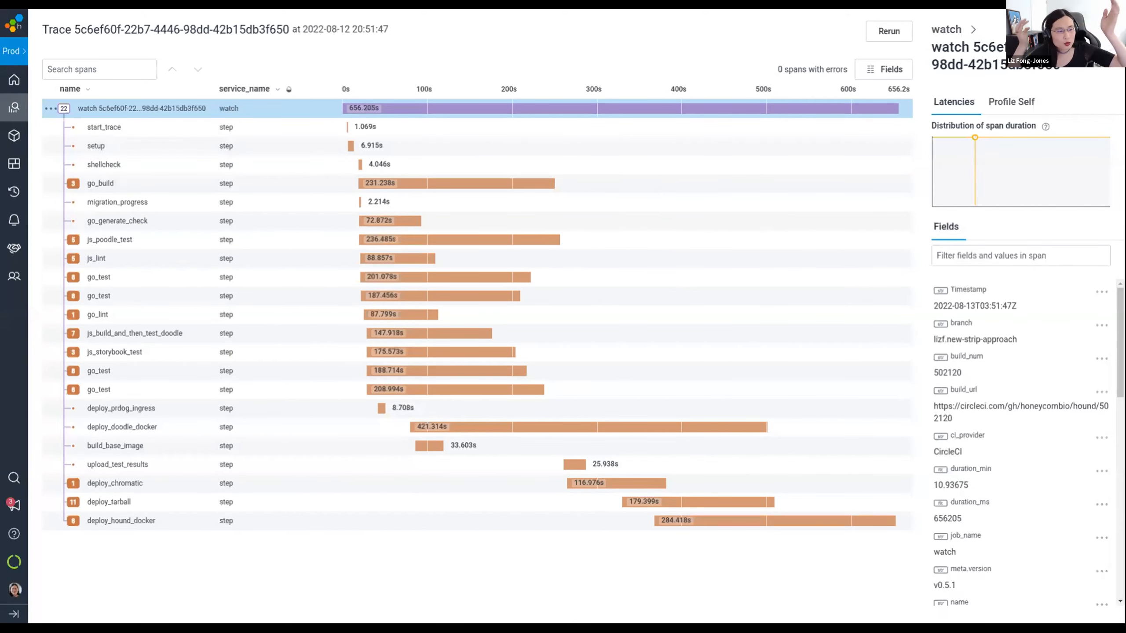
mouse_move(772, 349)
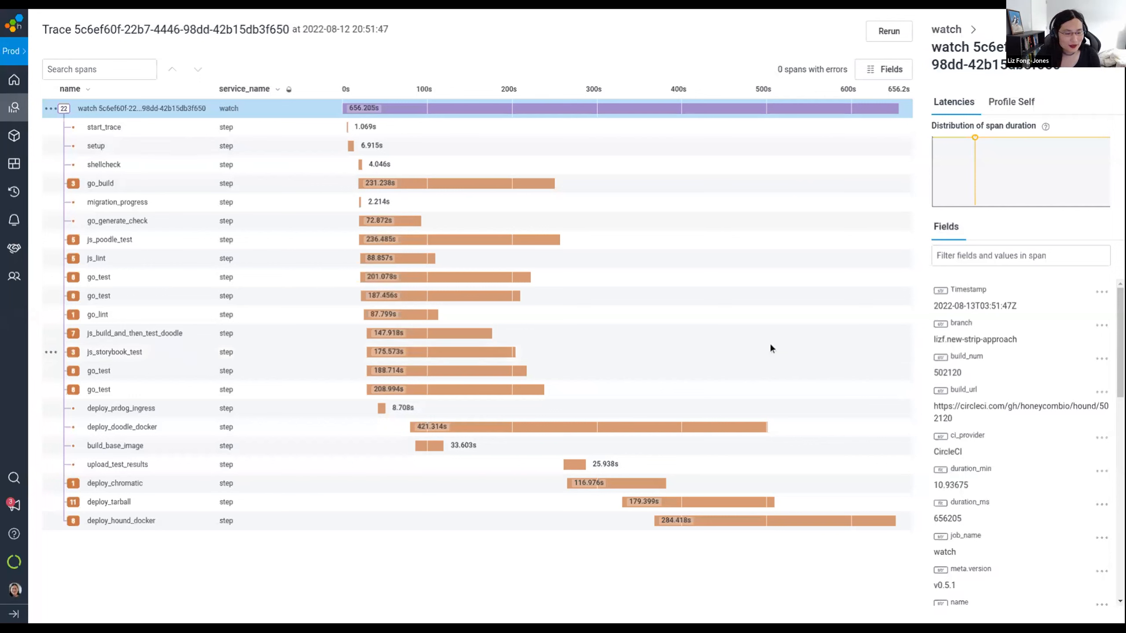
mouse_move(593, 517)
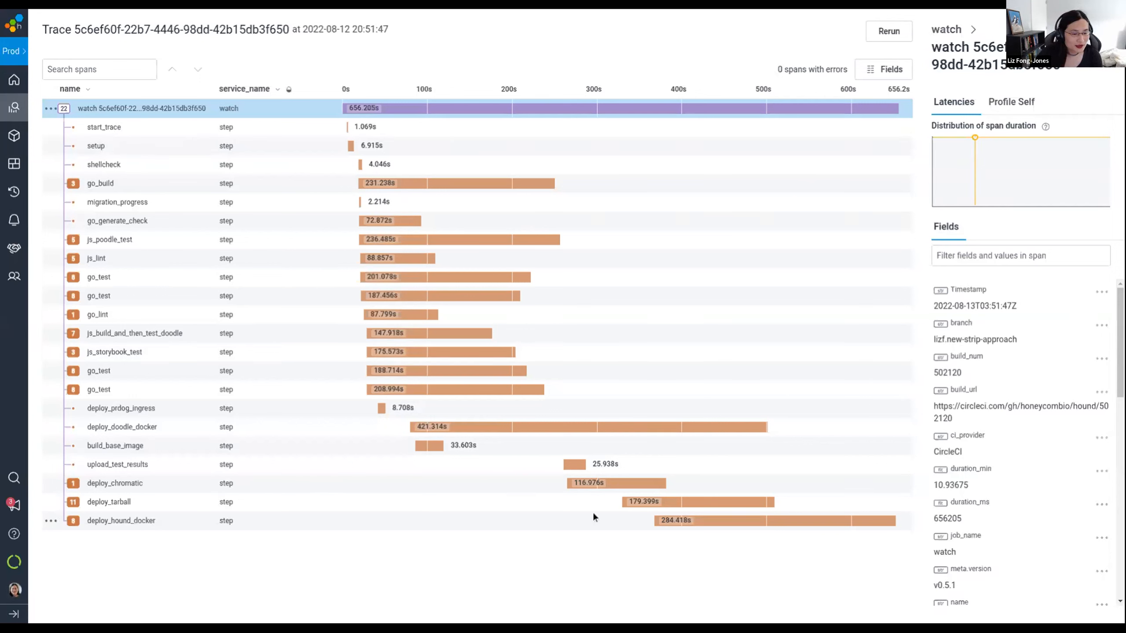
click(109, 501)
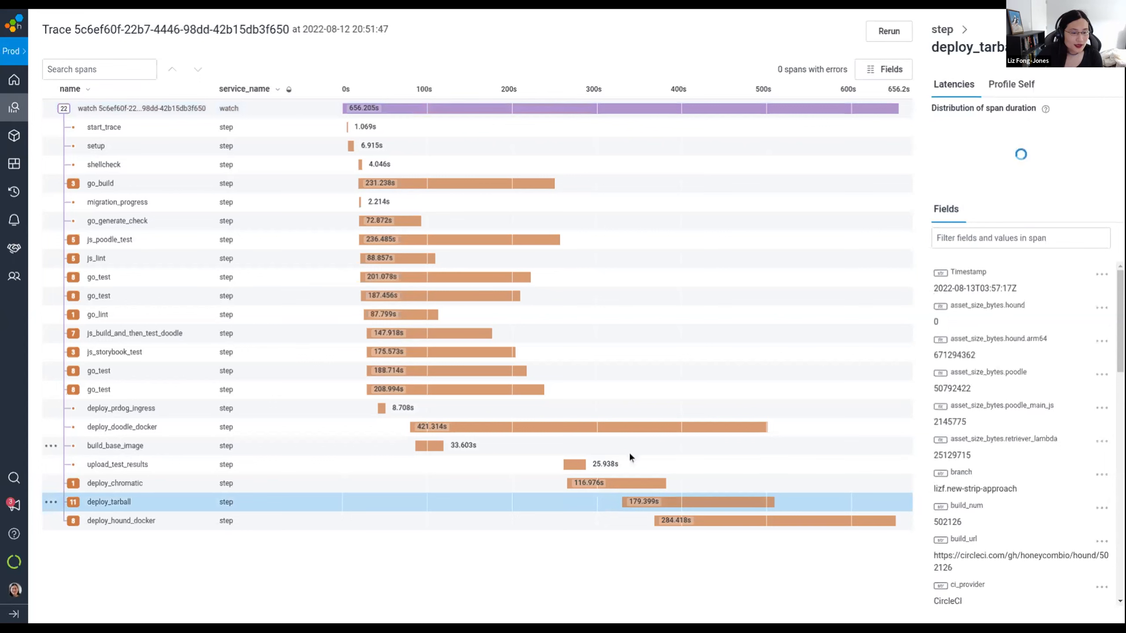
mouse_move(560, 530)
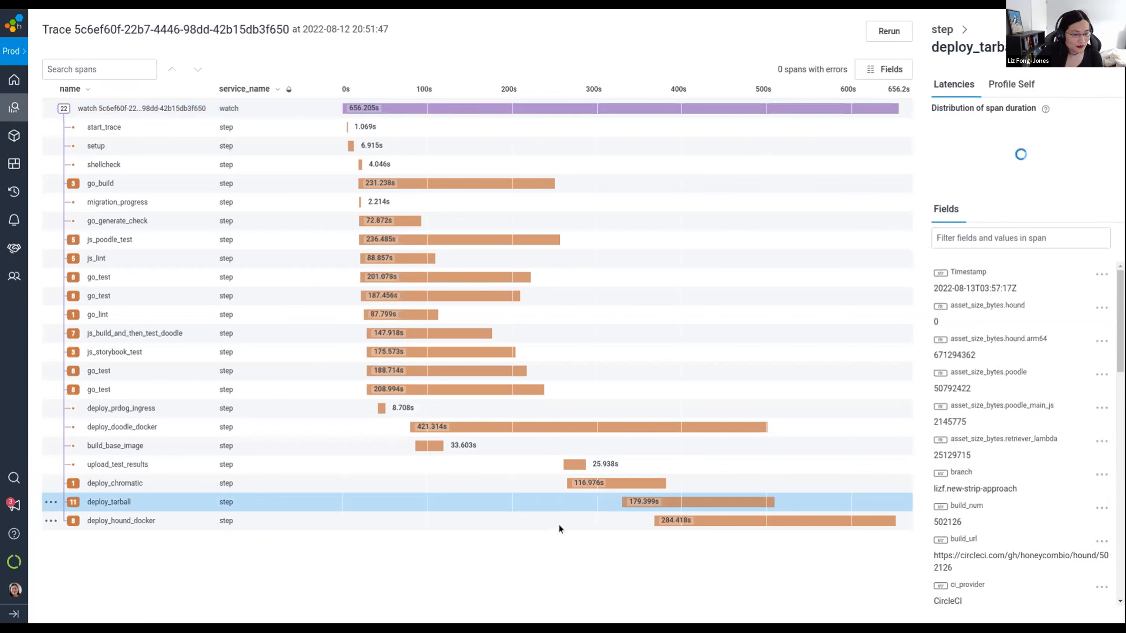
click(121, 520)
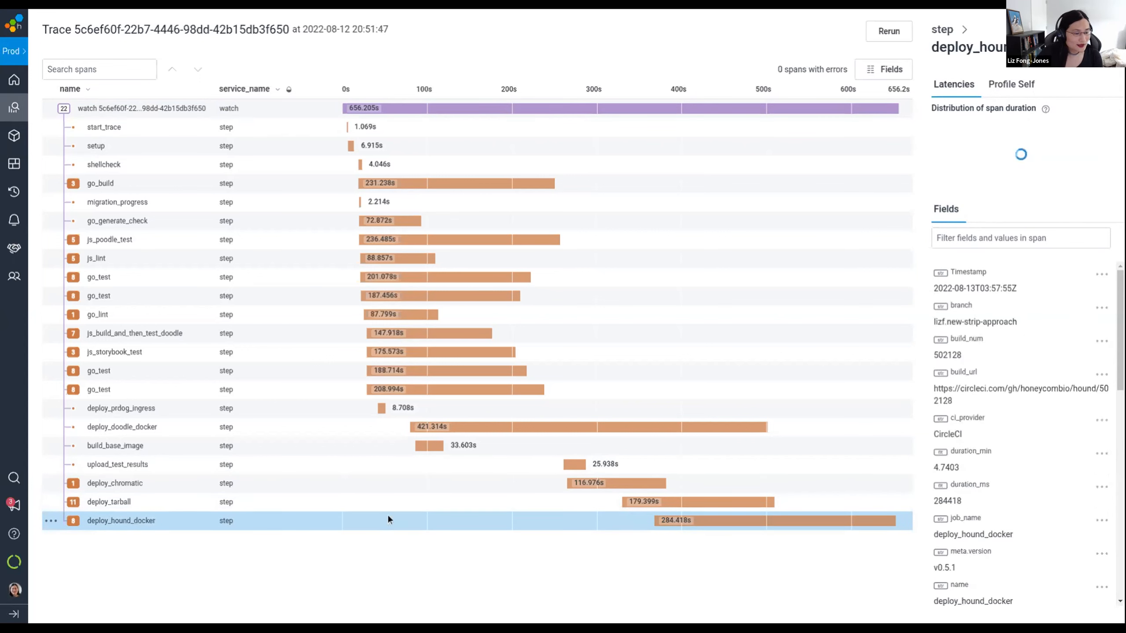
mouse_move(645, 213)
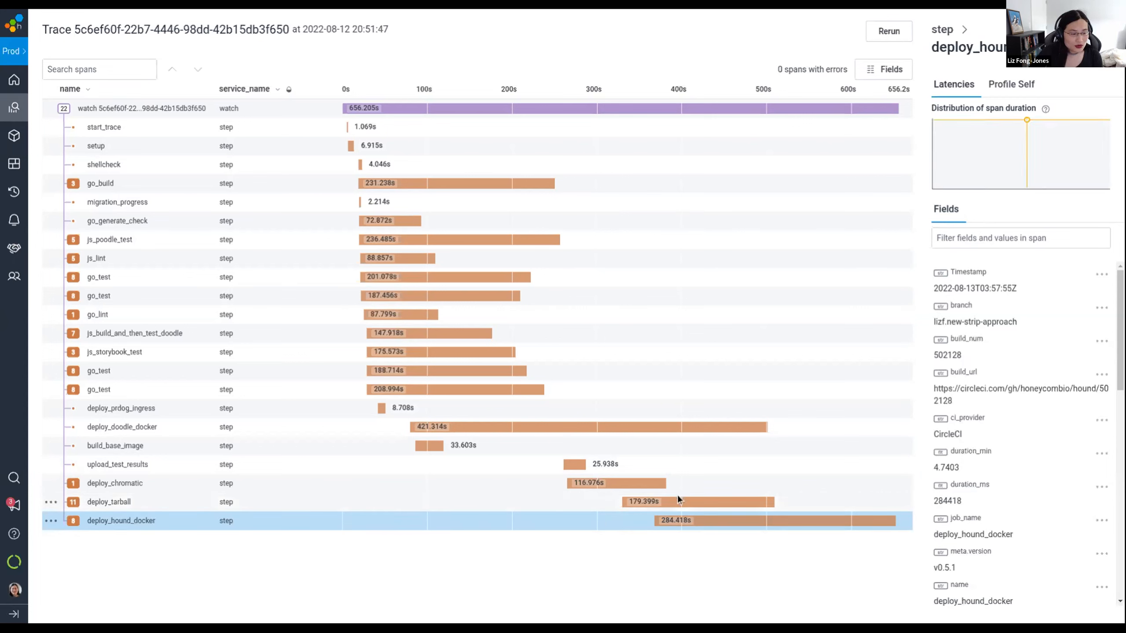
mouse_move(614, 485)
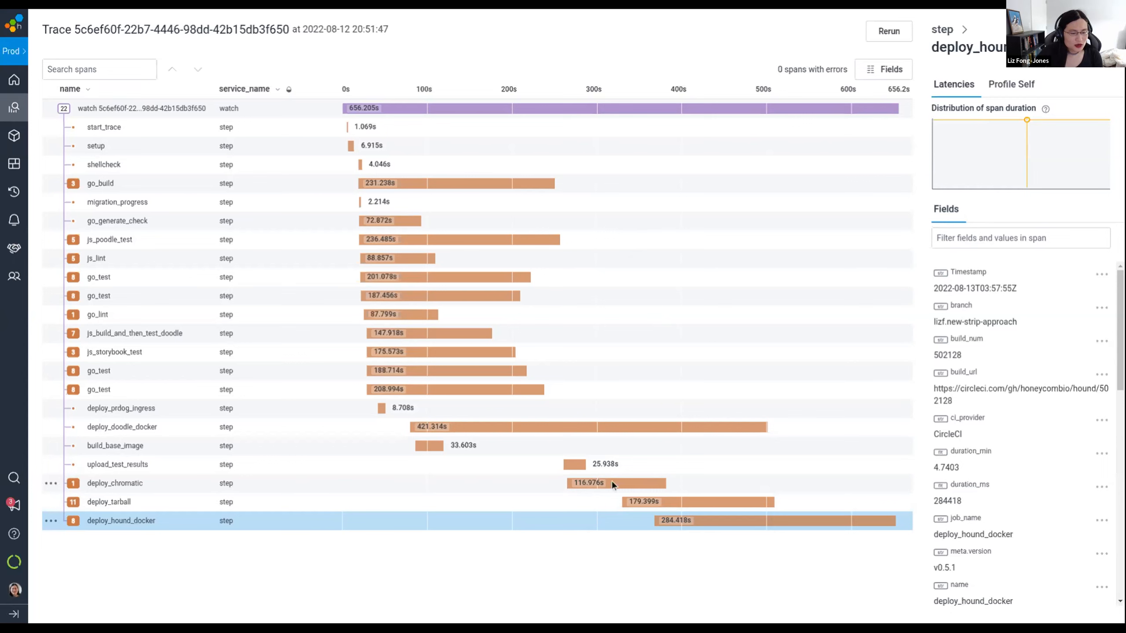
mouse_move(553, 384)
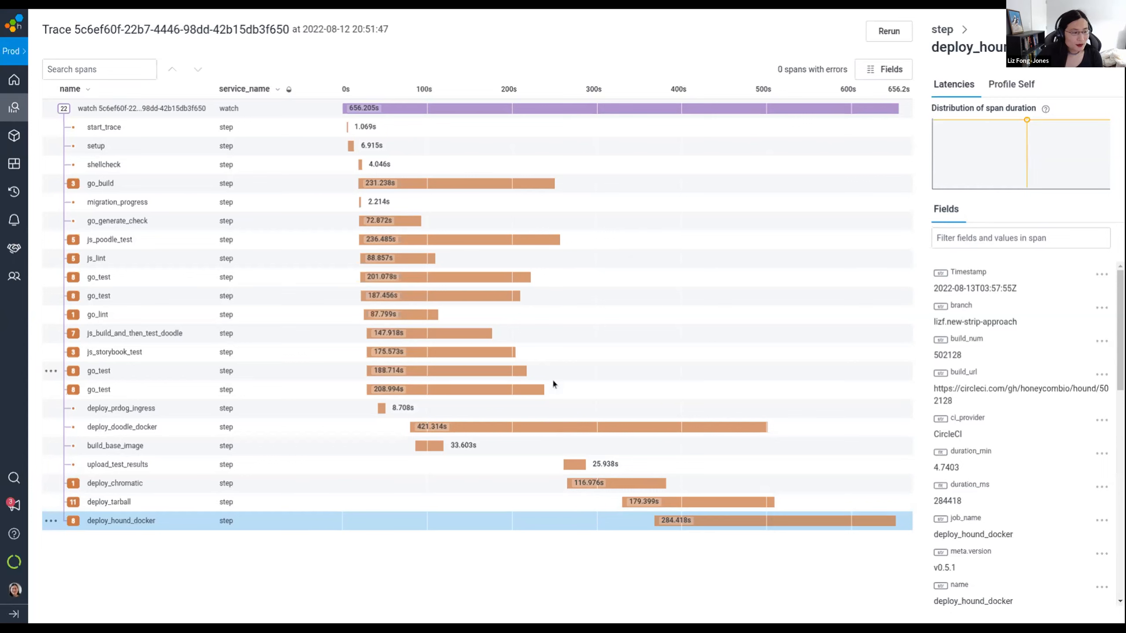
mouse_move(545, 237)
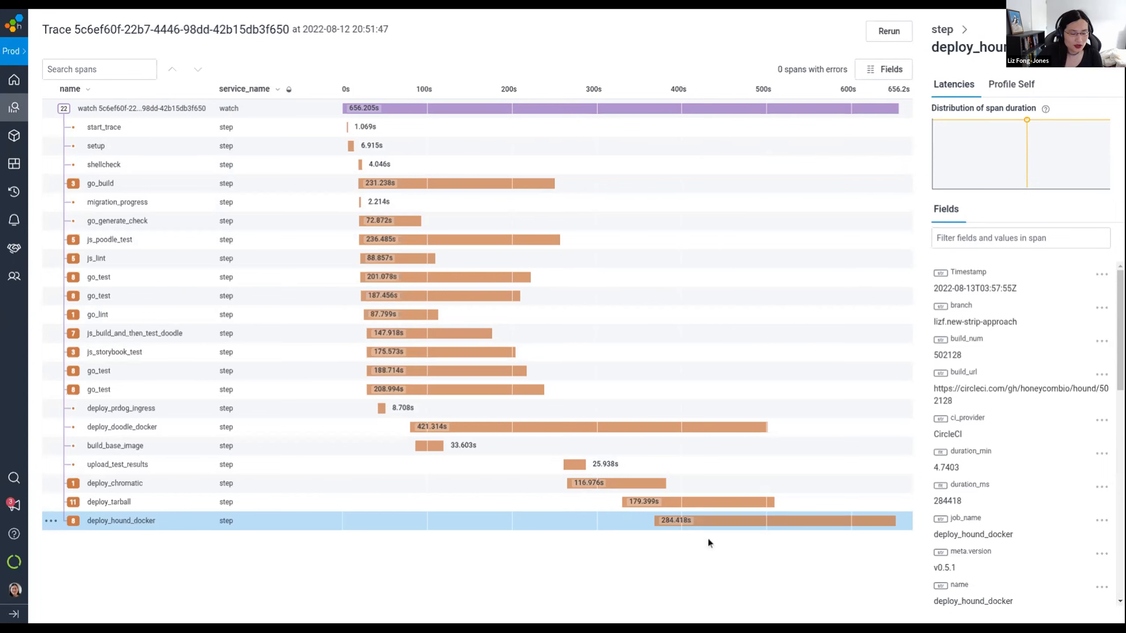
mouse_move(668, 549)
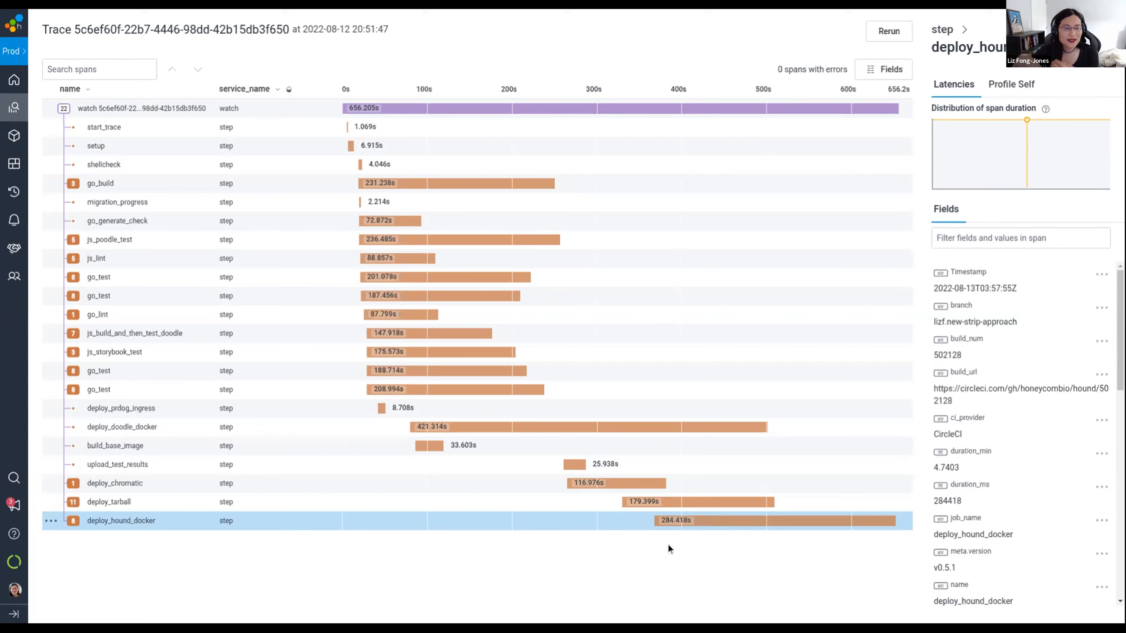
mouse_move(730, 529)
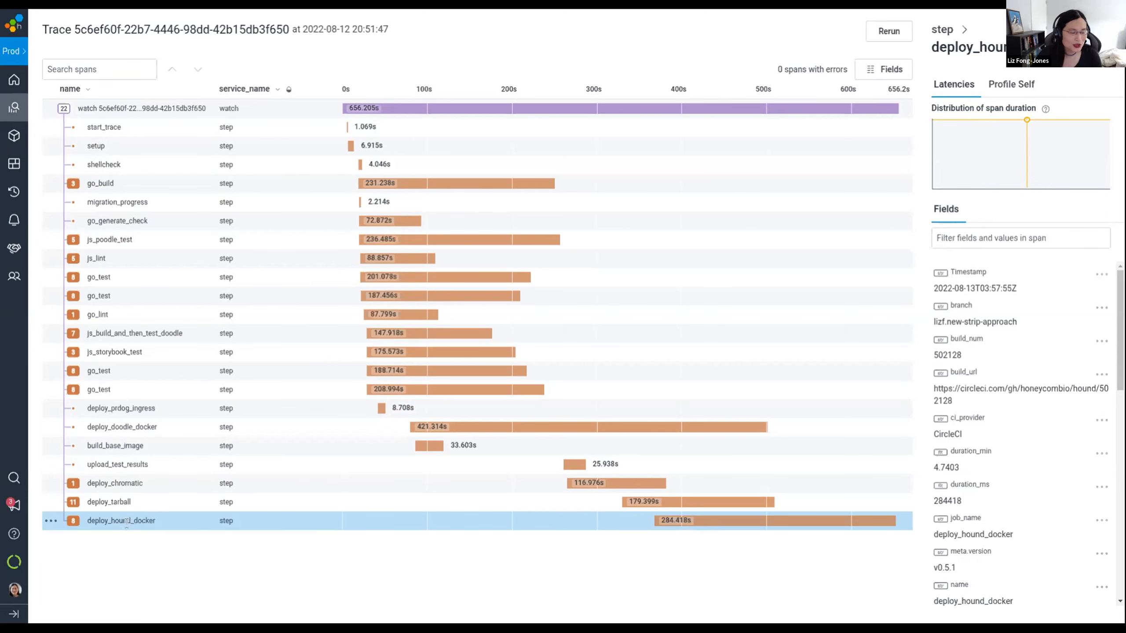
mouse_move(174, 482)
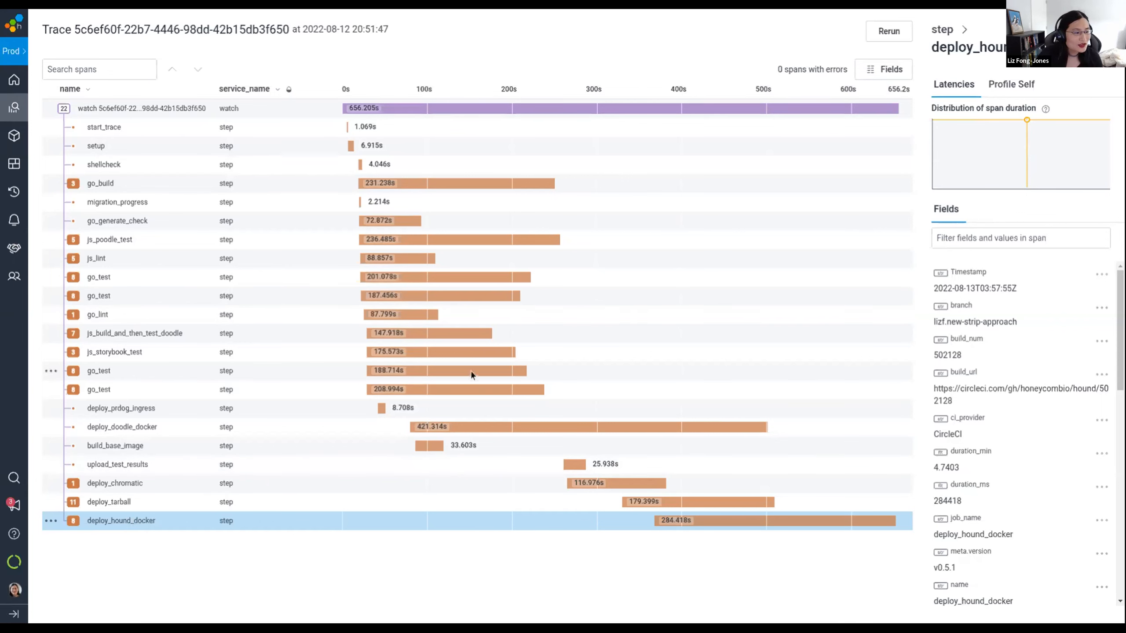
click(95, 258)
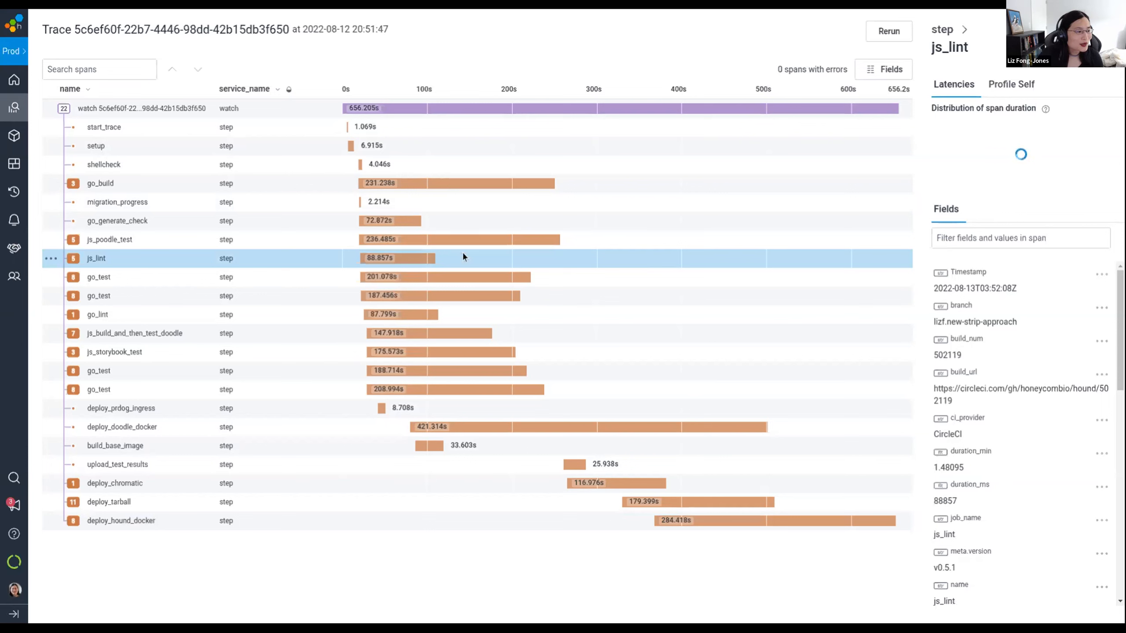
mouse_move(66, 298)
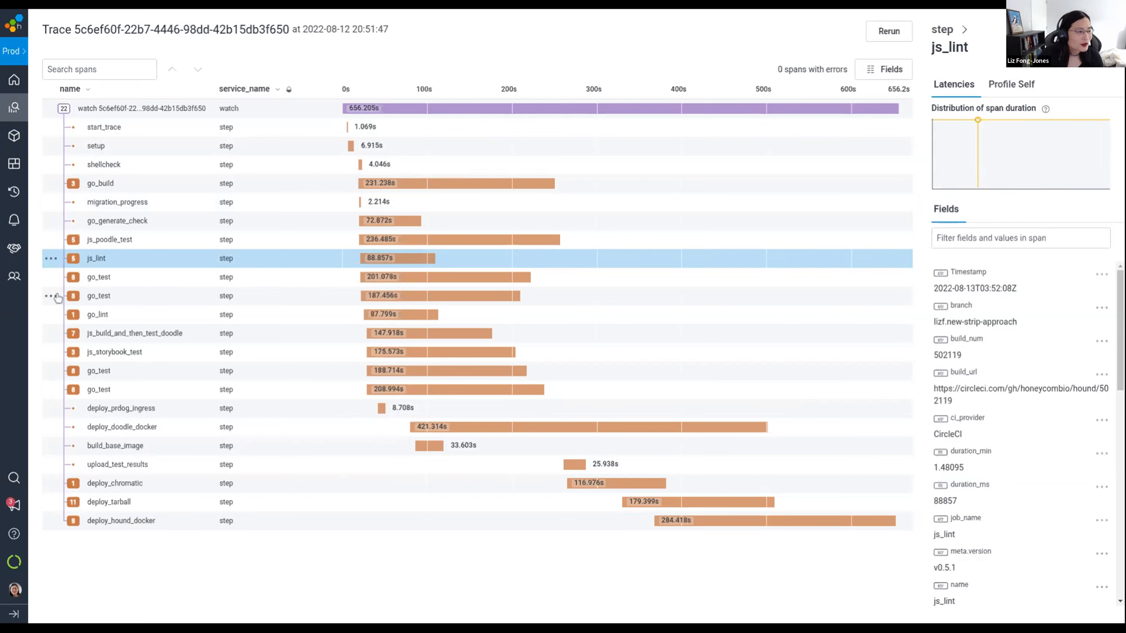
Expand a go_test step and scroll through its migration and go-test command spans
click(99, 277)
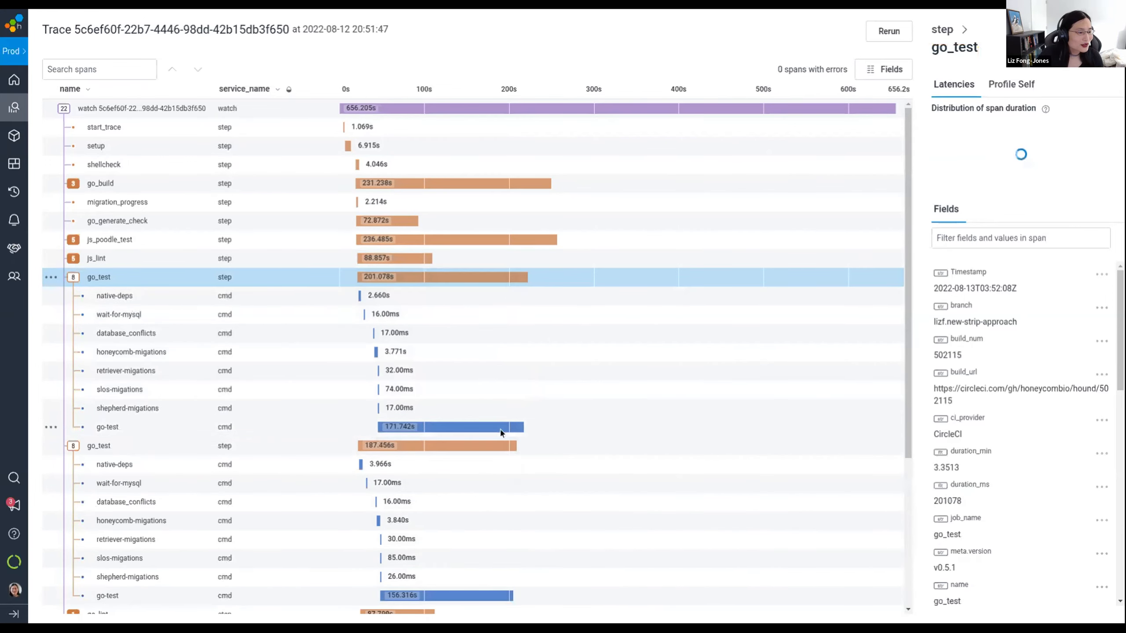
scroll(down, 3)
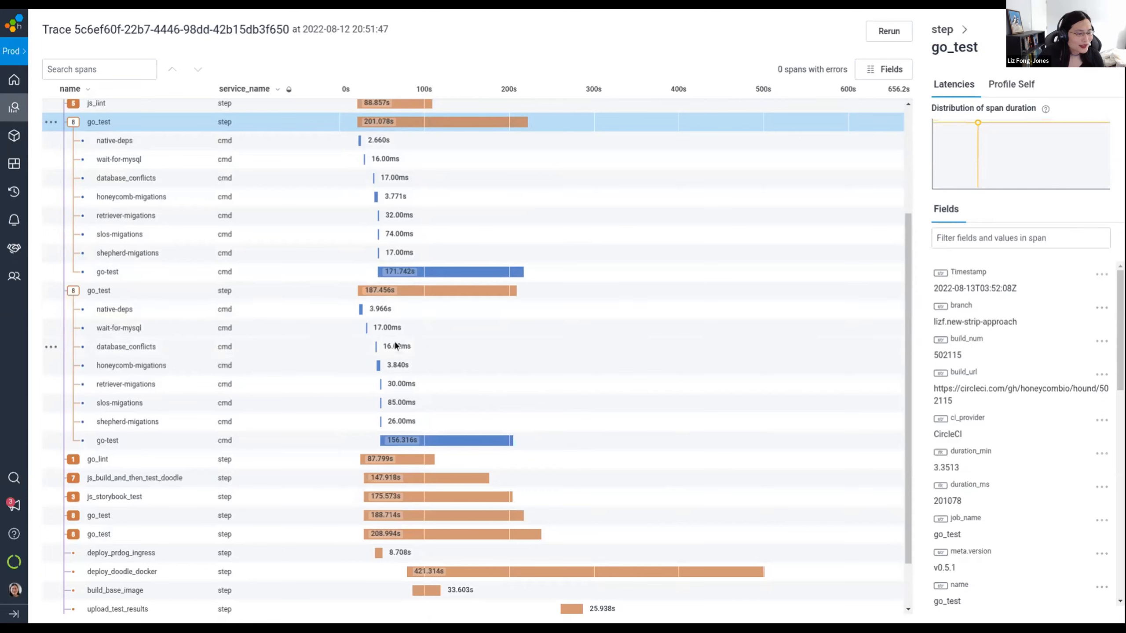
mouse_move(433, 272)
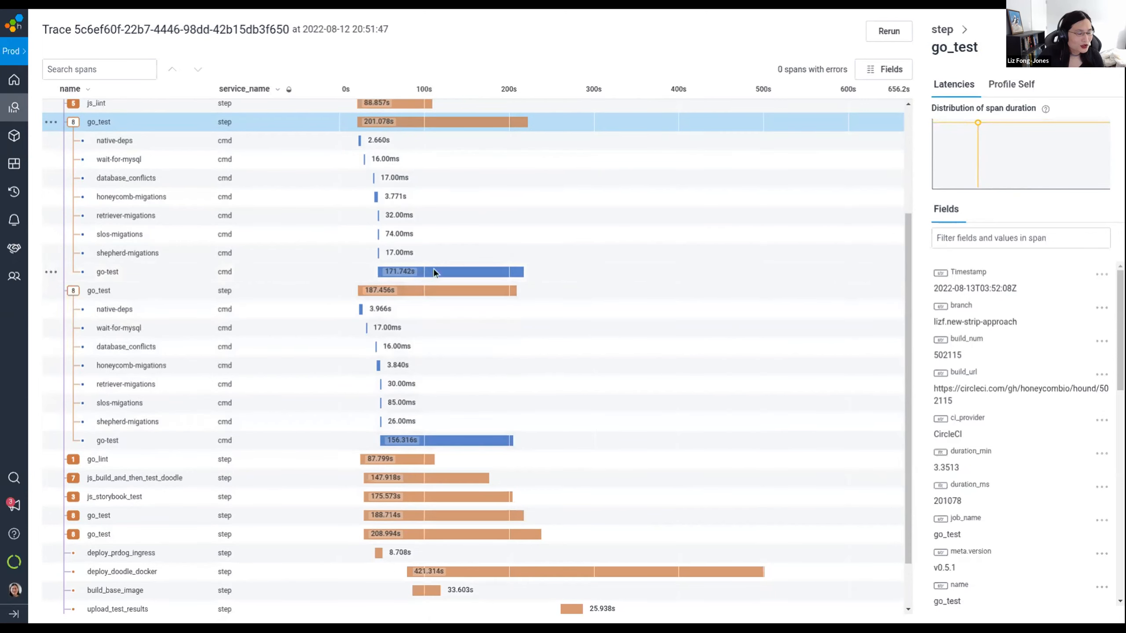
scroll(down, 3)
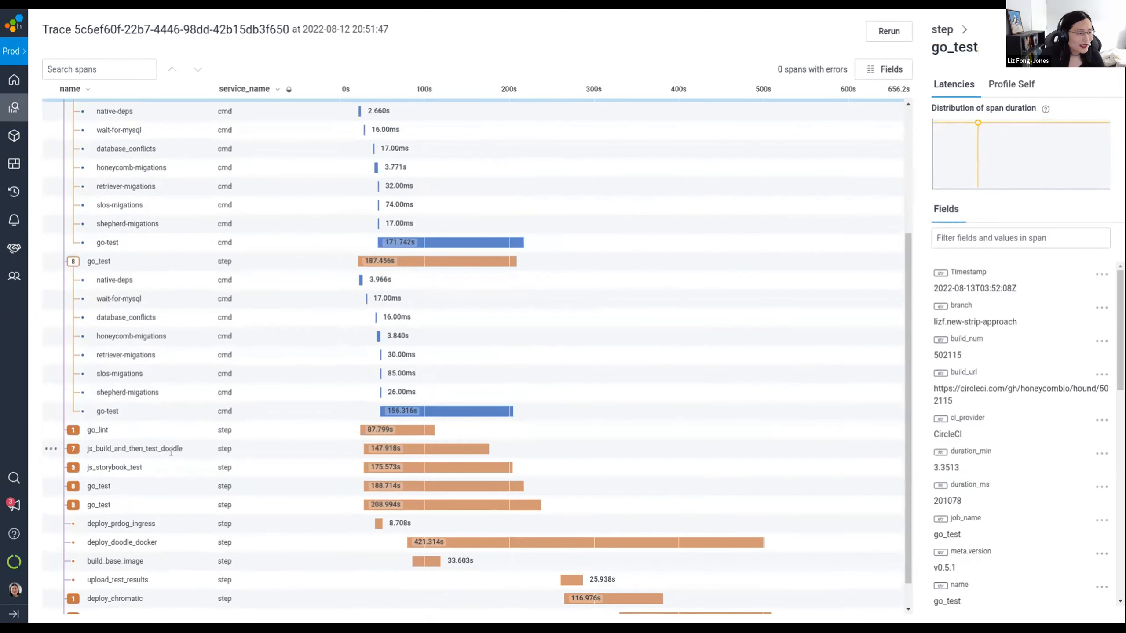
scroll(up, 3)
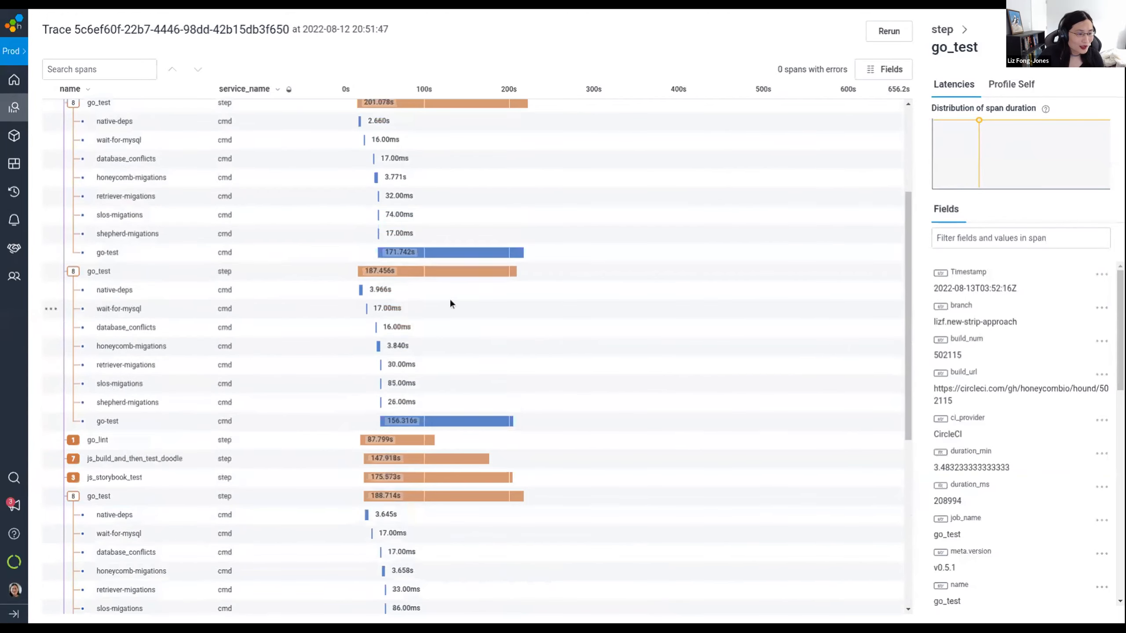
Bring up the 208.994s go_test step's fields in the side panel
scroll(down, 3)
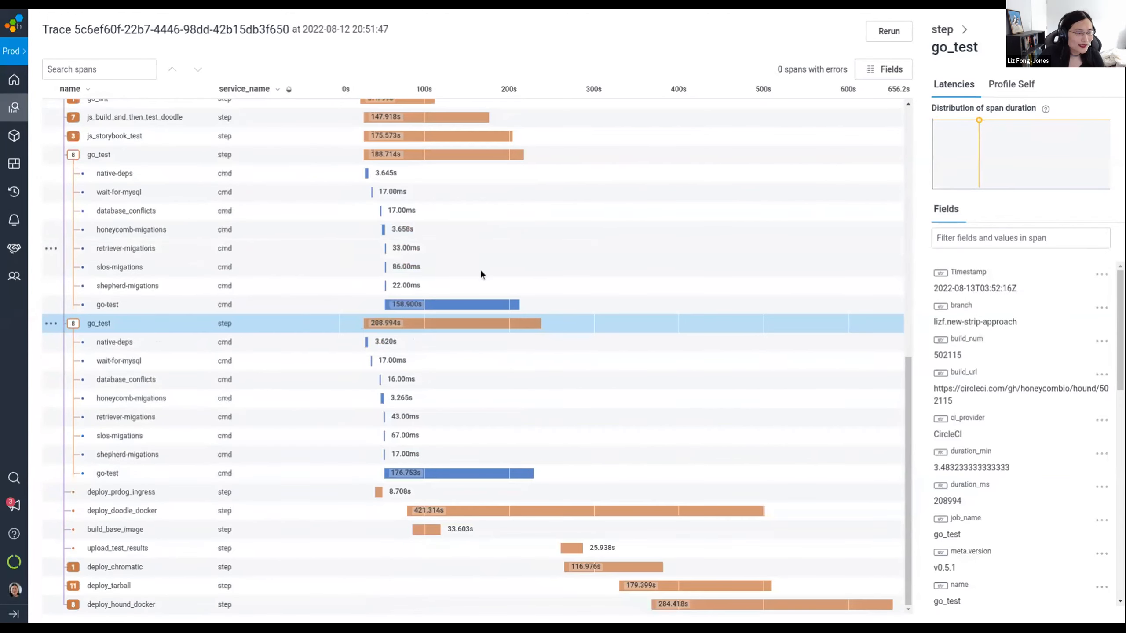
mouse_move(471, 383)
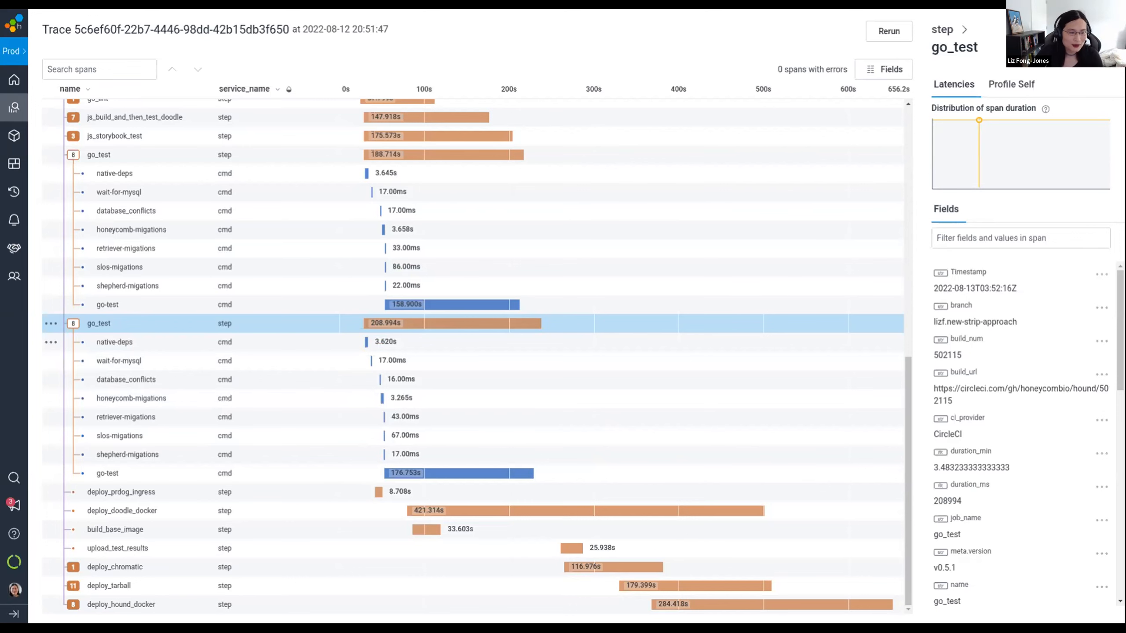
scroll(up, 3)
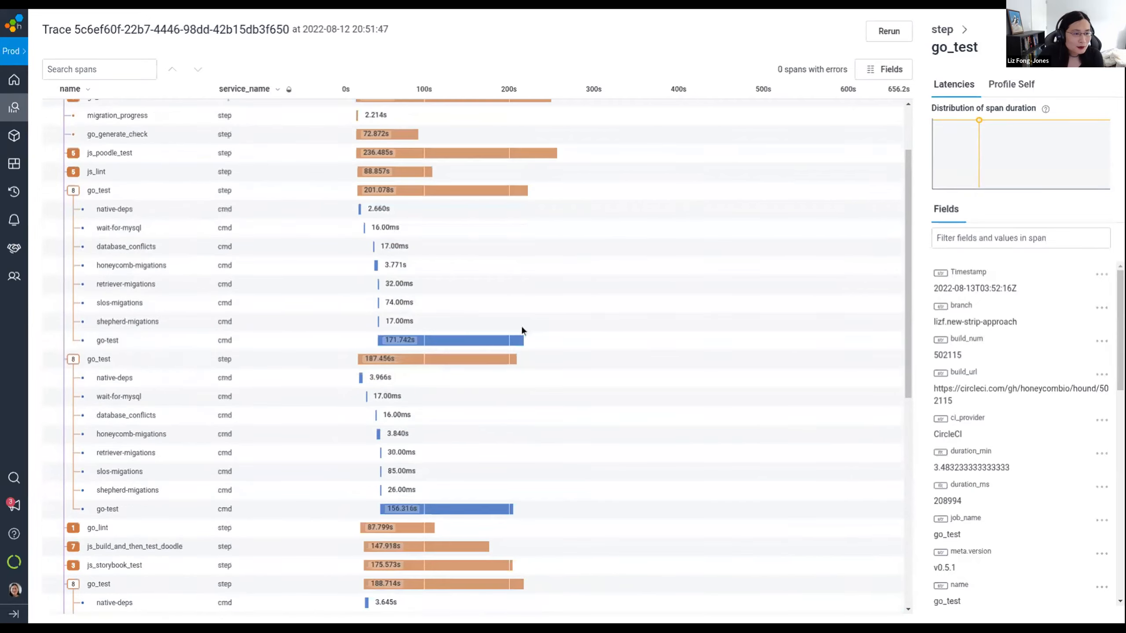
right_click(114, 209)
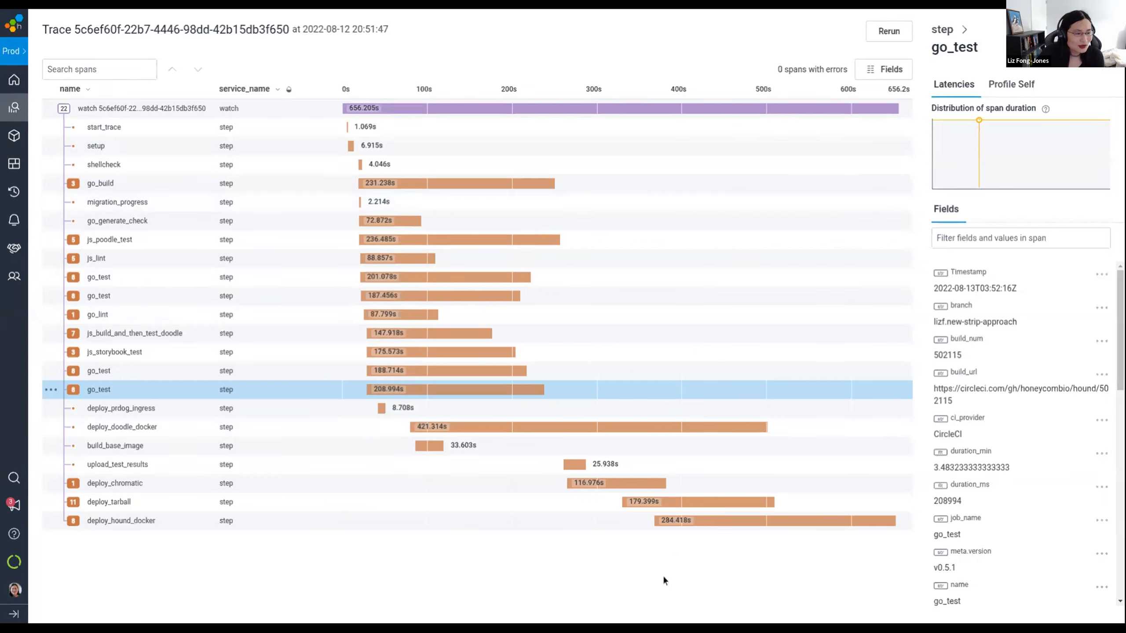
mouse_move(454, 358)
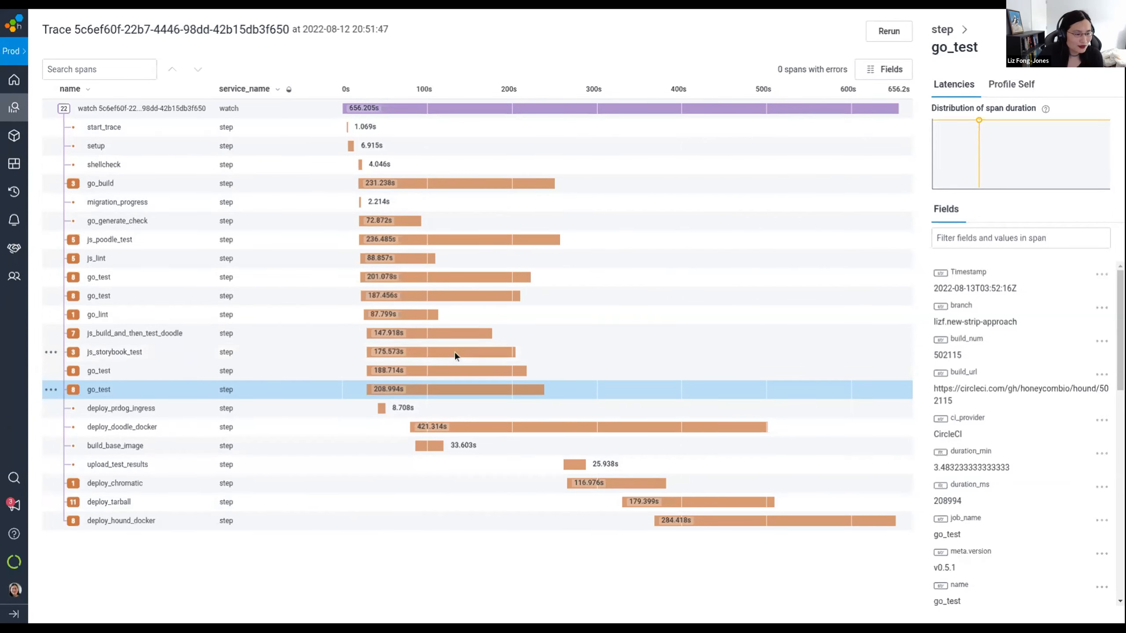
mouse_move(456, 373)
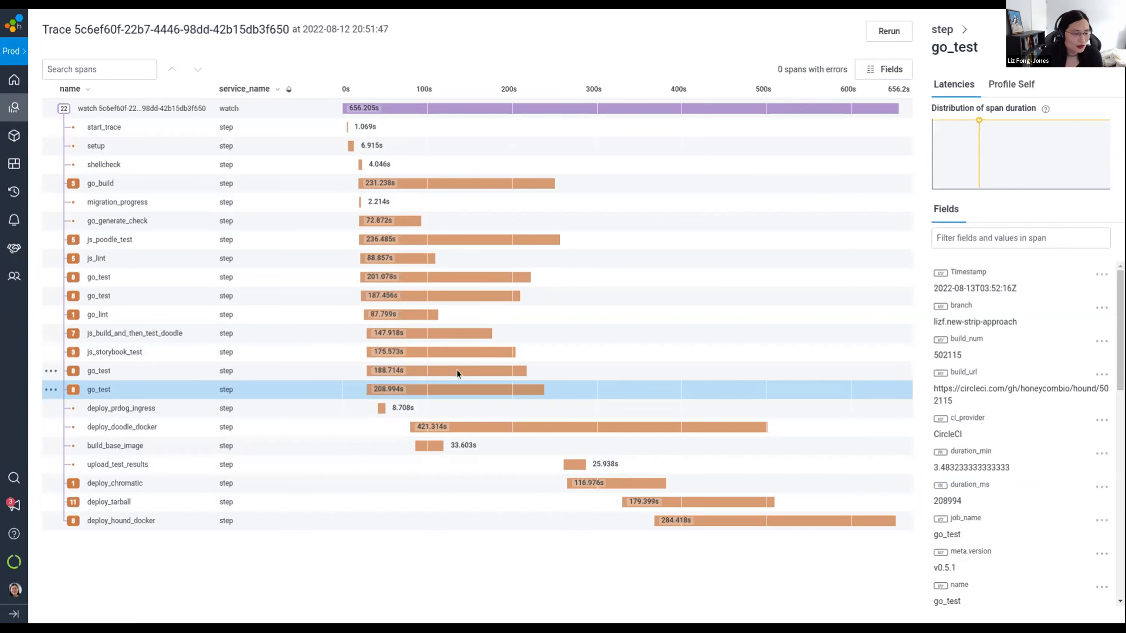
mouse_move(611, 542)
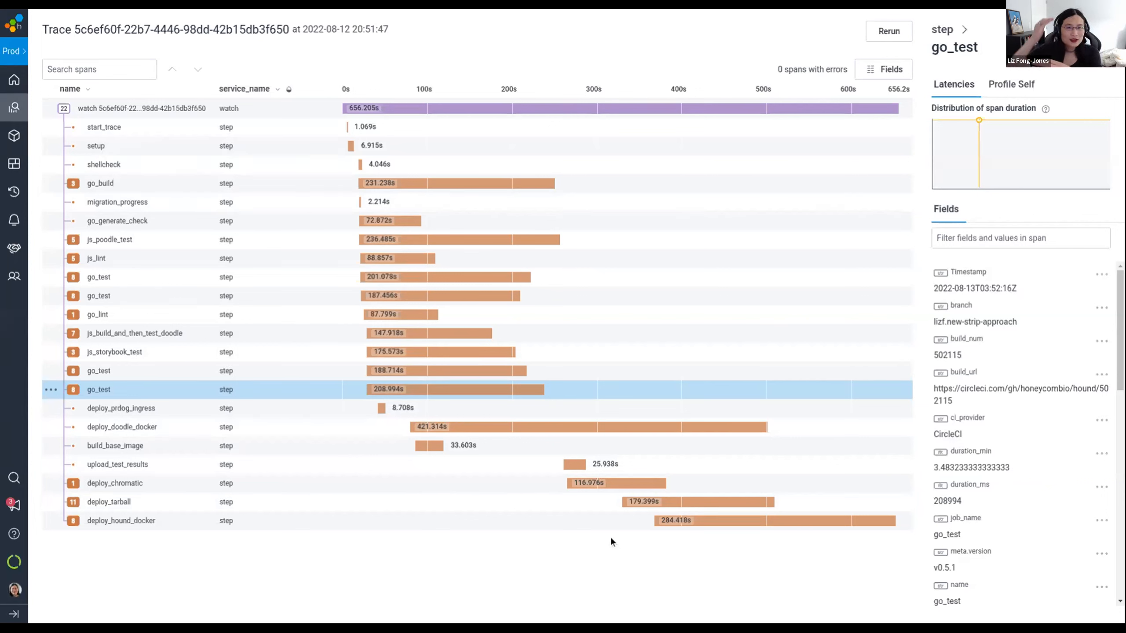
mouse_move(803, 375)
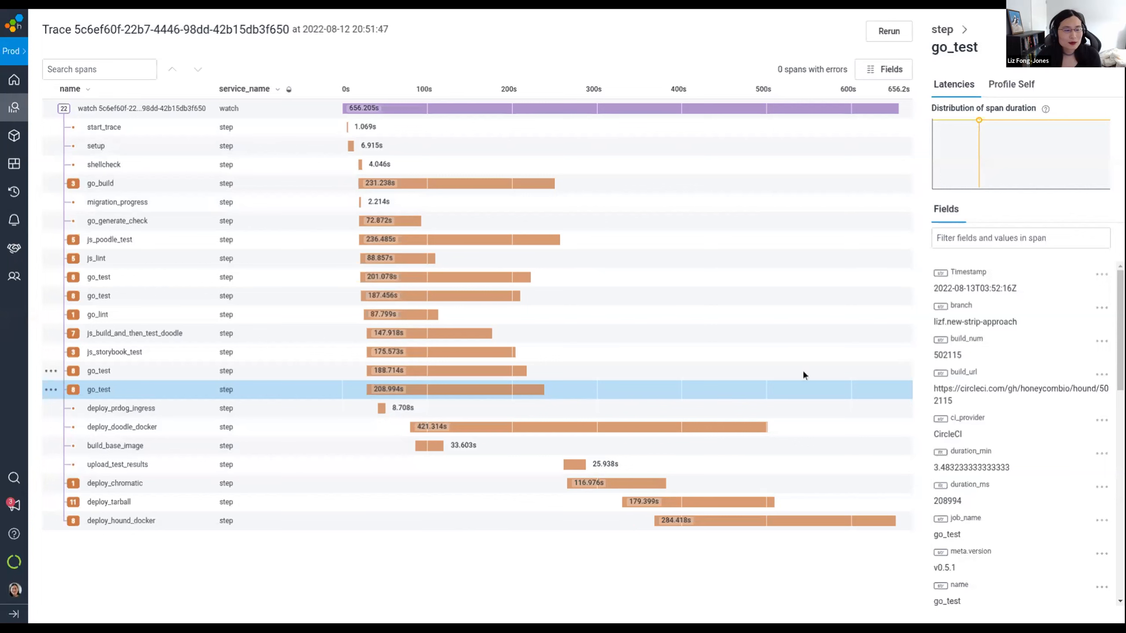
mouse_move(492, 120)
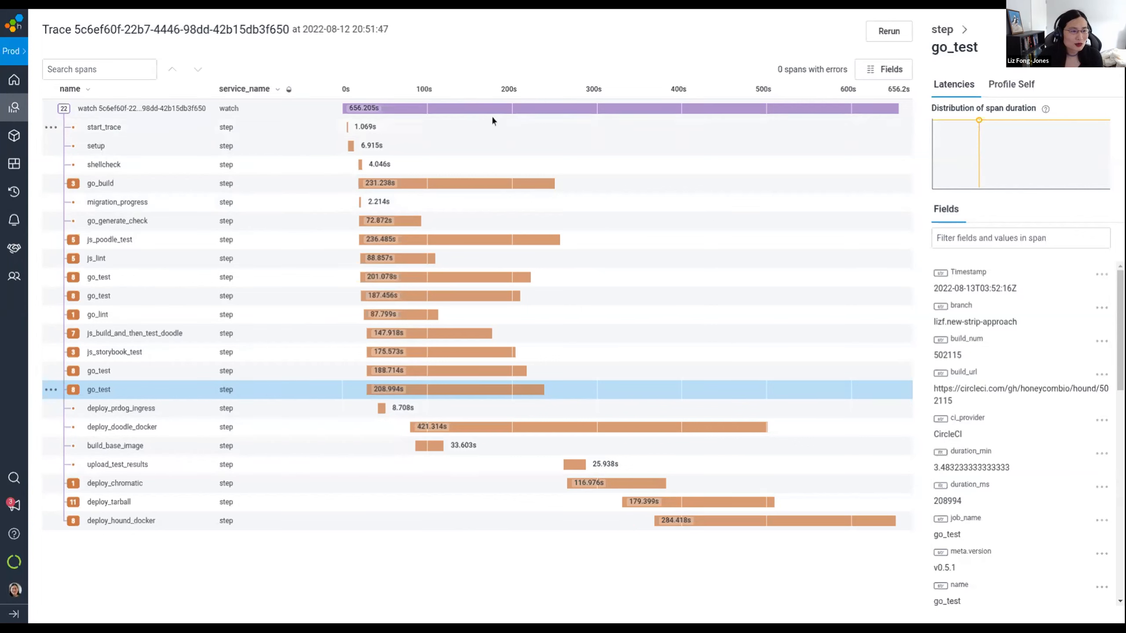
mouse_move(421, 242)
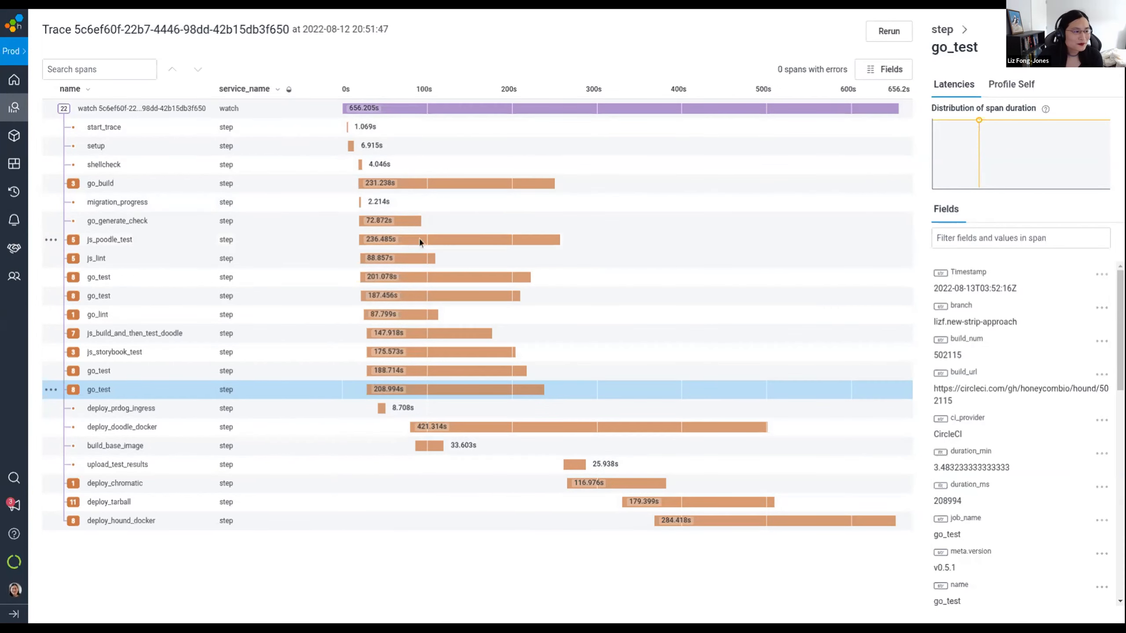
mouse_move(168, 183)
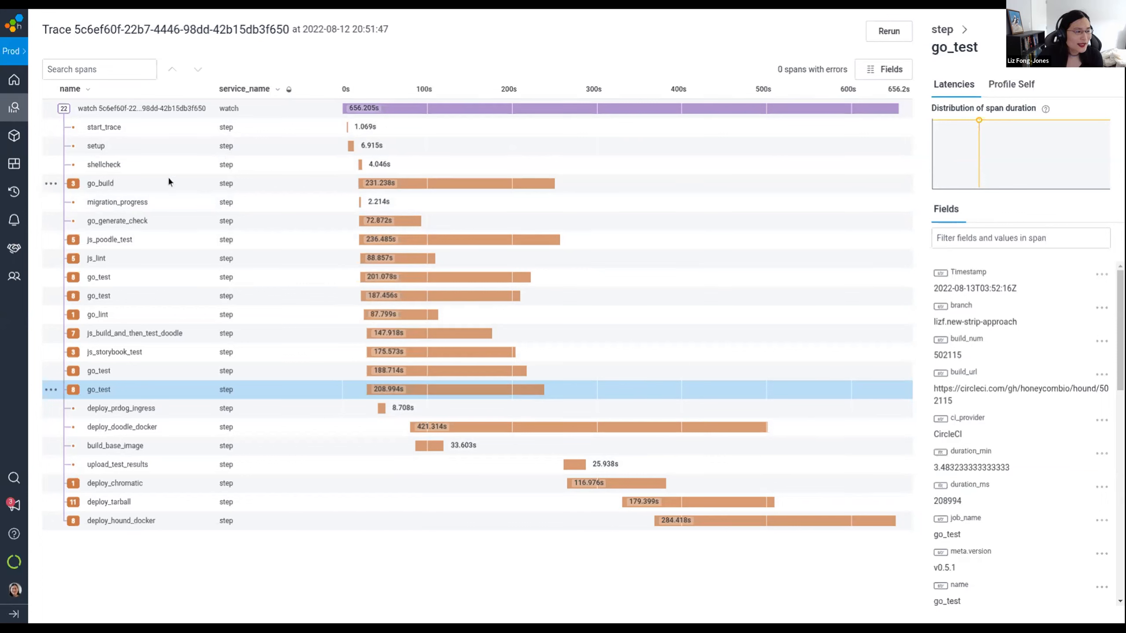
mouse_move(236, 187)
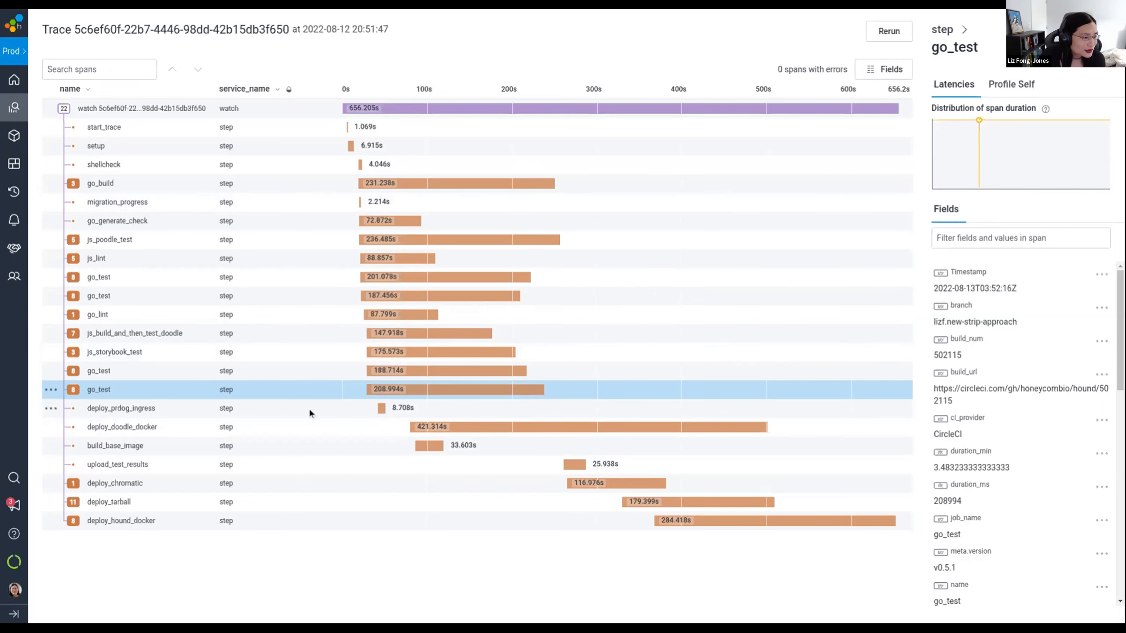
Show the deploy_tarball step's details and expand its child commands
click(110, 502)
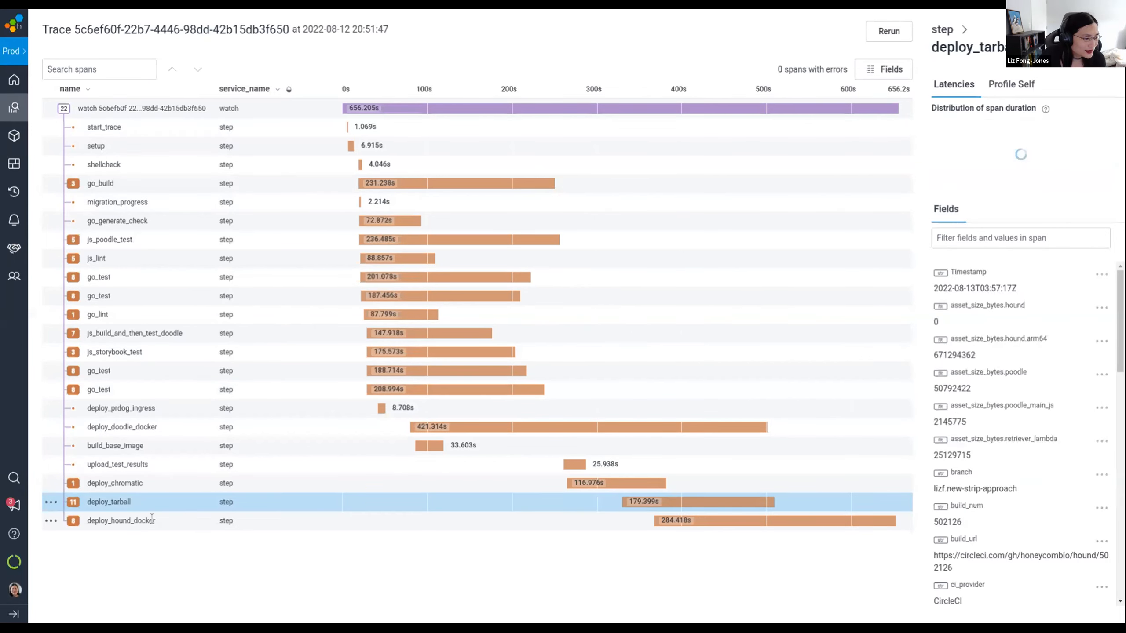
scroll(down, 3)
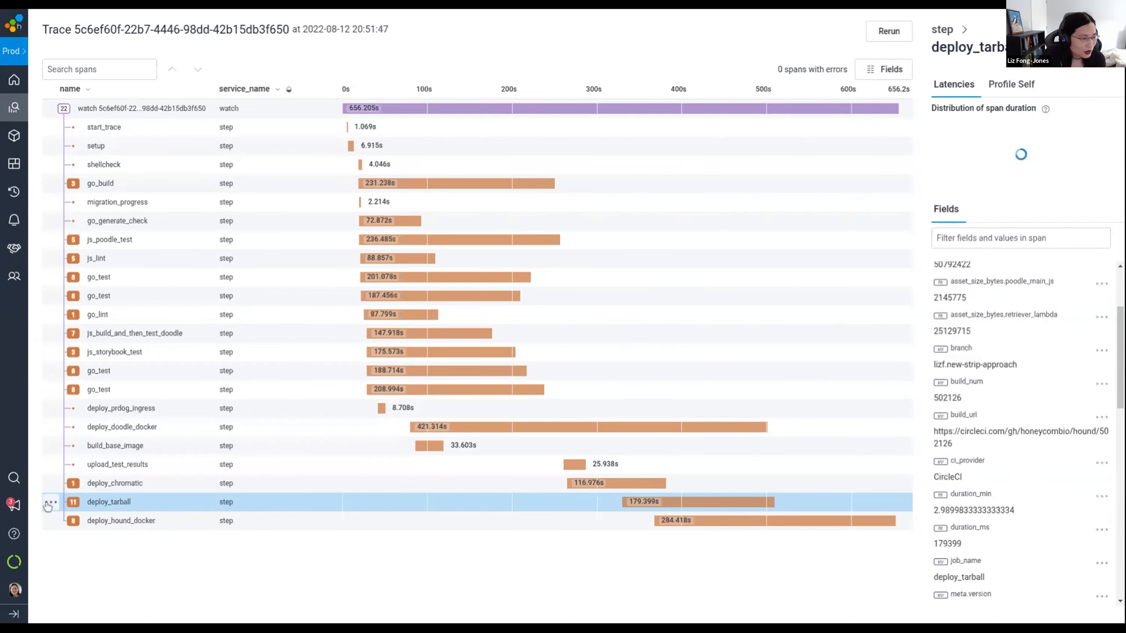
click(71, 501)
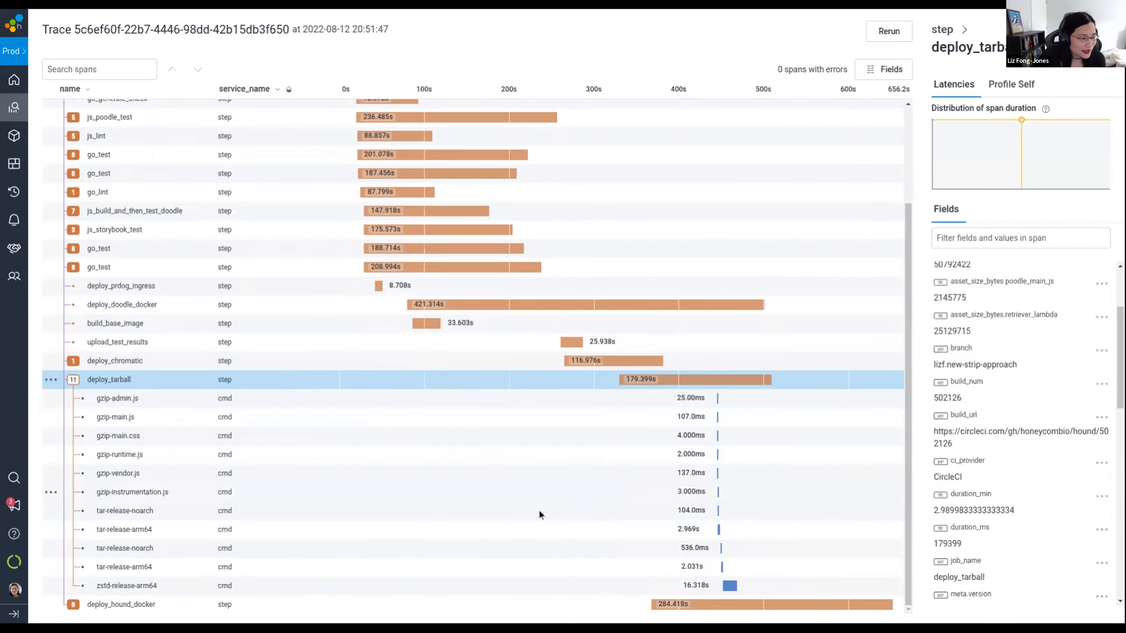
scroll(down, 3)
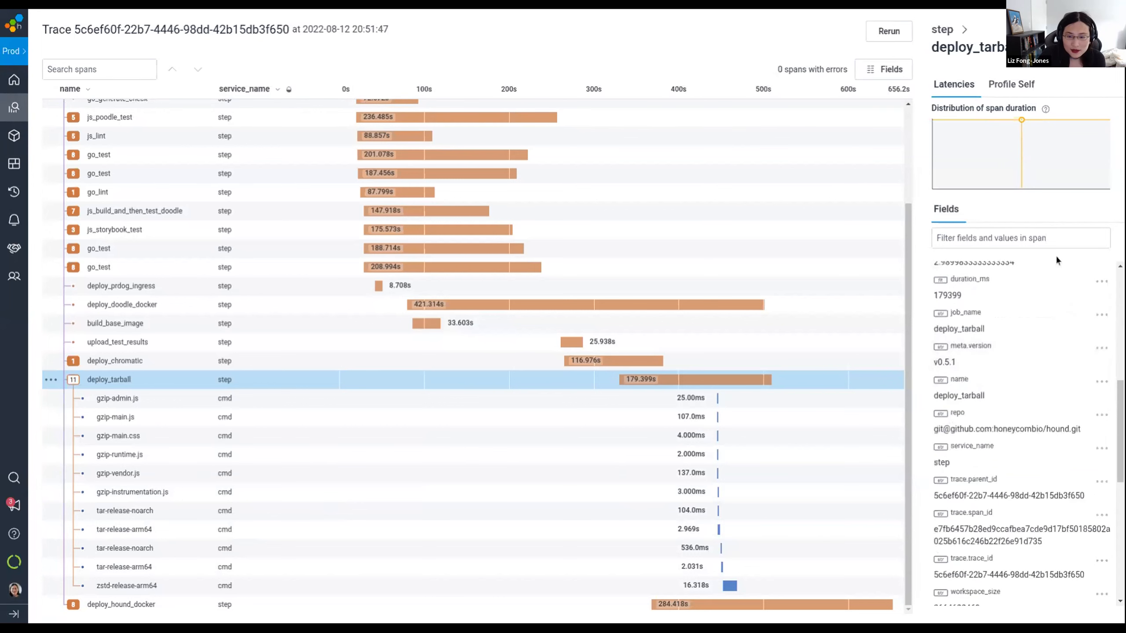
Filter deploy_tarball's fields to 'size' and select the asset_size_bytes.hound.arm64 value for a new query
text(size)
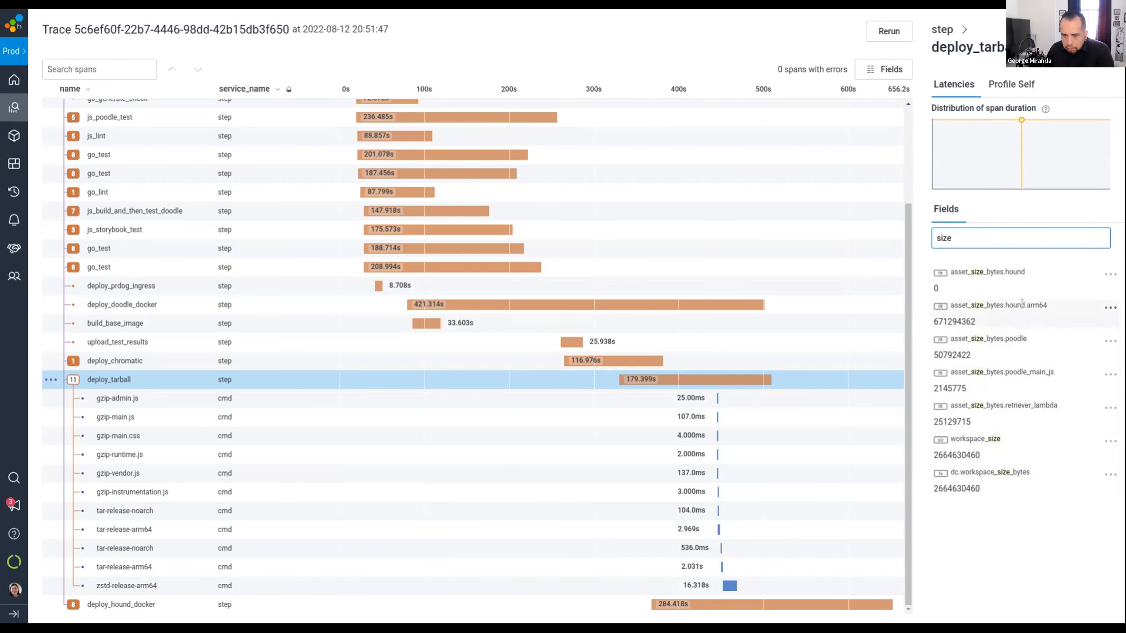
double_click(953, 322)
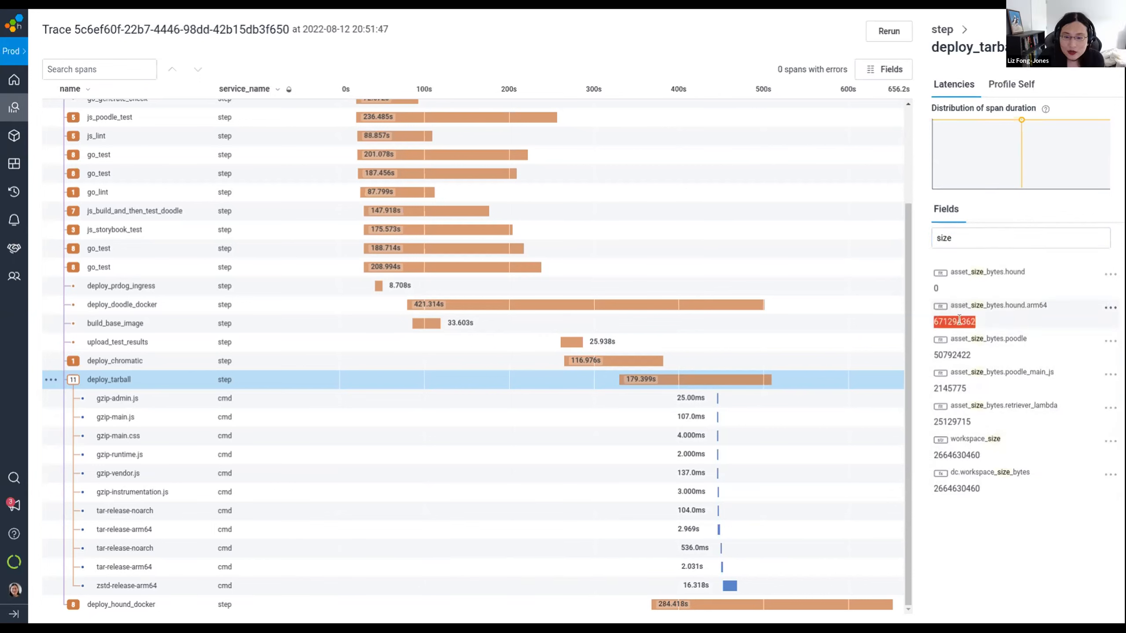
click(1110, 308)
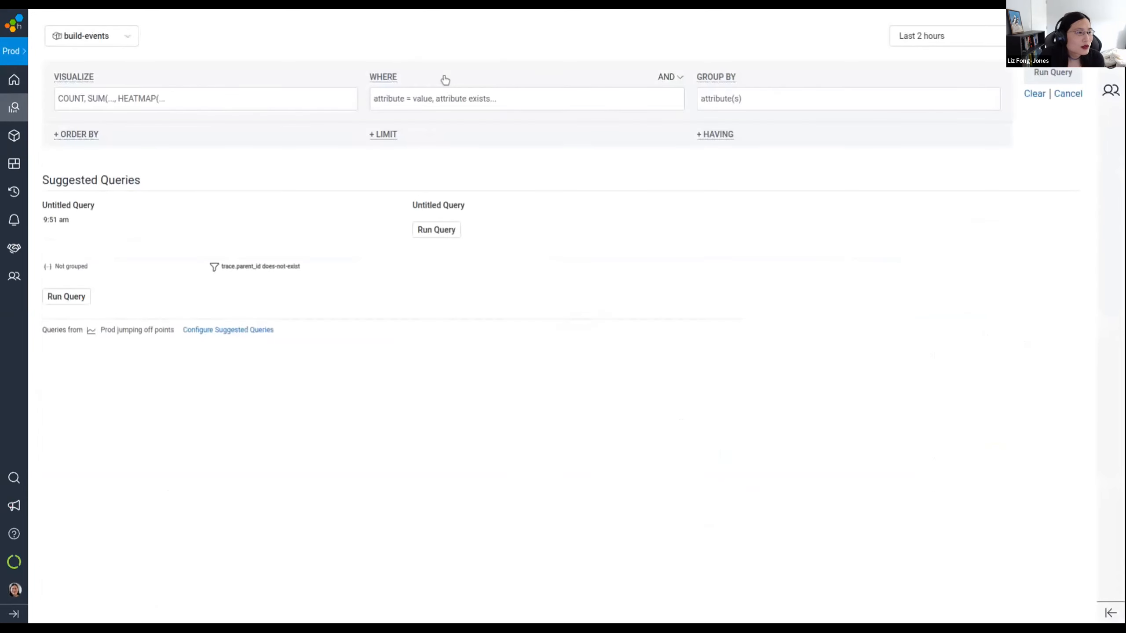
Visualize HEATMAP(asset_size_bytes.hound.arm64) where branch = main and run the query
text(he)
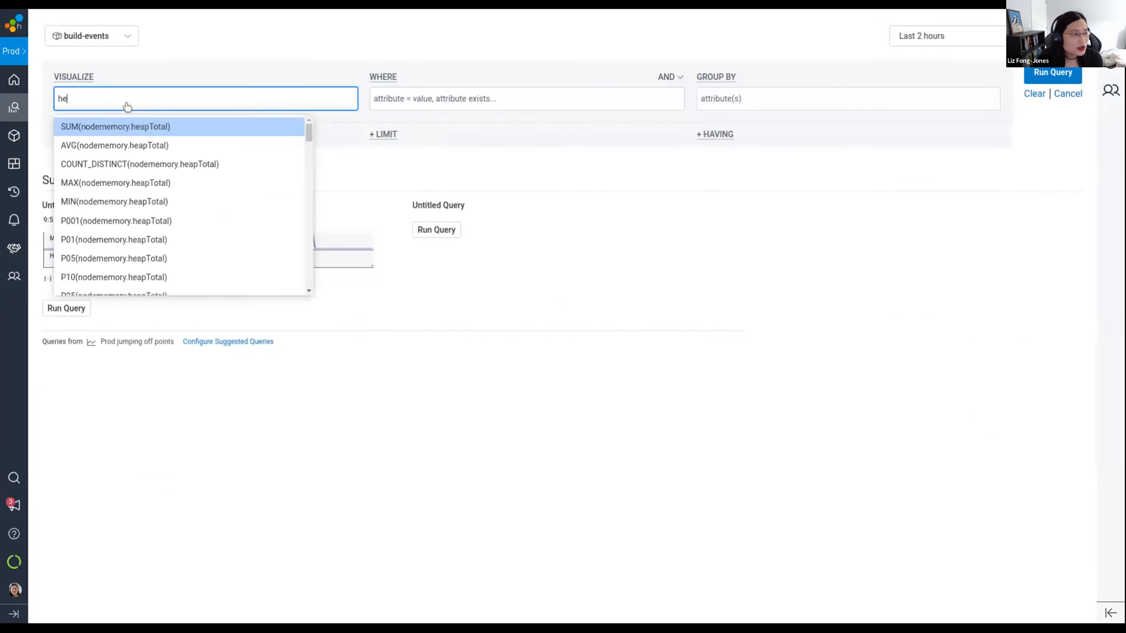
text(heatmap(asset_size_bytes.hound.arm64))
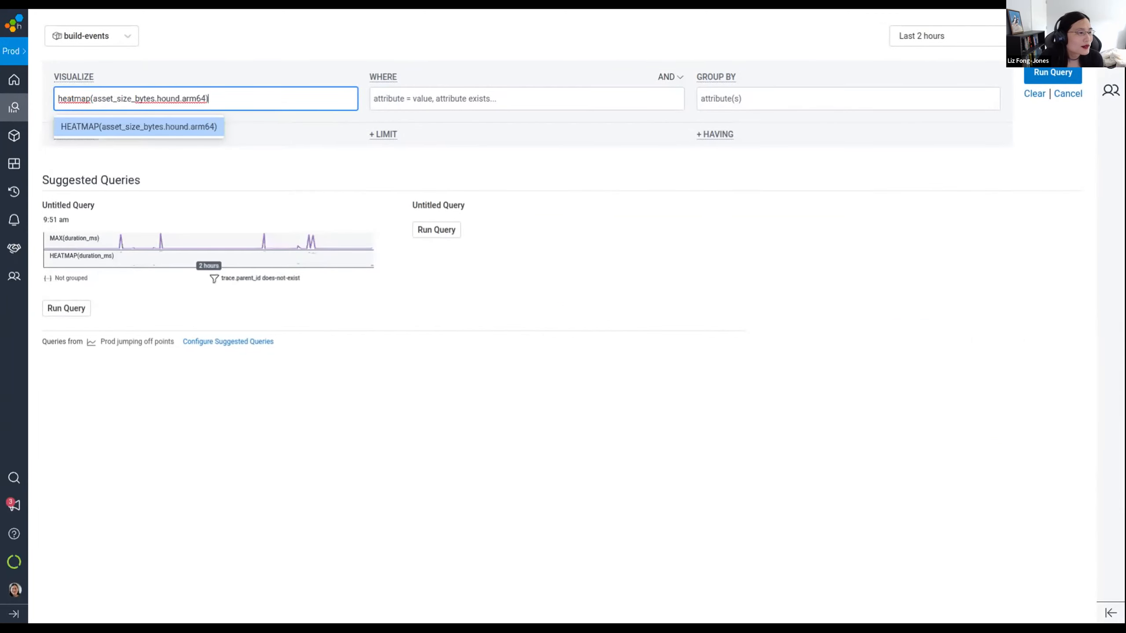
click(524, 98)
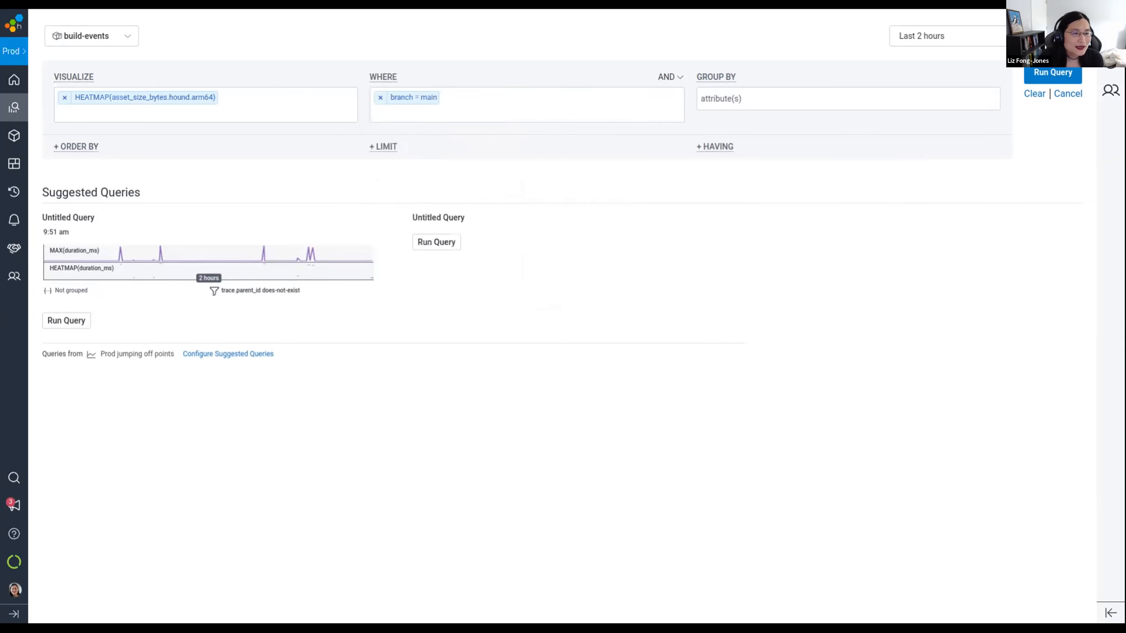
click(790, 99)
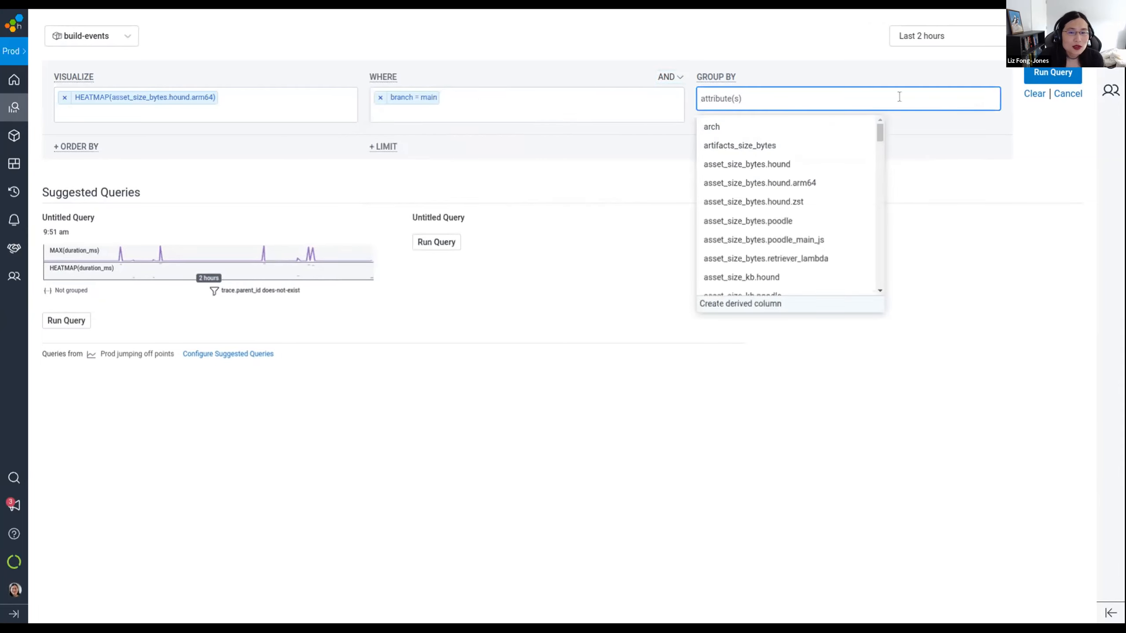
click(1052, 72)
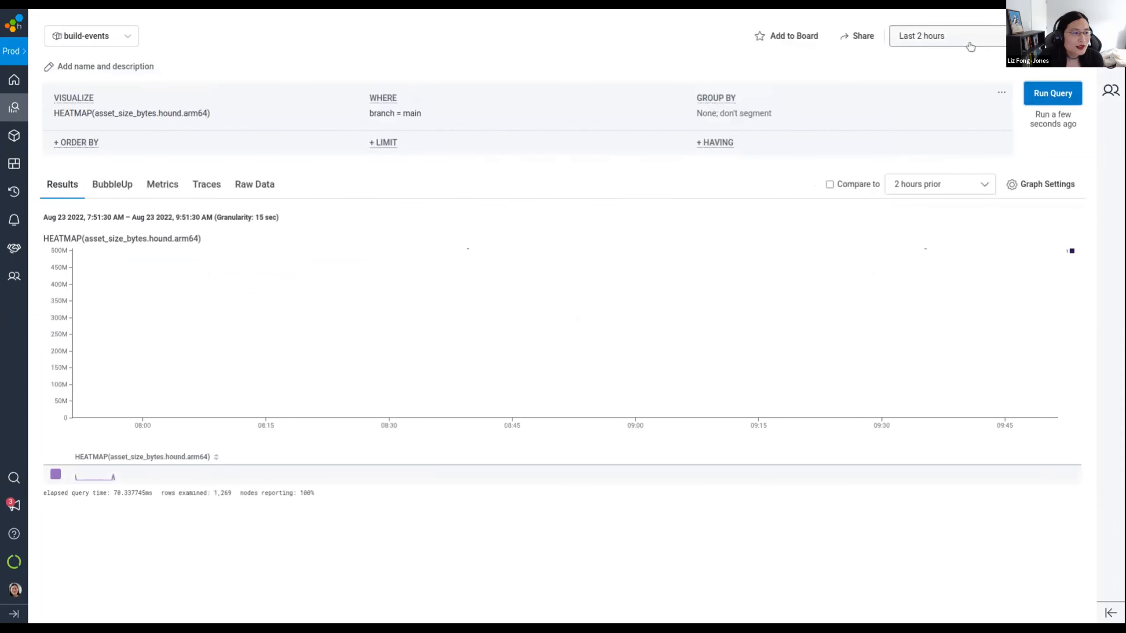
click(948, 36)
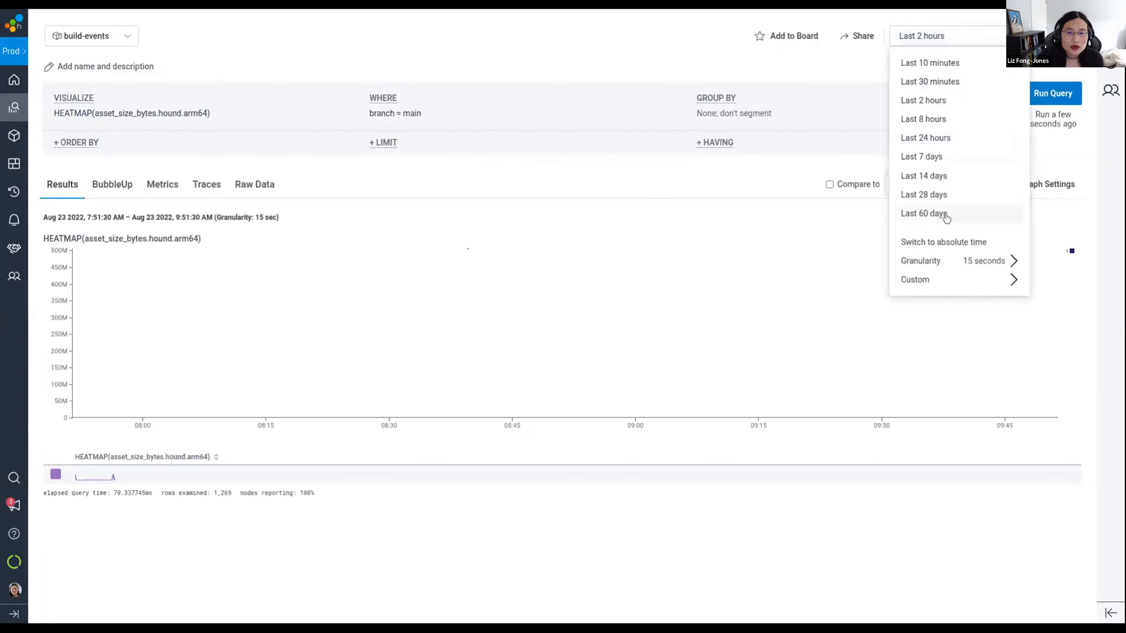
click(924, 212)
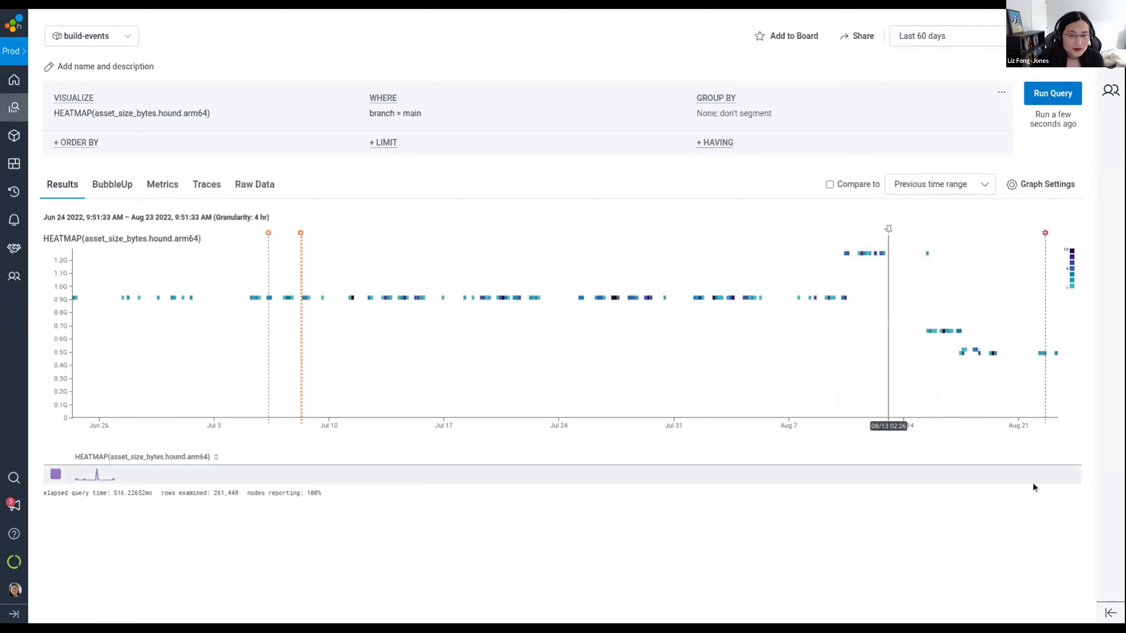
mouse_move(989, 352)
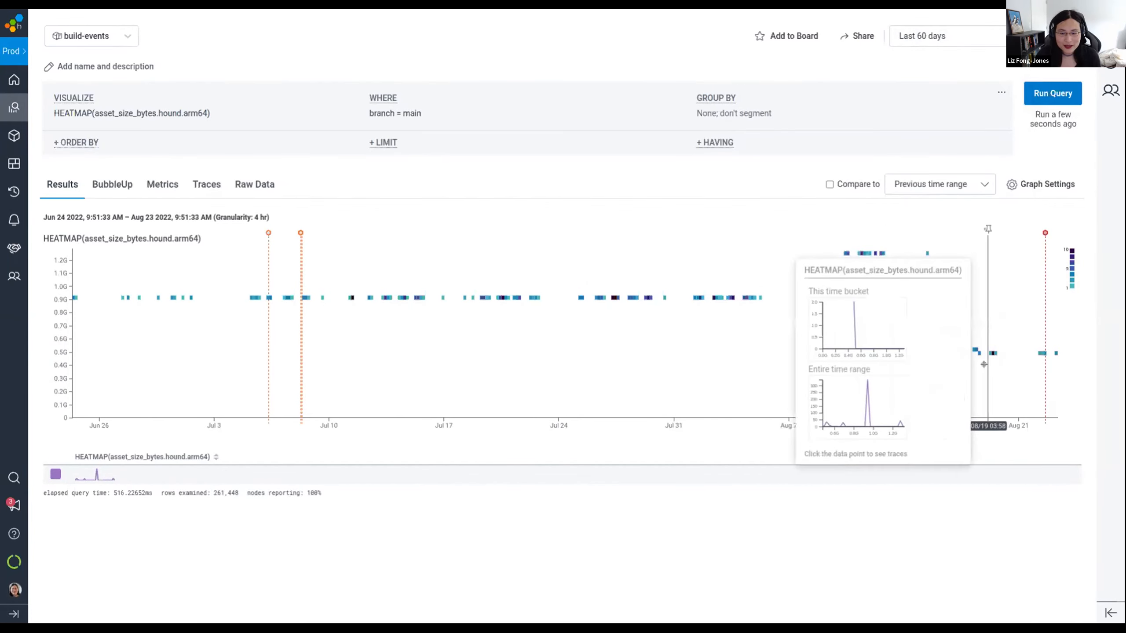
mouse_move(966, 337)
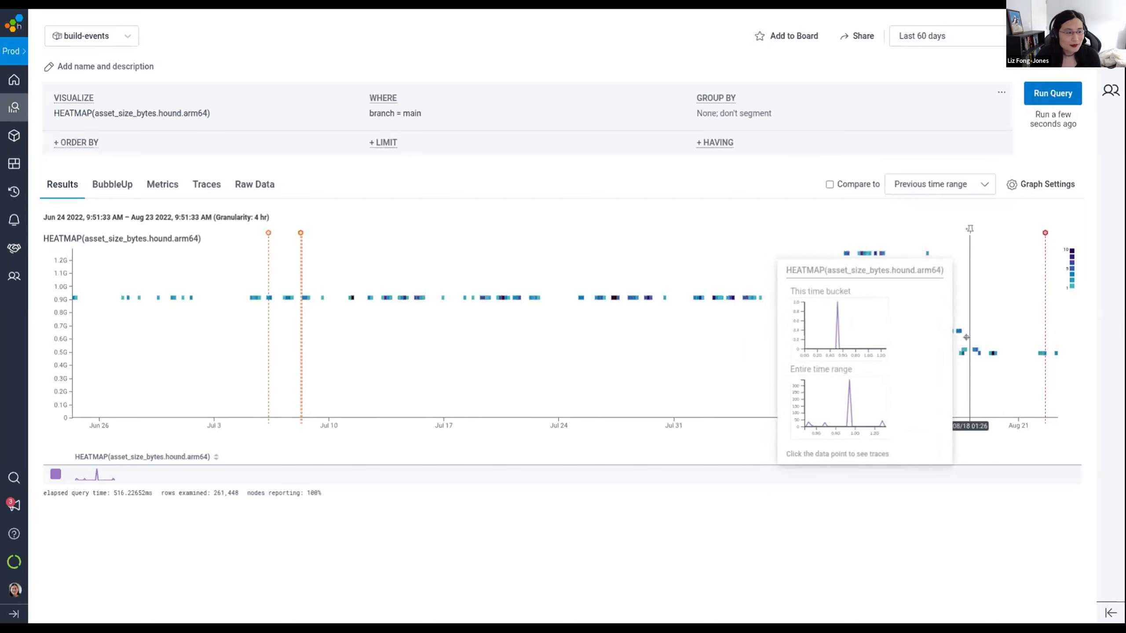
mouse_move(81, 292)
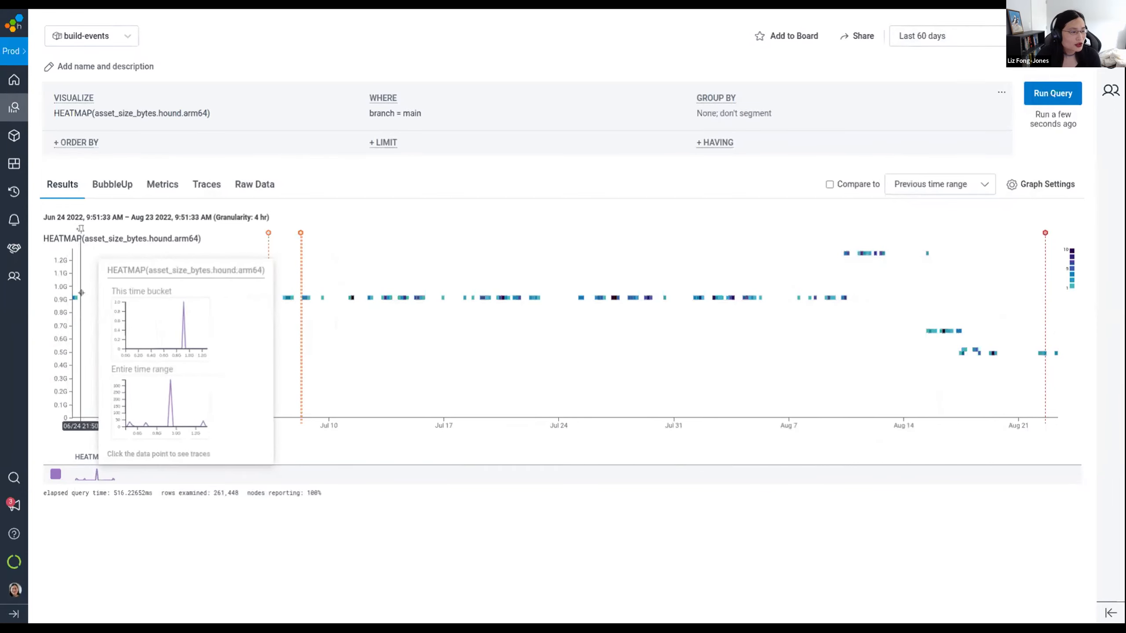
mouse_move(657, 298)
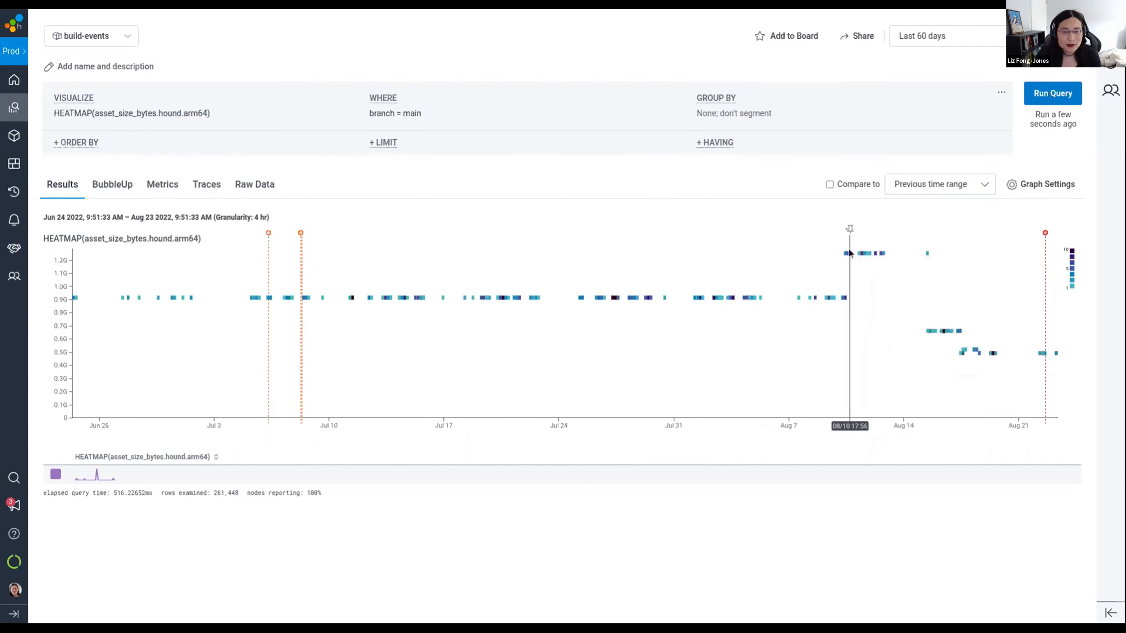
mouse_move(843, 248)
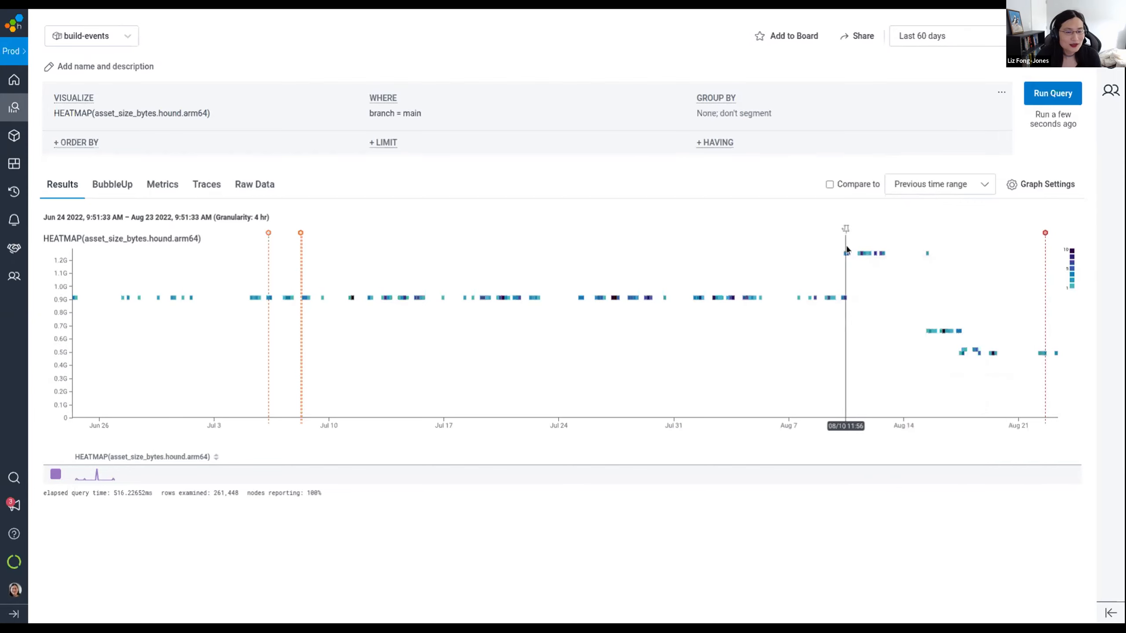
mouse_move(936, 253)
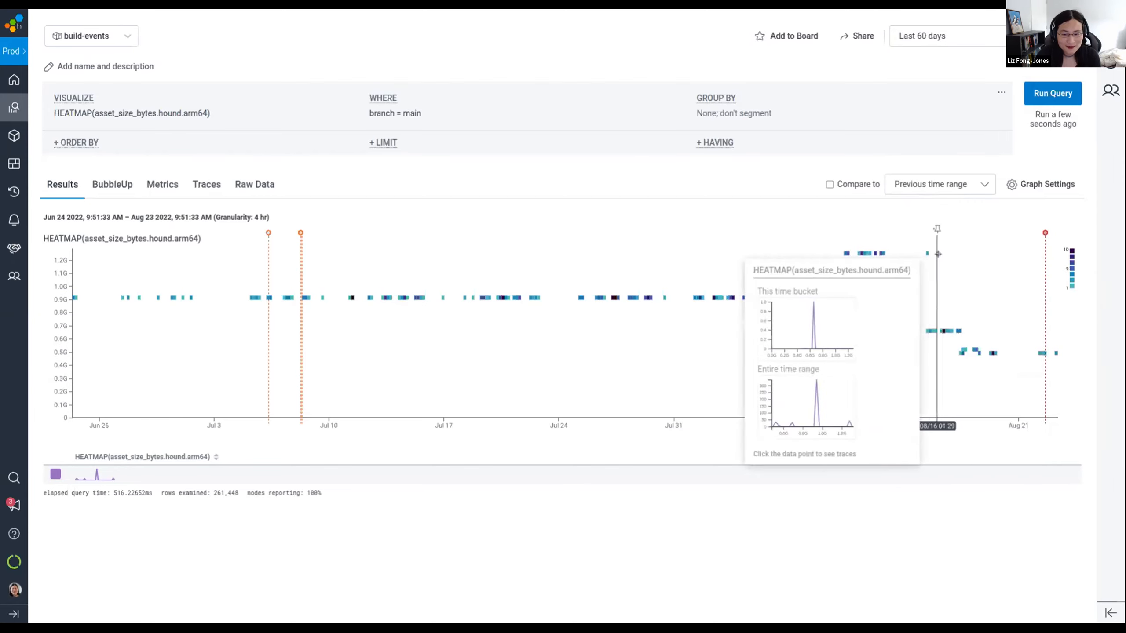
mouse_move(933, 323)
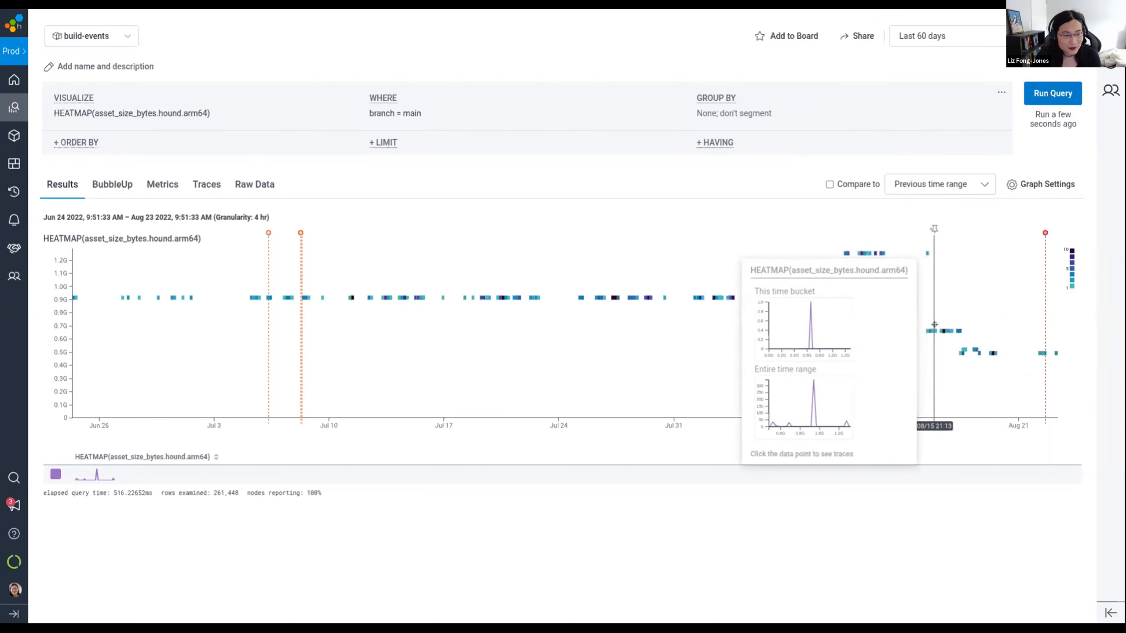
mouse_move(933, 327)
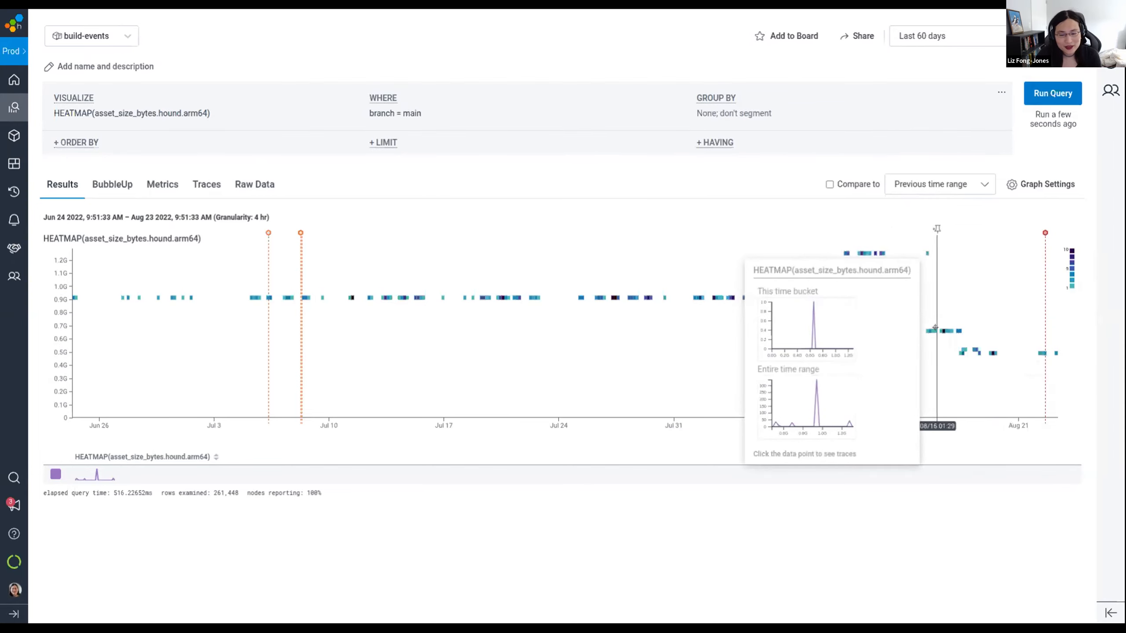
mouse_move(955, 331)
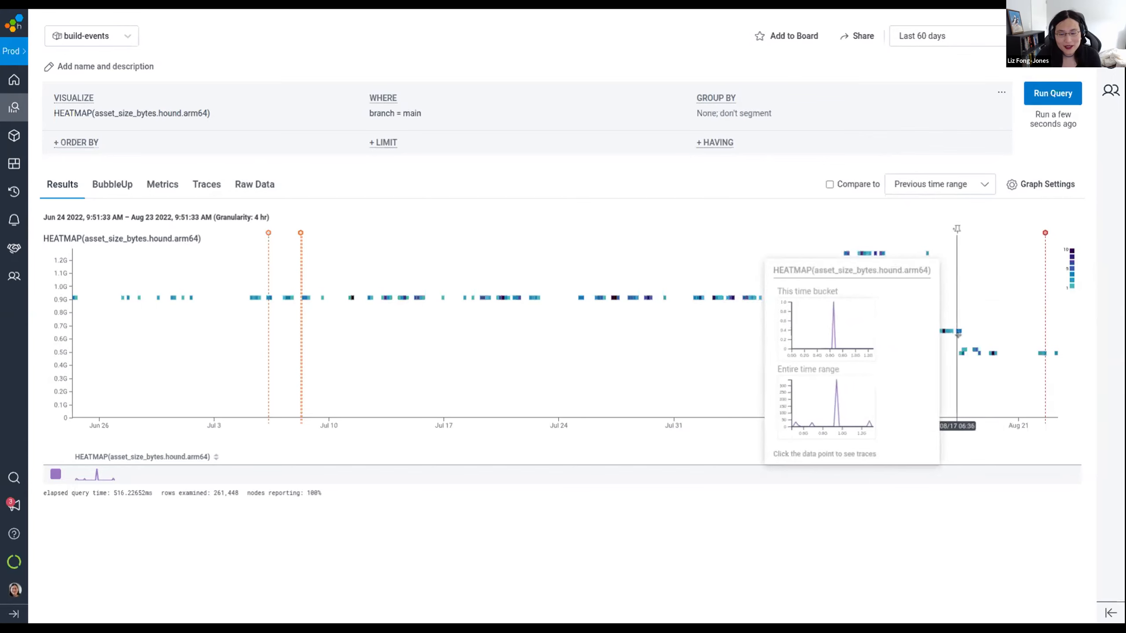
mouse_move(963, 357)
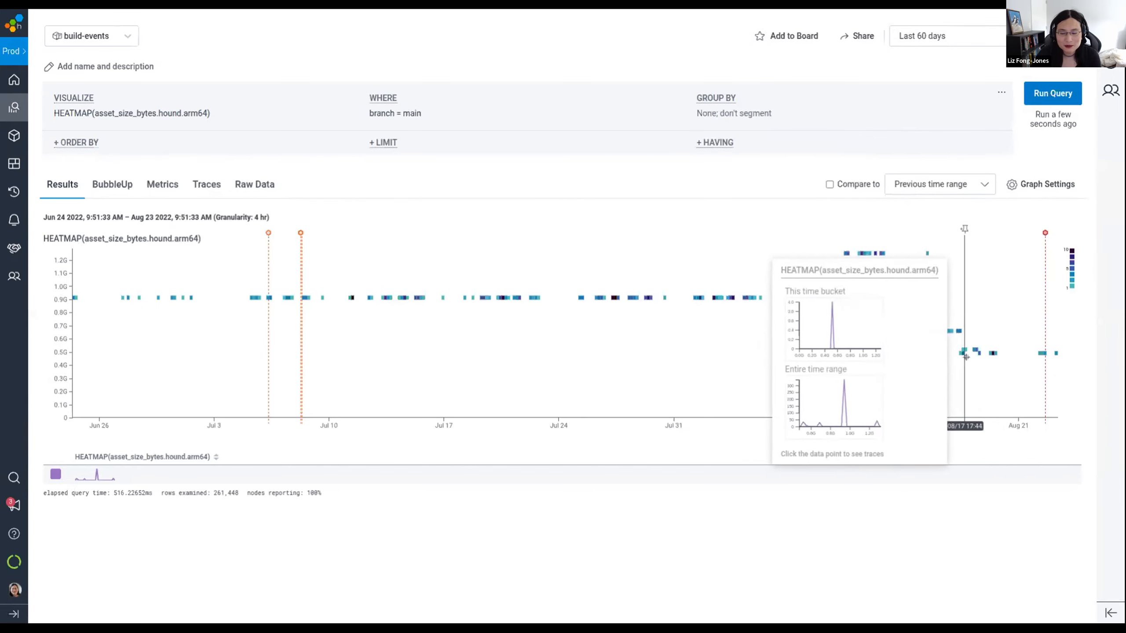
mouse_move(942, 338)
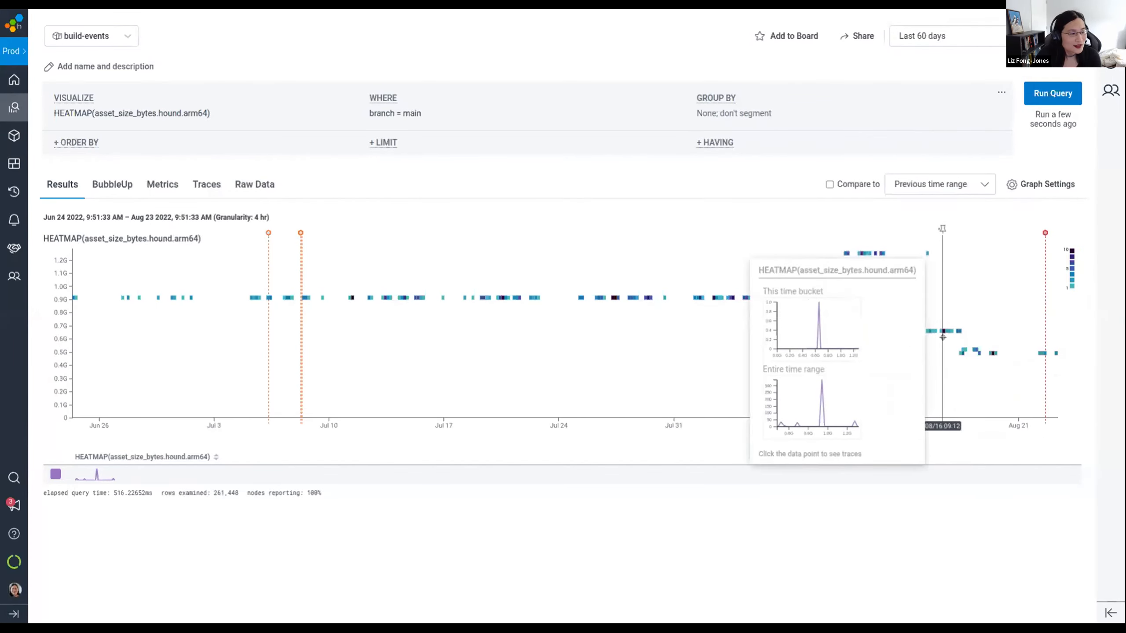
mouse_move(704, 305)
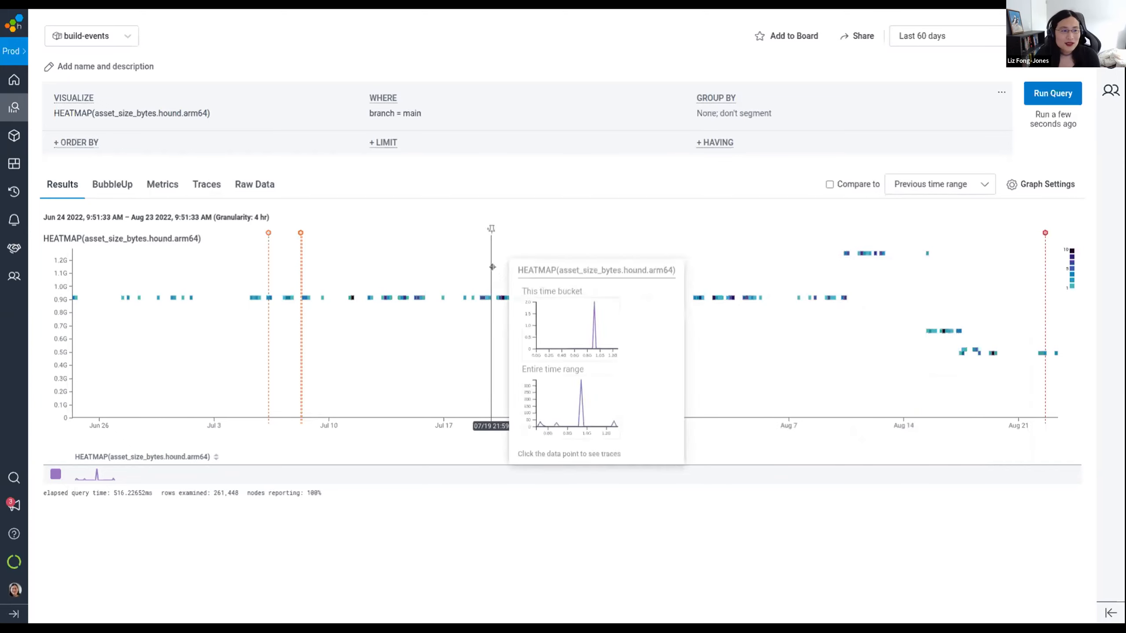
mouse_move(584, 242)
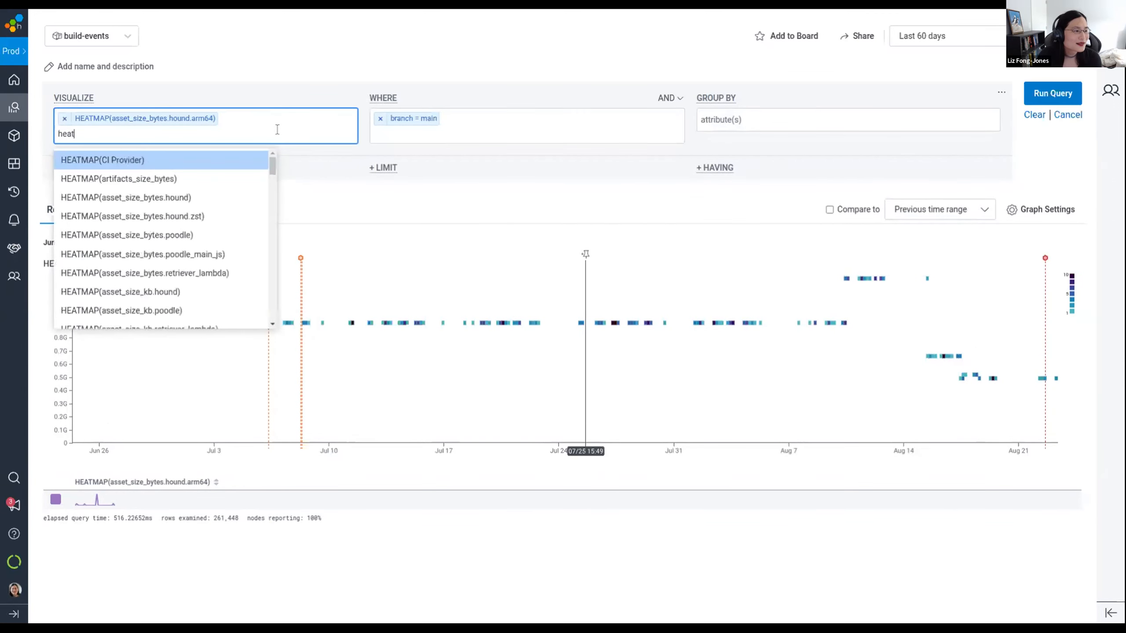
Add MIN(poodle_javascript_files) to the VISUALIZE clause
text(min)
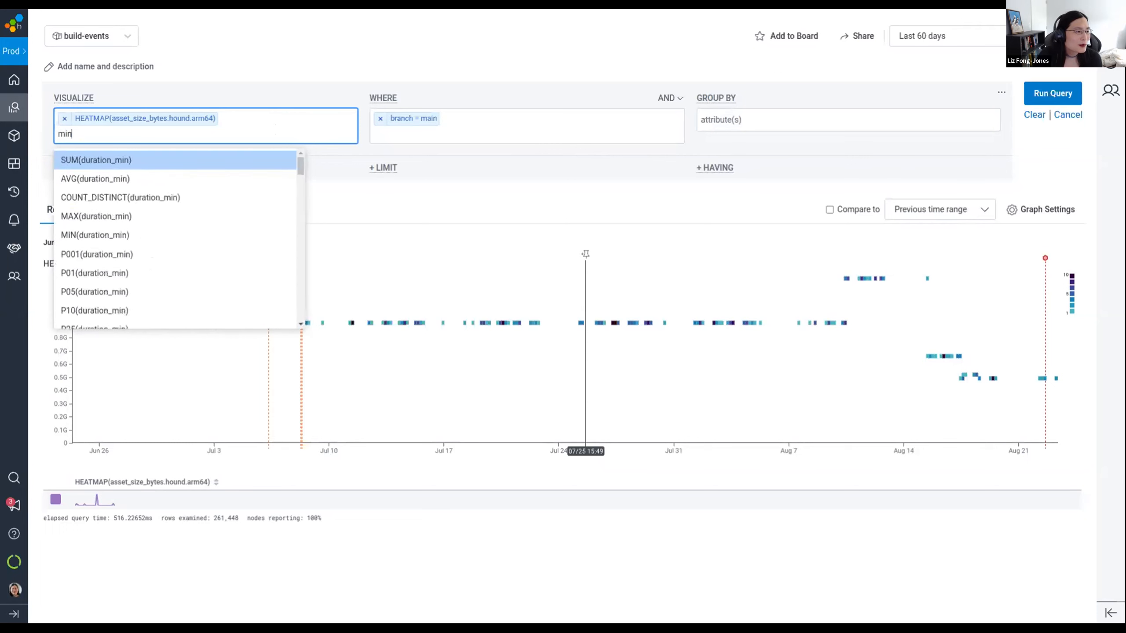
text(typ)
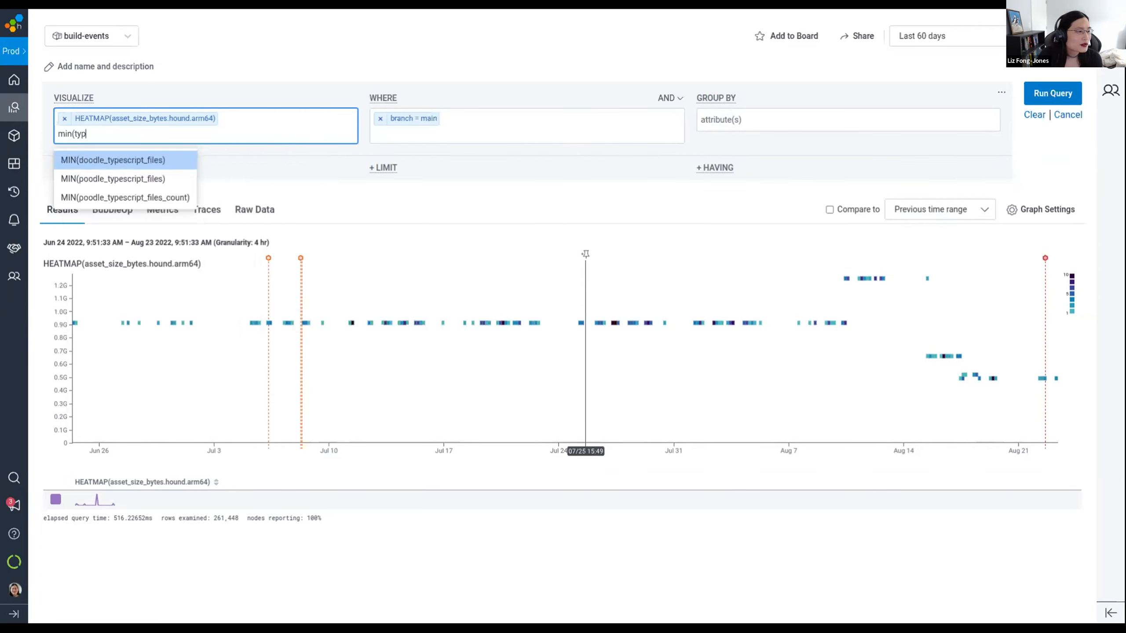
text(java)
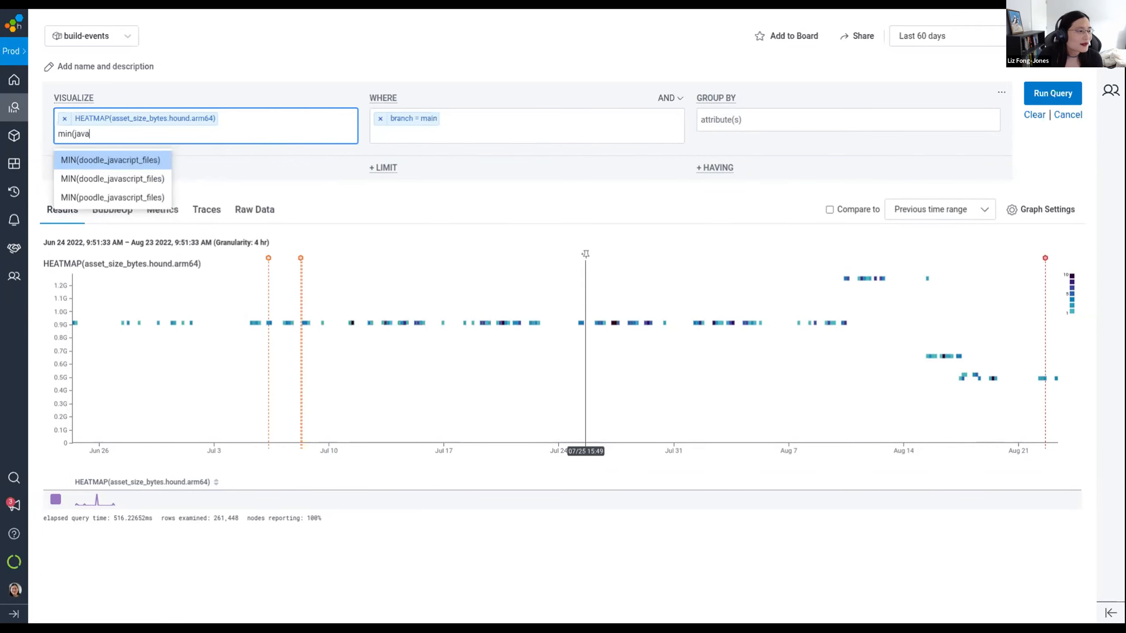
click(112, 197)
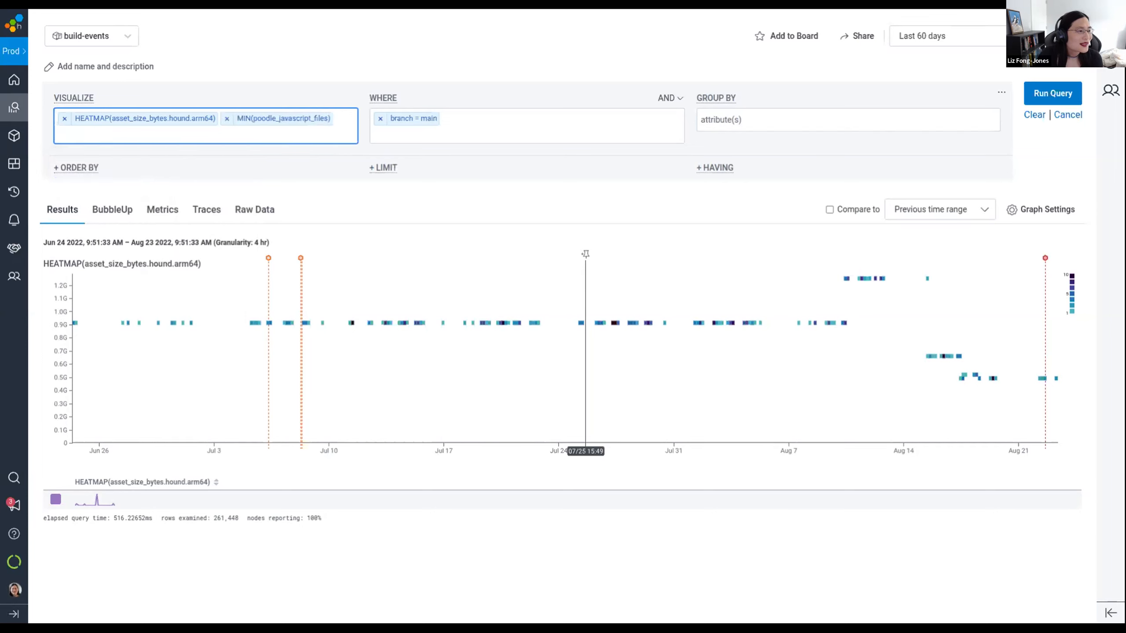
Add MAX(poodle_typescript_files_count) to the VISUALIZE clause
text(max()
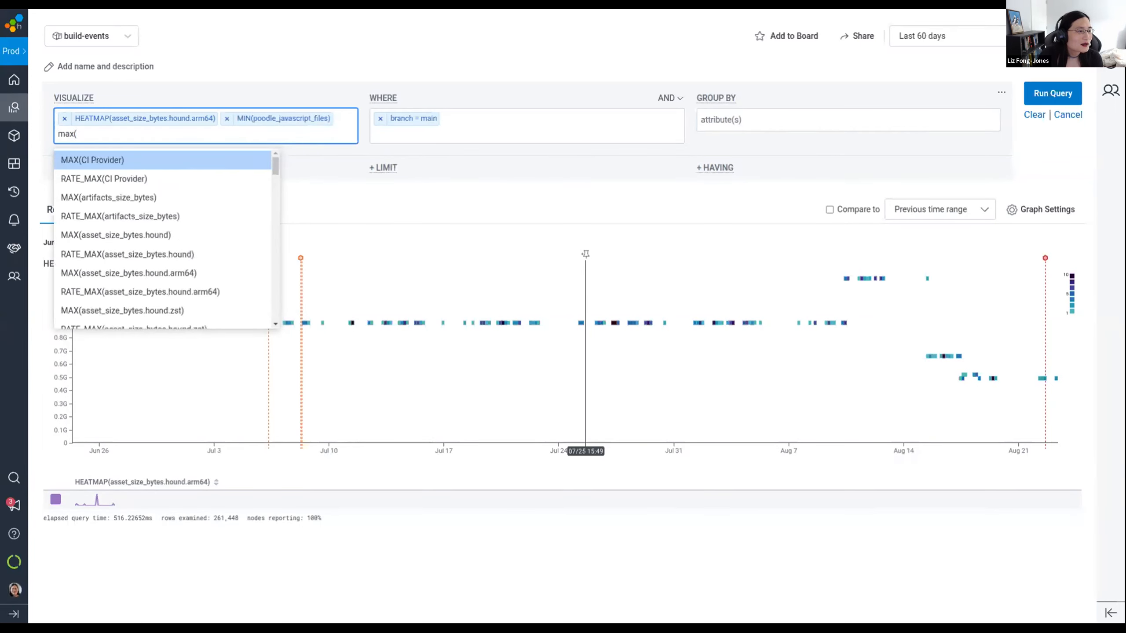
text(types)
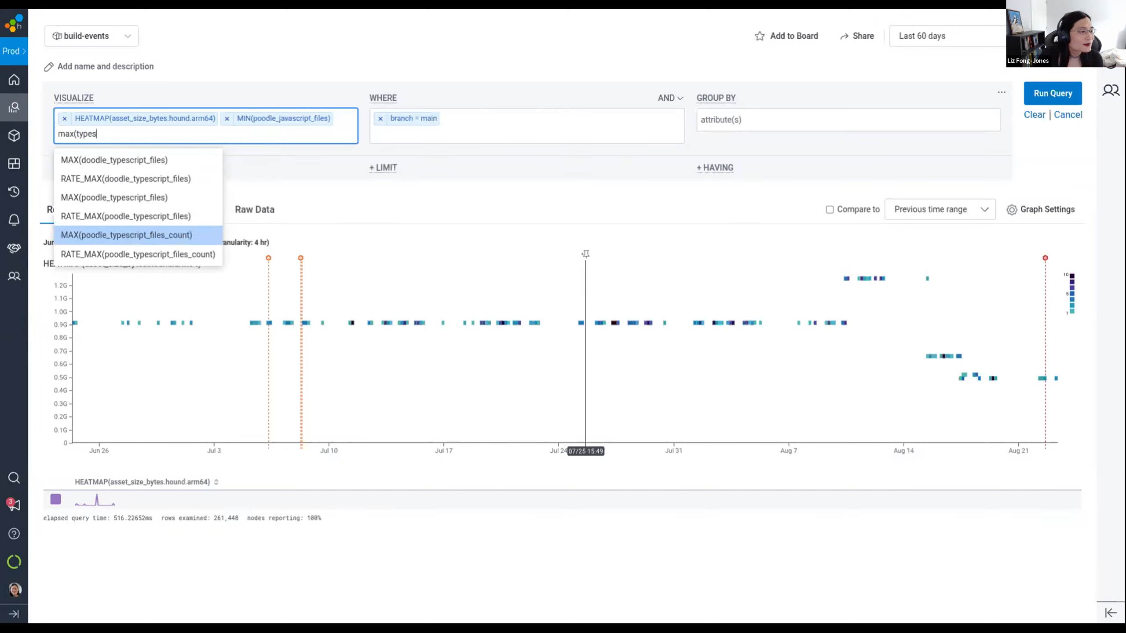
click(126, 235)
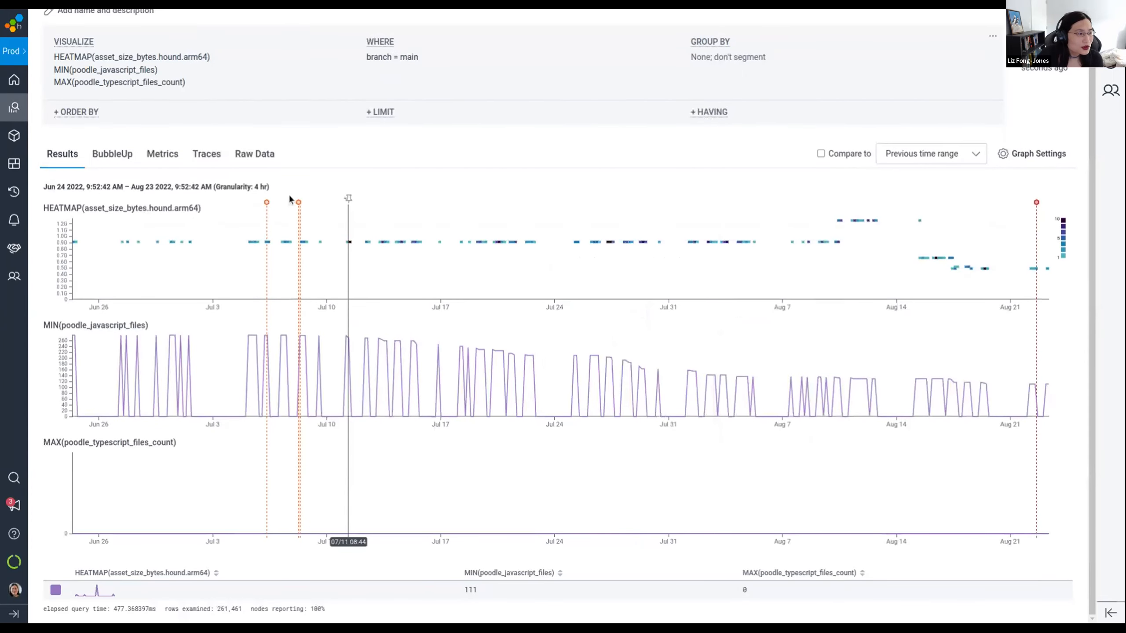
Change the third aggregate to MAX(poodle_typescript_files) and rerun the query
click(129, 76)
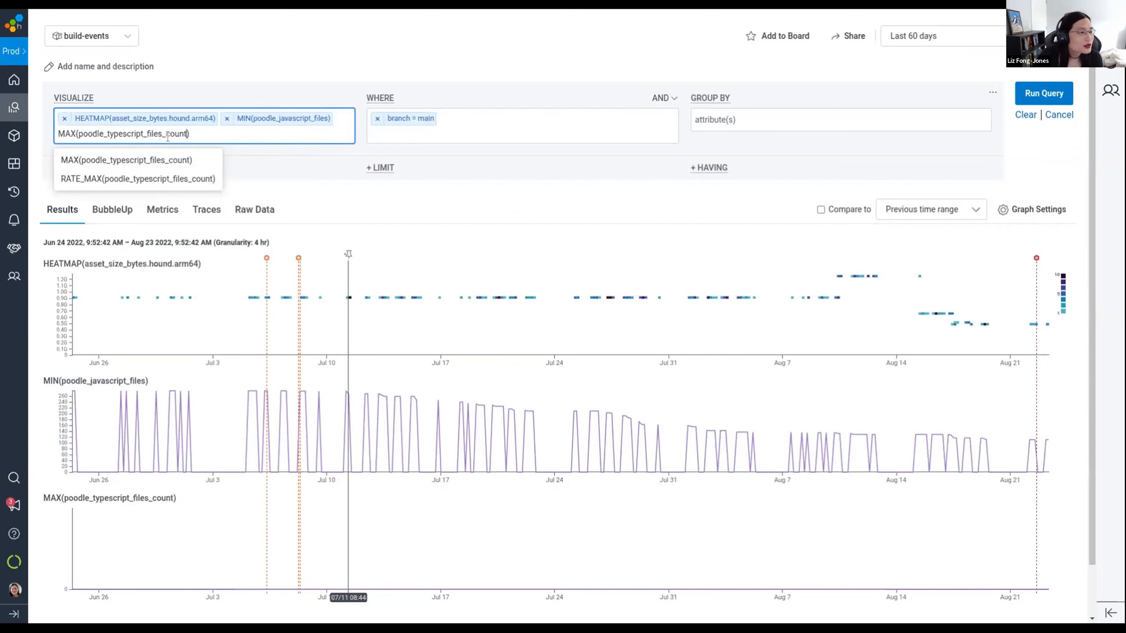
double_click(174, 133)
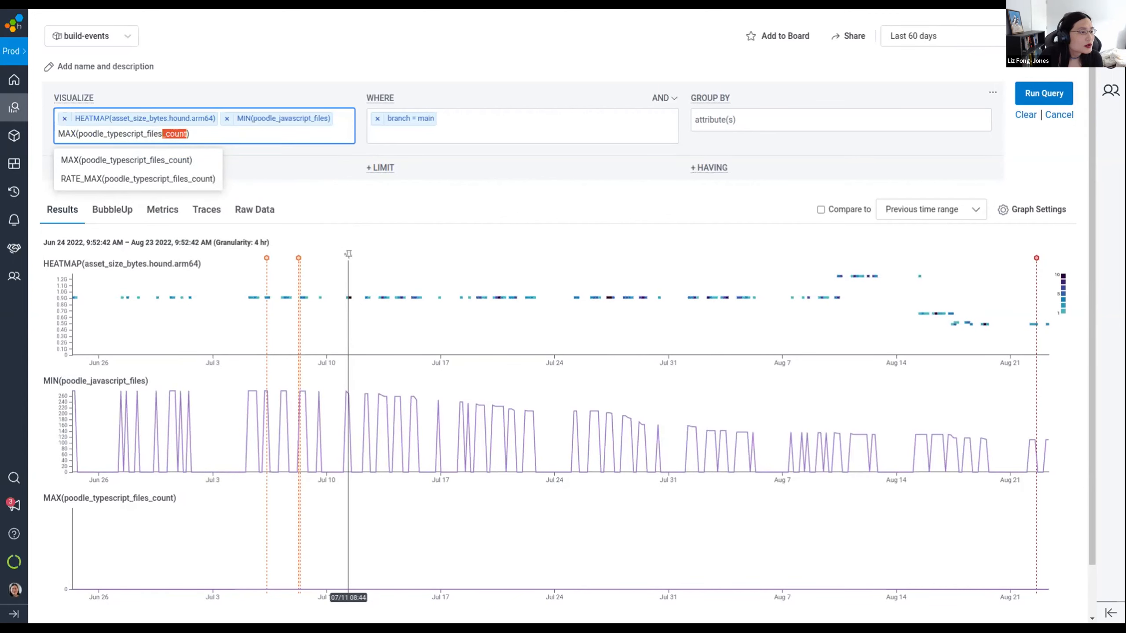
click(1043, 93)
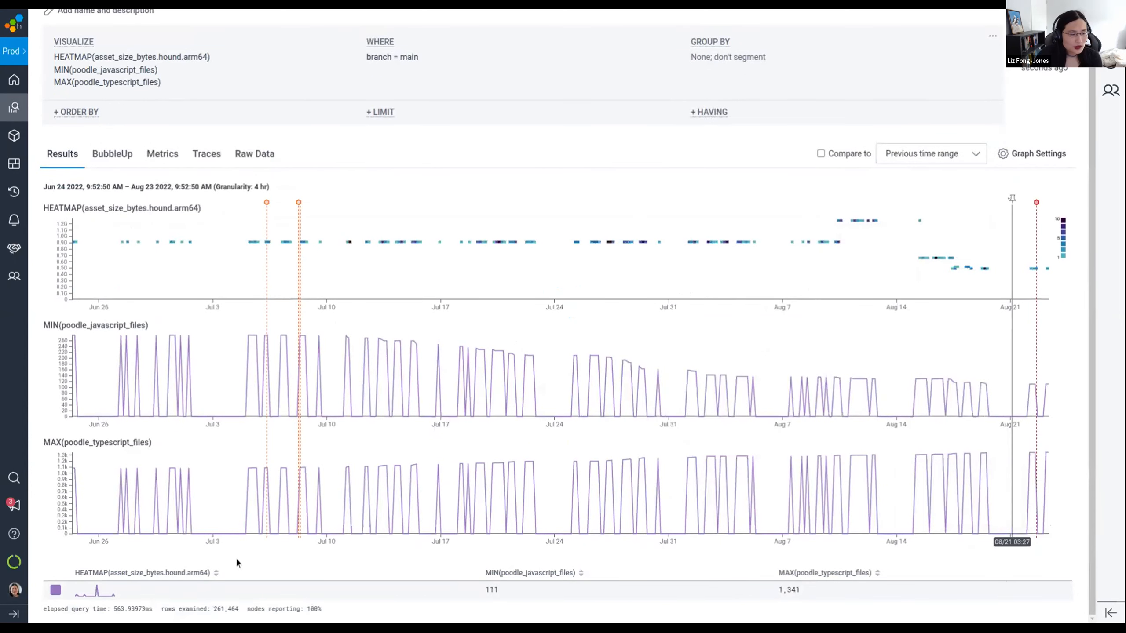
mouse_move(943, 379)
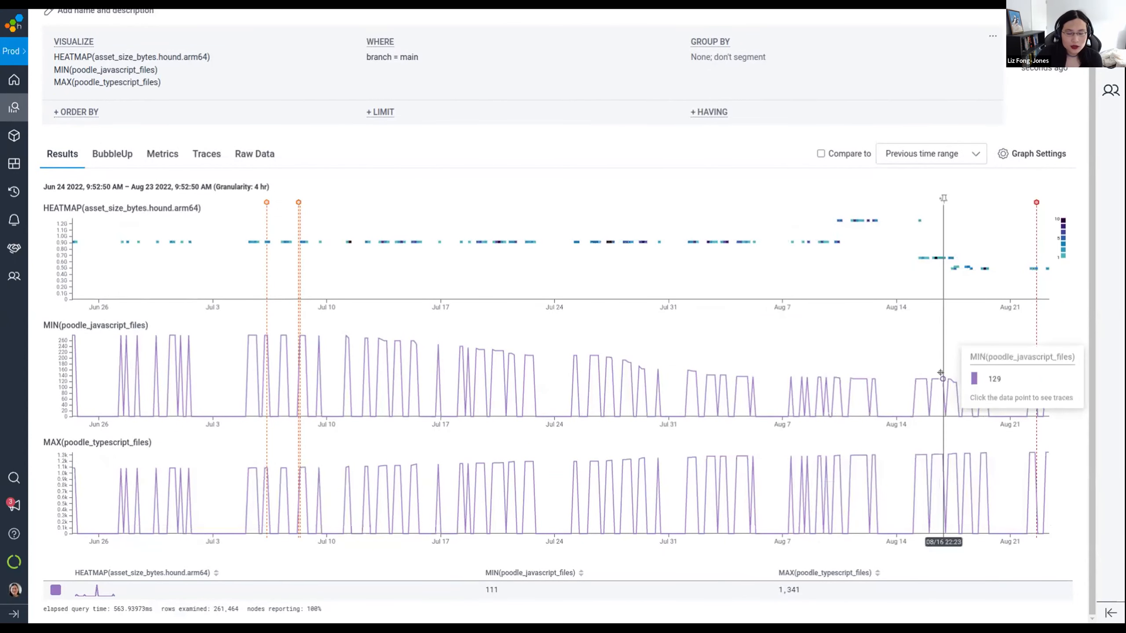
mouse_move(932, 379)
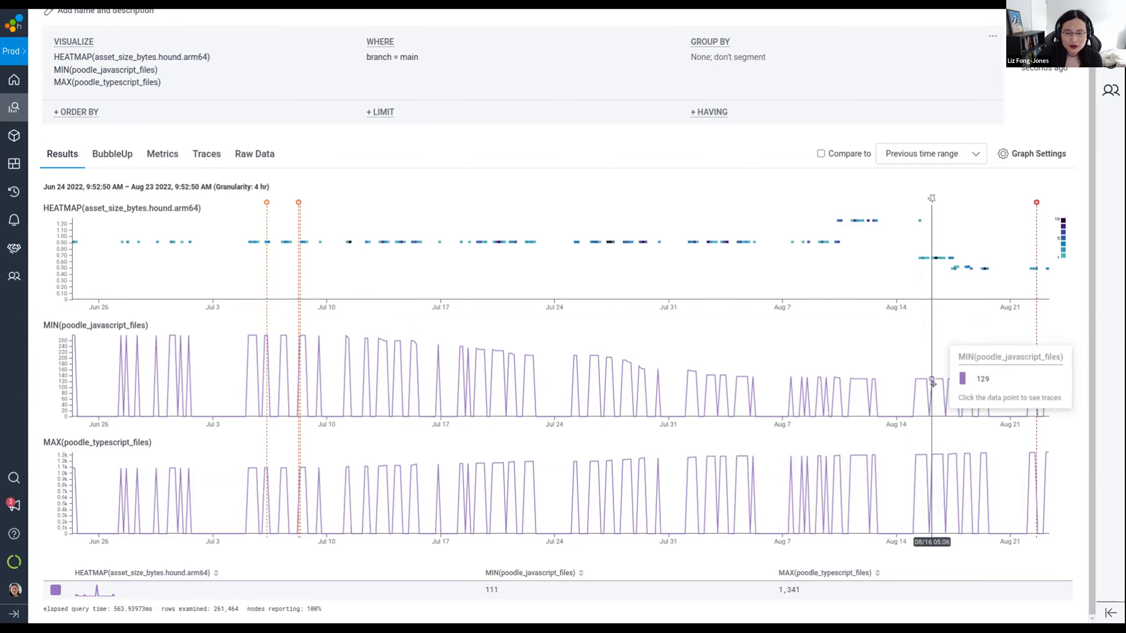
mouse_move(177, 362)
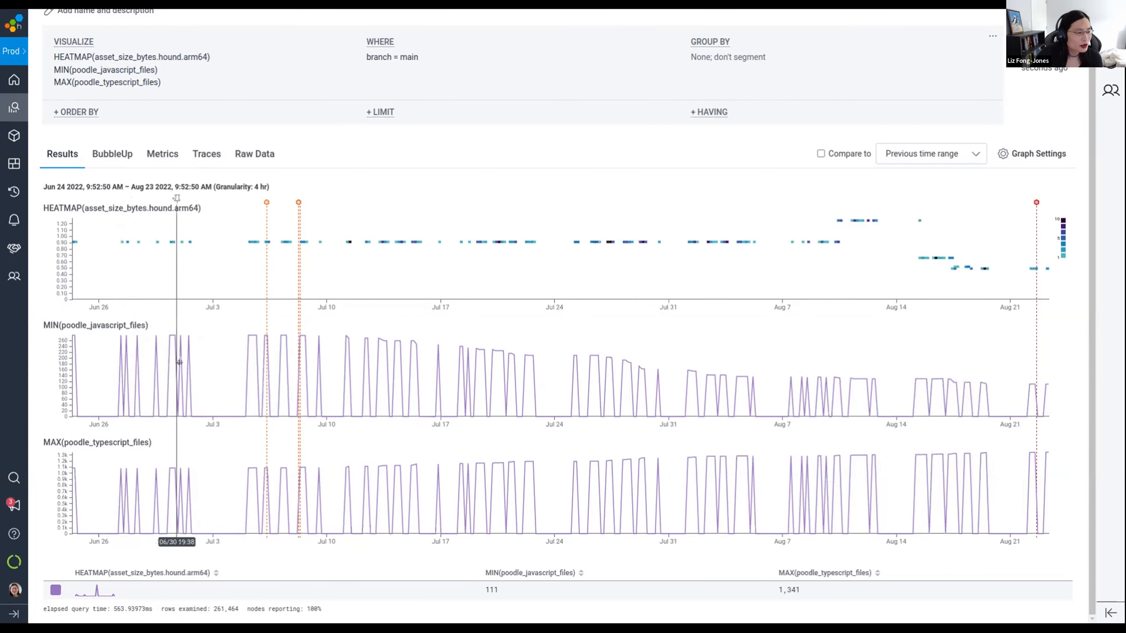
mouse_move(1036, 400)
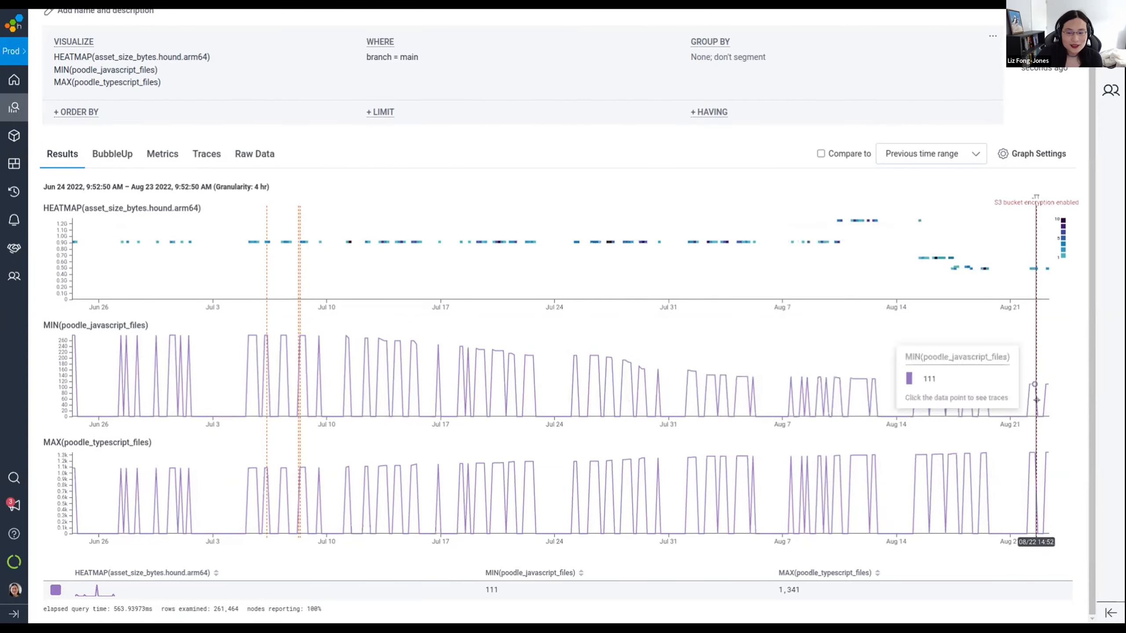
mouse_move(1038, 387)
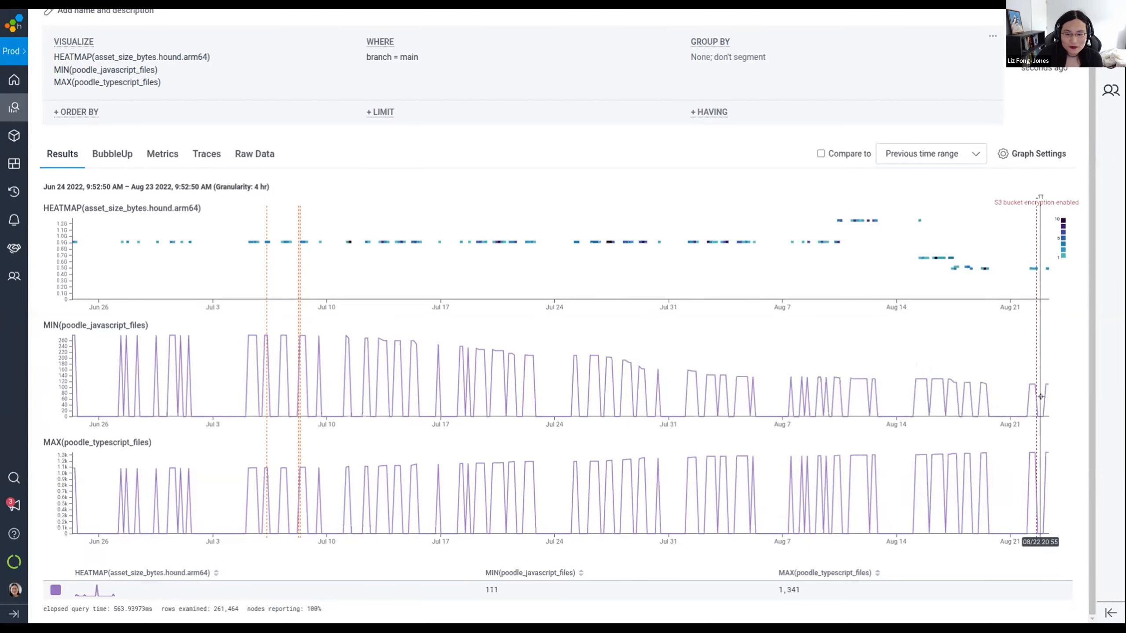
mouse_move(1036, 384)
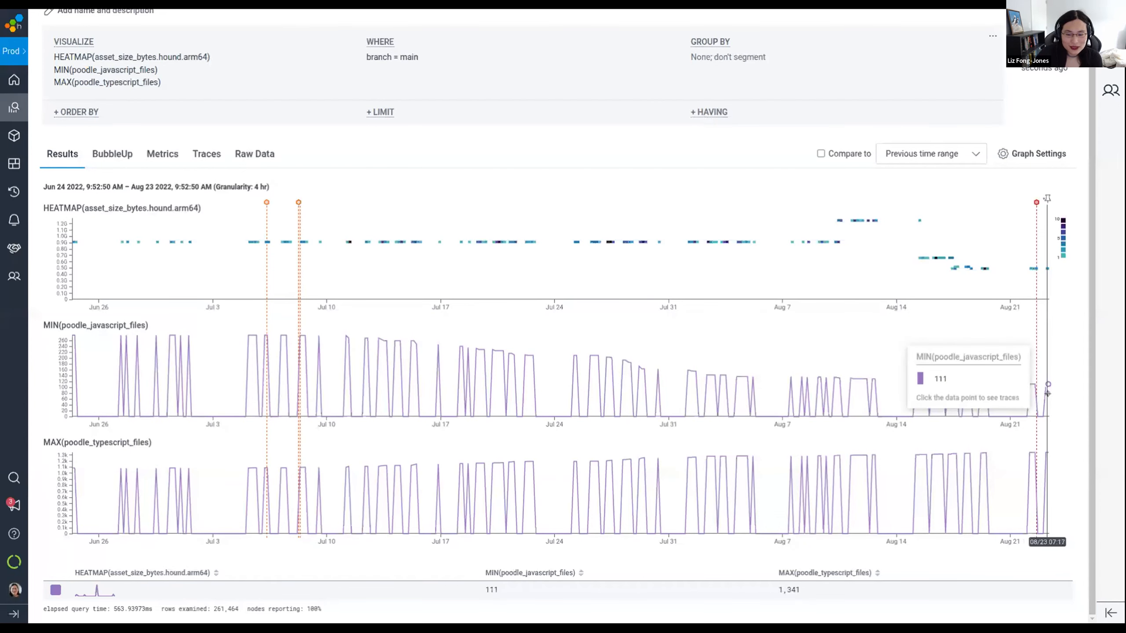
mouse_move(174, 368)
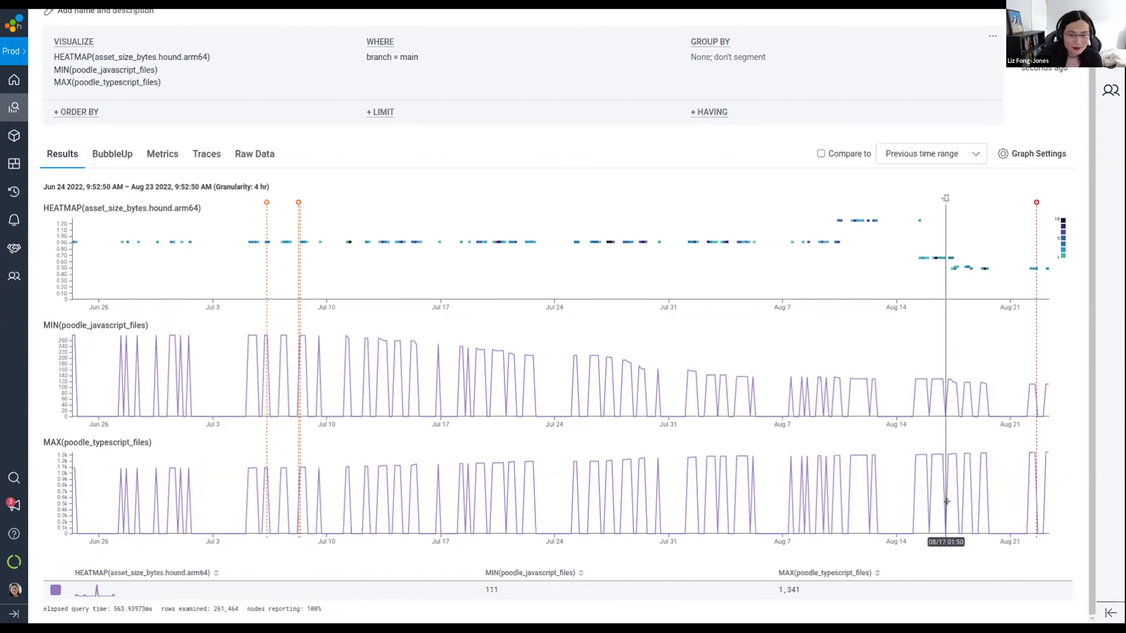
mouse_move(1042, 465)
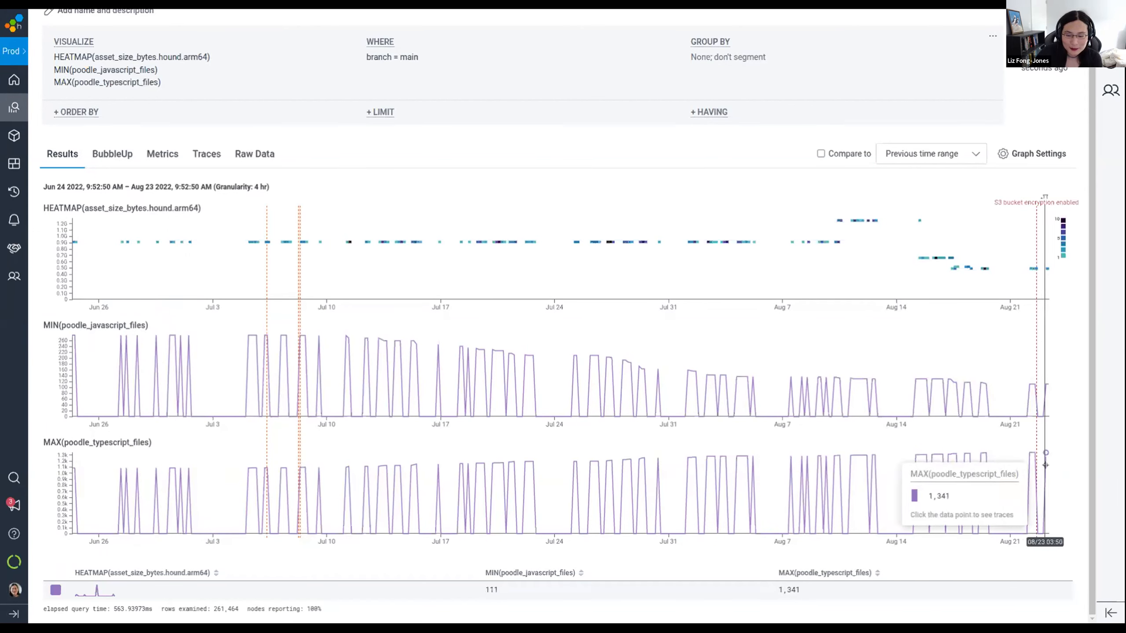
mouse_move(1034, 464)
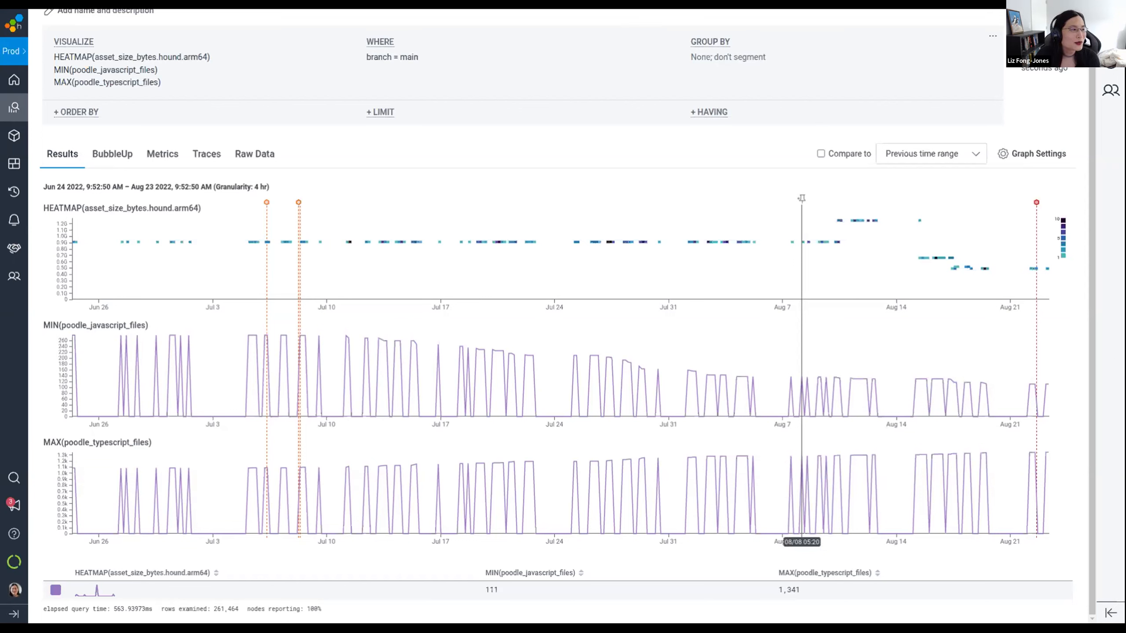
mouse_move(369, 177)
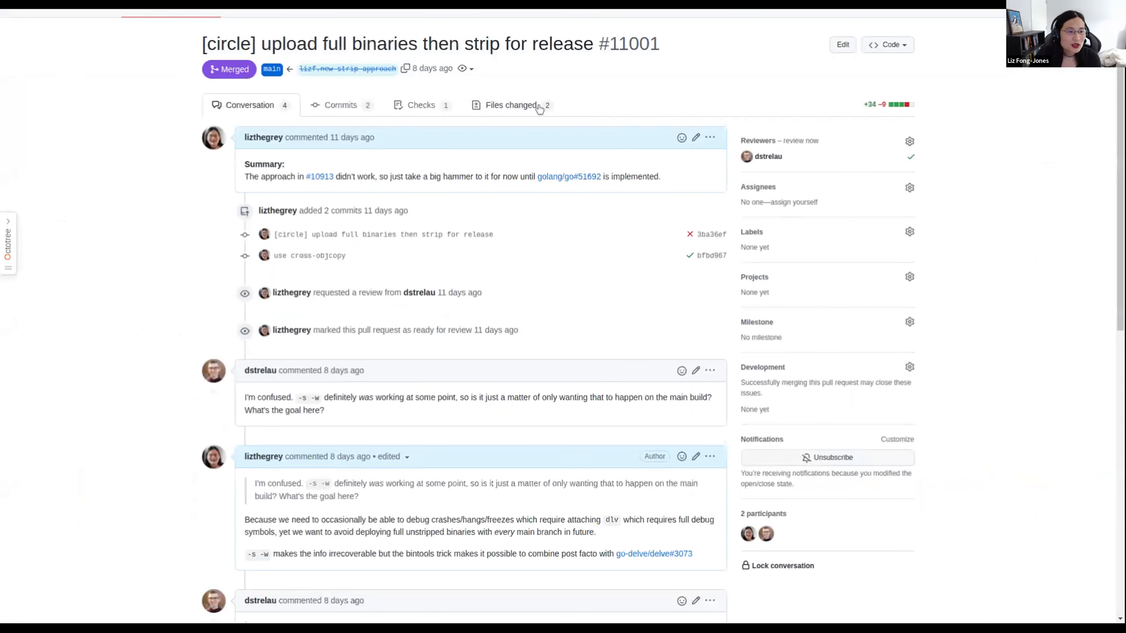
From Files changed, view the full .circleci/config.yml file
click(511, 105)
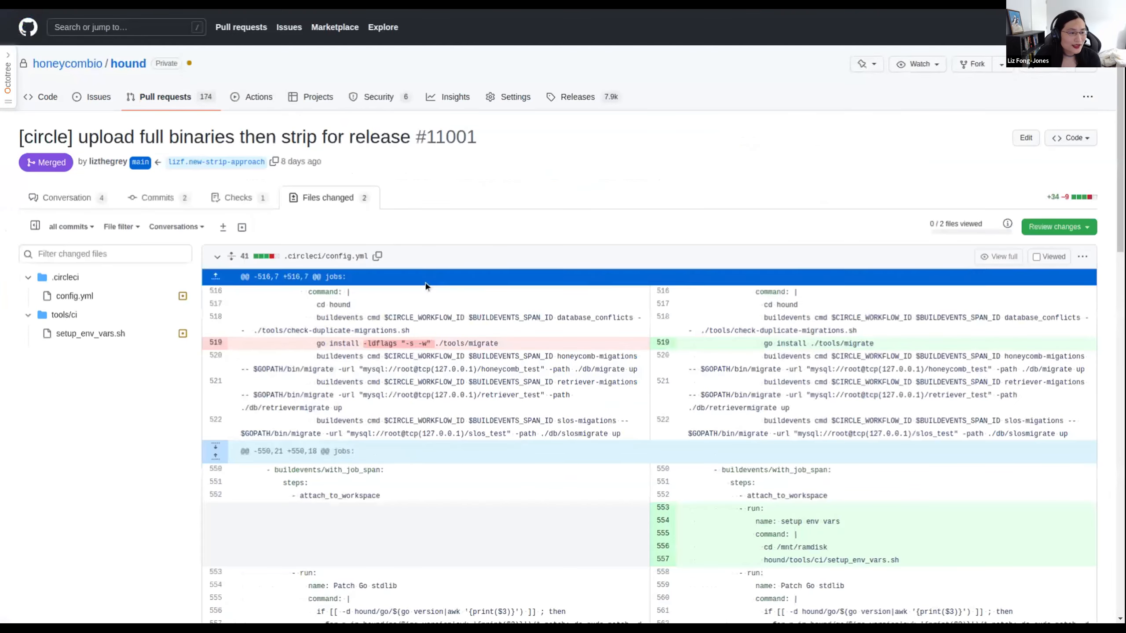
click(1082, 256)
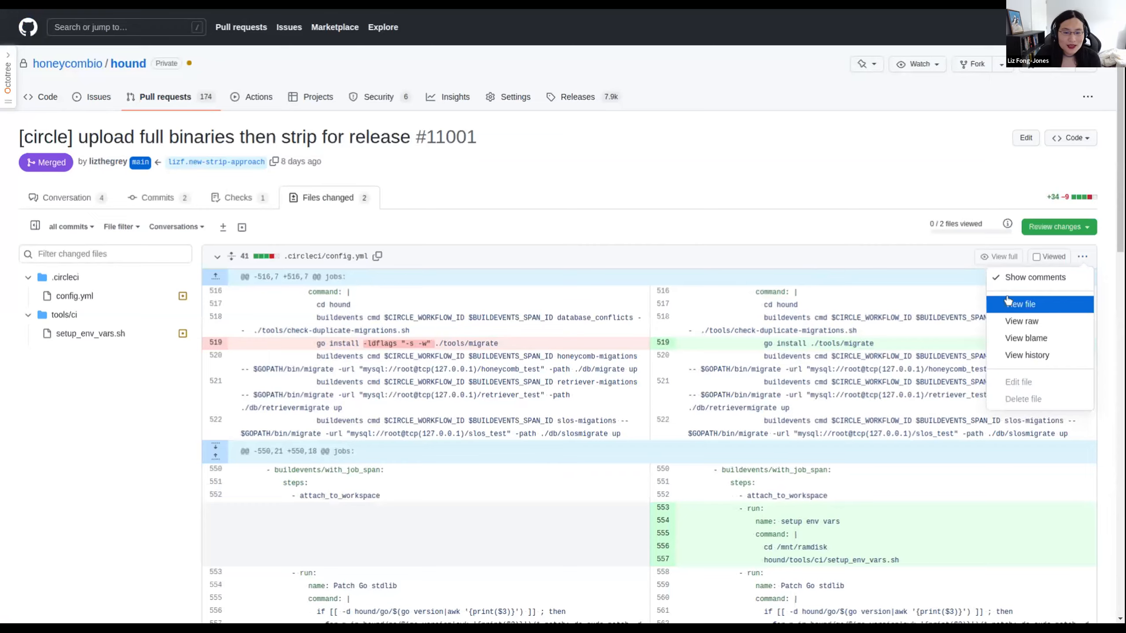
click(1020, 303)
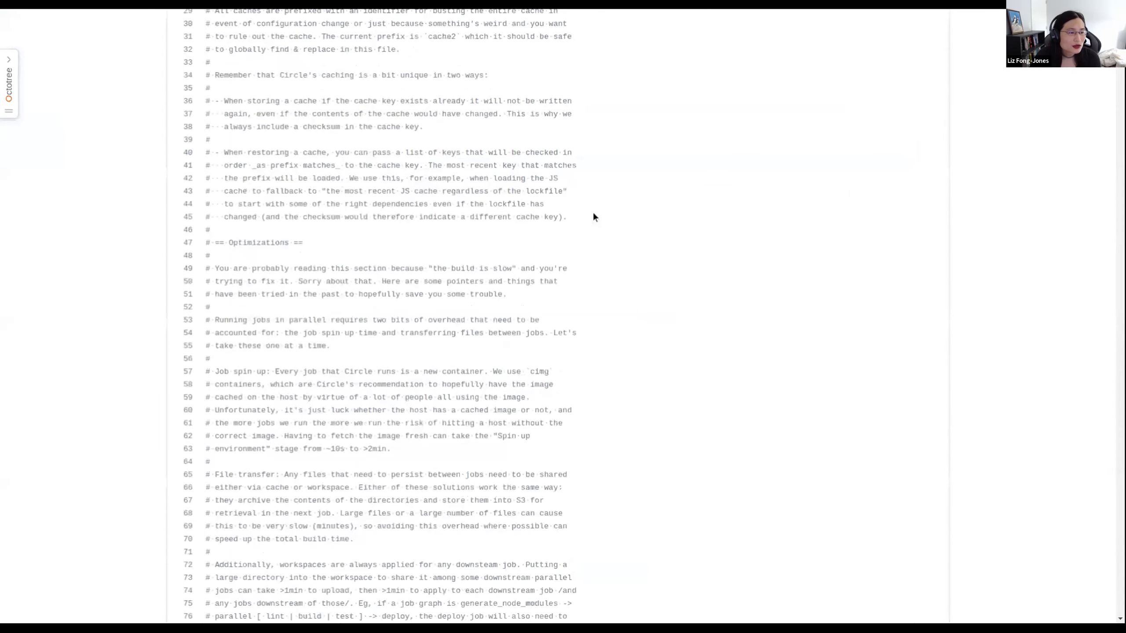
Scroll the config to the migration_progress job's buildevents add_context steps counting TypeScript and JavaScript files
scroll(down, 3)
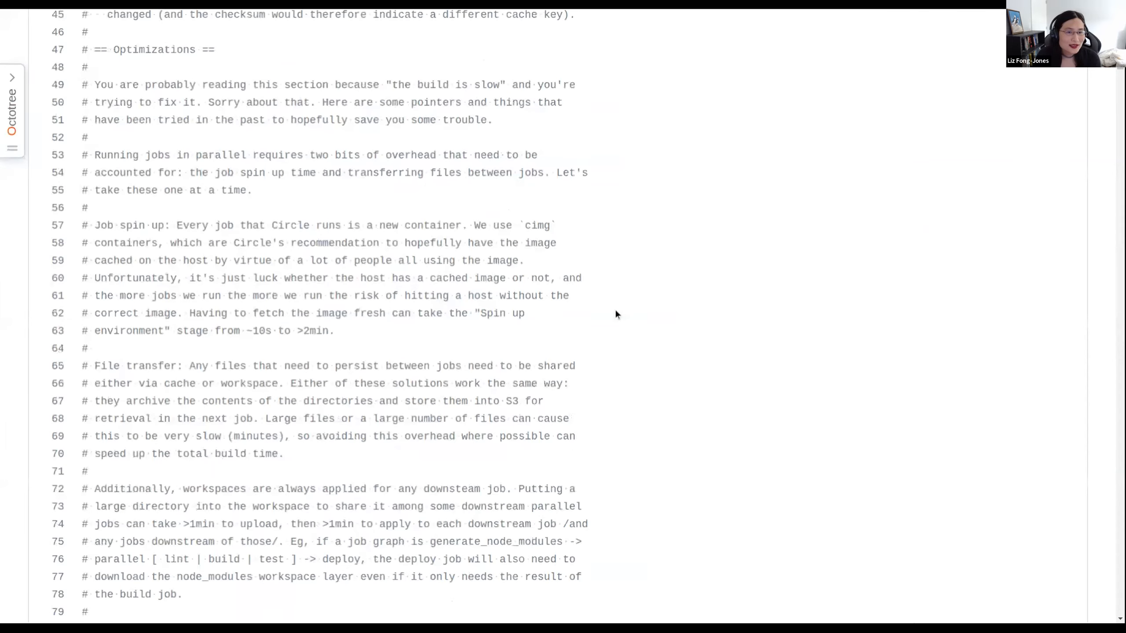
scroll(down, 3)
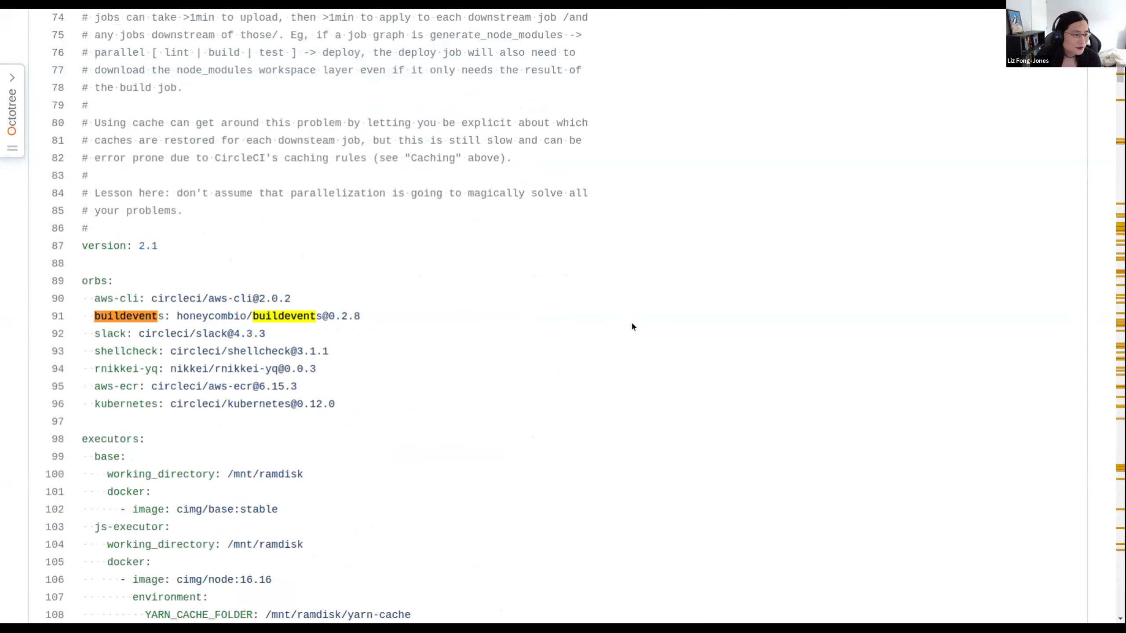
mouse_move(392, 316)
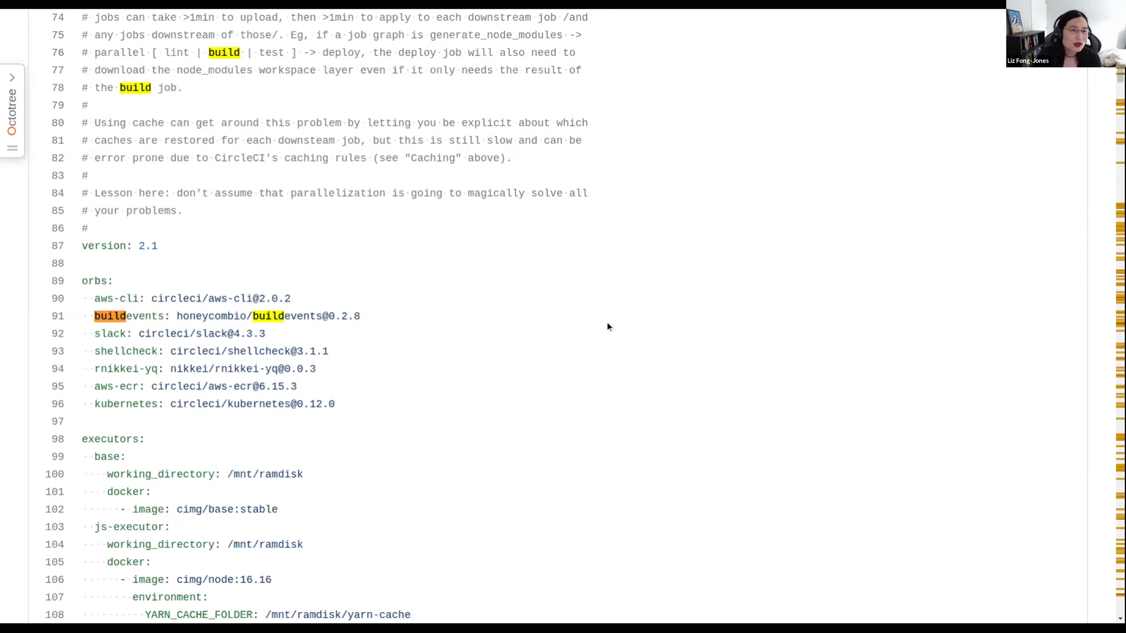
scroll(down, 3)
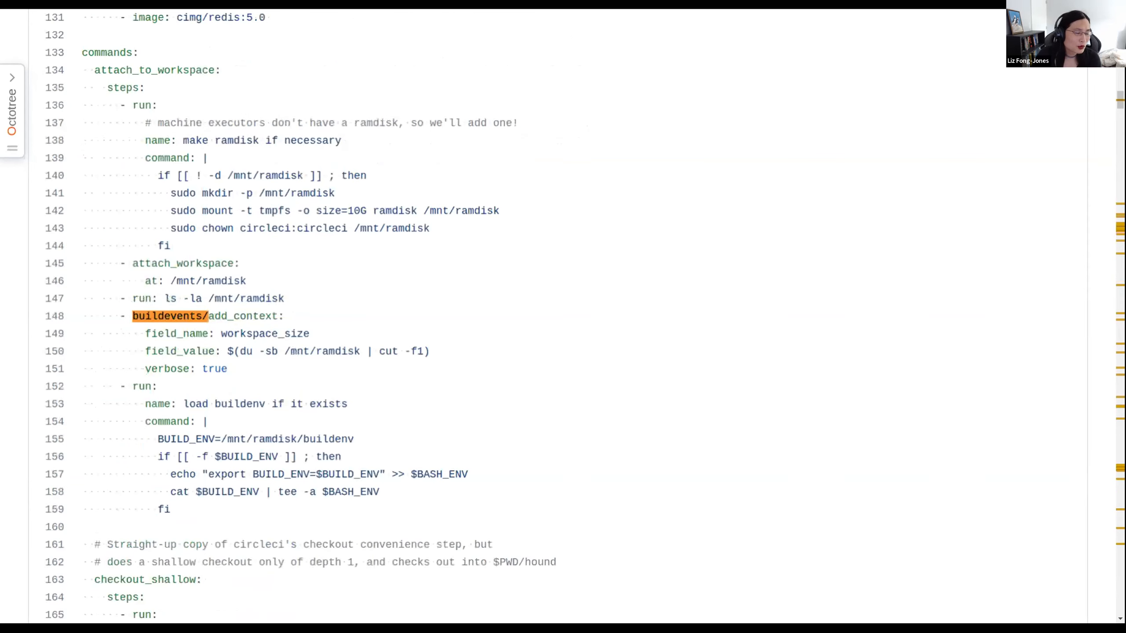
mouse_move(473, 245)
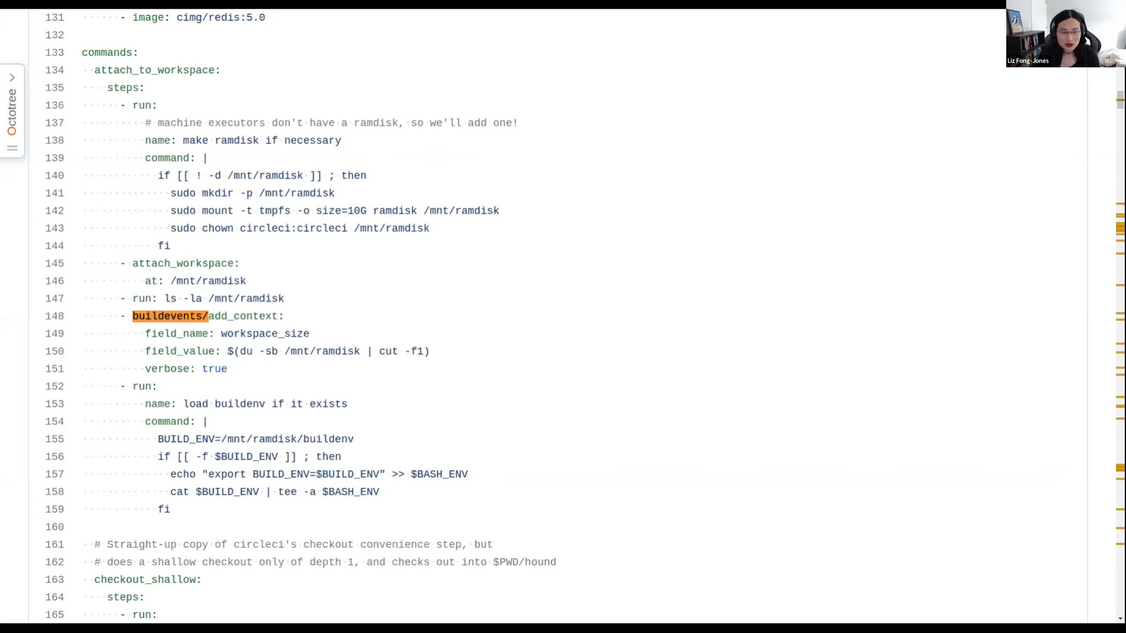
scroll(down, 3)
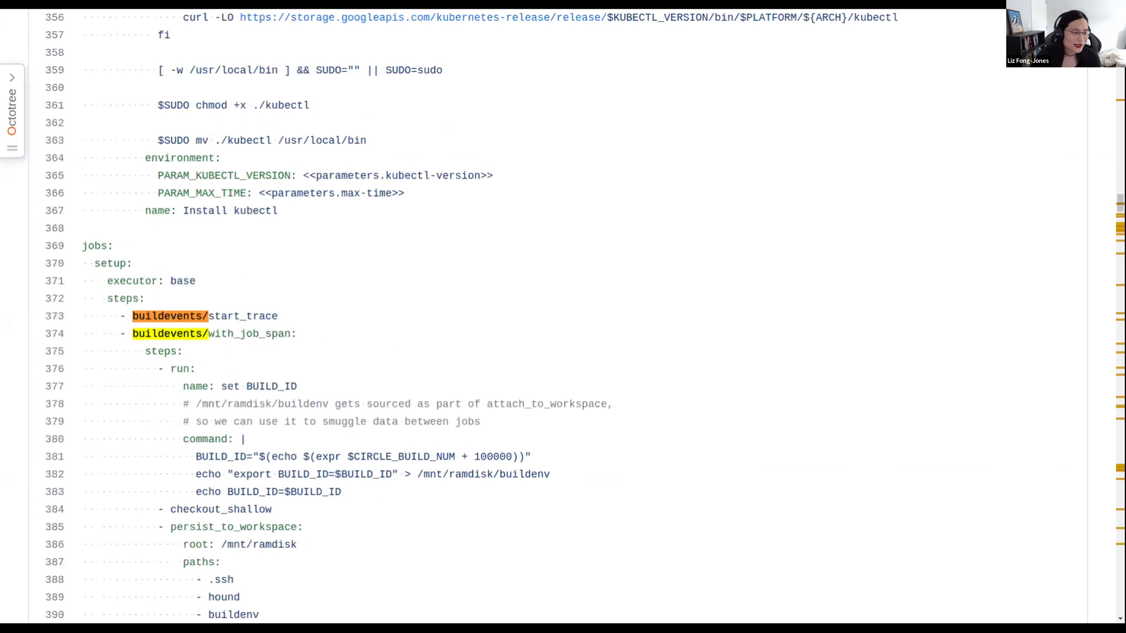
scroll(down, 3)
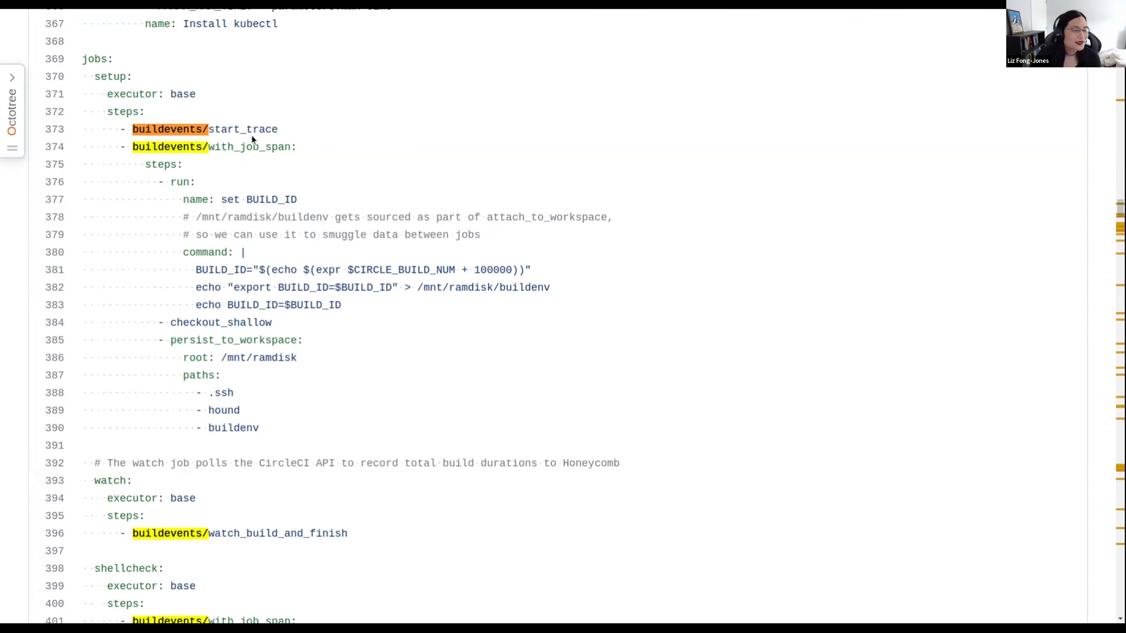
mouse_move(437, 166)
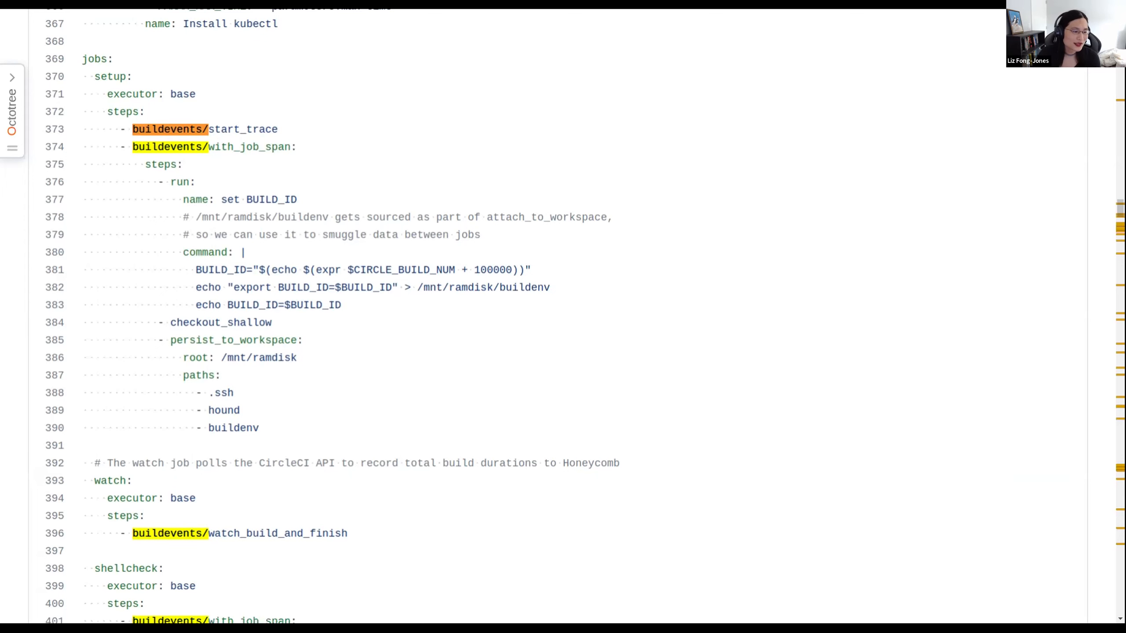
scroll(down, 3)
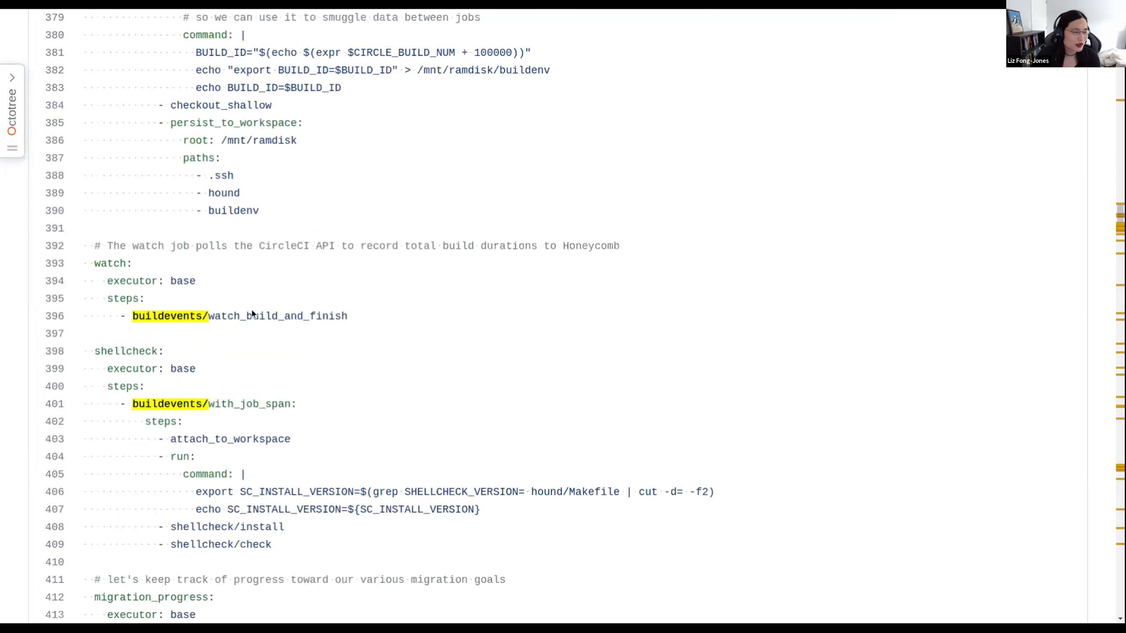
mouse_move(359, 328)
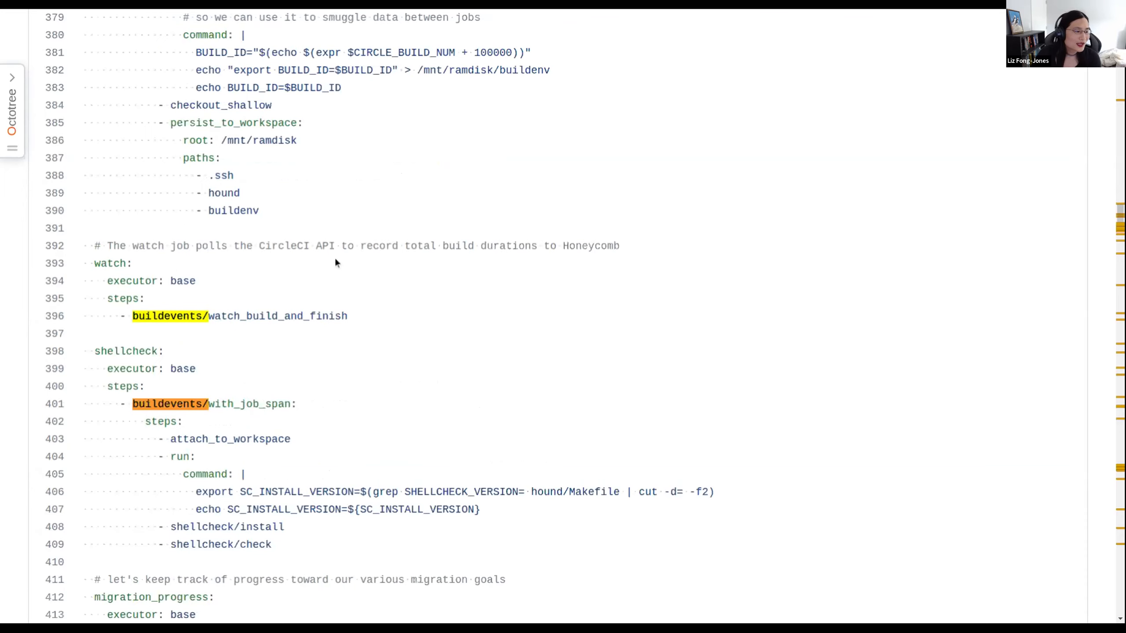
scroll(down, 3)
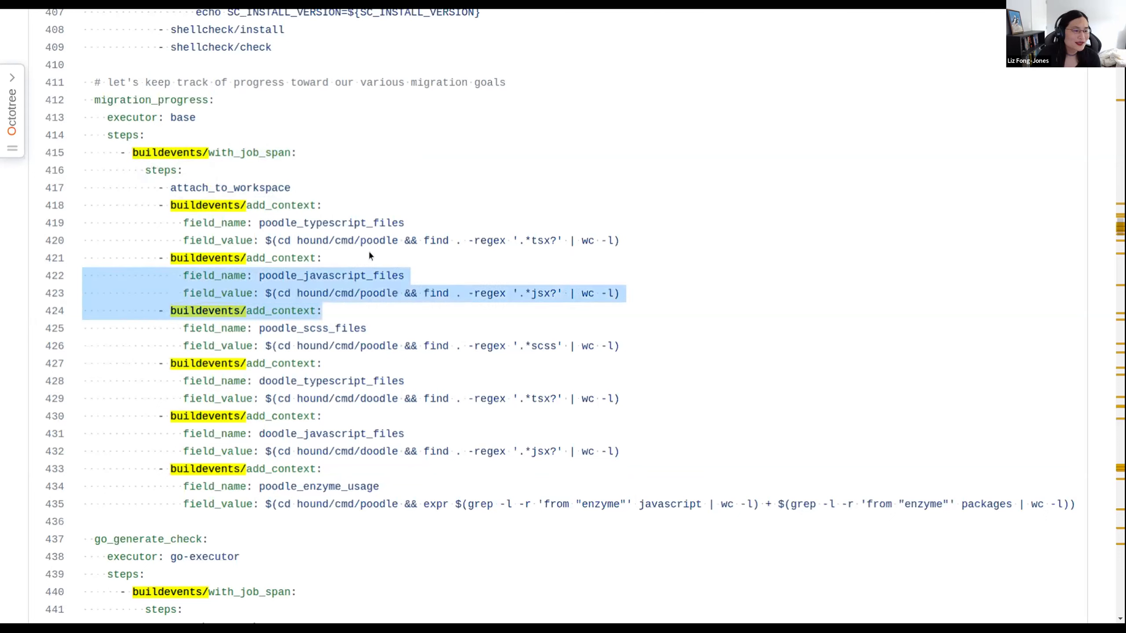
Follow the orb link to a CircleCI Developer 404, then search Google for otel-cli
click(522, 13)
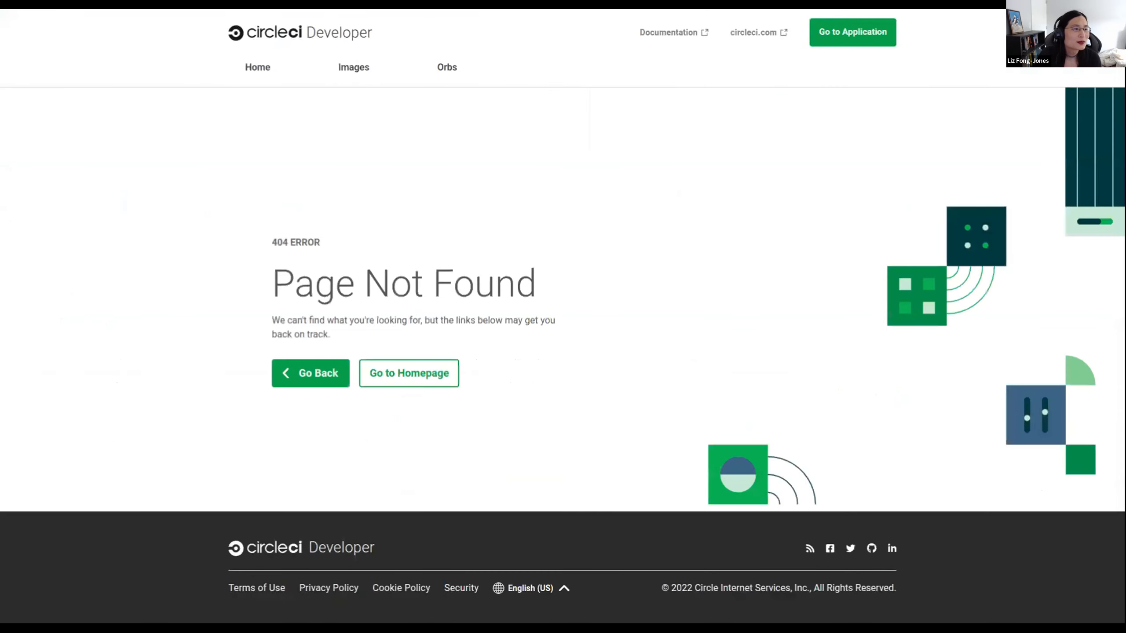
click(442, 67)
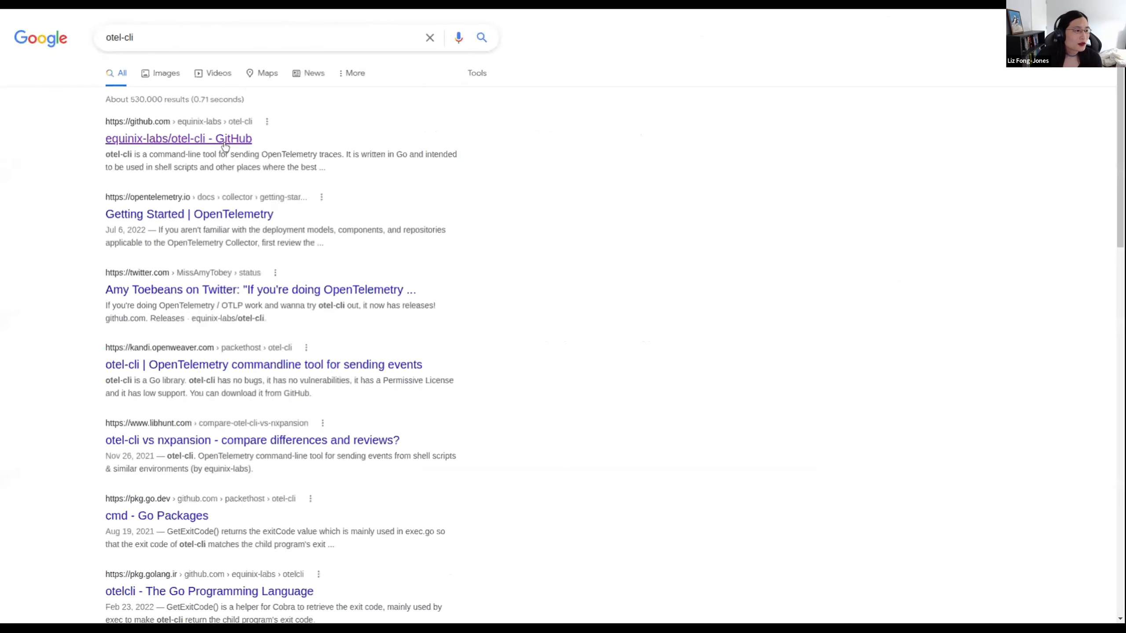
Open the equinix-labs/otel-cli repository and scroll to its README
click(177, 139)
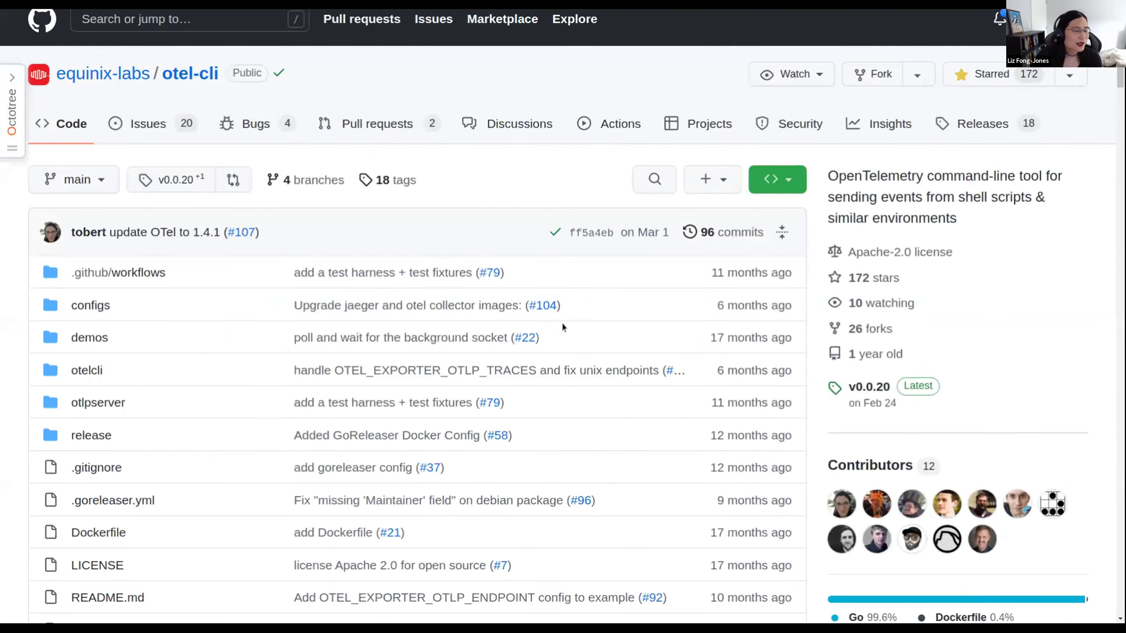
scroll(up, 3)
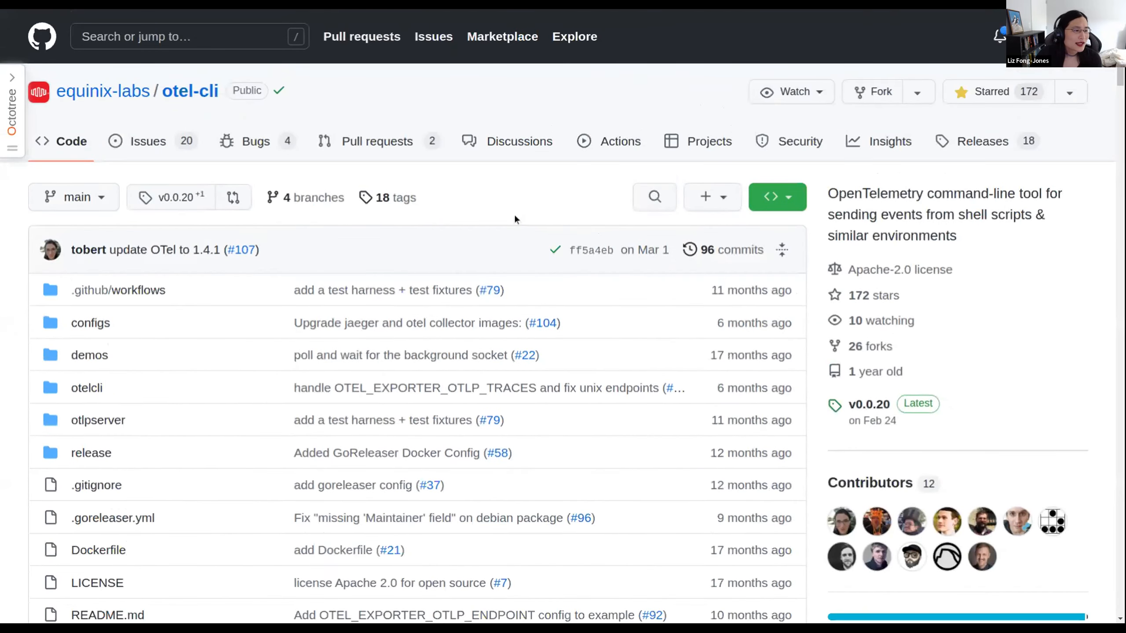
scroll(down, 3)
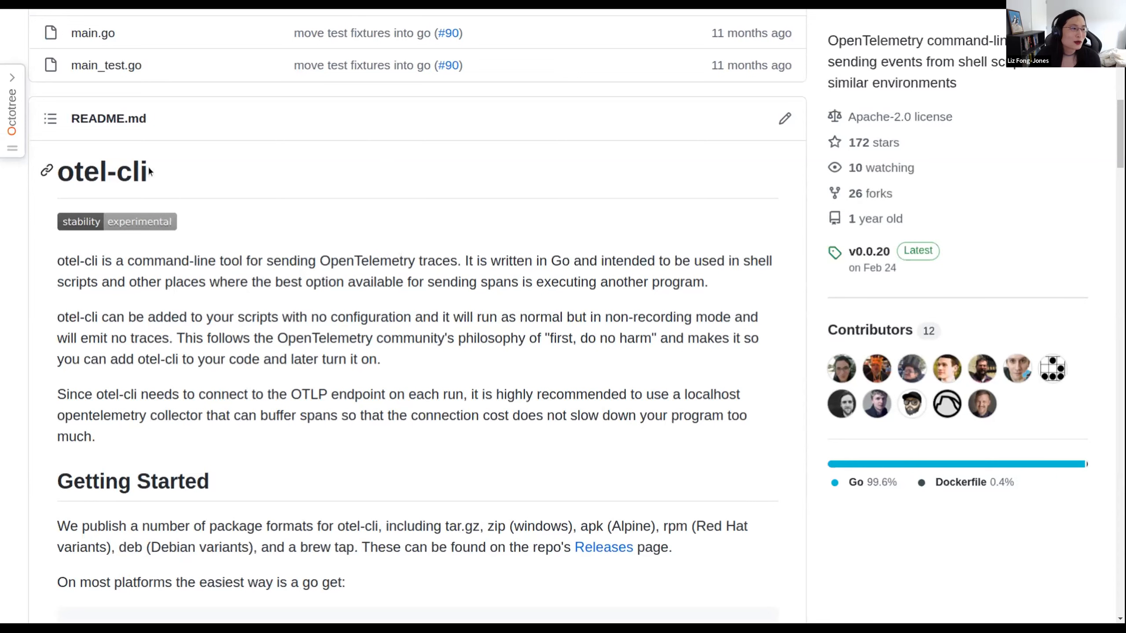
mouse_move(249, 13)
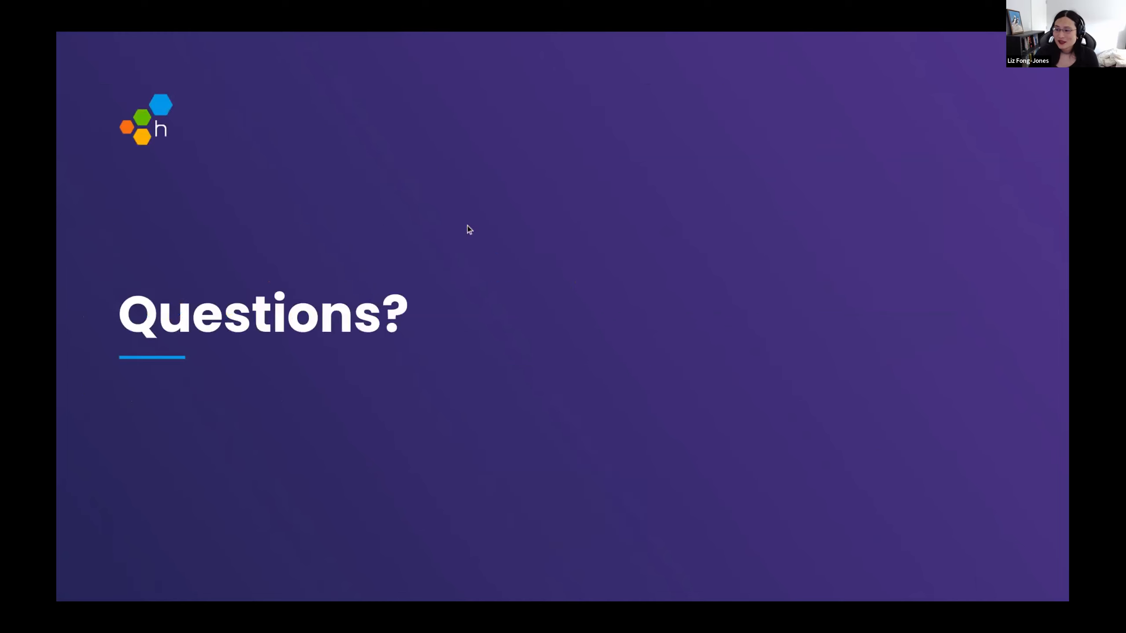
mouse_move(695, 398)
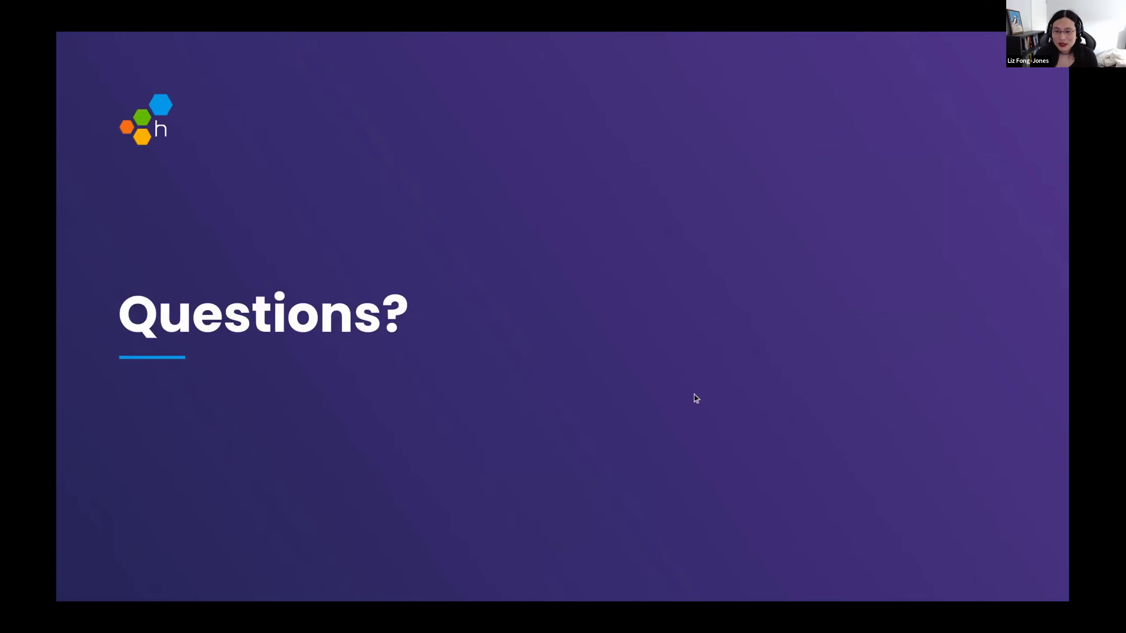